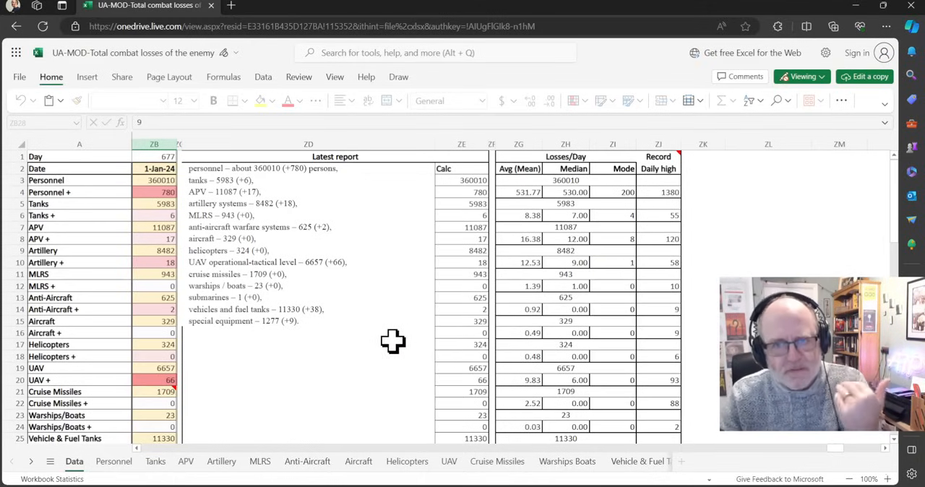
{"action": "mouse_move", "coordinate": [253, 338]}
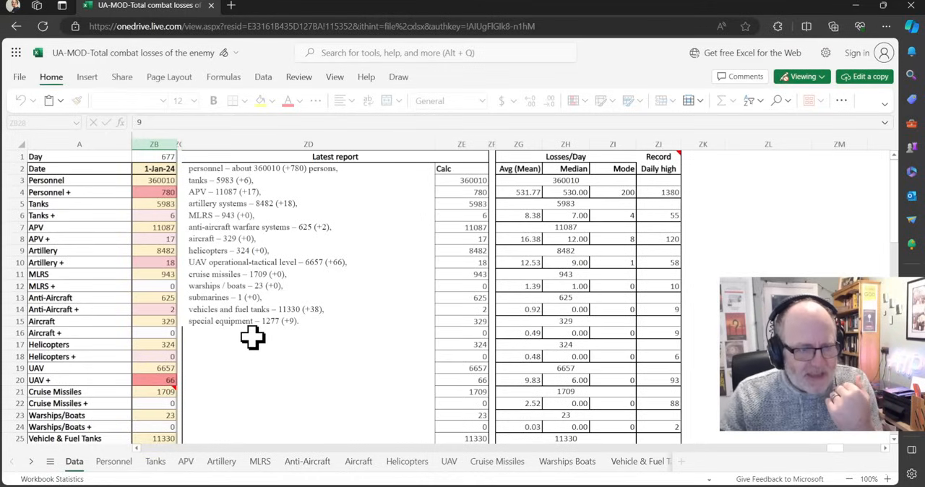
- Show the Personnel sheet's daily-loss chart with running total, trend line and 7-day moving average
{"action": "scroll", "scroll_direction": "down", "scroll_amount": 3}
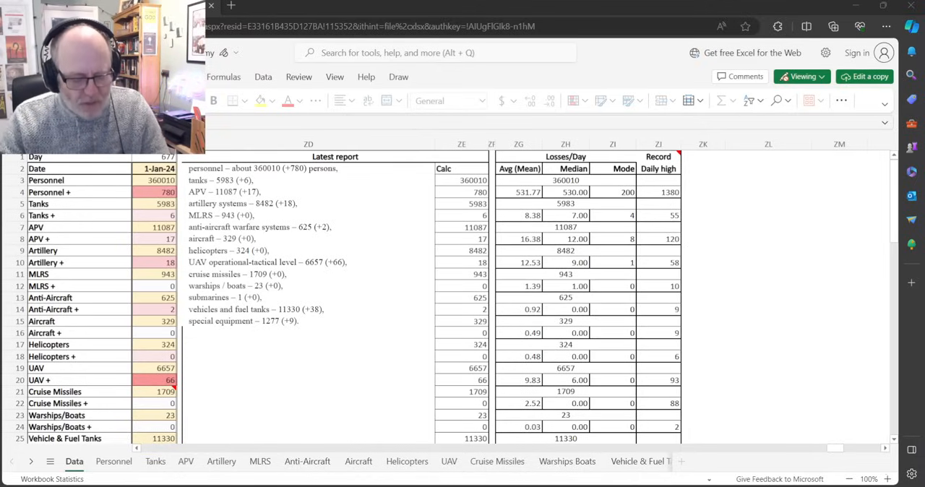
{"action": "mouse_move", "coordinate": [422, 222]}
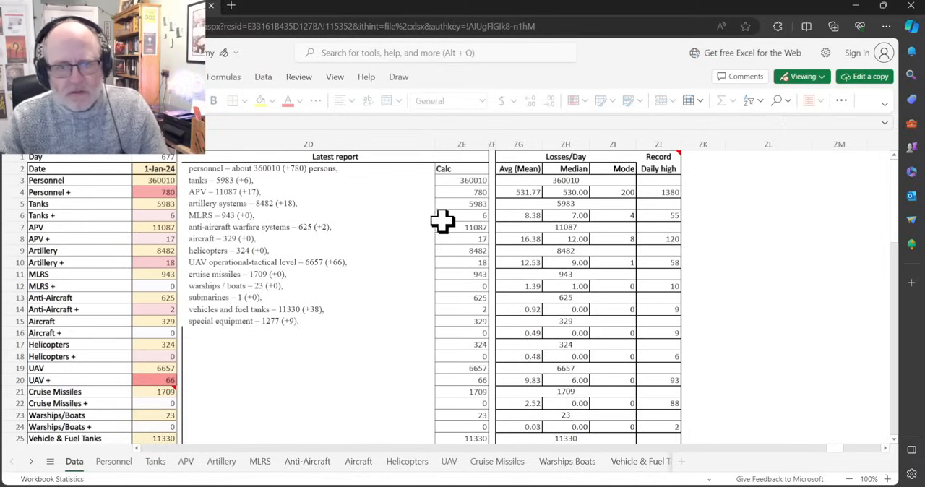
{"action": "left_click", "coordinate": [114, 461]}
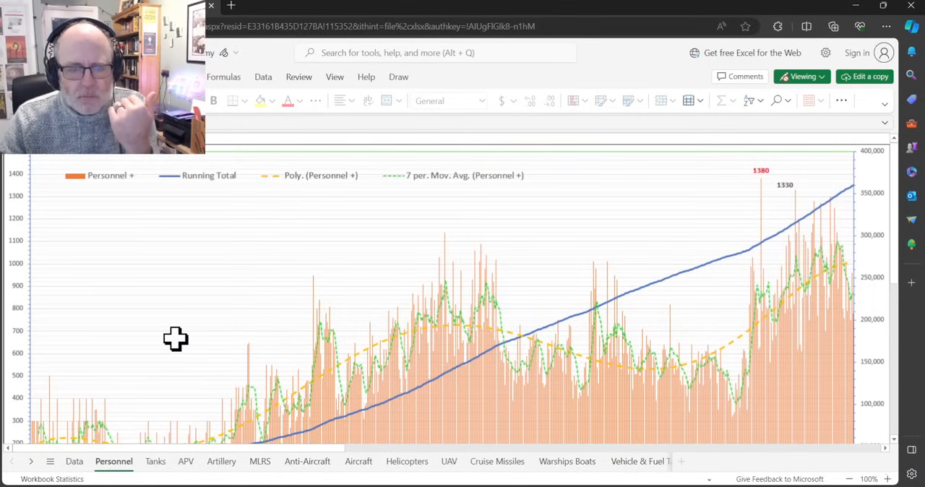
{"action": "mouse_move", "coordinate": [150, 360]}
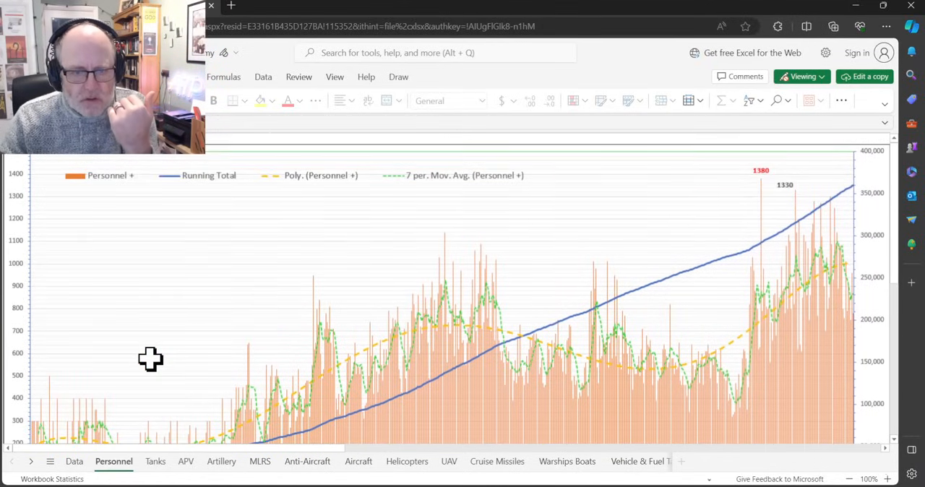
{"action": "scroll", "scroll_direction": "down", "scroll_amount": 3}
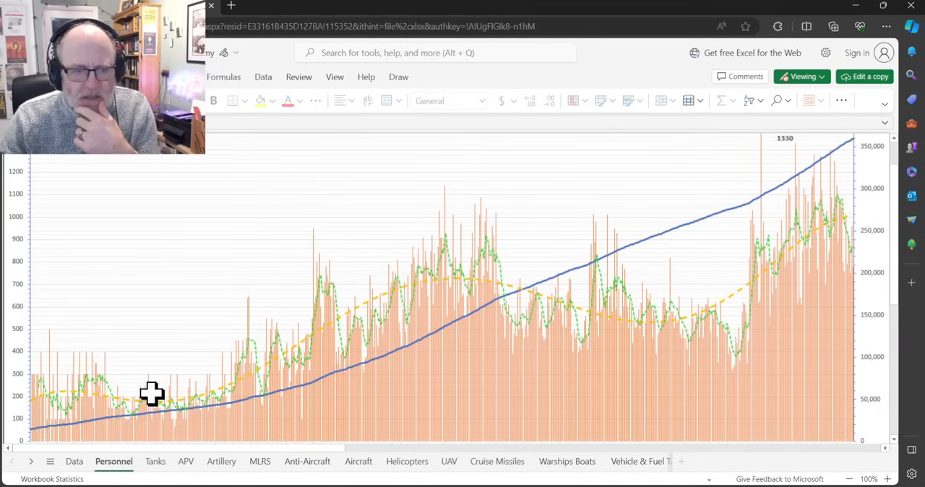
{"action": "mouse_move", "coordinate": [395, 371]}
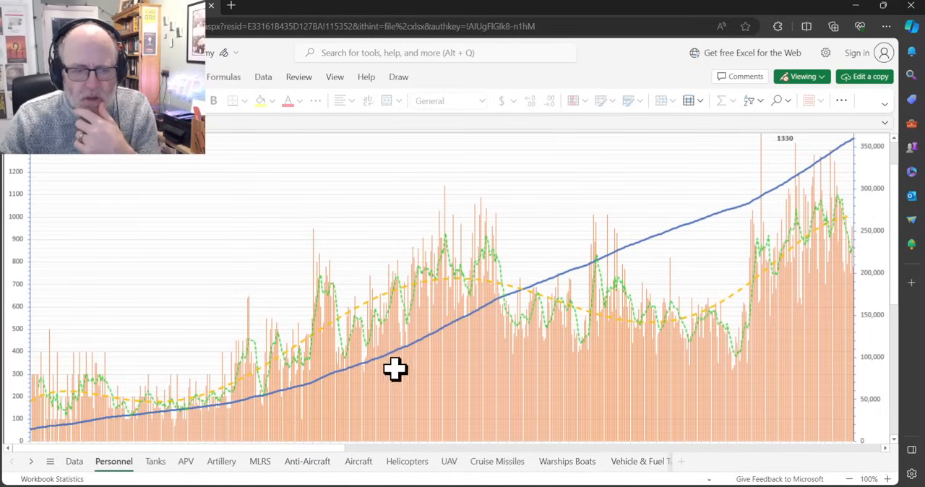
{"action": "mouse_move", "coordinate": [747, 183]}
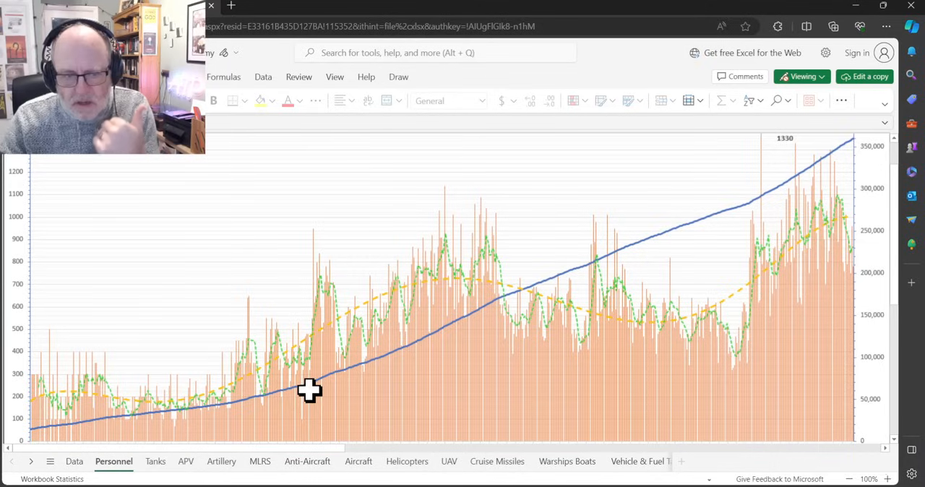
{"action": "mouse_move", "coordinate": [426, 234]}
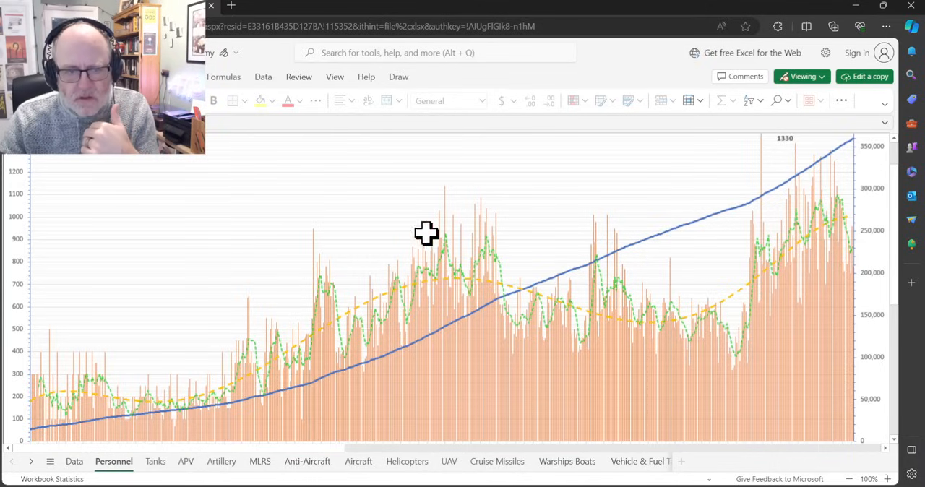
{"action": "mouse_move", "coordinate": [248, 297]}
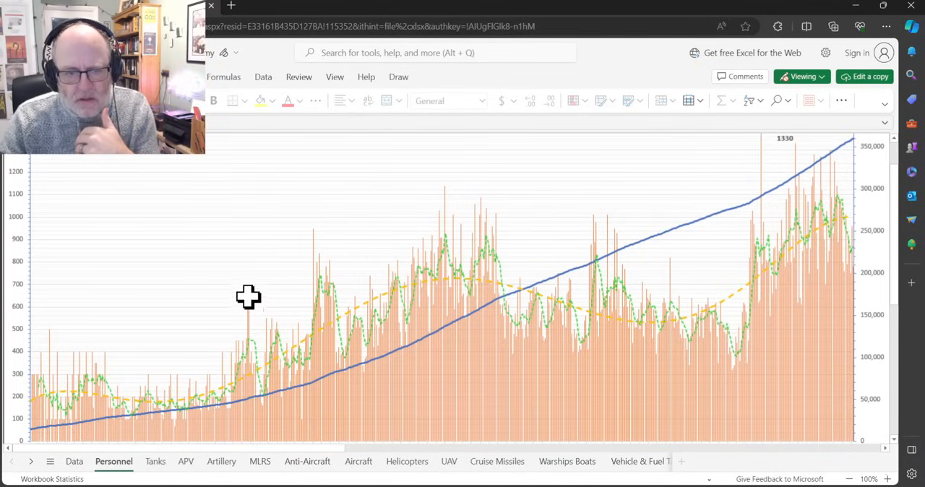
{"action": "mouse_move", "coordinate": [429, 310]}
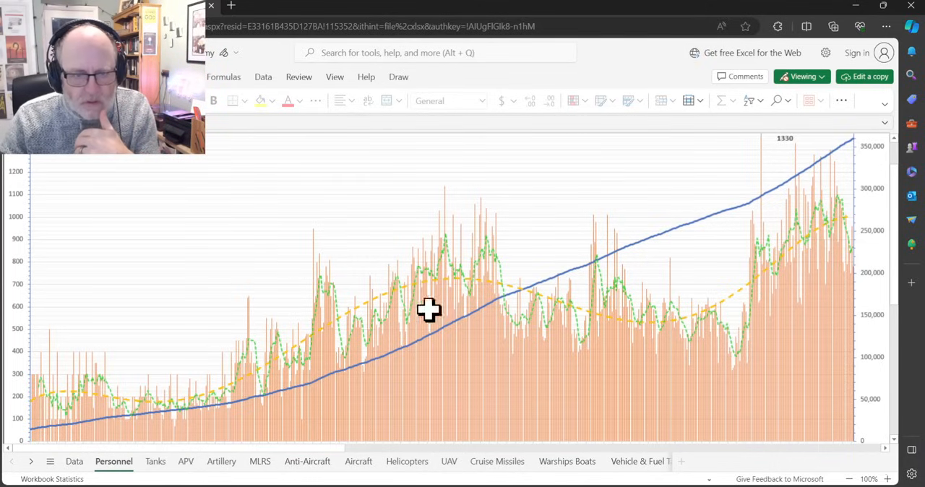
{"action": "mouse_move", "coordinate": [324, 388]}
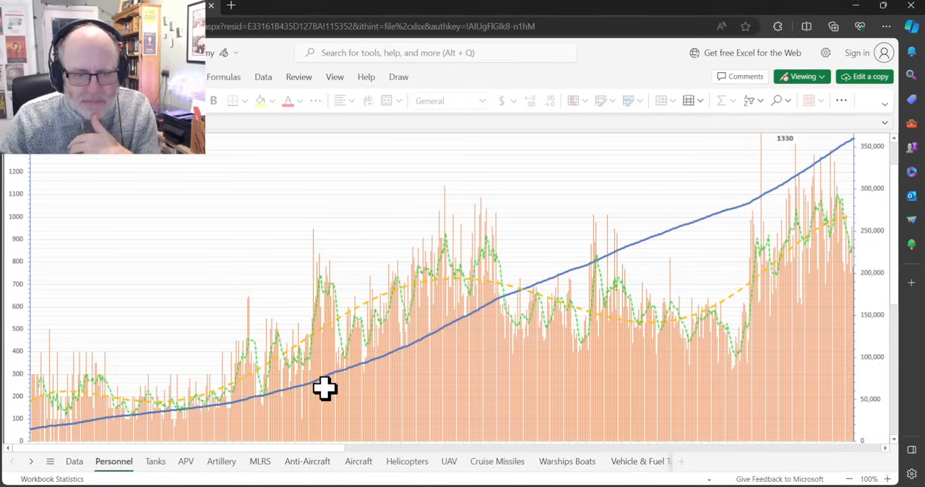
{"action": "mouse_move", "coordinate": [430, 333]}
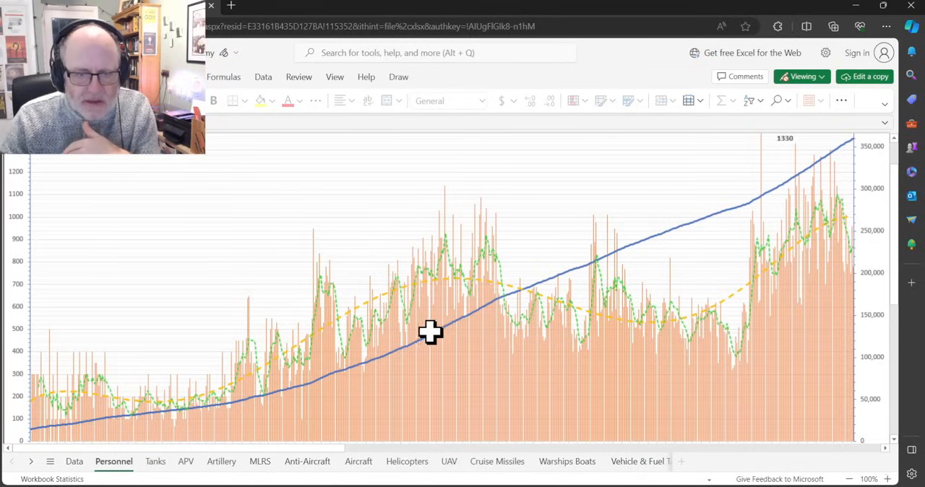
{"action": "mouse_move", "coordinate": [452, 280]}
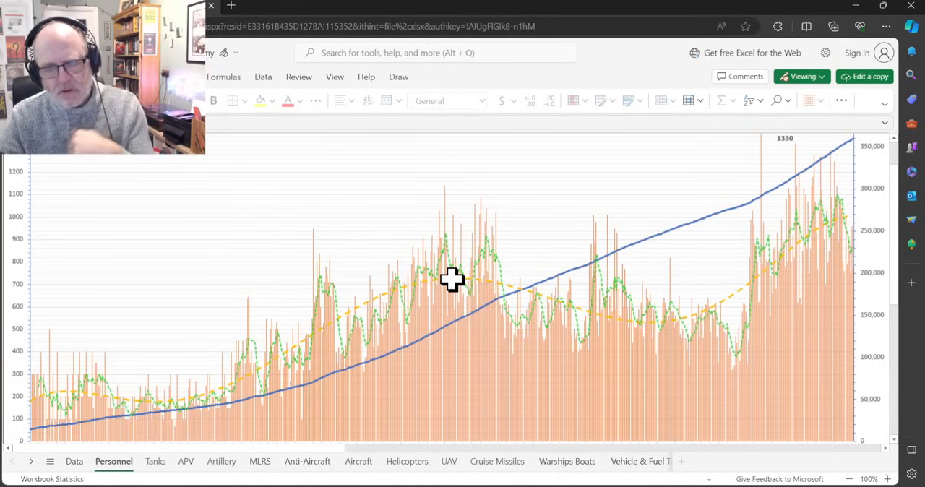
{"action": "mouse_move", "coordinate": [438, 288]}
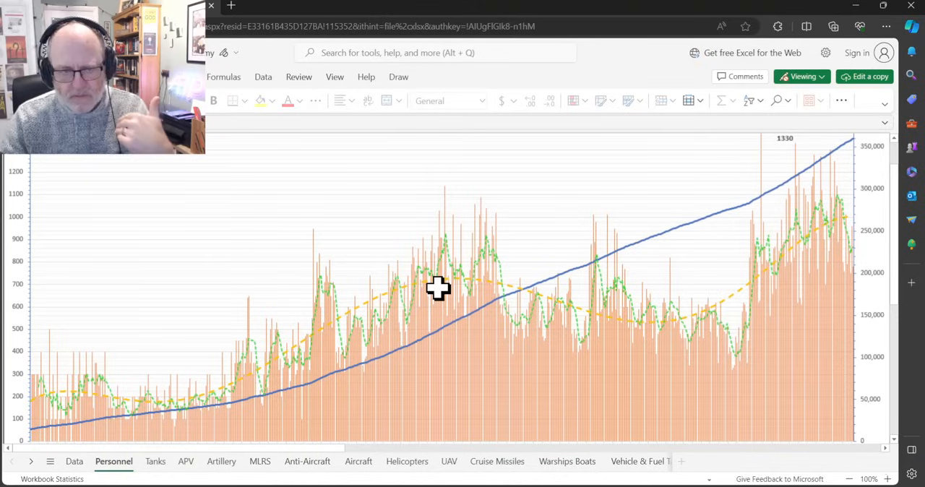
{"action": "mouse_move", "coordinate": [510, 275]}
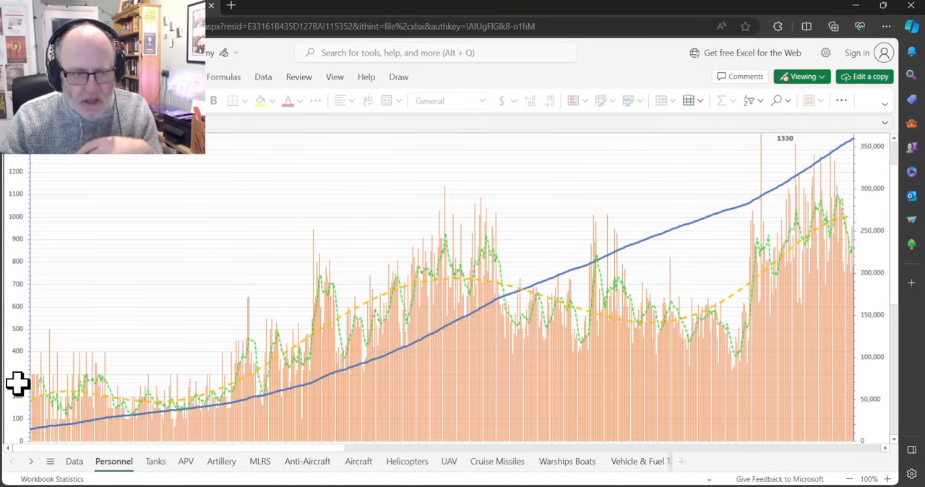
{"action": "mouse_move", "coordinate": [514, 289]}
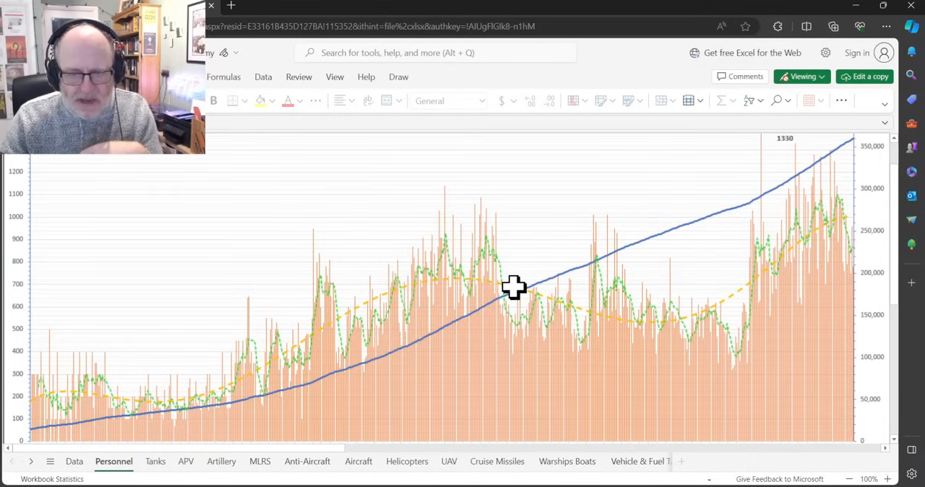
{"action": "mouse_move", "coordinate": [549, 309]}
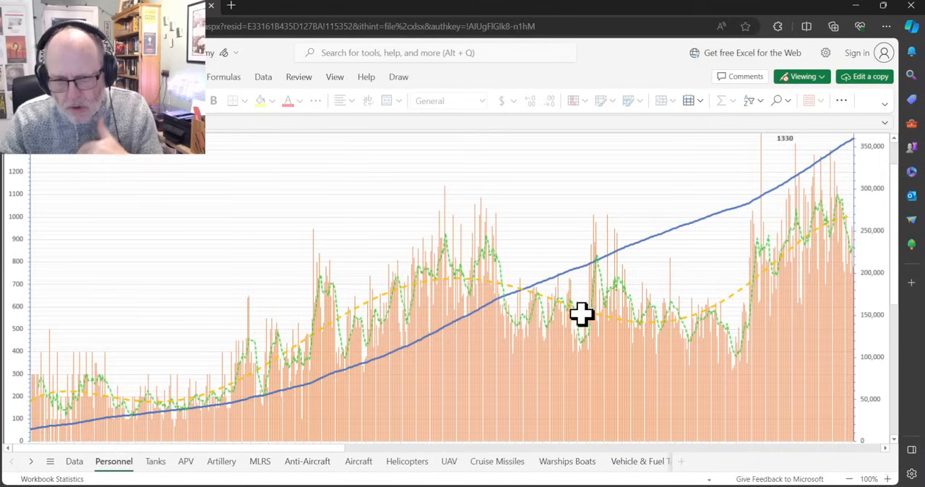
{"action": "mouse_move", "coordinate": [502, 318]}
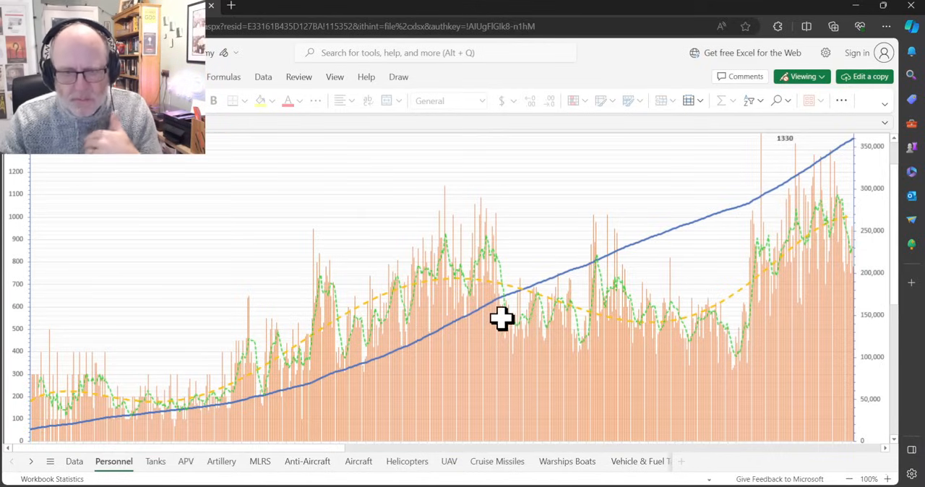
{"action": "mouse_move", "coordinate": [416, 324]}
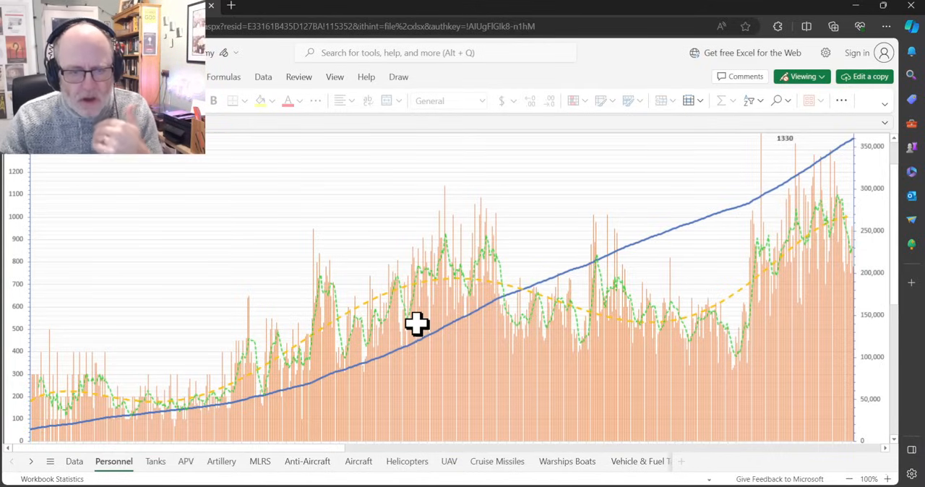
{"action": "mouse_move", "coordinate": [307, 389]}
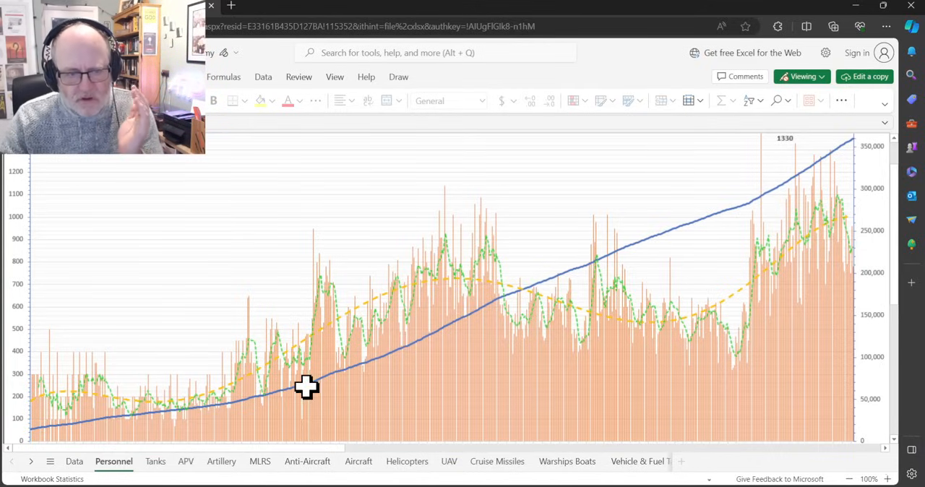
{"action": "mouse_move", "coordinate": [490, 308]}
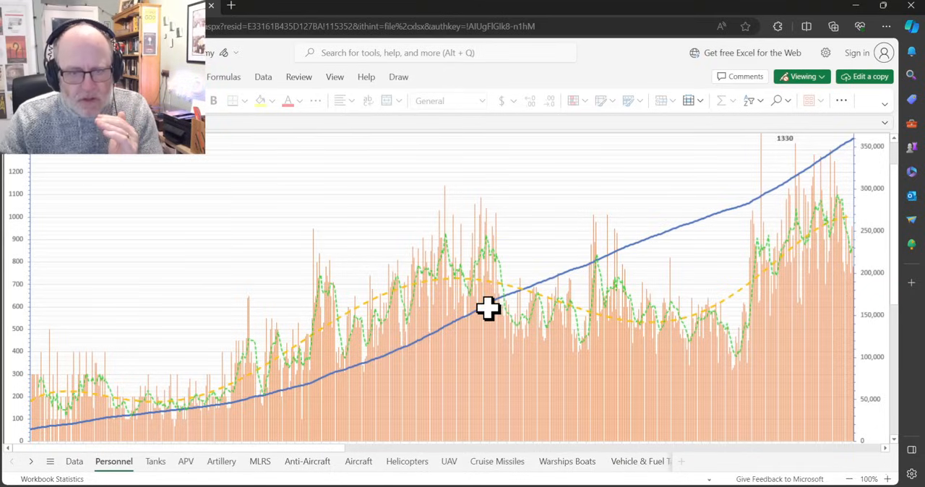
{"action": "mouse_move", "coordinate": [419, 341]}
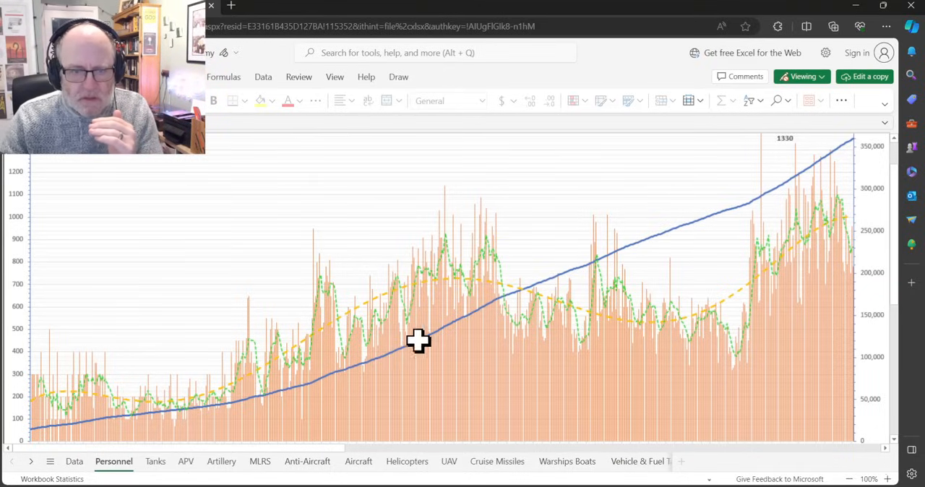
{"action": "mouse_move", "coordinate": [508, 297]}
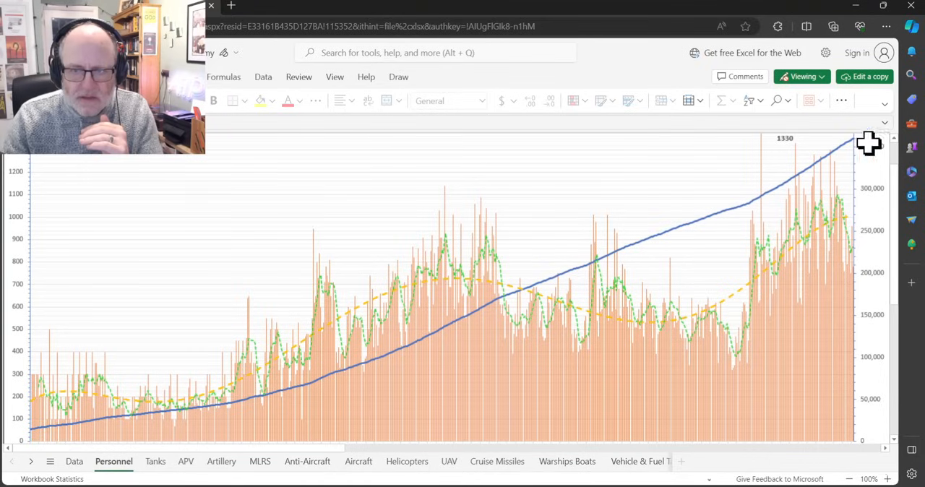
{"action": "mouse_move", "coordinate": [448, 369]}
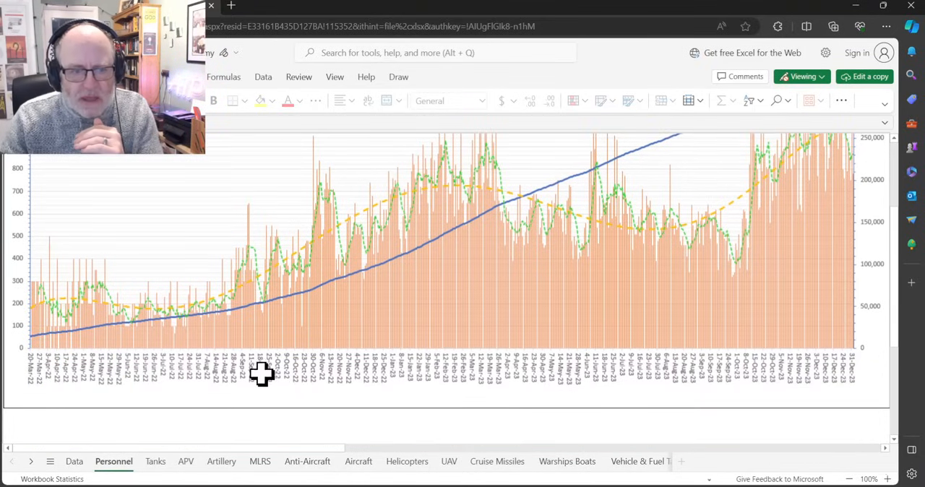
{"action": "mouse_move", "coordinate": [309, 394]}
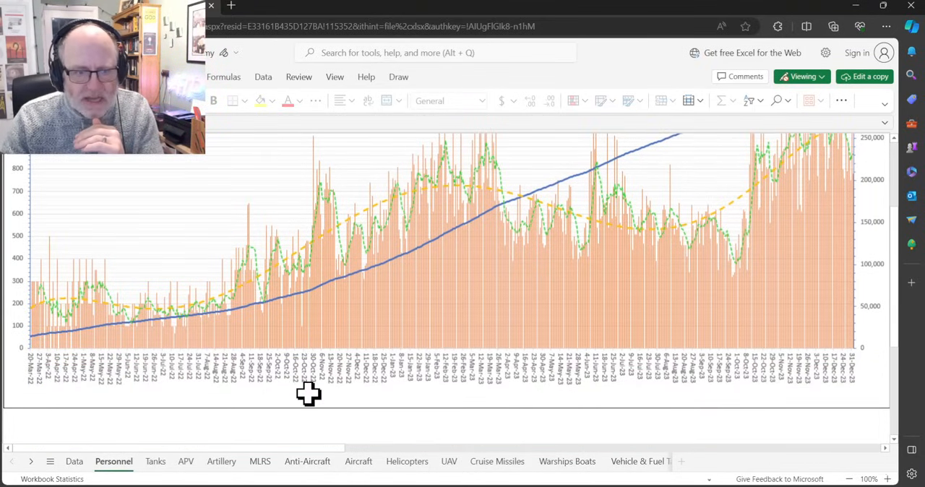
{"action": "mouse_move", "coordinate": [369, 395]}
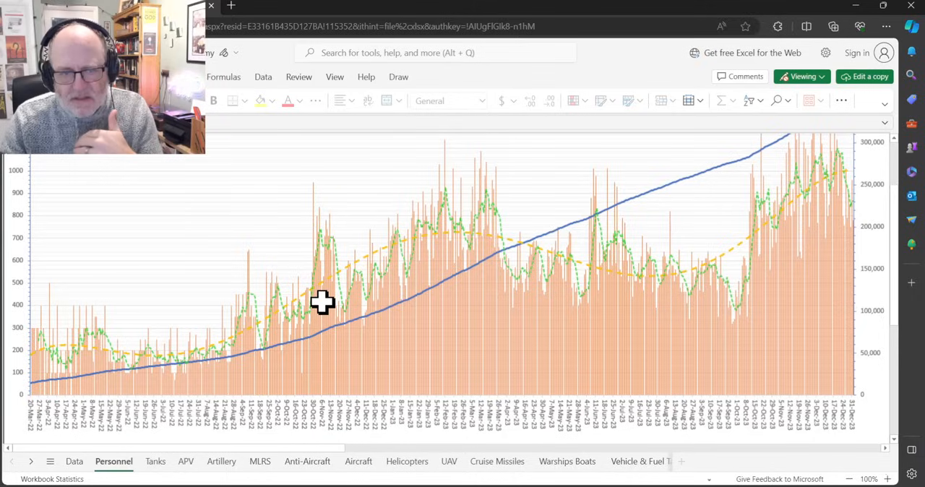
{"action": "mouse_move", "coordinate": [395, 294]}
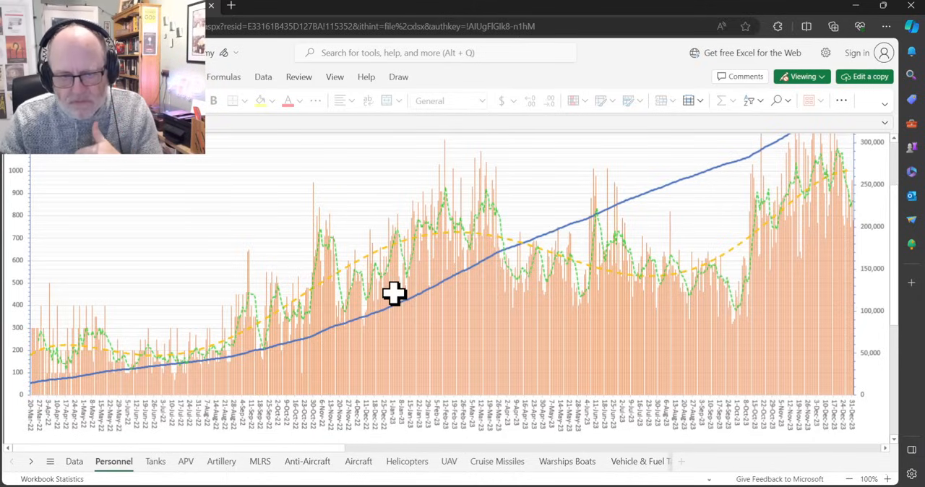
{"action": "mouse_move", "coordinate": [381, 291]}
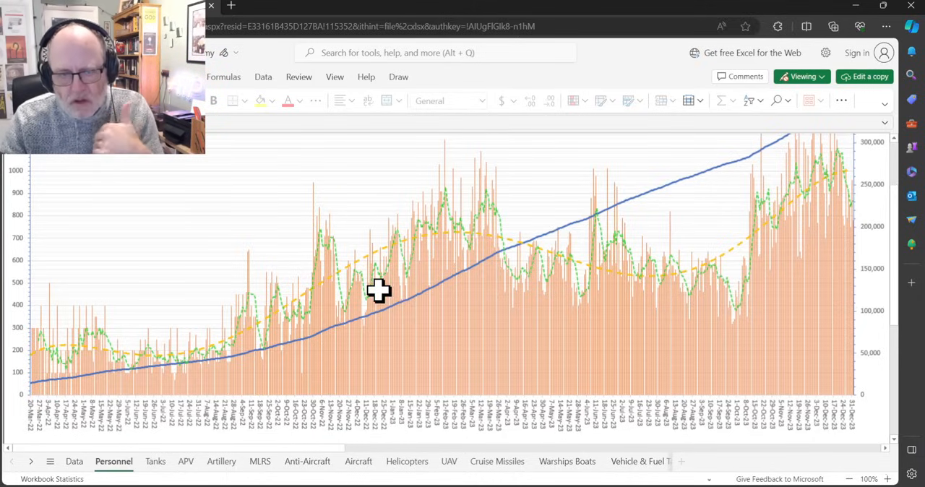
{"action": "mouse_move", "coordinate": [208, 247]}
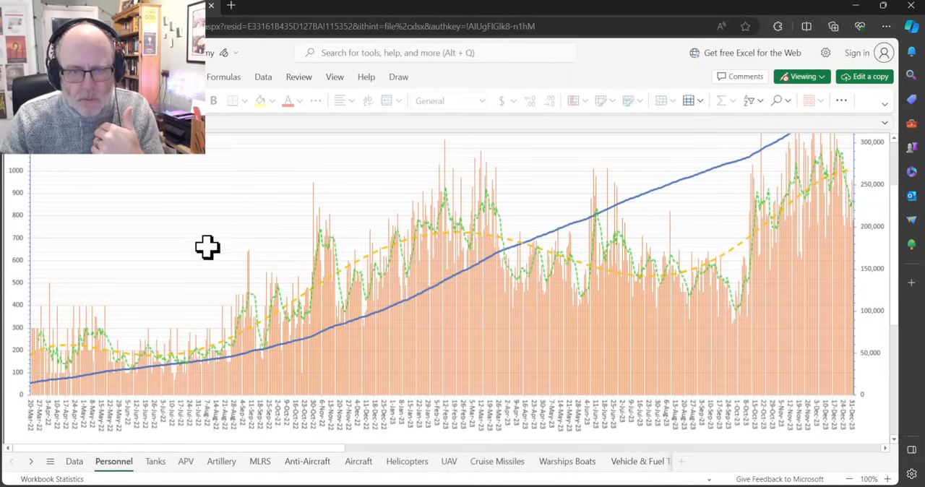
{"action": "mouse_move", "coordinate": [252, 266]}
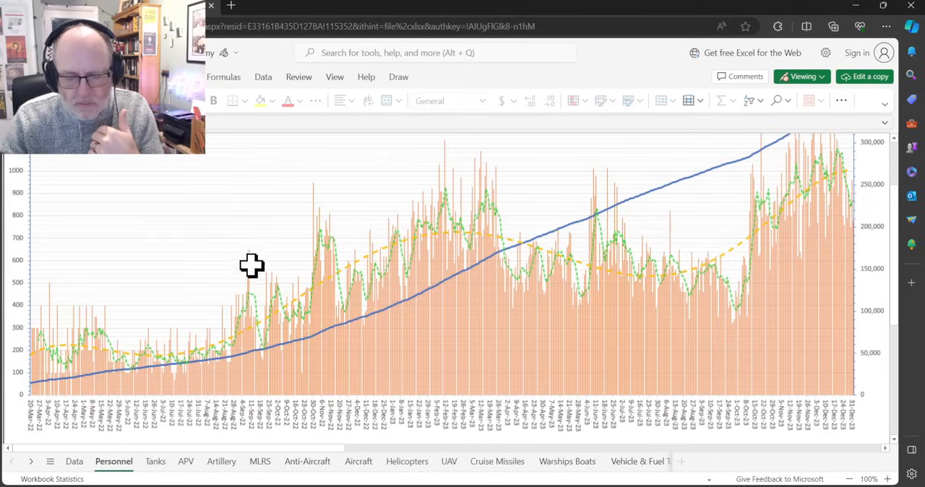
{"action": "mouse_move", "coordinate": [520, 252]}
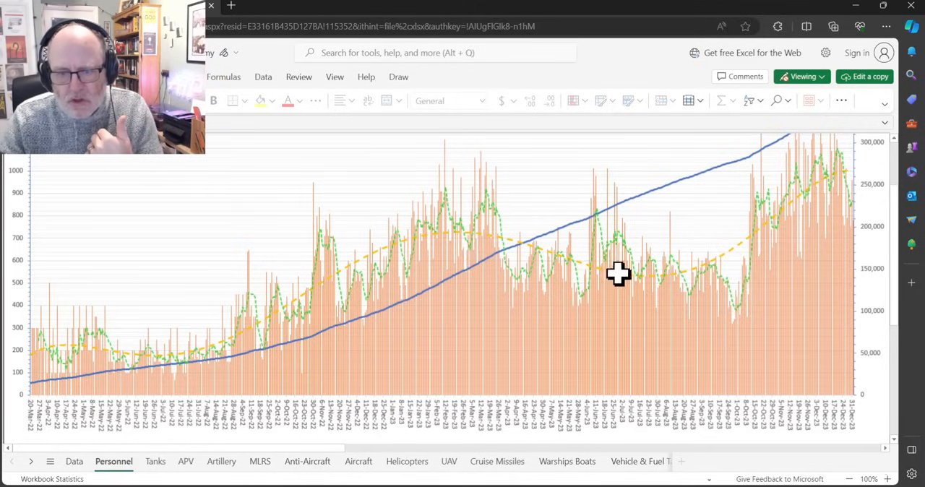
{"action": "mouse_move", "coordinate": [471, 242]}
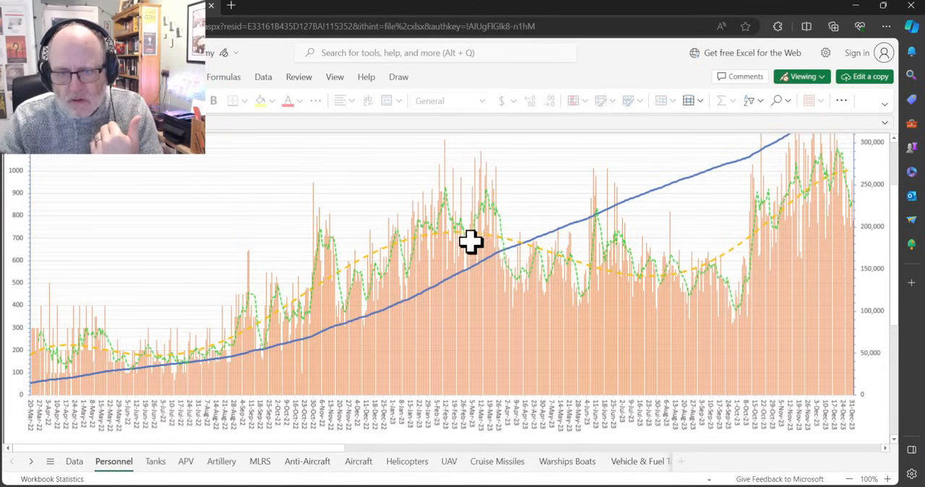
{"action": "mouse_move", "coordinate": [602, 284]}
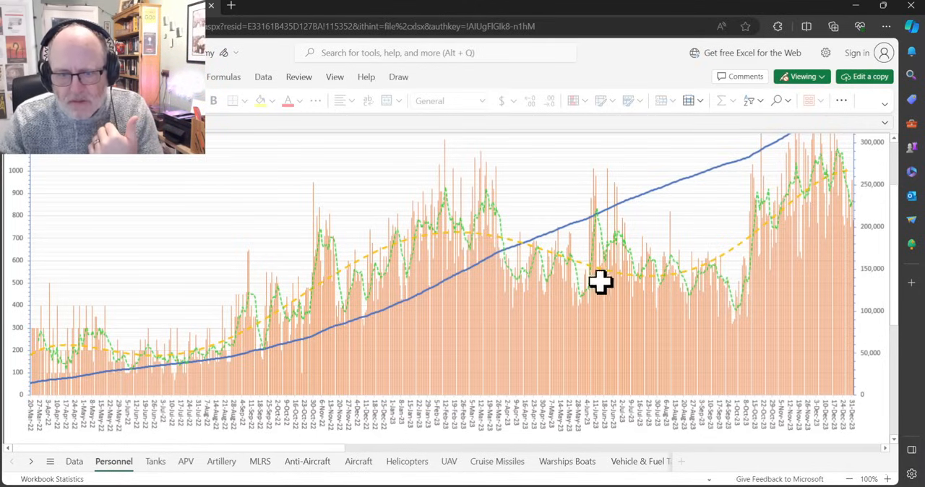
{"action": "mouse_move", "coordinate": [601, 292]}
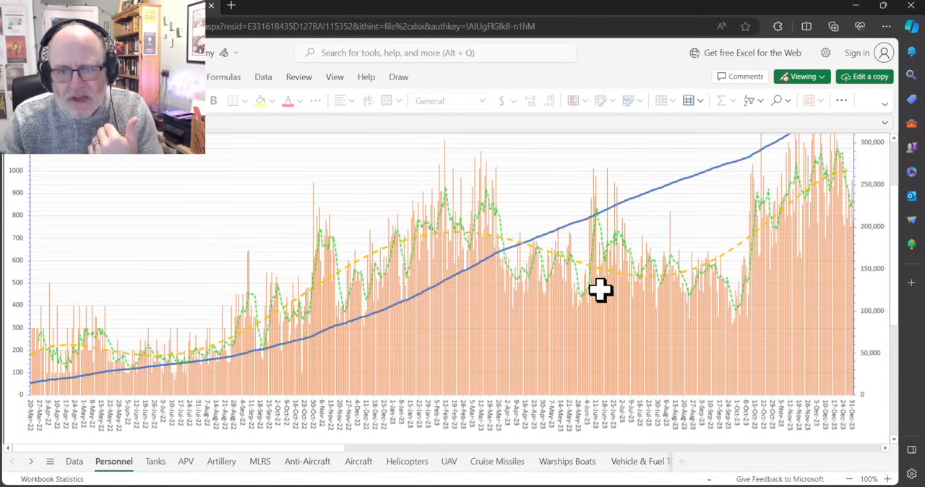
{"action": "mouse_move", "coordinate": [587, 263]}
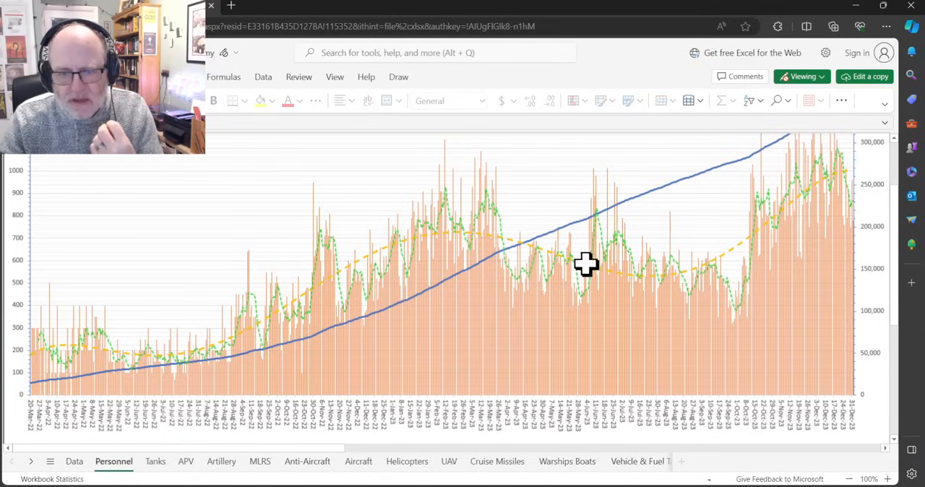
{"action": "mouse_move", "coordinate": [647, 254]}
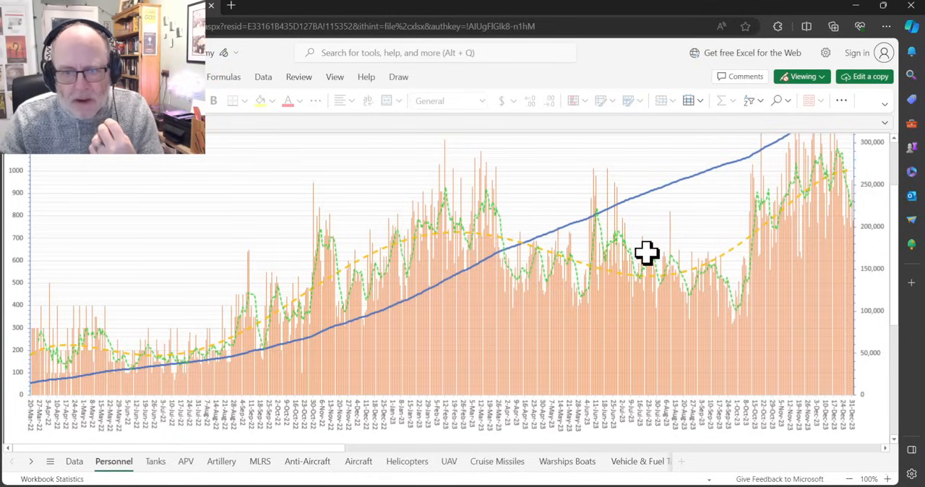
{"action": "mouse_move", "coordinate": [631, 264]}
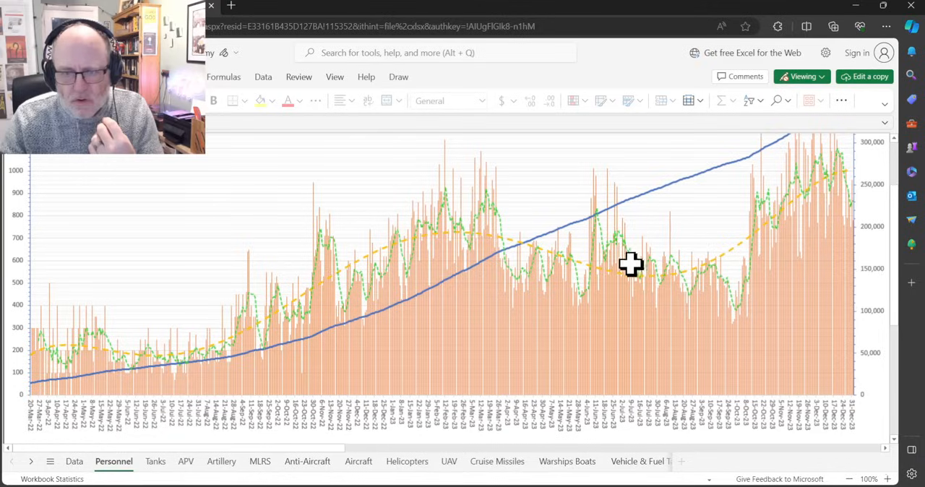
{"action": "mouse_move", "coordinate": [672, 260]}
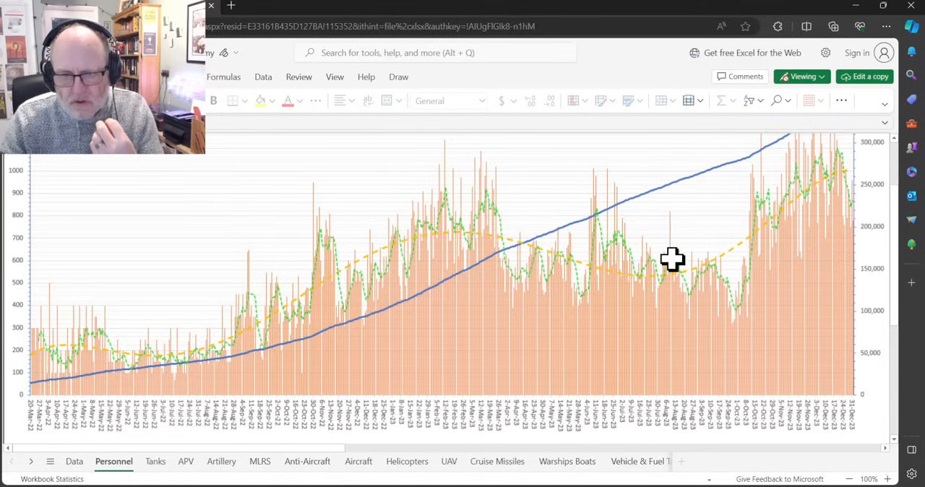
{"action": "mouse_move", "coordinate": [700, 277]}
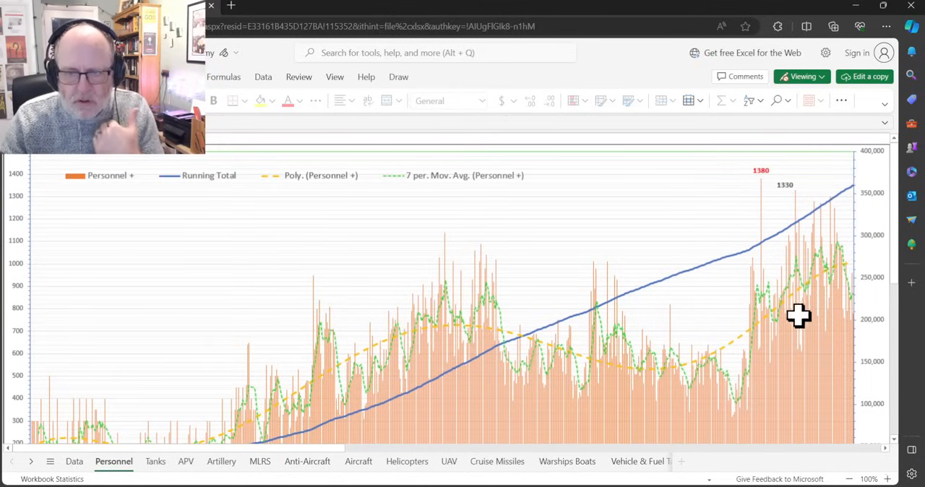
{"action": "mouse_move", "coordinate": [800, 271]}
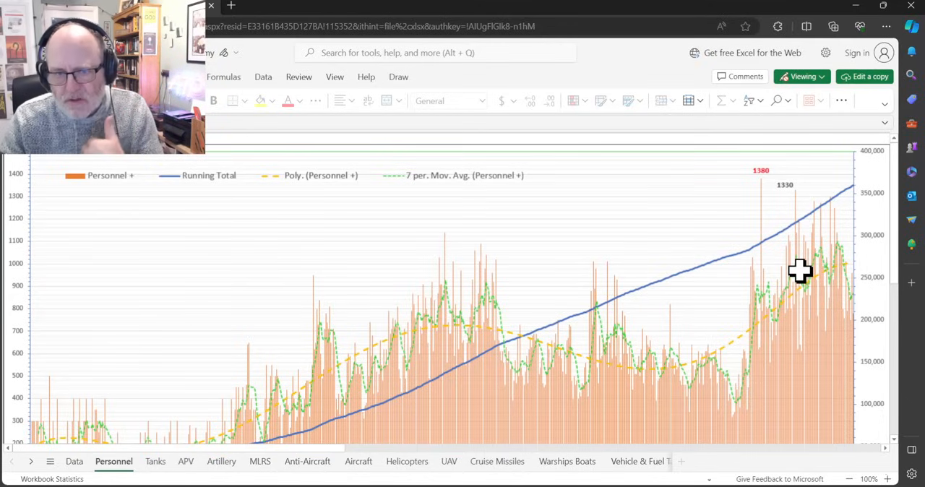
{"action": "mouse_move", "coordinate": [694, 272]}
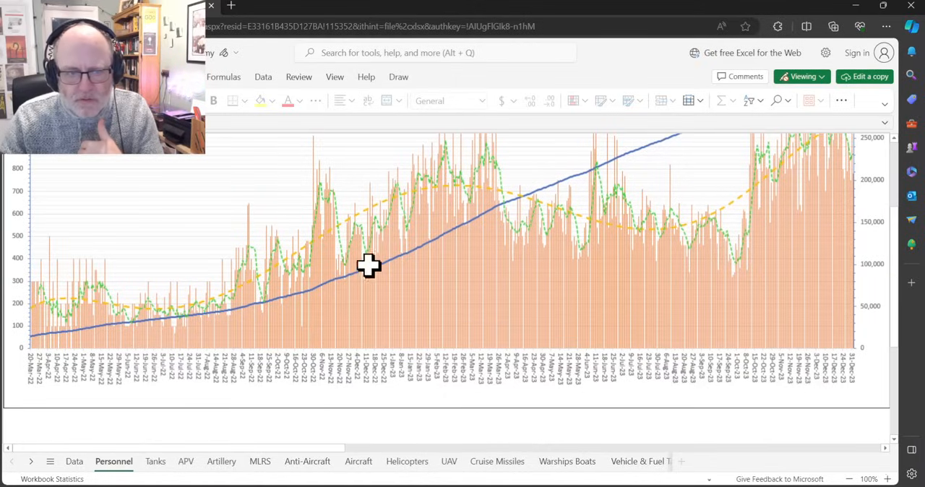
{"action": "mouse_move", "coordinate": [369, 179]}
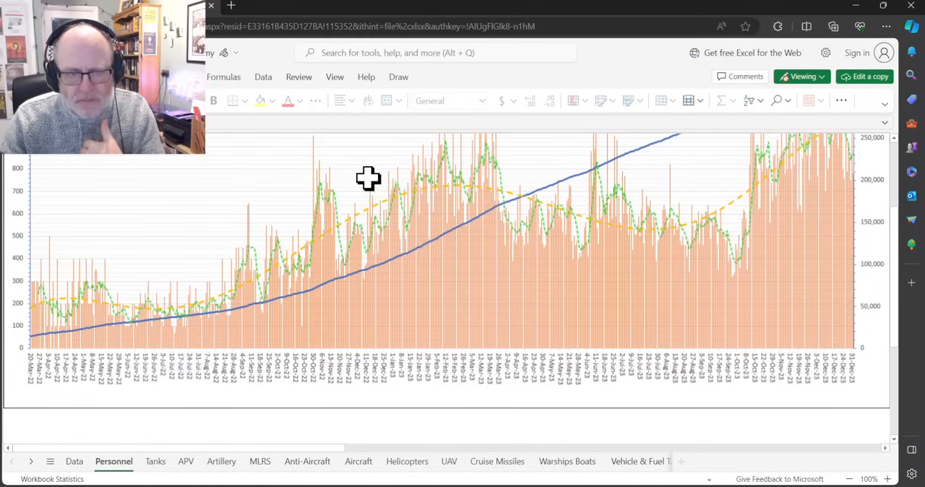
{"action": "mouse_move", "coordinate": [414, 190]}
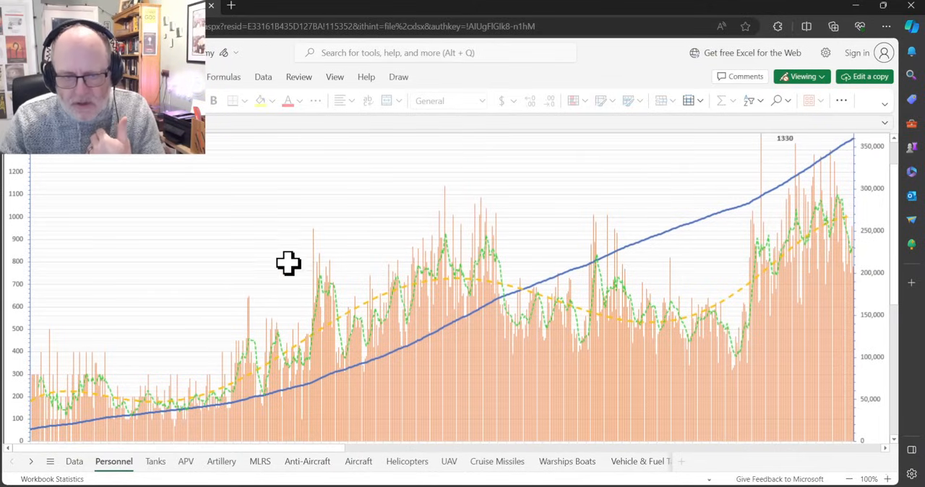
{"action": "mouse_move", "coordinate": [460, 241]}
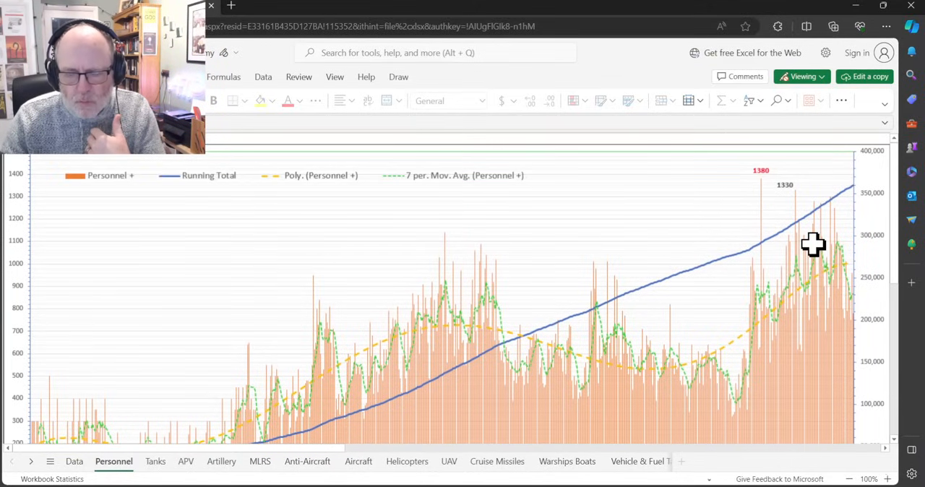
{"action": "mouse_move", "coordinate": [818, 222]}
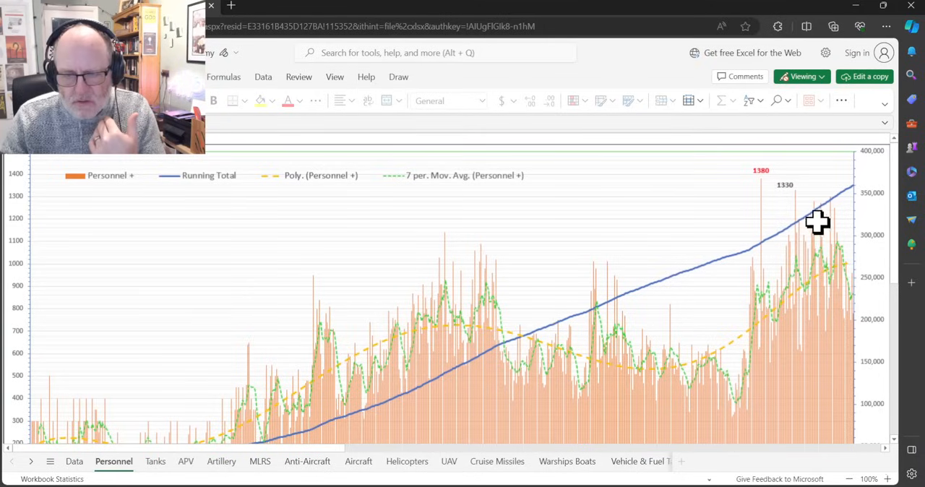
{"action": "mouse_move", "coordinate": [812, 264]}
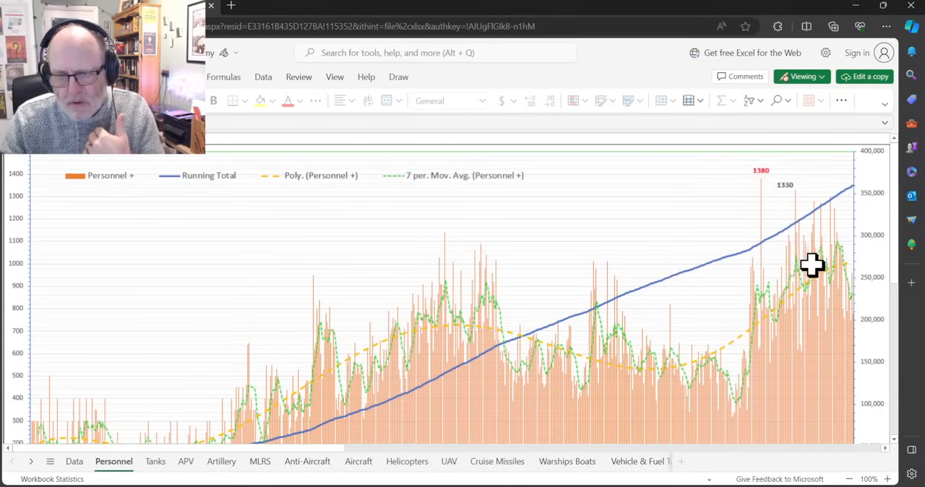
{"action": "mouse_move", "coordinate": [778, 271]}
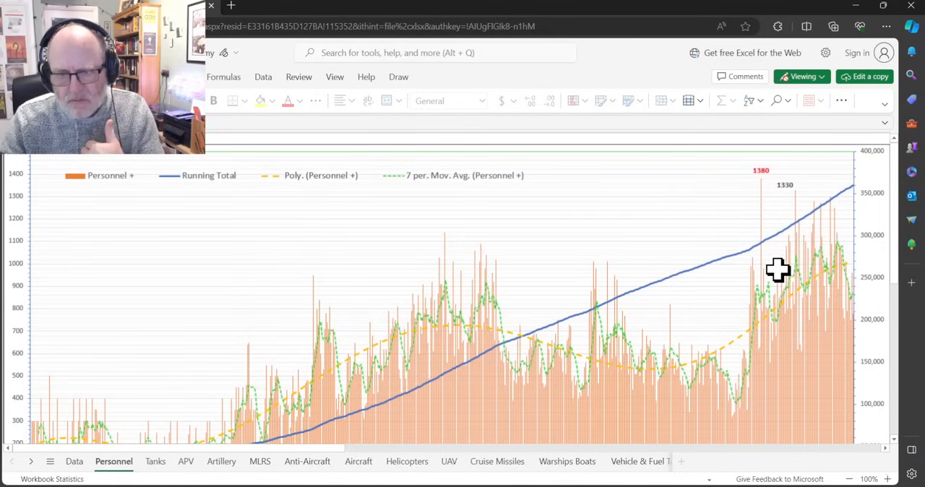
{"action": "mouse_move", "coordinate": [802, 258]}
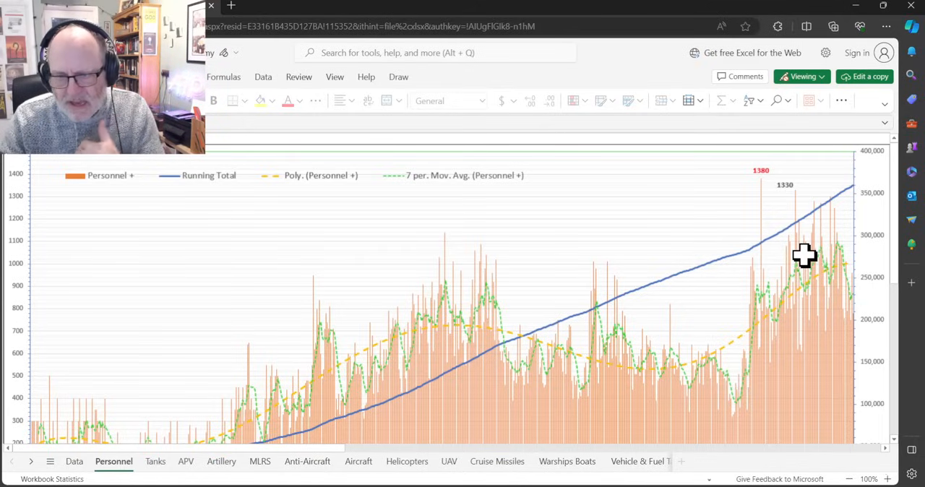
{"action": "mouse_move", "coordinate": [798, 249]}
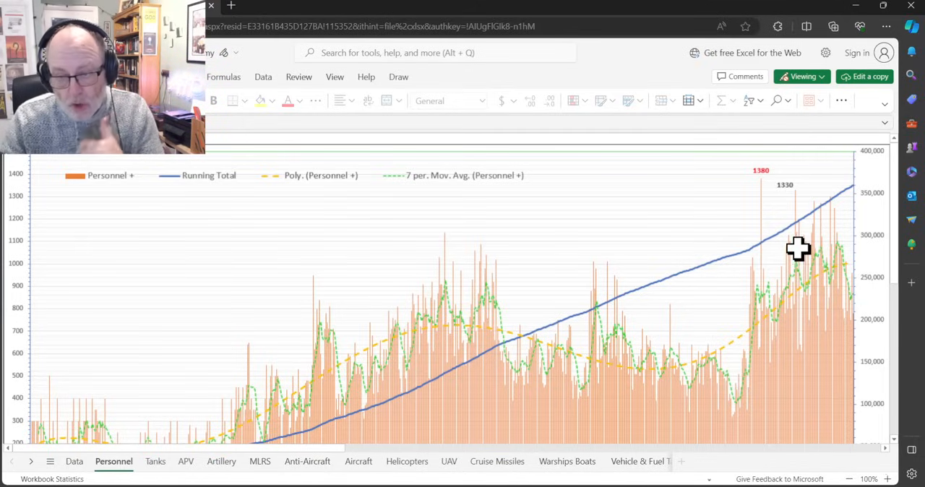
{"action": "mouse_move", "coordinate": [391, 258]}
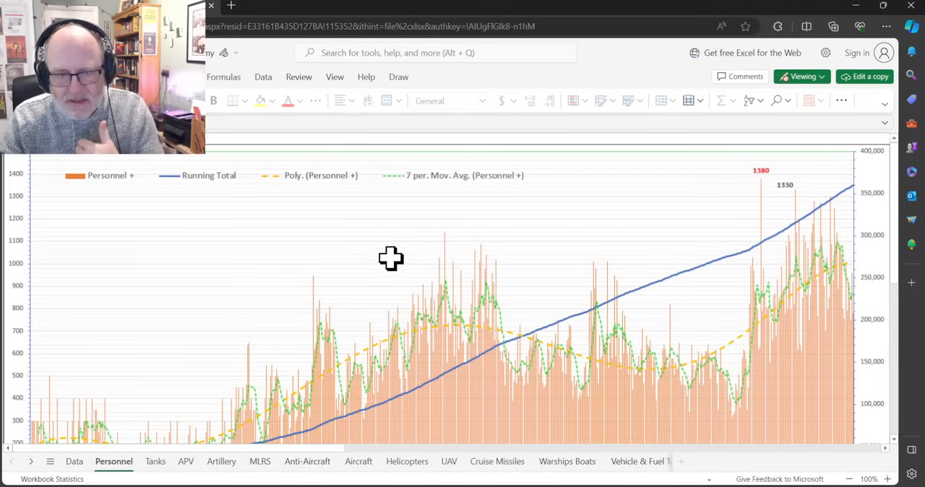
{"action": "mouse_move", "coordinate": [845, 246]}
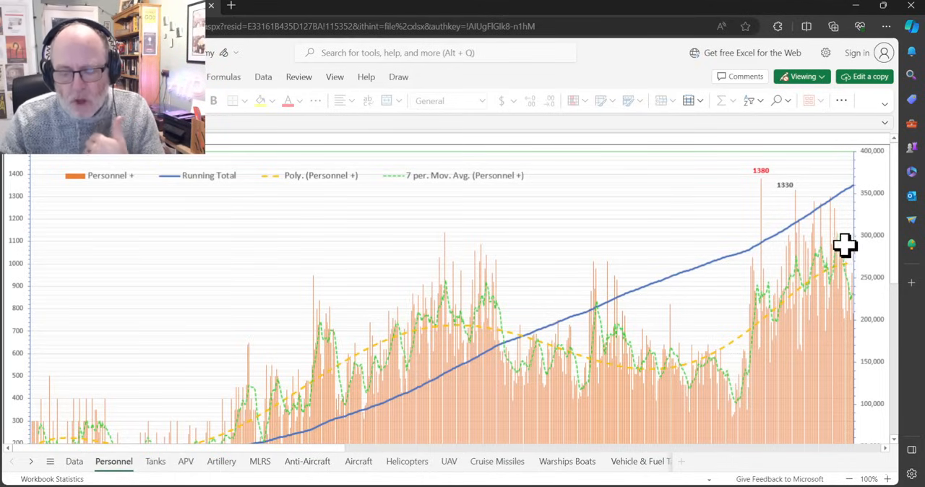
{"action": "mouse_move", "coordinate": [781, 281]}
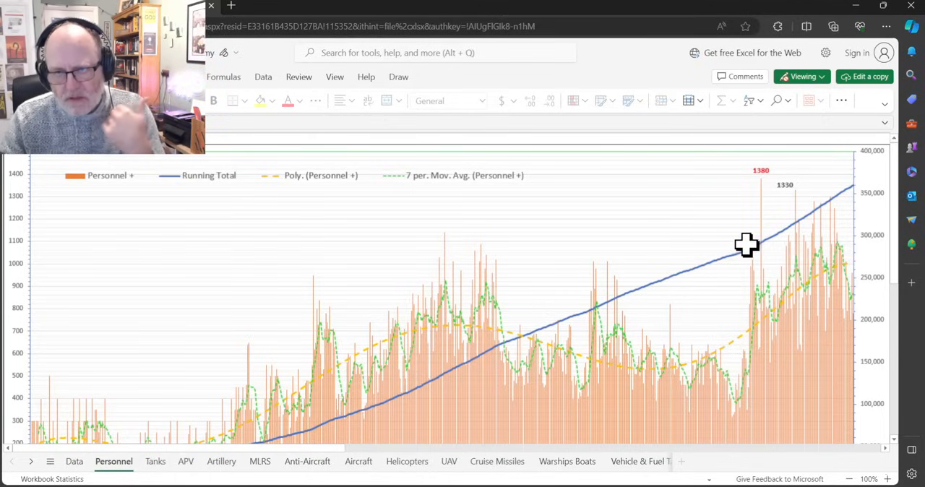
{"action": "mouse_move", "coordinate": [785, 240]}
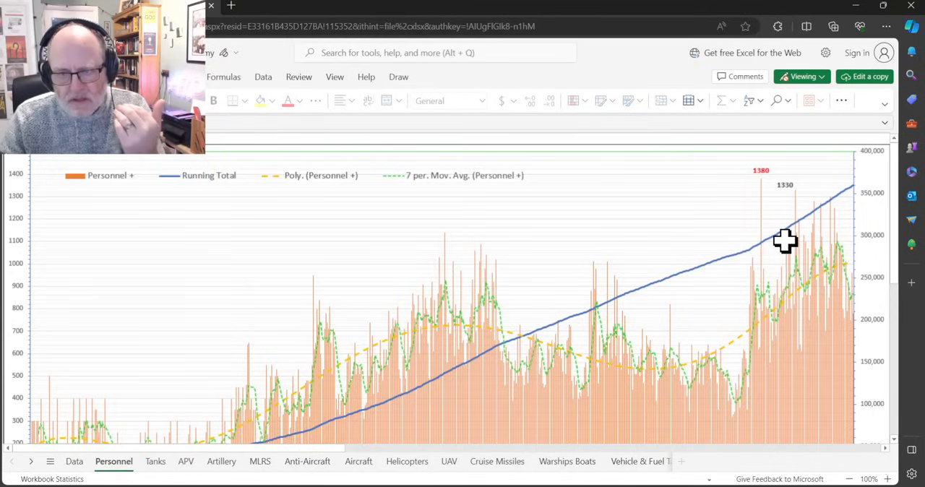
{"action": "mouse_move", "coordinate": [764, 255]}
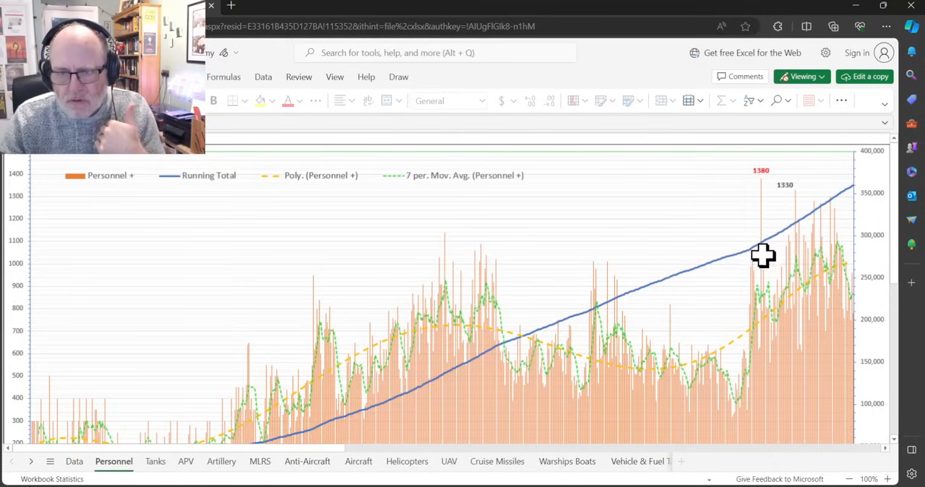
{"action": "mouse_move", "coordinate": [777, 270]}
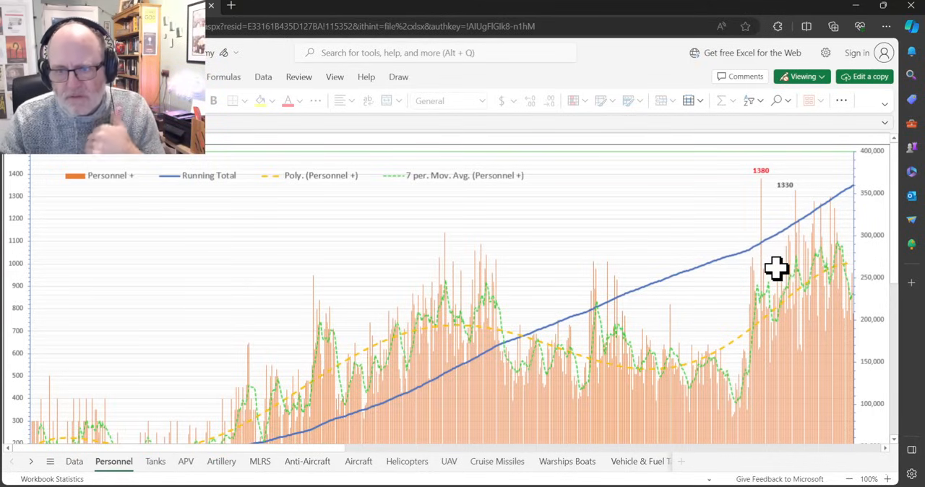
{"action": "mouse_move", "coordinate": [786, 233]}
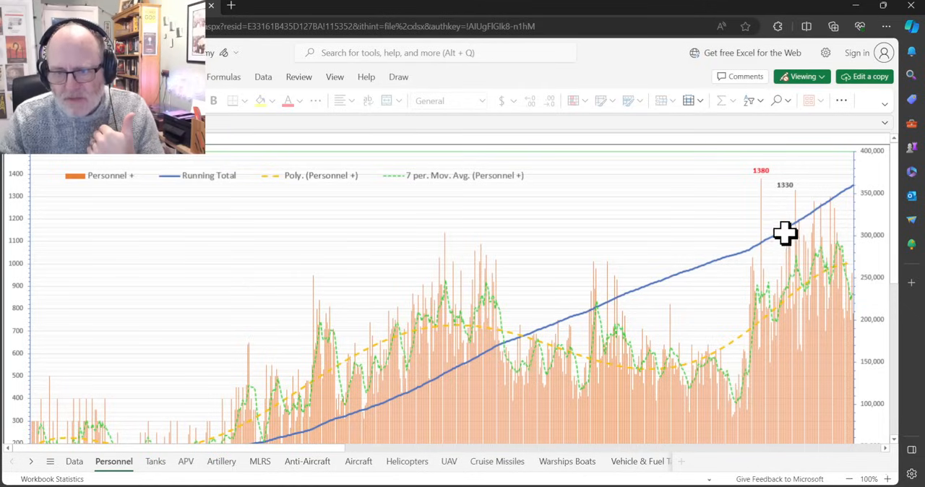
{"action": "mouse_move", "coordinate": [762, 246]}
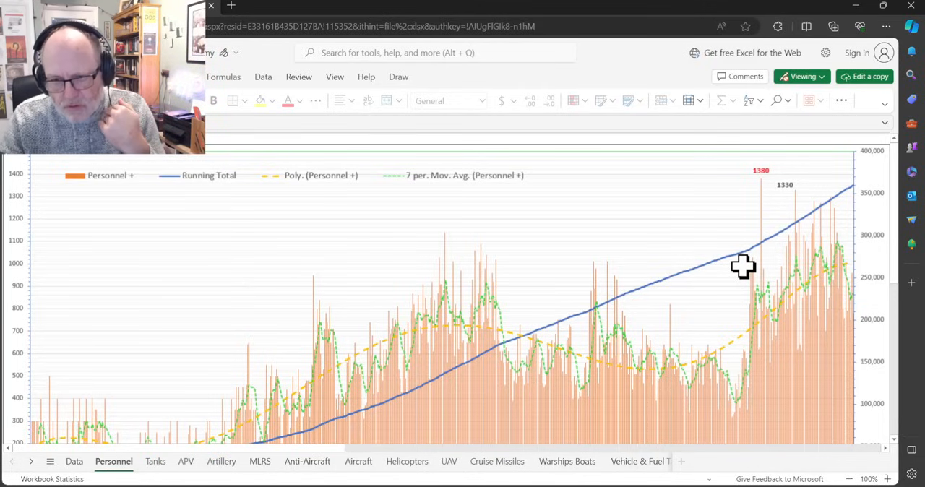
{"action": "scroll", "scroll_direction": "down", "scroll_amount": 3}
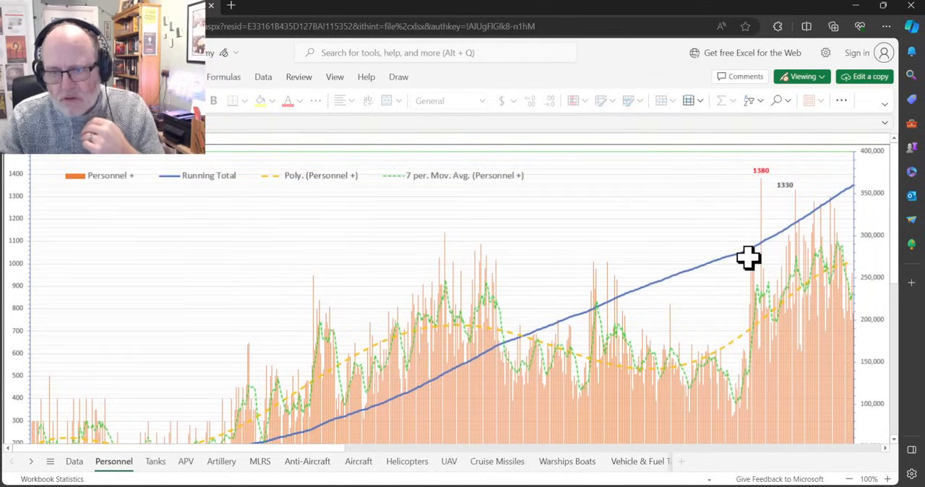
{"action": "mouse_move", "coordinate": [767, 260]}
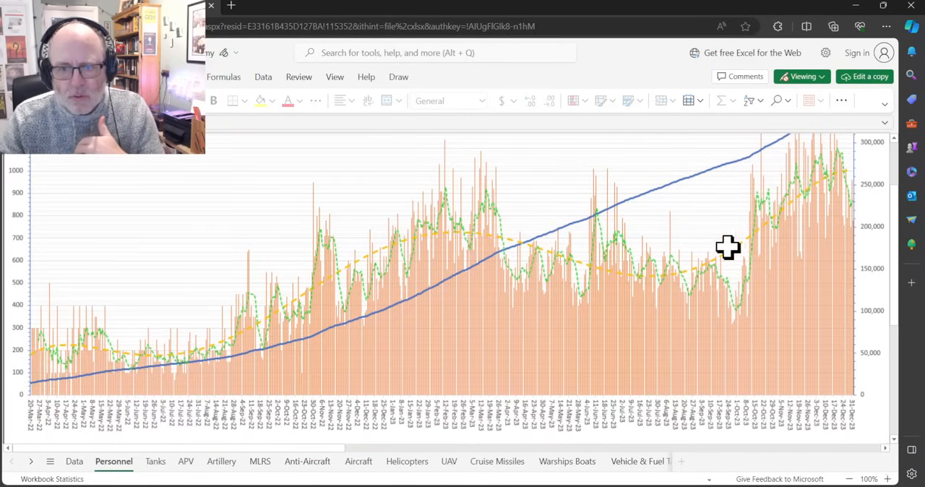
{"action": "mouse_move", "coordinate": [791, 266]}
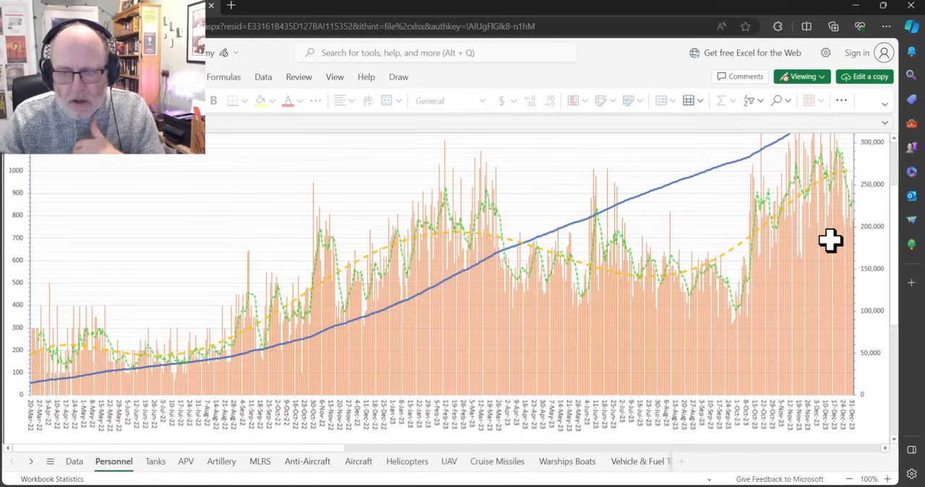
{"action": "mouse_move", "coordinate": [758, 291]}
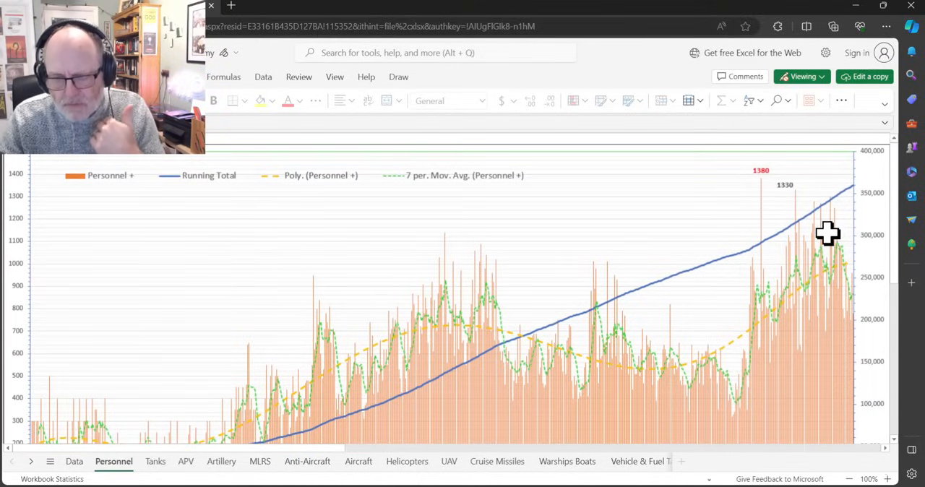
{"action": "mouse_move", "coordinate": [833, 227]}
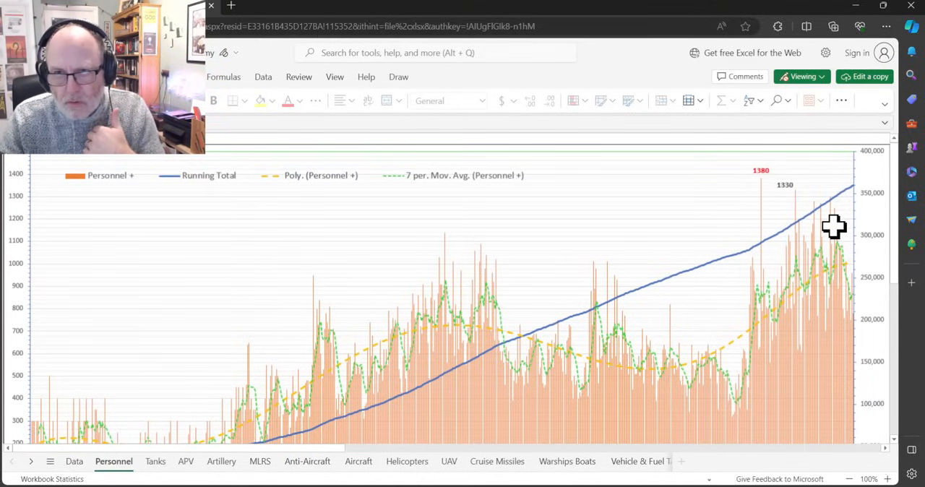
{"action": "mouse_move", "coordinate": [820, 225]}
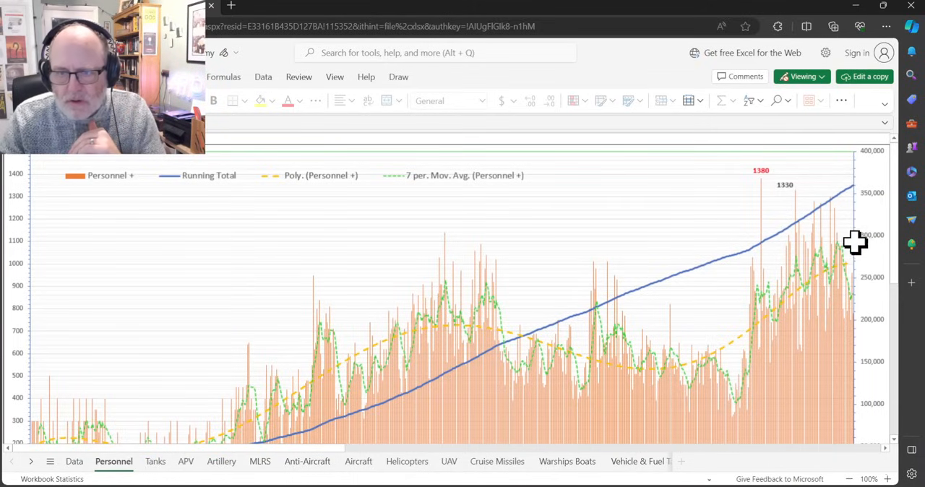
{"action": "mouse_move", "coordinate": [785, 180]}
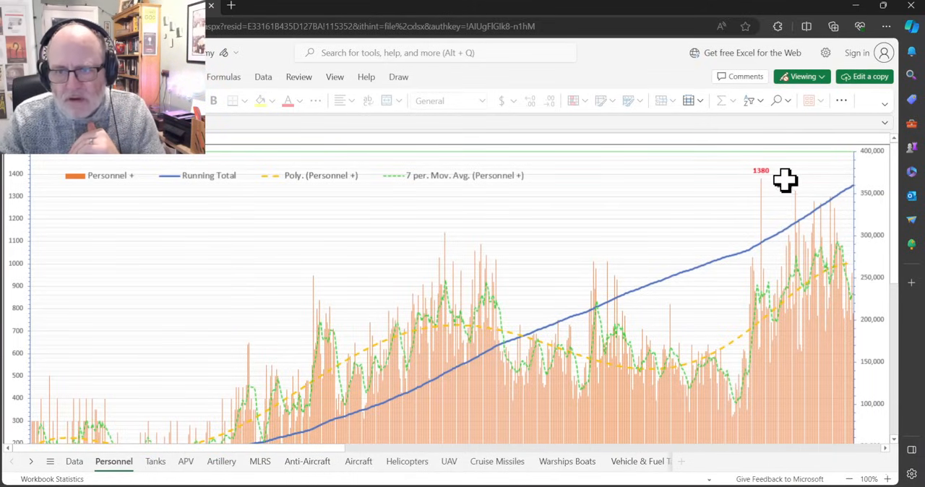
{"action": "mouse_move", "coordinate": [760, 192]}
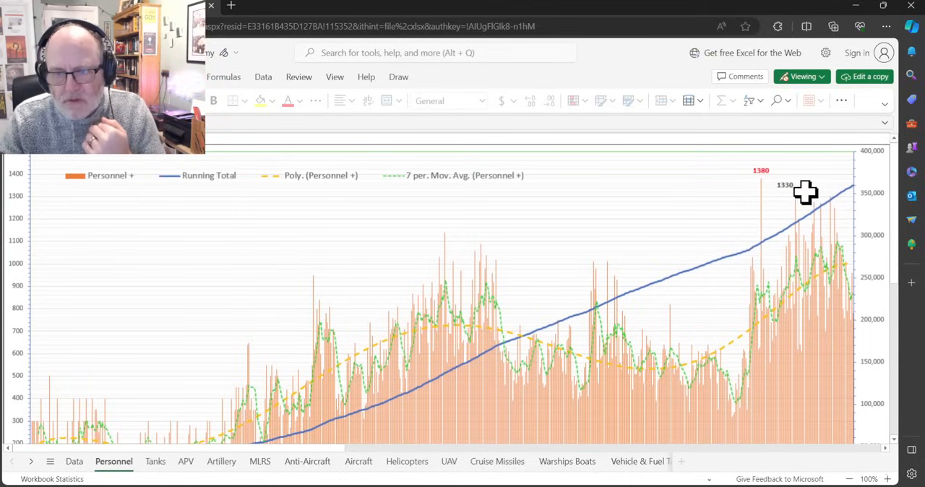
{"action": "mouse_move", "coordinate": [829, 202]}
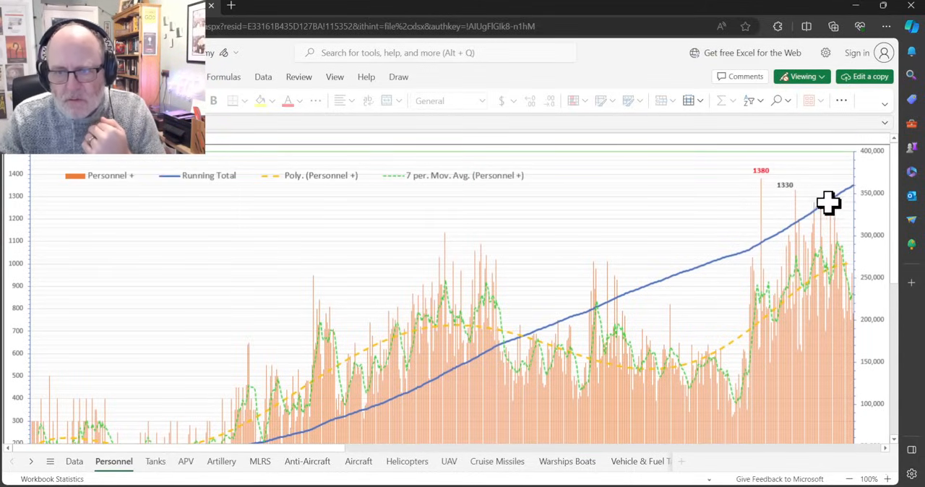
{"action": "mouse_move", "coordinate": [766, 192]}
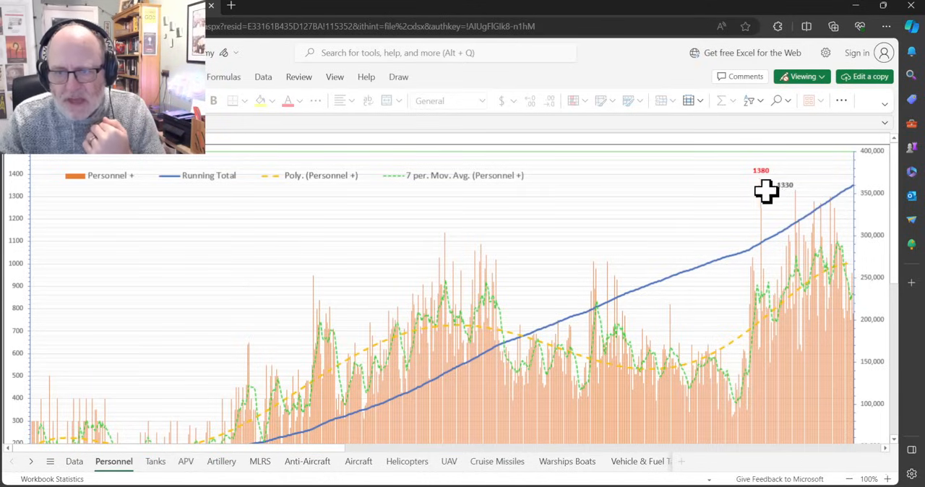
{"action": "mouse_move", "coordinate": [769, 199]}
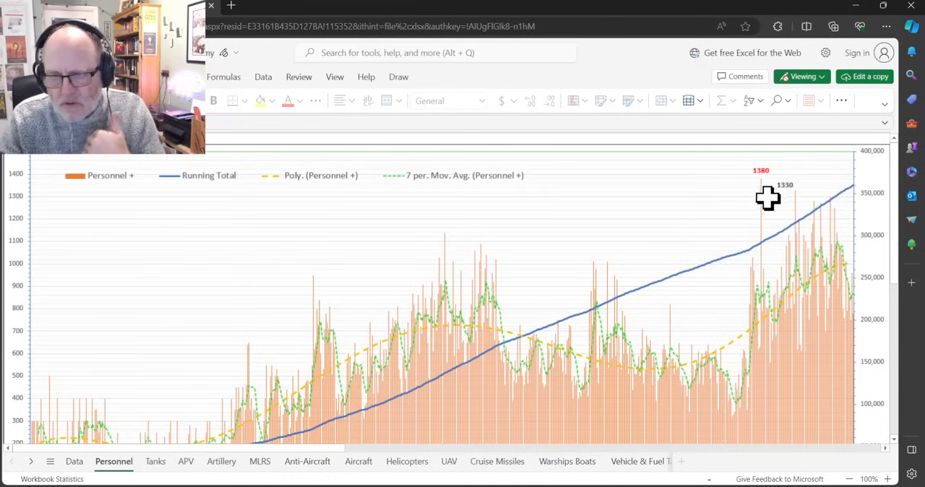
{"action": "mouse_move", "coordinate": [798, 191]}
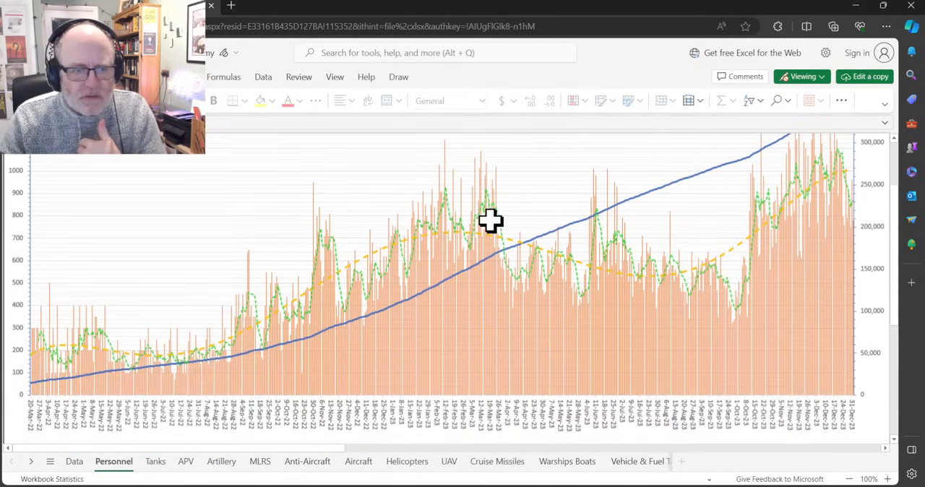
{"action": "left_click", "coordinate": [155, 462]}
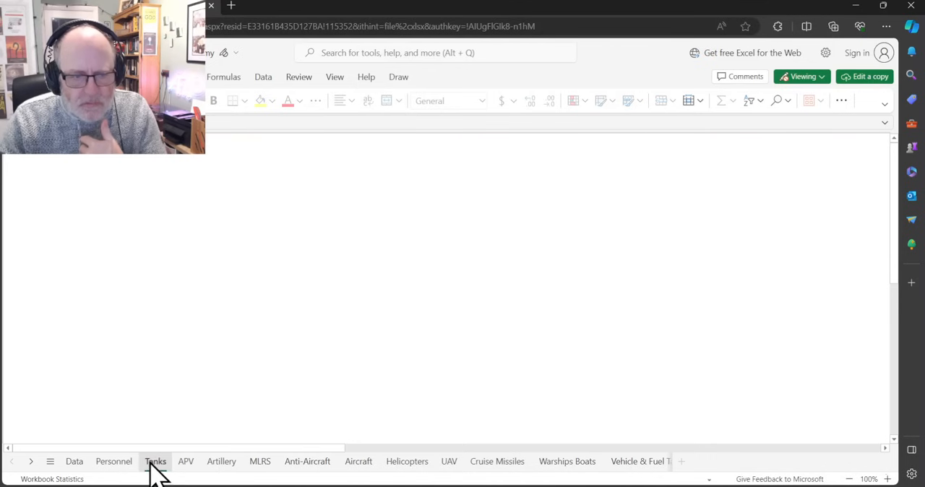
{"action": "left_click", "coordinate": [155, 462]}
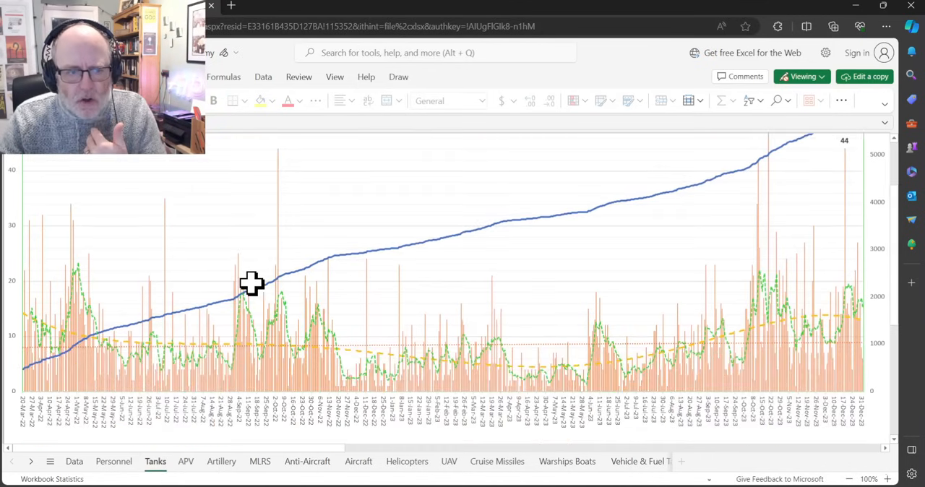
{"action": "mouse_move", "coordinate": [70, 250]}
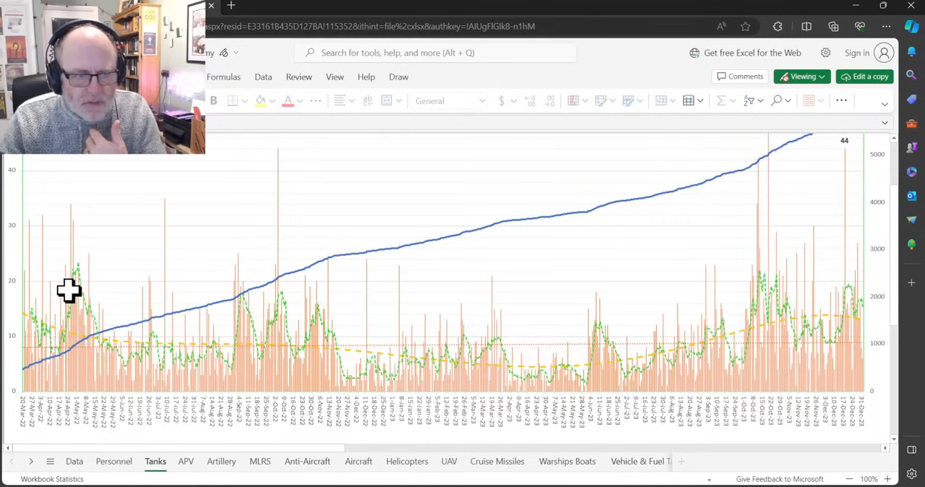
{"action": "mouse_move", "coordinate": [133, 201]}
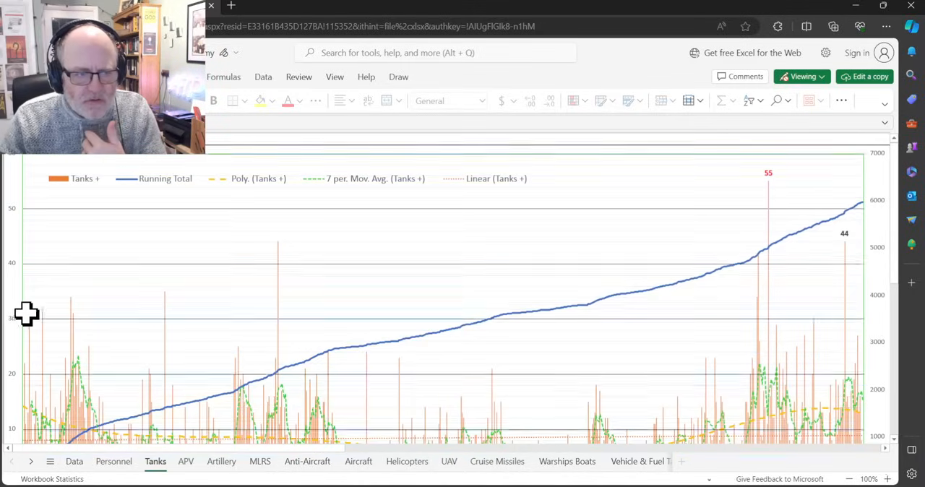
{"action": "mouse_move", "coordinate": [11, 285]}
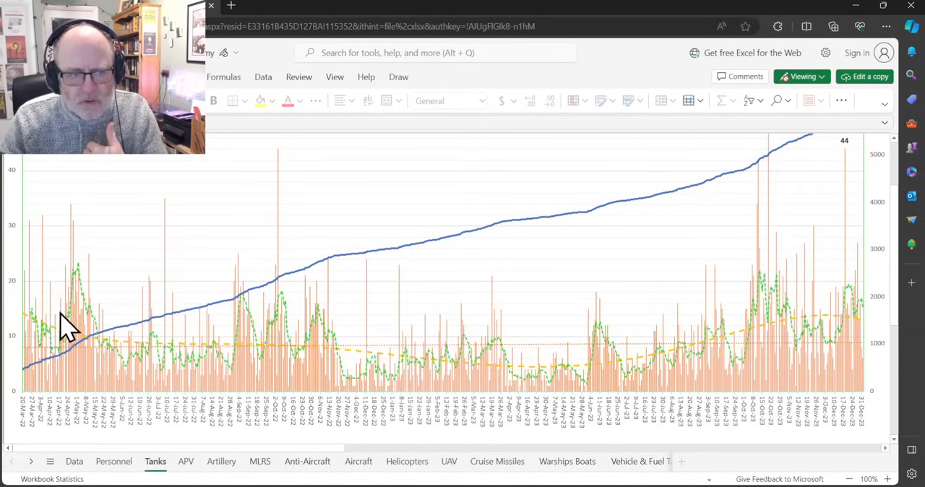
{"action": "mouse_move", "coordinate": [324, 306]}
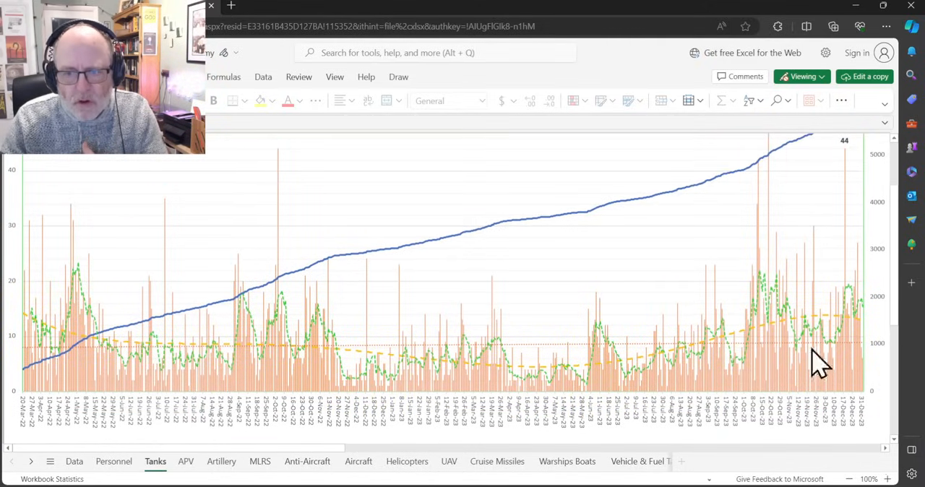
{"action": "mouse_move", "coordinate": [887, 354]}
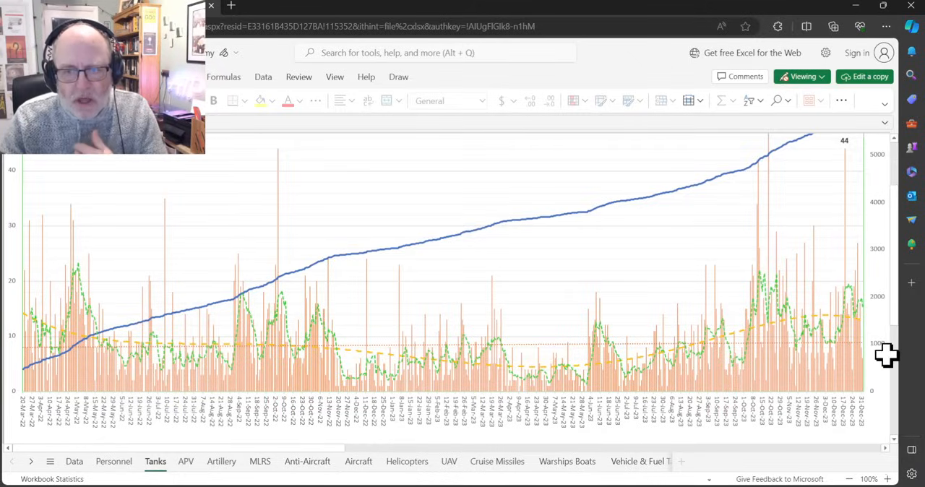
{"action": "mouse_move", "coordinate": [860, 333]}
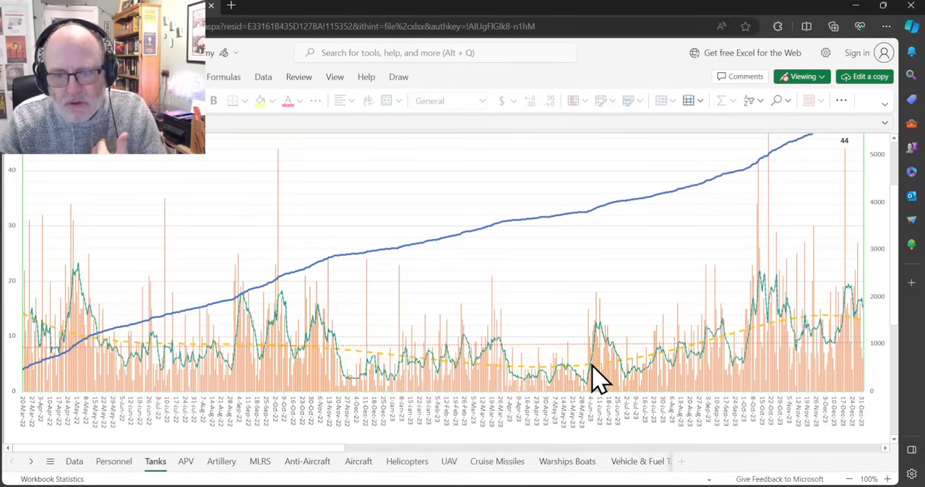
{"action": "mouse_move", "coordinate": [466, 310]}
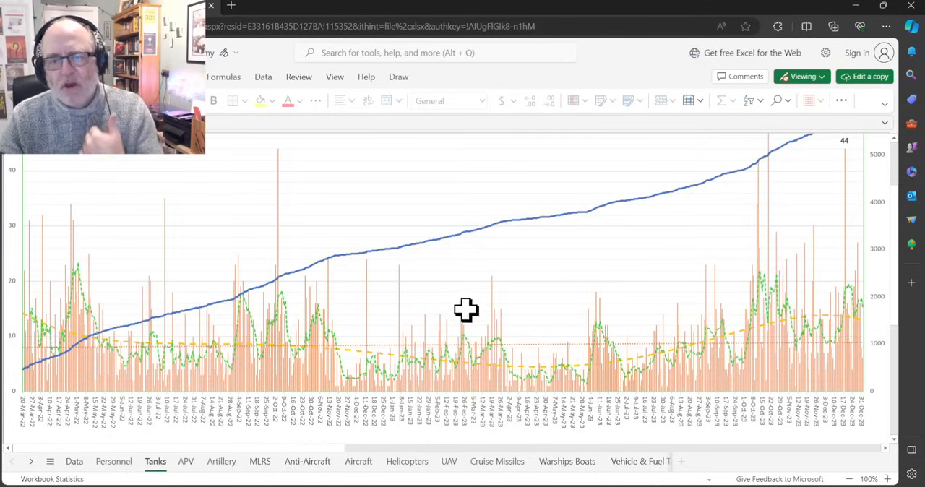
{"action": "mouse_move", "coordinate": [667, 321]}
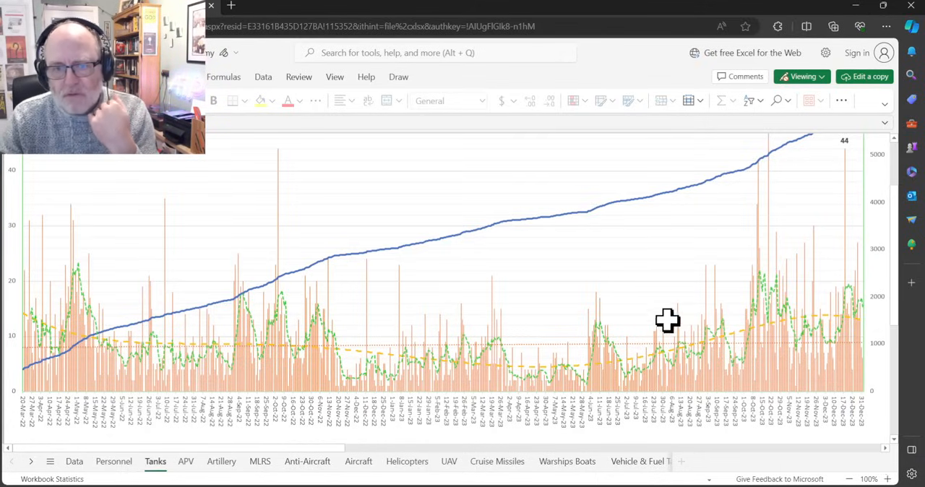
{"action": "mouse_move", "coordinate": [683, 311]}
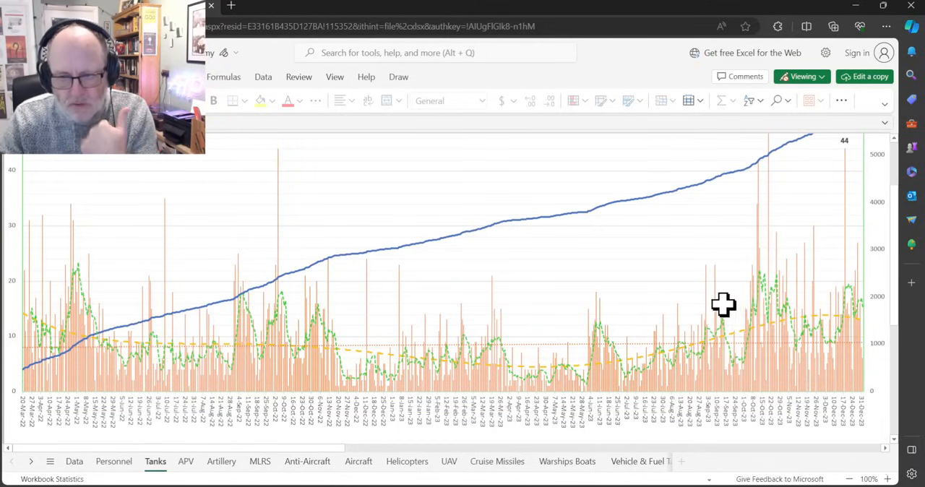
{"action": "mouse_move", "coordinate": [746, 298]}
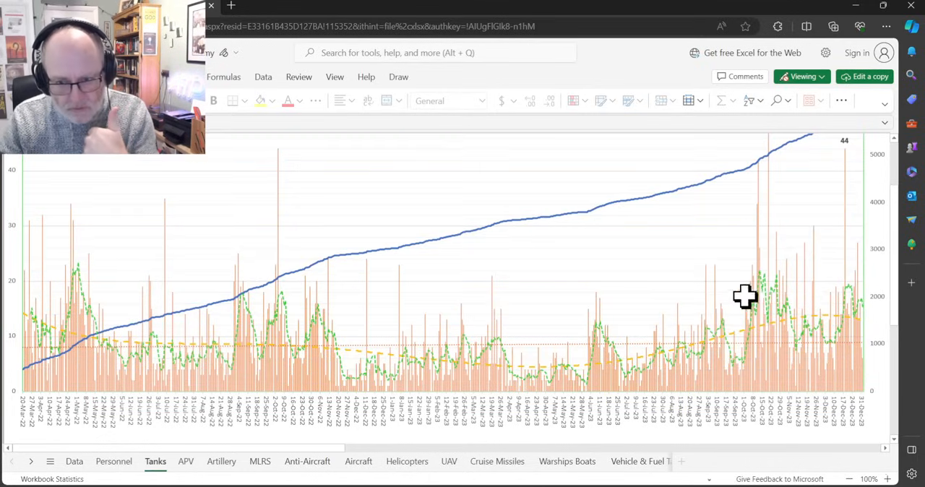
{"action": "mouse_move", "coordinate": [196, 316]}
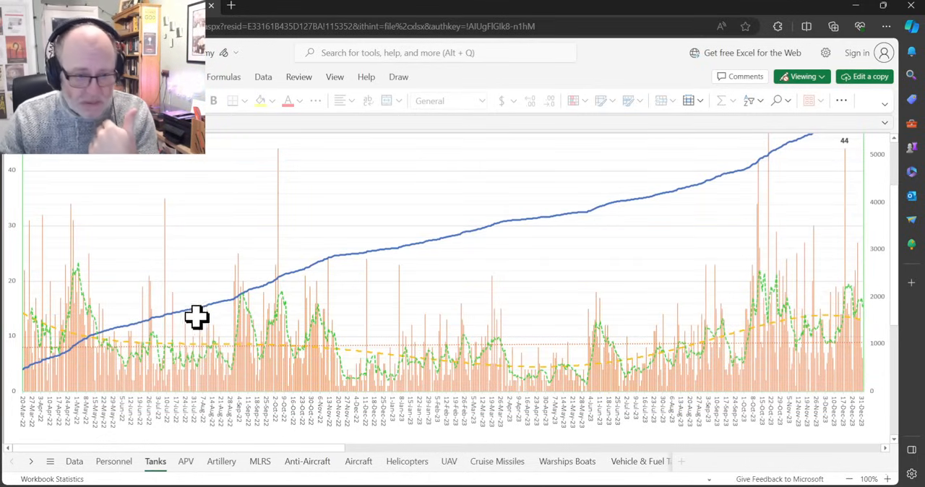
{"action": "mouse_move", "coordinate": [153, 331]}
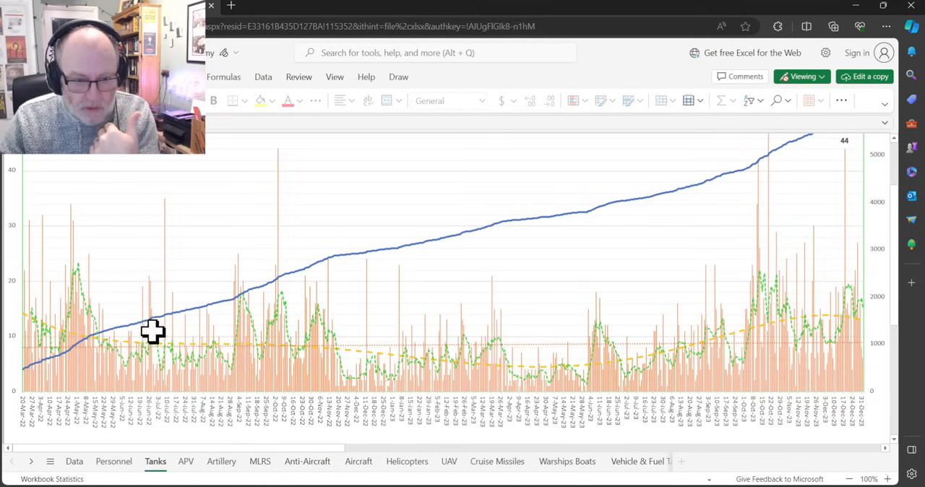
{"action": "mouse_move", "coordinate": [377, 322]}
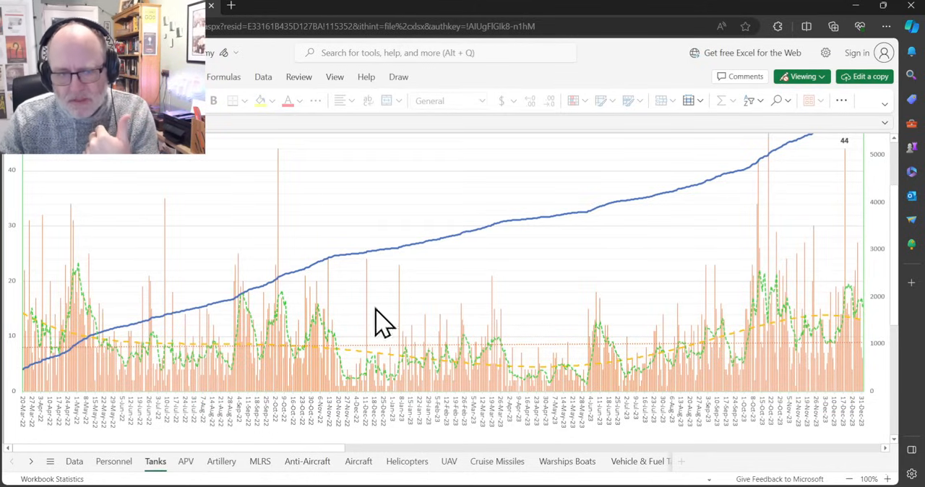
{"action": "mouse_move", "coordinate": [282, 306]}
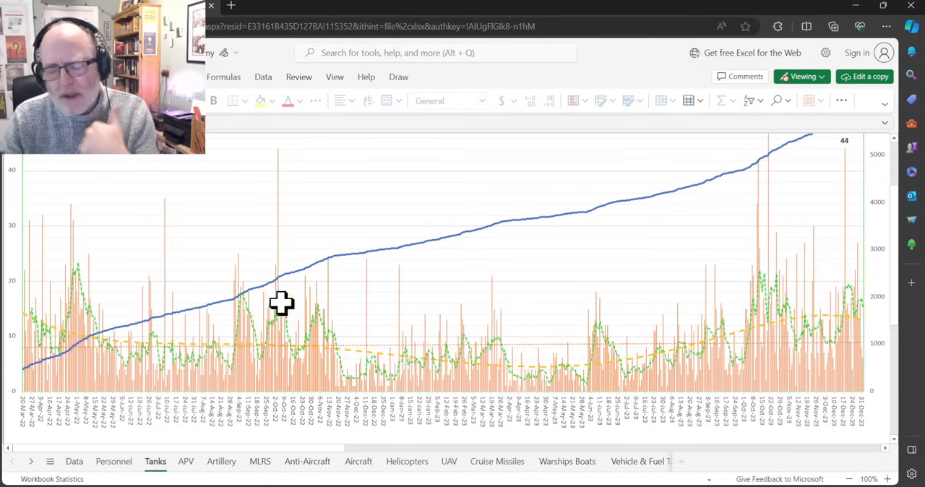
{"action": "mouse_move", "coordinate": [300, 251]}
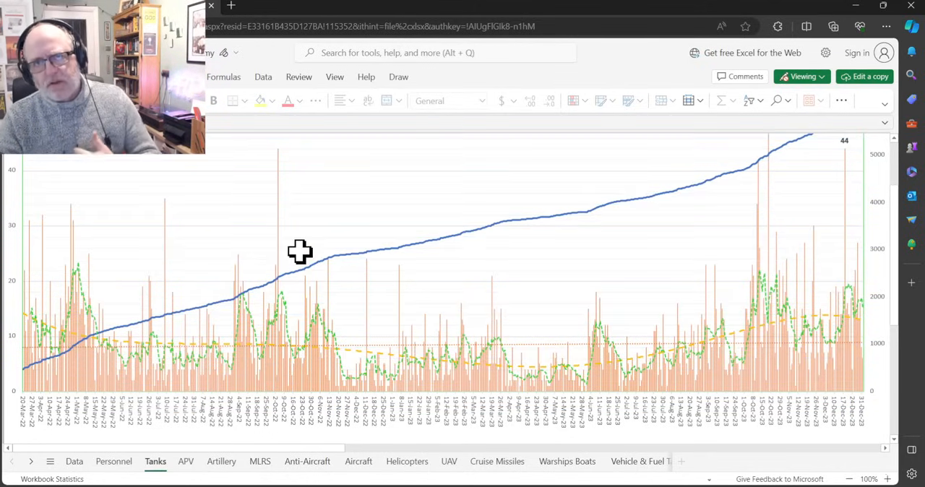
{"action": "mouse_move", "coordinate": [282, 247]}
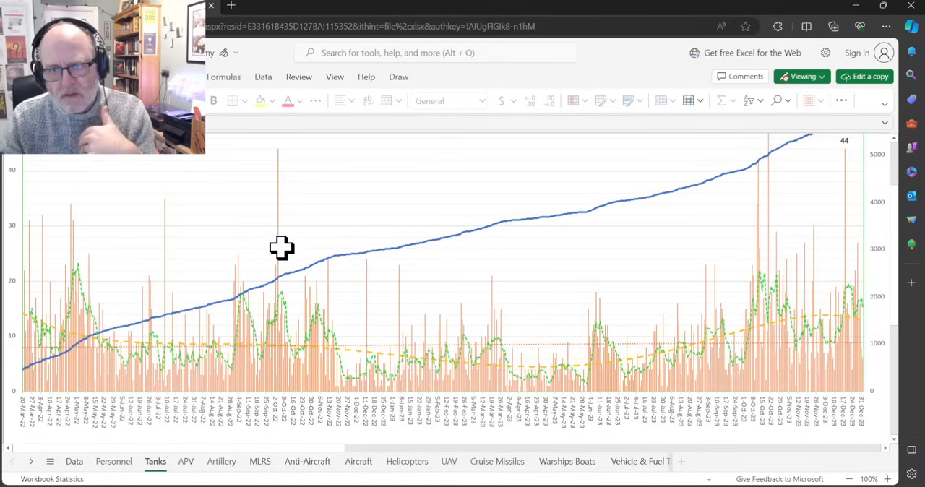
{"action": "mouse_move", "coordinate": [263, 263]}
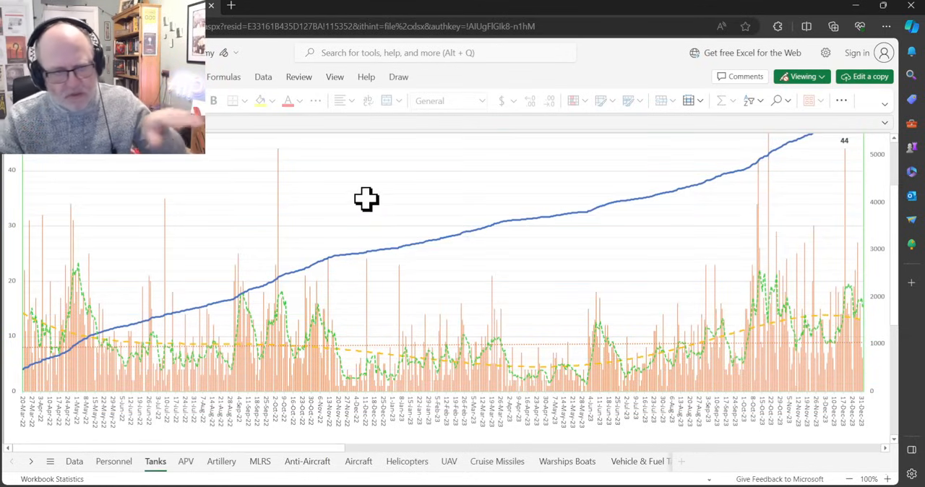
{"action": "mouse_move", "coordinate": [366, 212]}
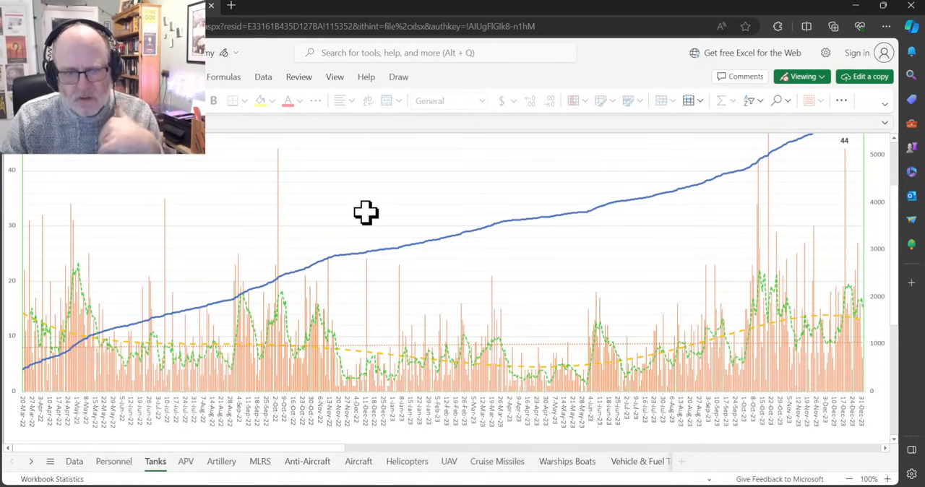
{"action": "mouse_move", "coordinate": [343, 231]}
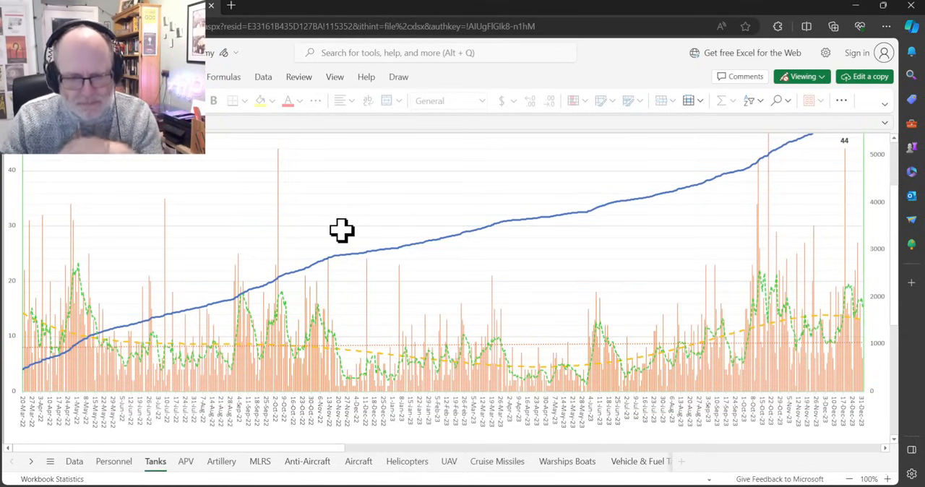
{"action": "mouse_move", "coordinate": [309, 255]}
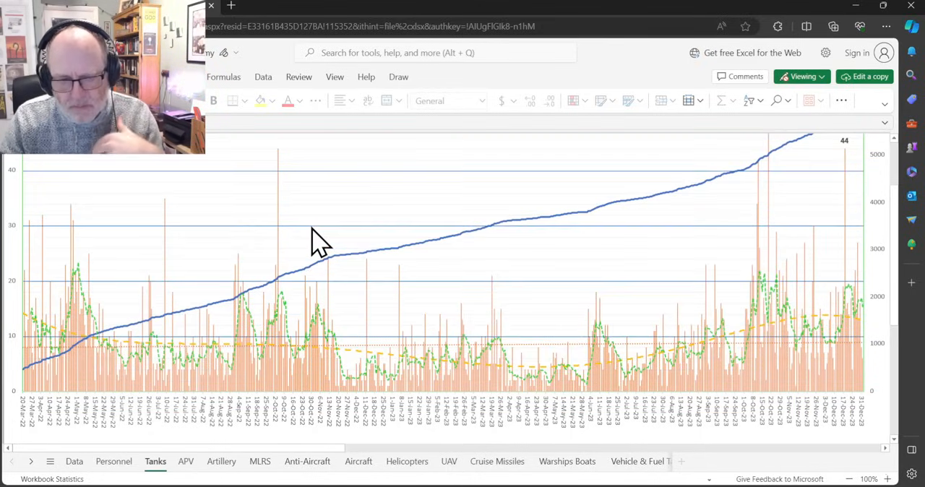
{"action": "mouse_move", "coordinate": [354, 248]}
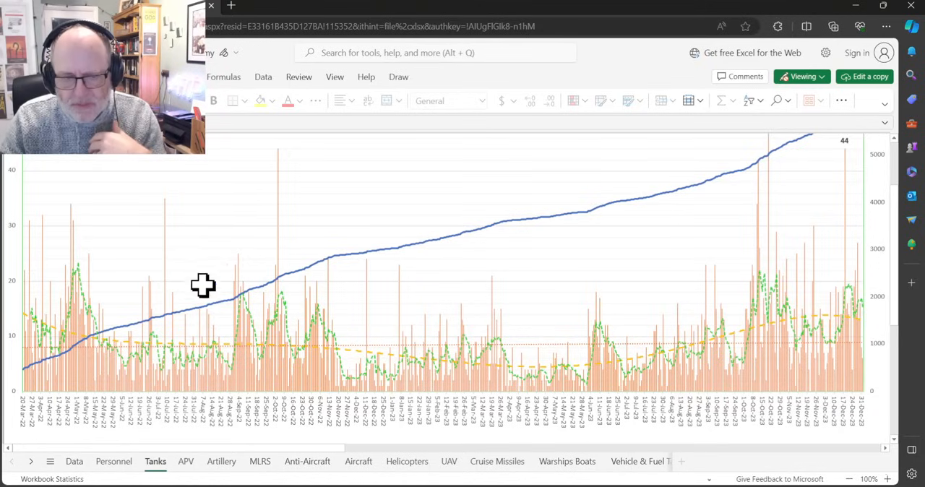
{"action": "mouse_move", "coordinate": [300, 332]}
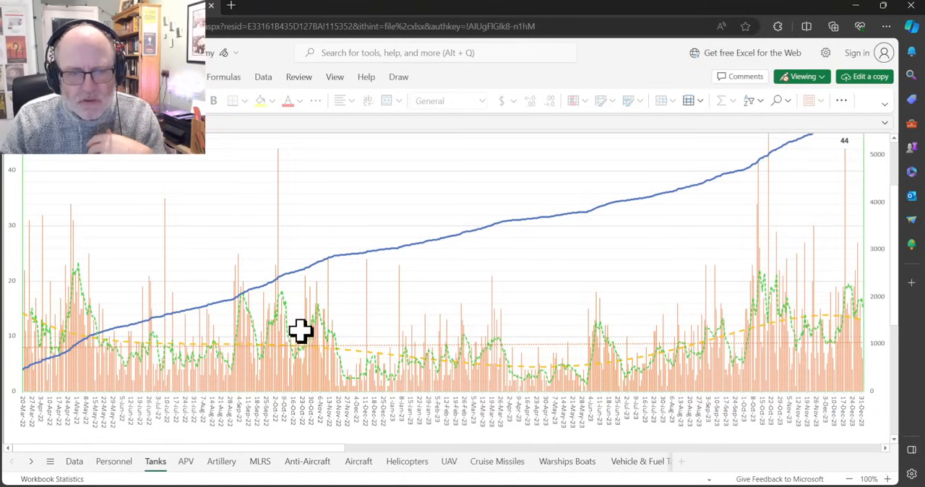
{"action": "mouse_move", "coordinate": [350, 291]}
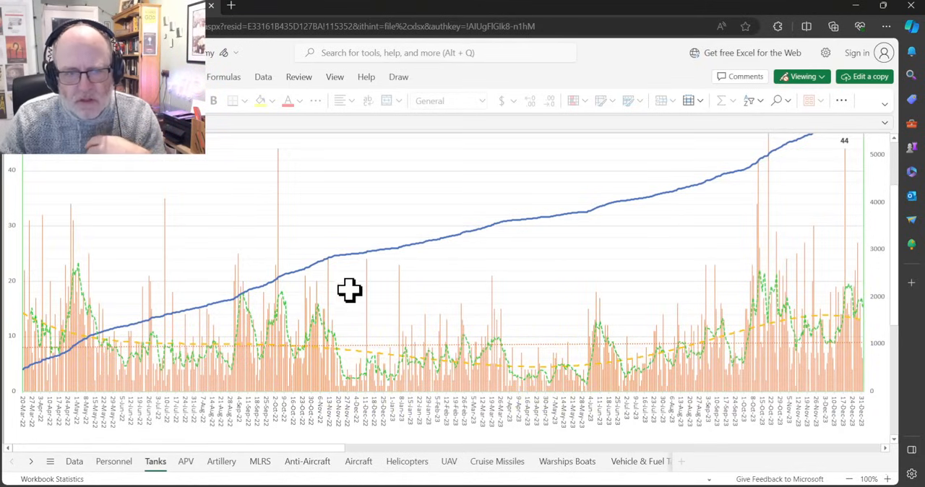
{"action": "mouse_move", "coordinate": [318, 306]}
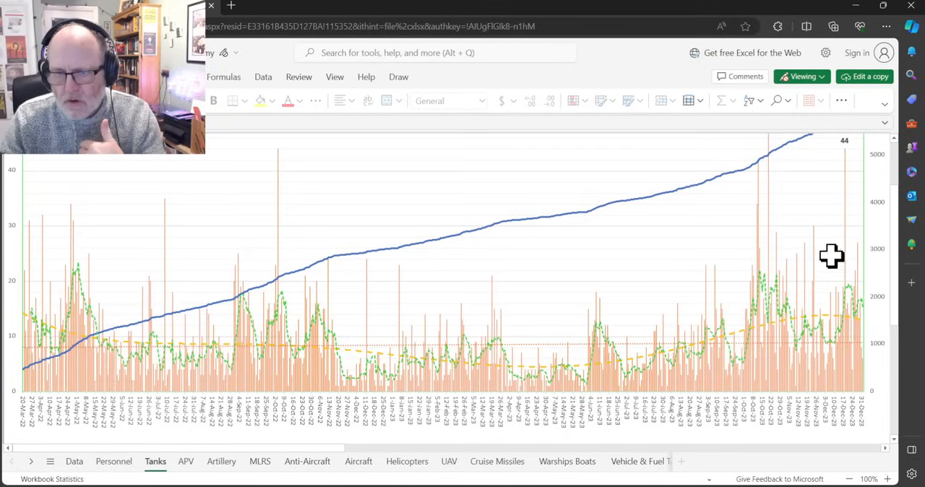
{"action": "mouse_move", "coordinate": [541, 226]}
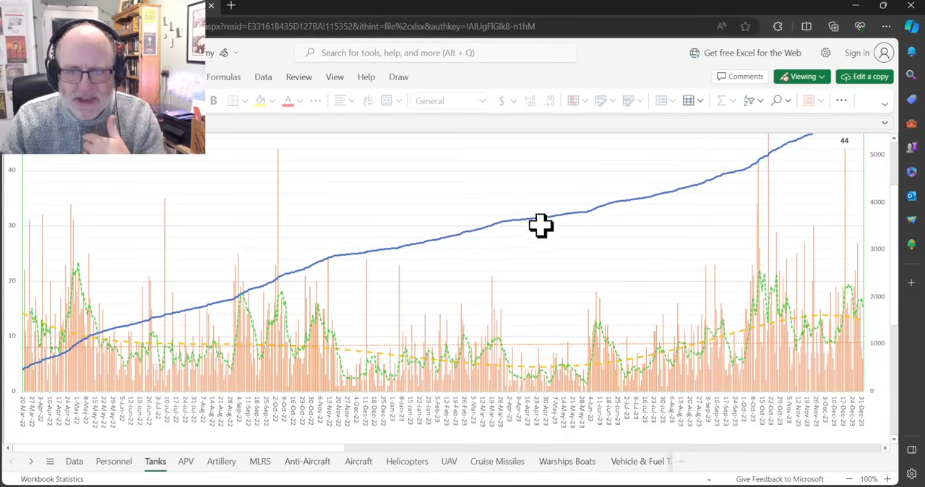
{"action": "mouse_move", "coordinate": [597, 212]}
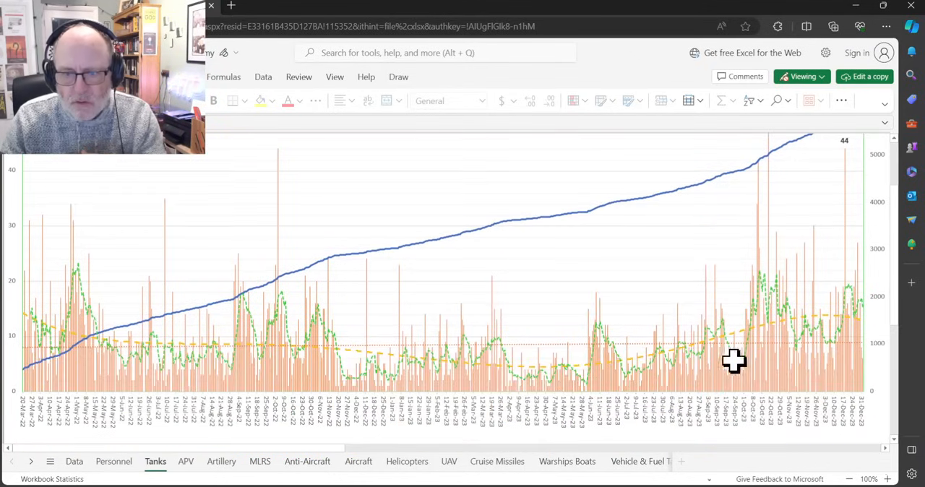
{"action": "mouse_move", "coordinate": [744, 434]}
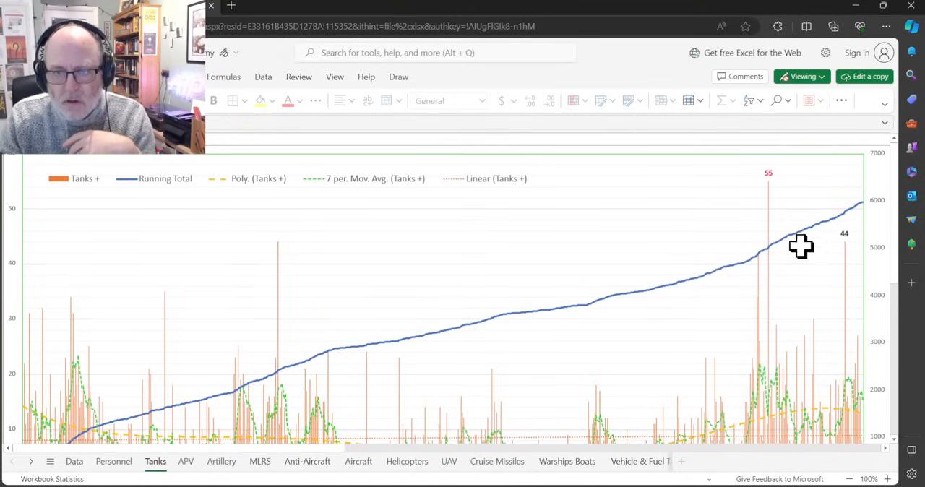
{"action": "mouse_move", "coordinate": [763, 185]}
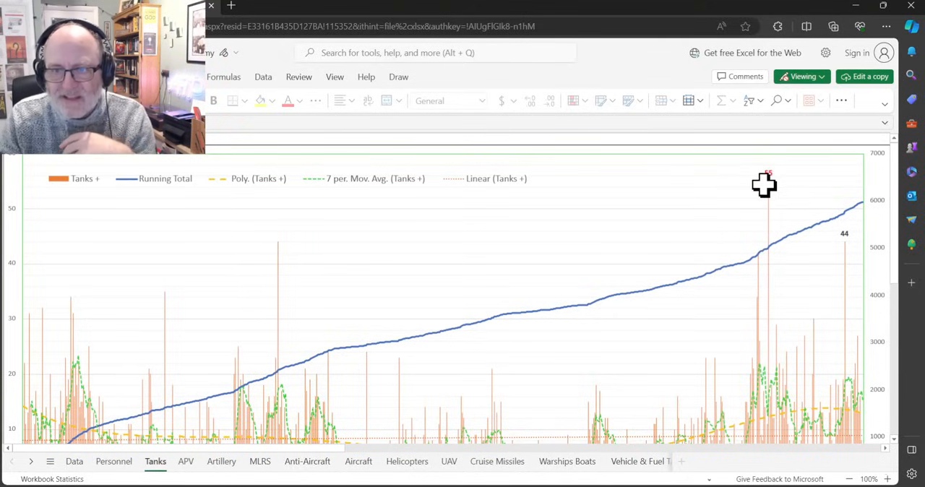
{"action": "mouse_move", "coordinate": [757, 175]}
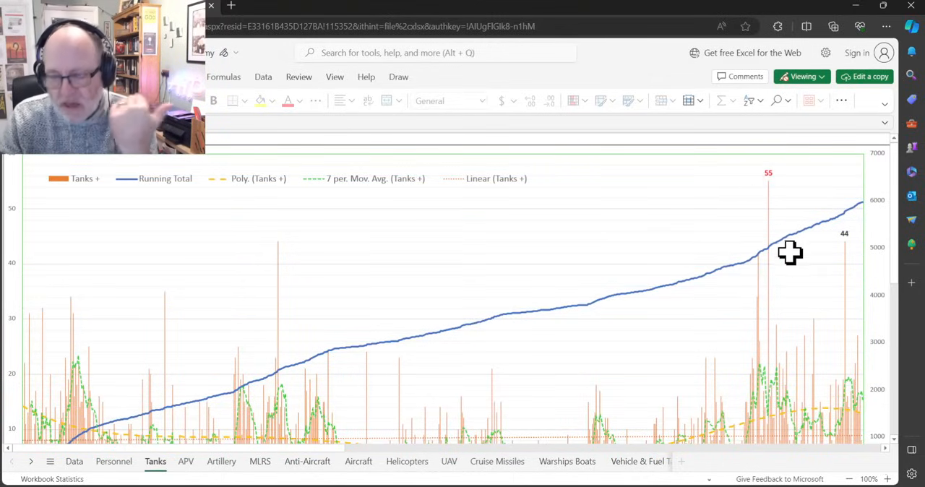
{"action": "mouse_move", "coordinate": [766, 241]}
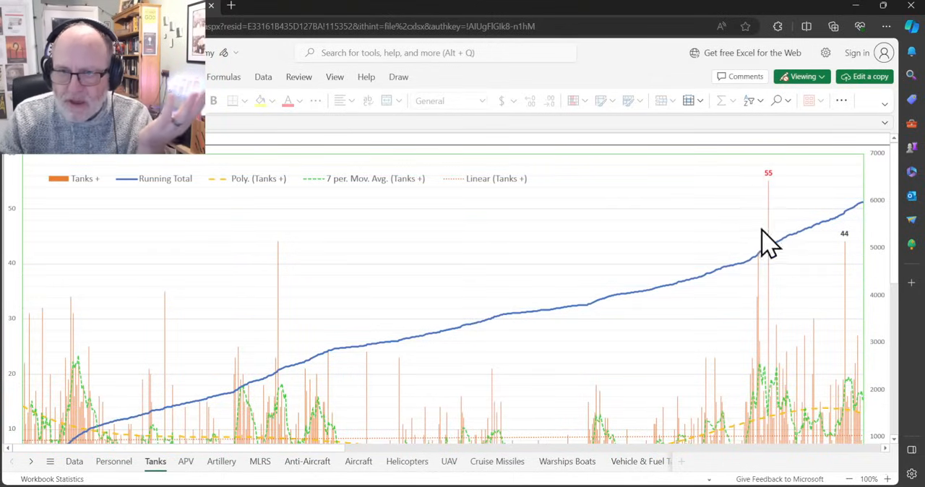
{"action": "mouse_move", "coordinate": [774, 210]}
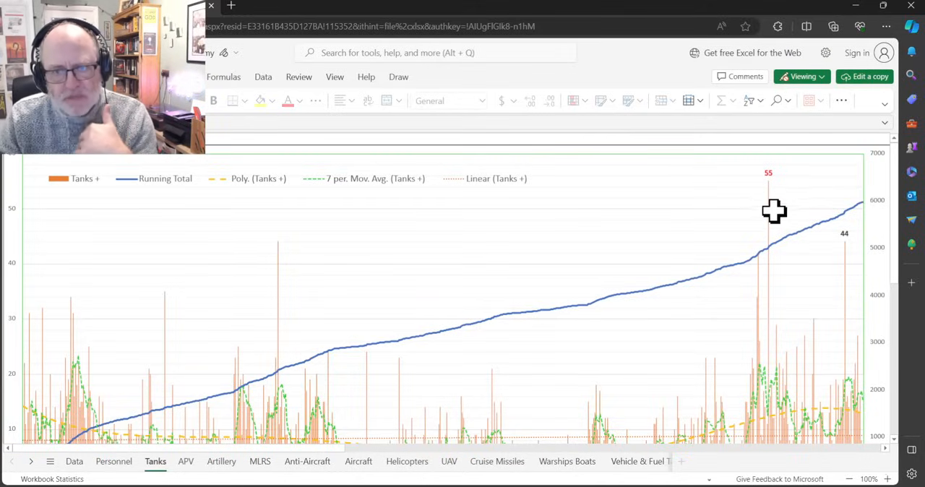
{"action": "mouse_move", "coordinate": [774, 216]}
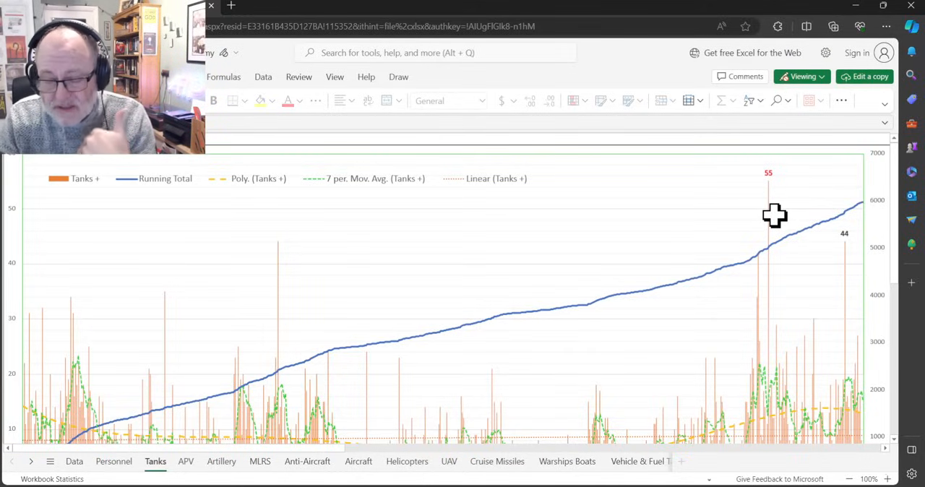
{"action": "mouse_move", "coordinate": [785, 234]}
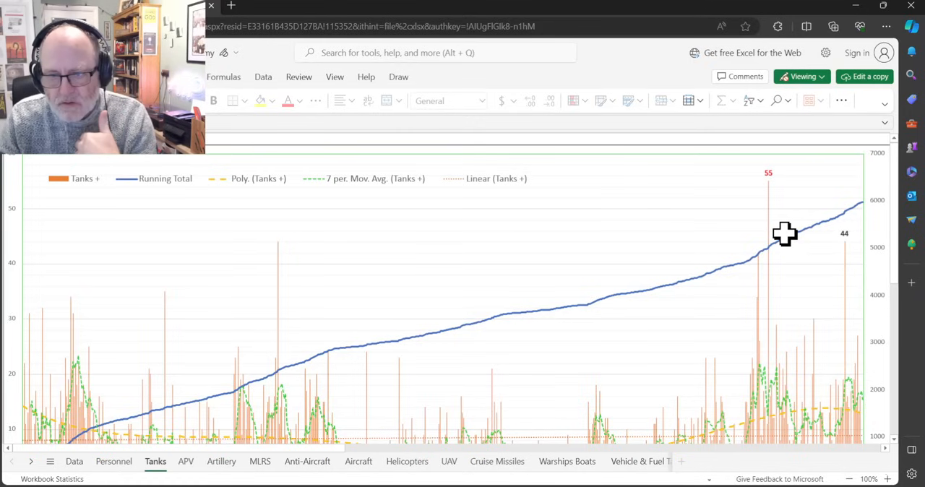
{"action": "scroll", "scroll_direction": "down", "scroll_amount": 3}
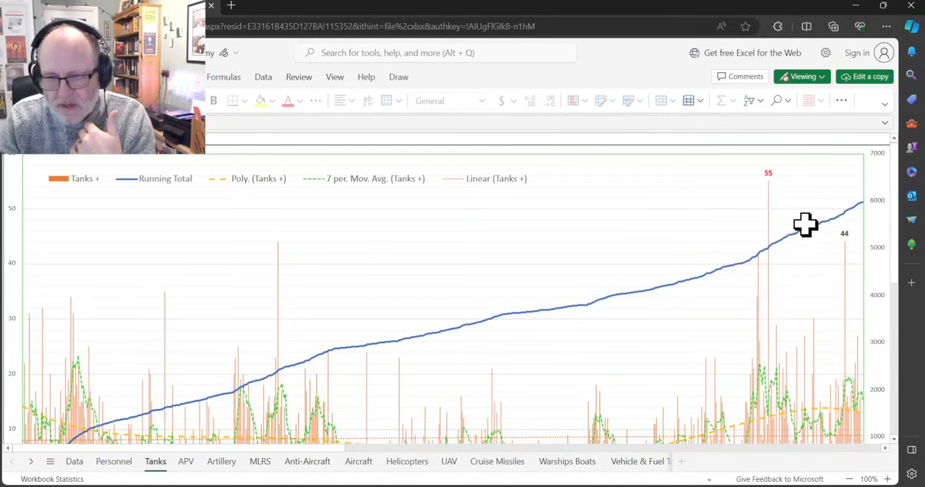
{"action": "mouse_move", "coordinate": [800, 246]}
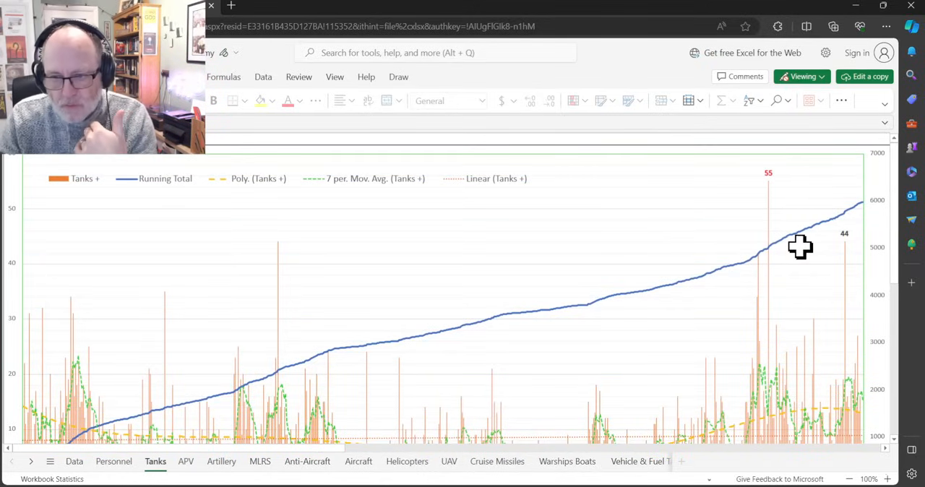
{"action": "scroll", "scroll_direction": "down", "scroll_amount": 3}
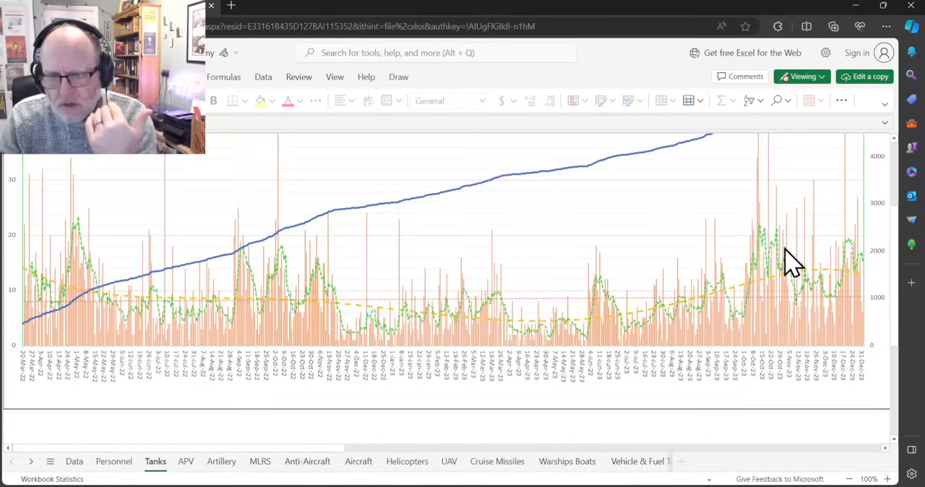
{"action": "mouse_move", "coordinate": [827, 245]}
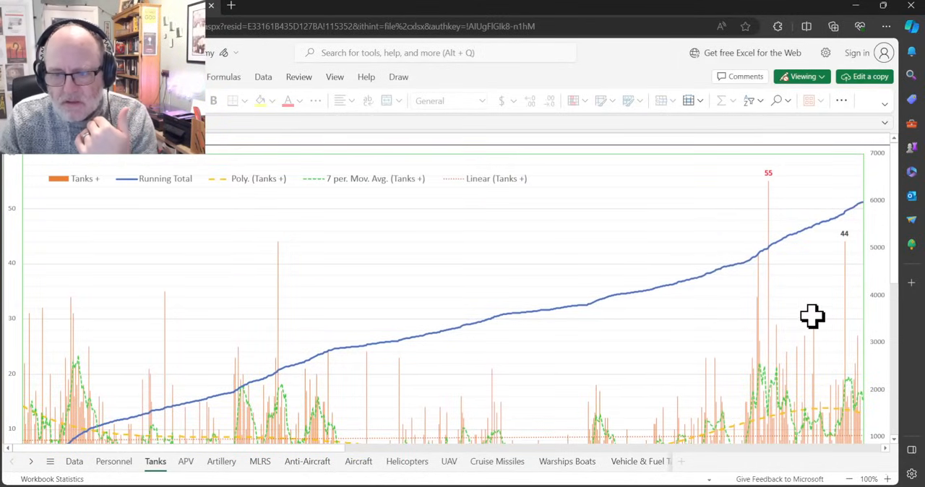
{"action": "scroll", "scroll_direction": "down", "scroll_amount": 3}
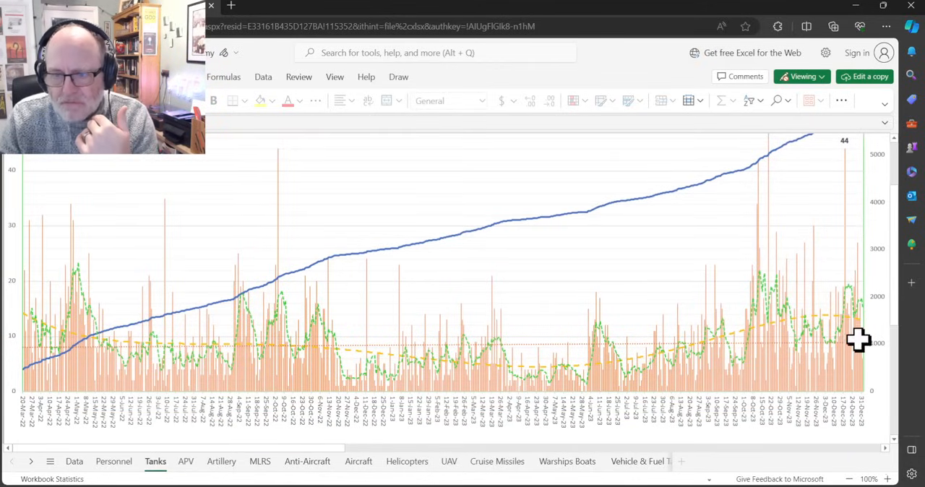
{"action": "mouse_move", "coordinate": [858, 300]}
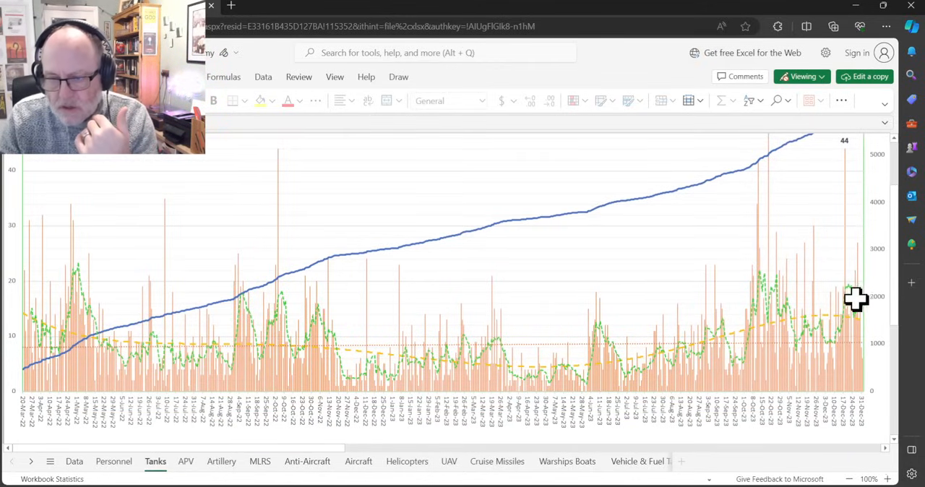
{"action": "mouse_move", "coordinate": [702, 353]}
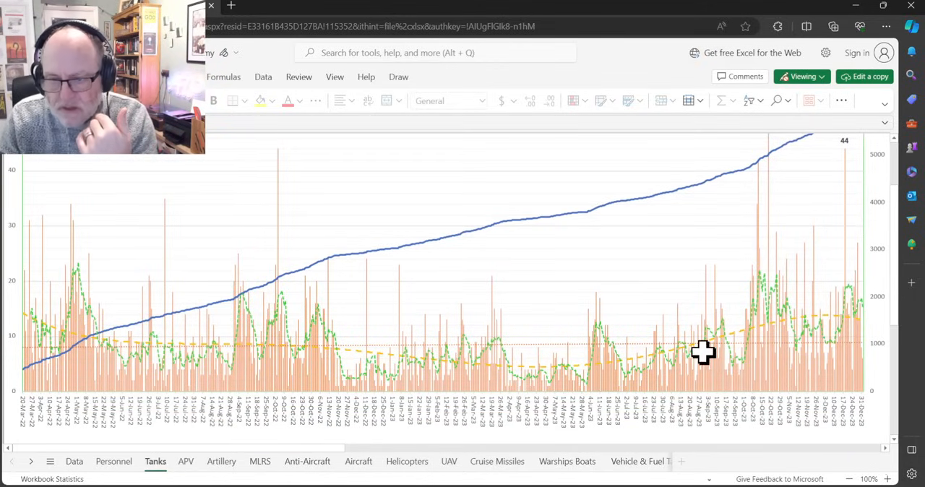
{"action": "mouse_move", "coordinate": [663, 350]}
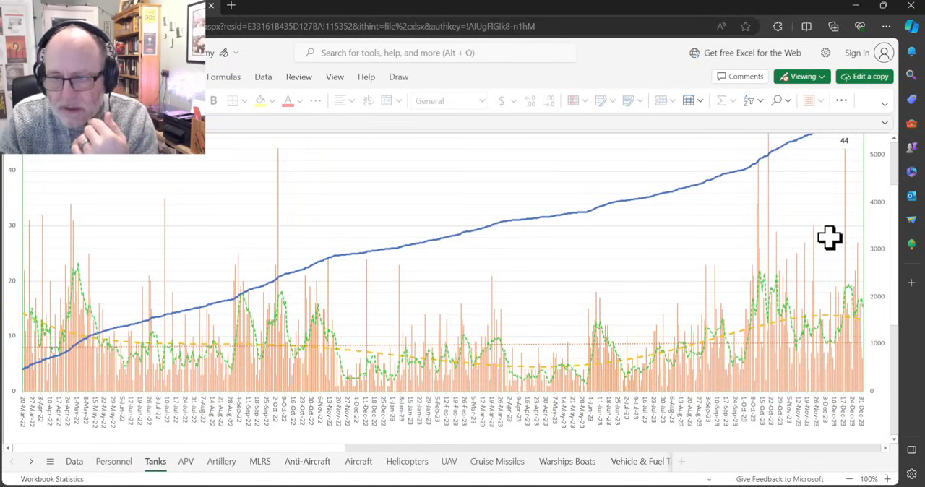
{"action": "mouse_move", "coordinate": [835, 303]}
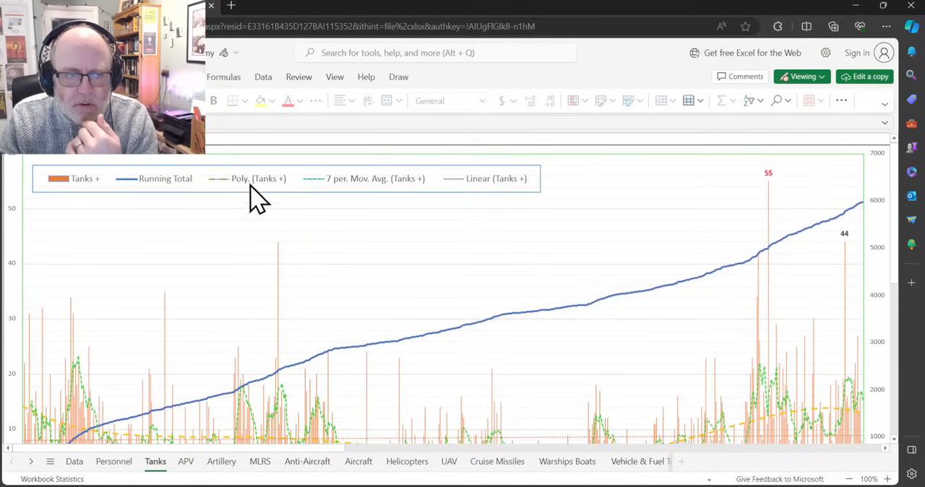
{"action": "mouse_move", "coordinate": [240, 203]}
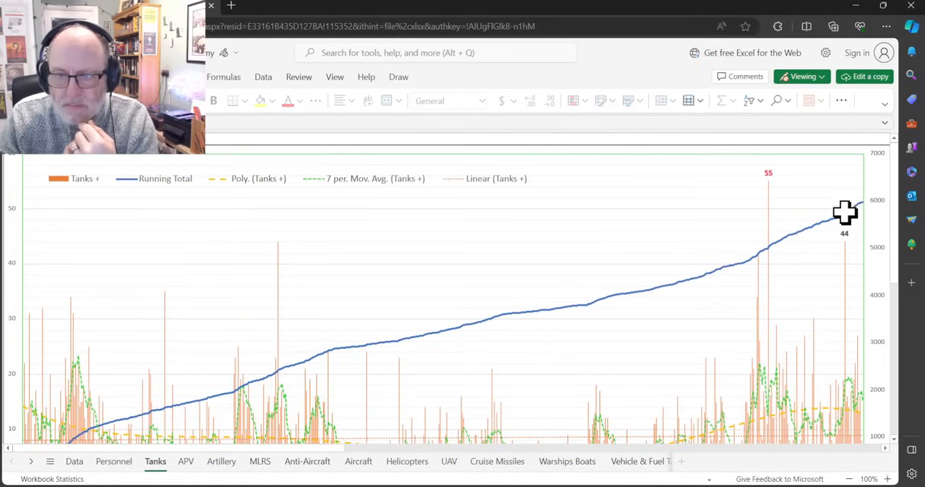
{"action": "mouse_move", "coordinate": [812, 251]}
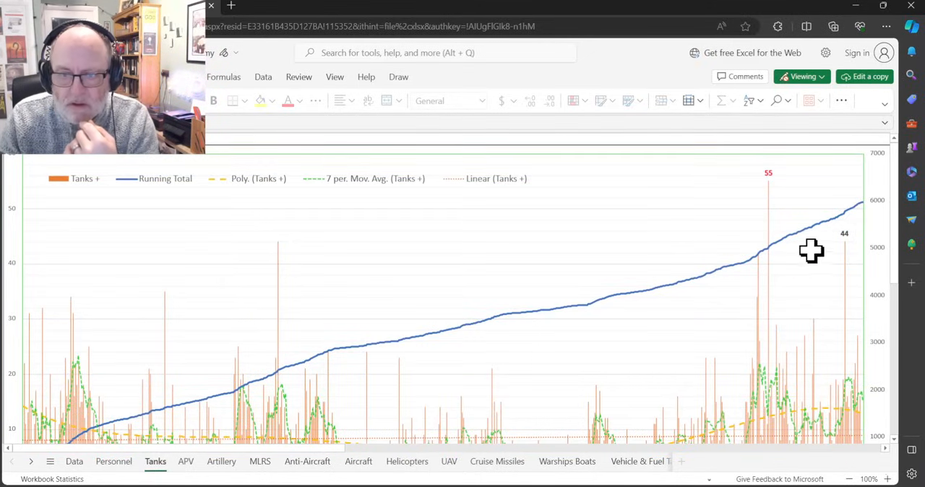
{"action": "scroll", "scroll_direction": "down", "scroll_amount": 3}
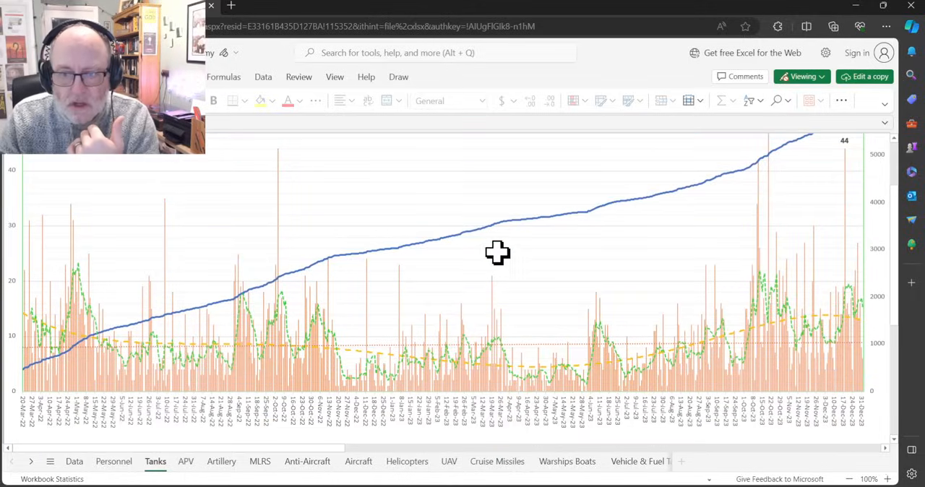
{"action": "mouse_move", "coordinate": [153, 462]}
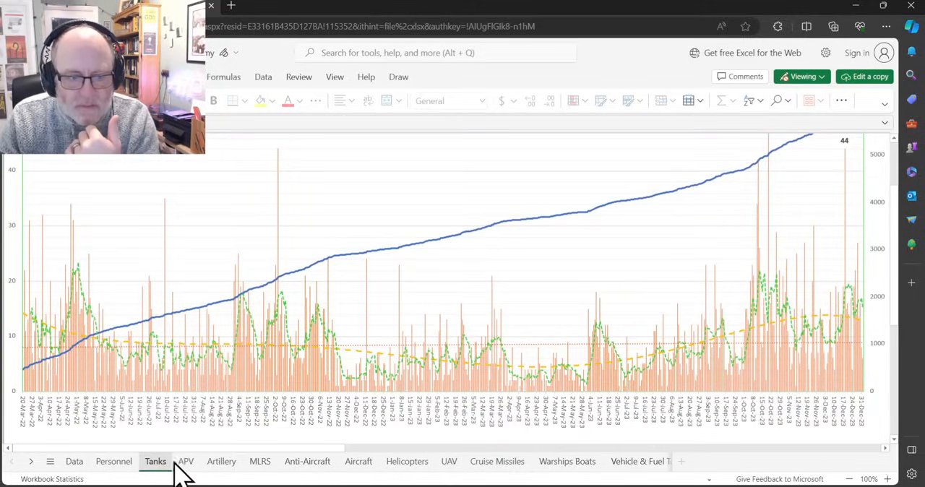
{"action": "left_click", "coordinate": [186, 462]}
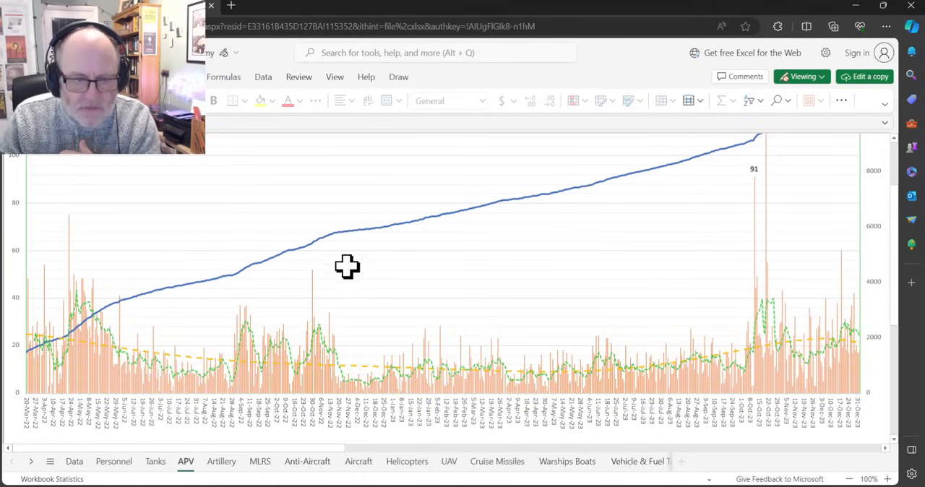
{"action": "mouse_move", "coordinate": [227, 263]}
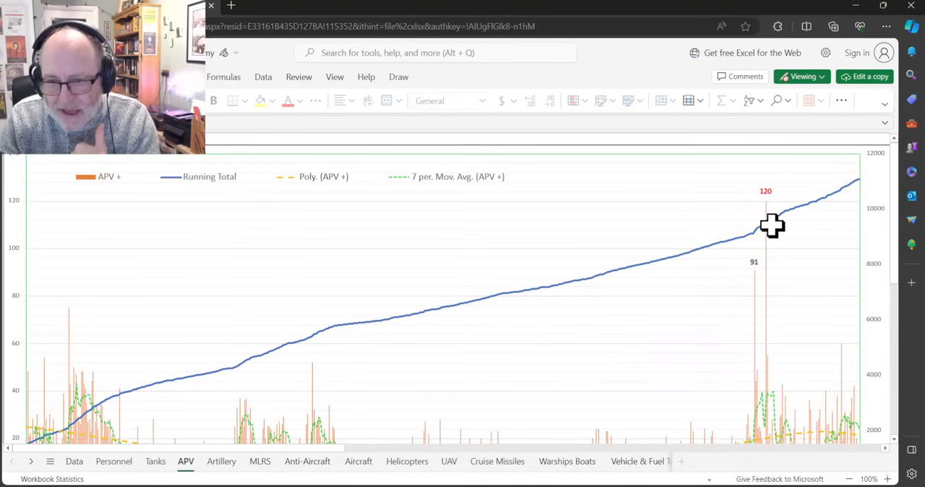
{"action": "mouse_move", "coordinate": [771, 231]}
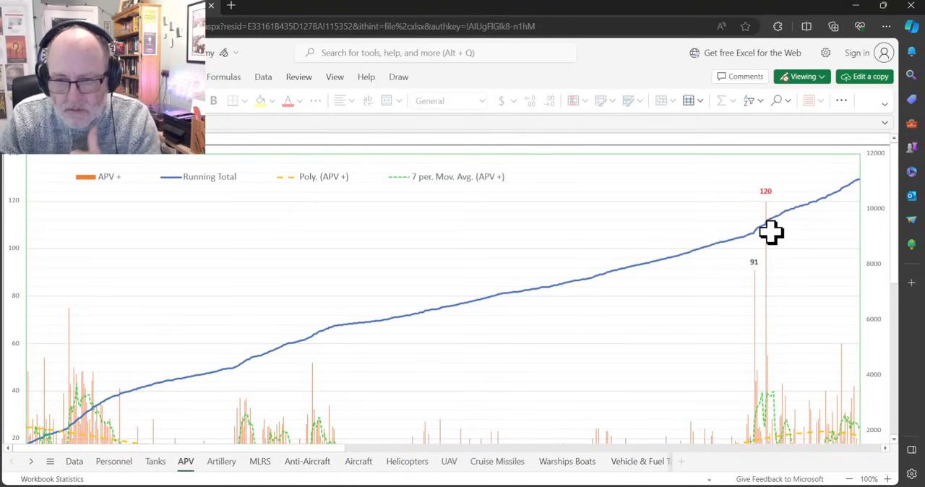
{"action": "mouse_move", "coordinate": [788, 228]}
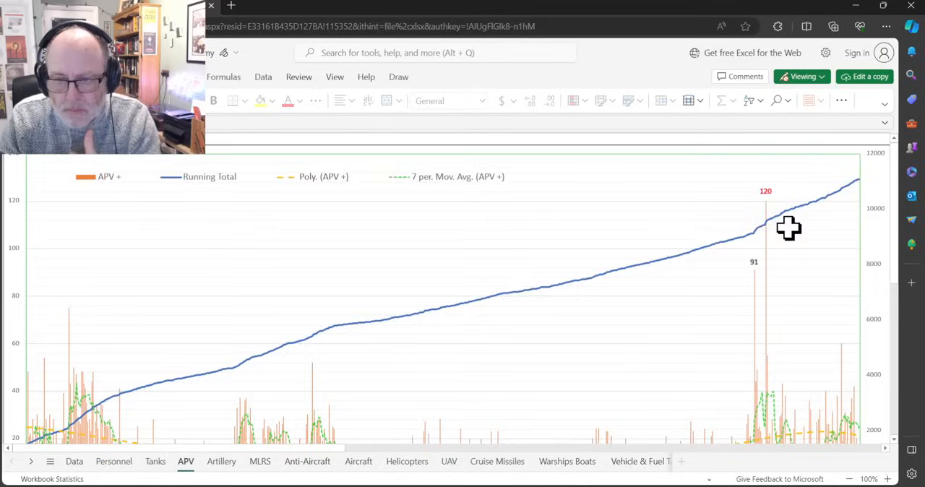
{"action": "mouse_move", "coordinate": [795, 217]}
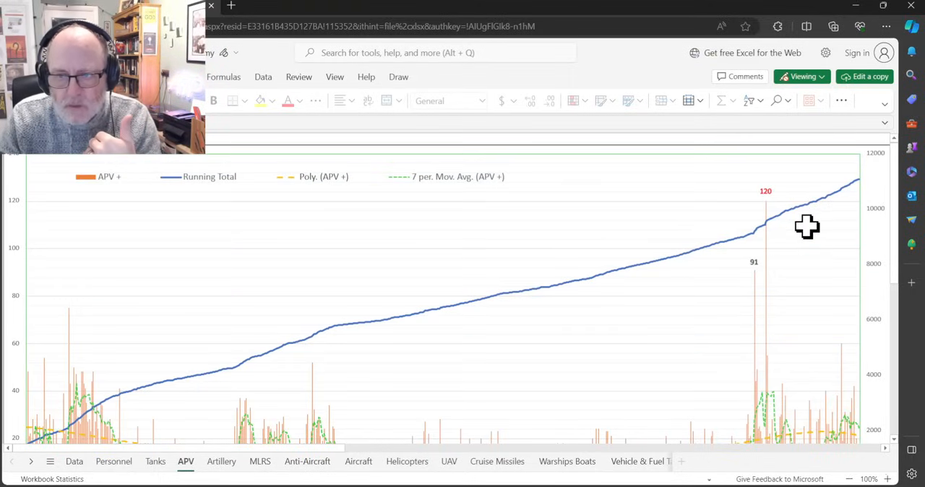
{"action": "mouse_move", "coordinate": [822, 201]}
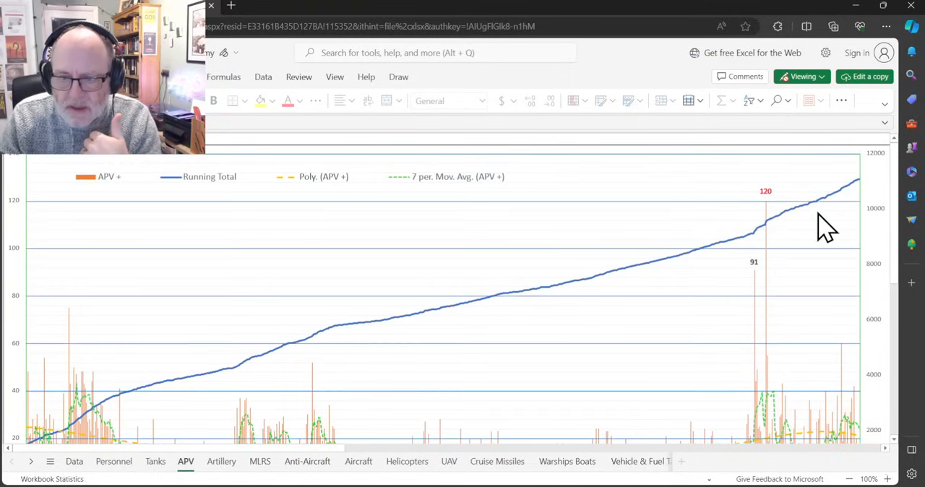
{"action": "scroll", "scroll_direction": "down", "scroll_amount": 3}
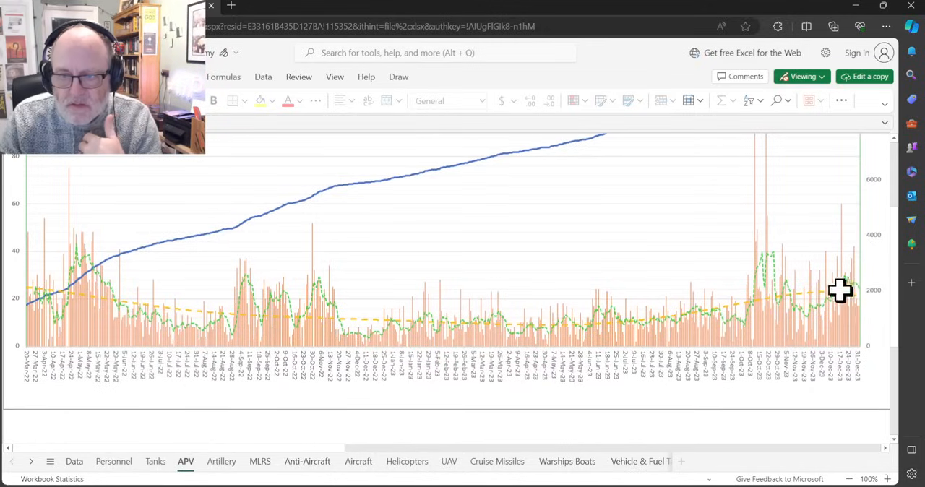
{"action": "mouse_move", "coordinate": [806, 233]}
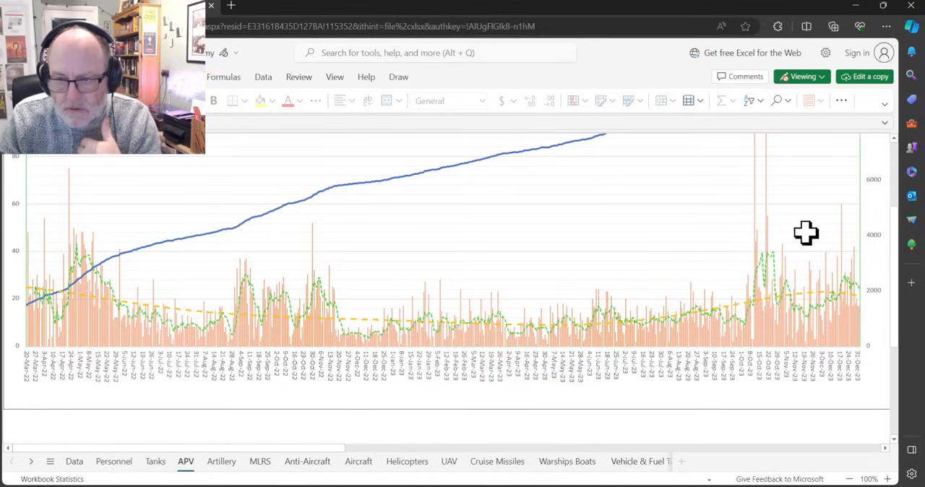
{"action": "mouse_move", "coordinate": [749, 286]}
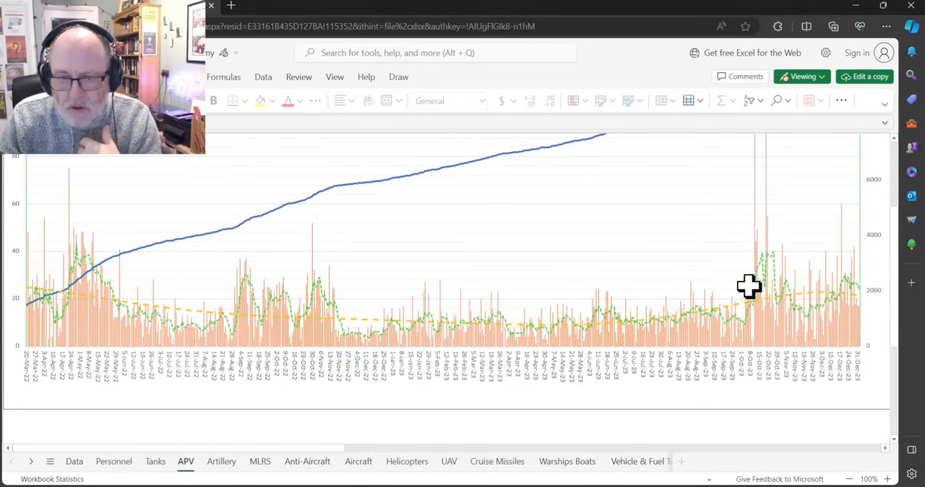
{"action": "mouse_move", "coordinate": [796, 275]}
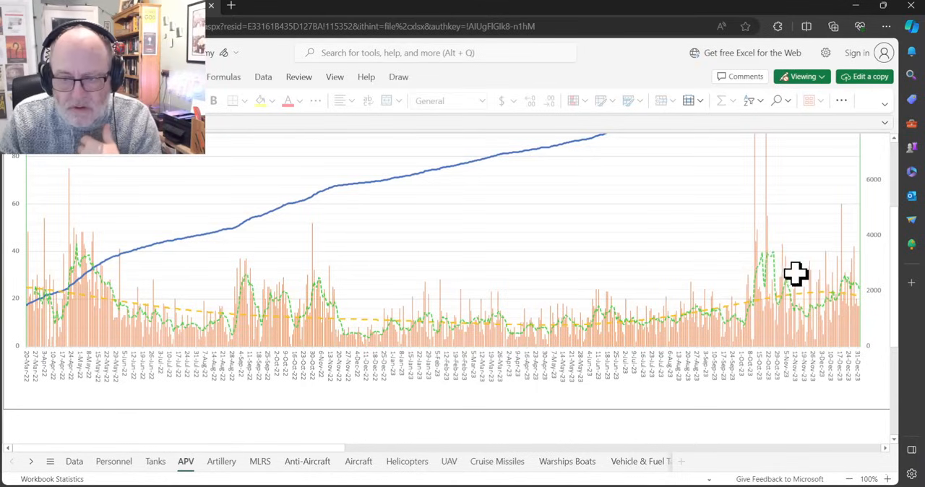
{"action": "mouse_move", "coordinate": [830, 276]}
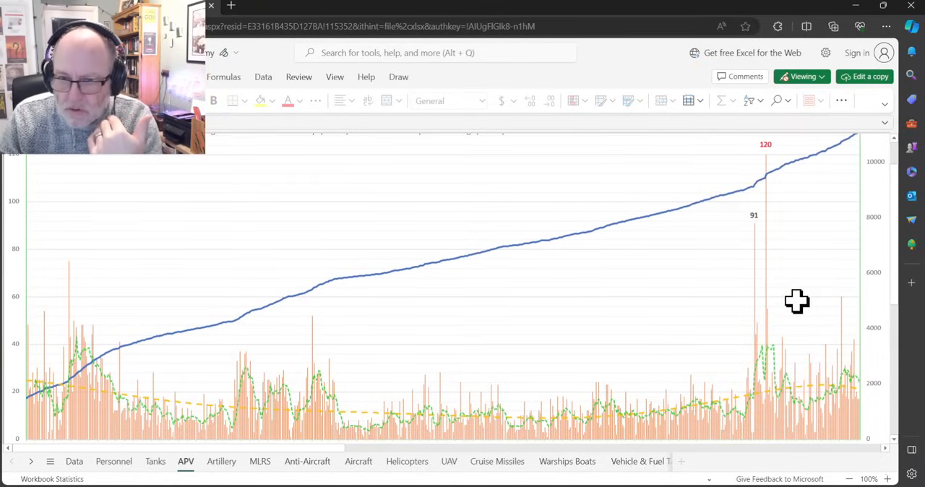
{"action": "mouse_move", "coordinate": [794, 302]}
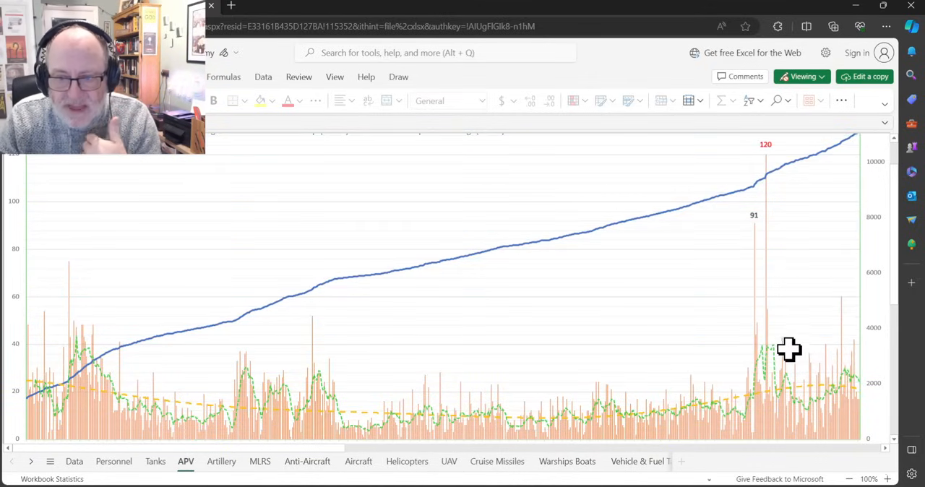
{"action": "mouse_move", "coordinate": [794, 331]}
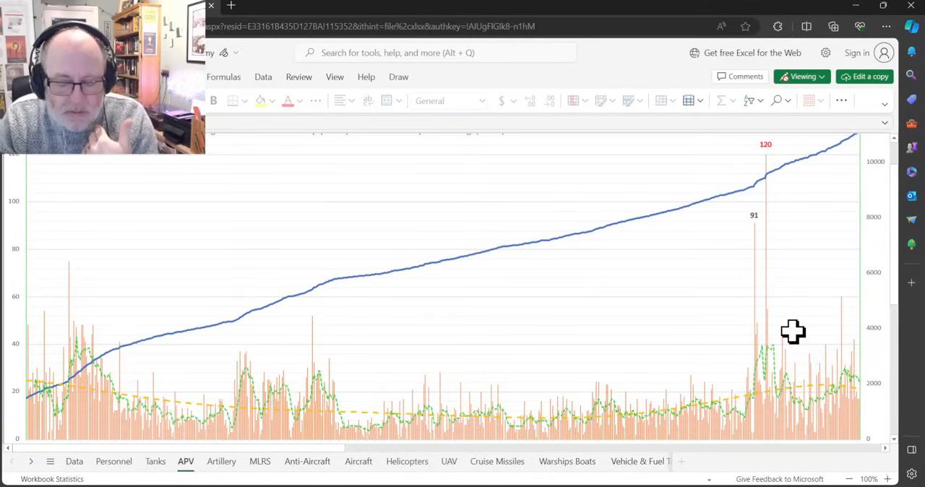
{"action": "mouse_move", "coordinate": [799, 321]}
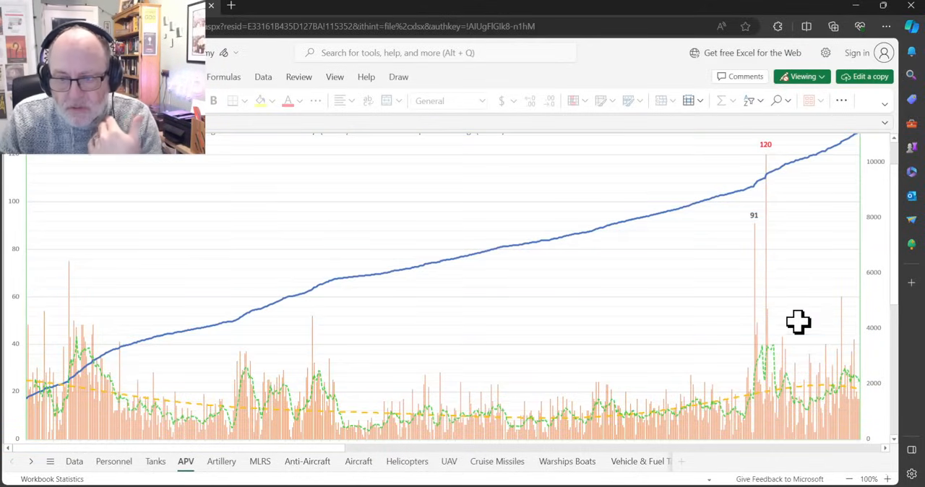
{"action": "mouse_move", "coordinate": [809, 338]}
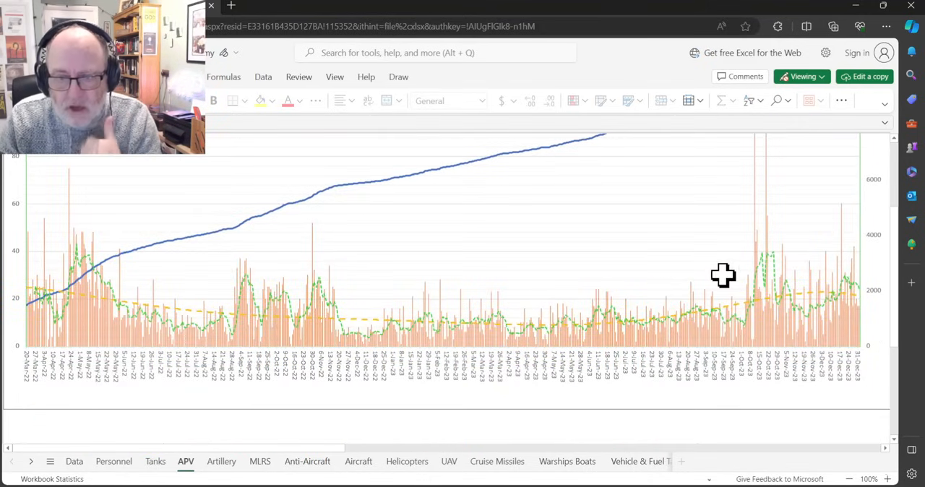
{"action": "mouse_move", "coordinate": [697, 318]}
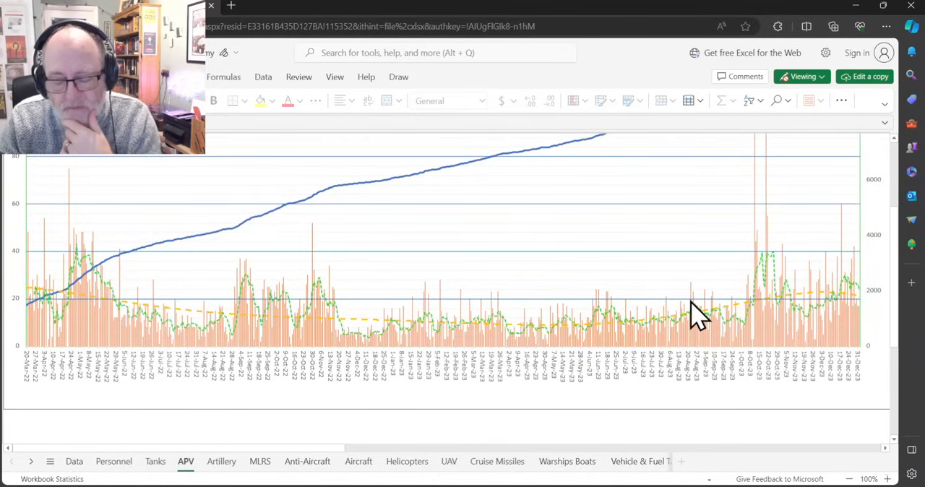
{"action": "mouse_move", "coordinate": [665, 305]}
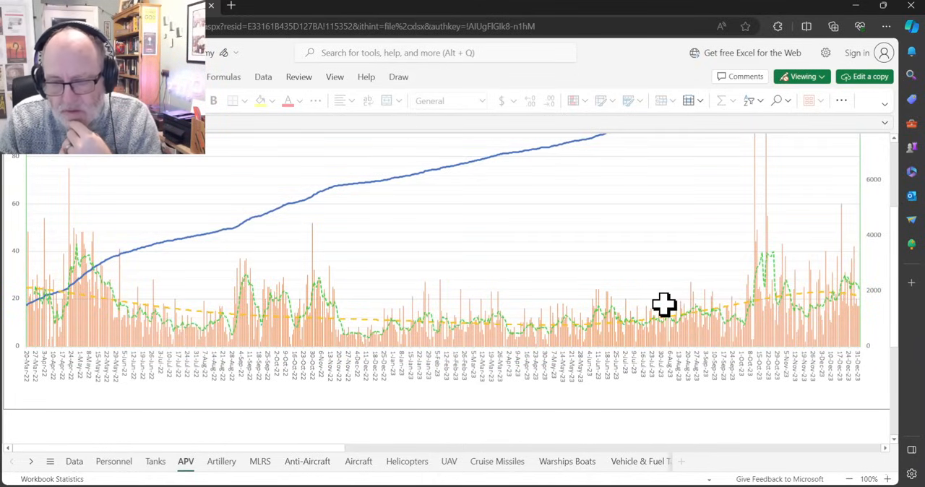
{"action": "mouse_move", "coordinate": [578, 310]}
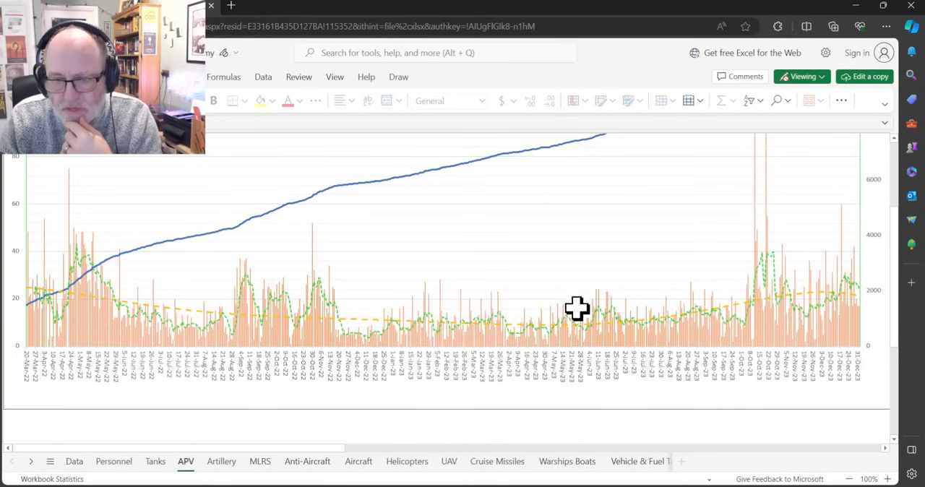
{"action": "mouse_move", "coordinate": [632, 332]}
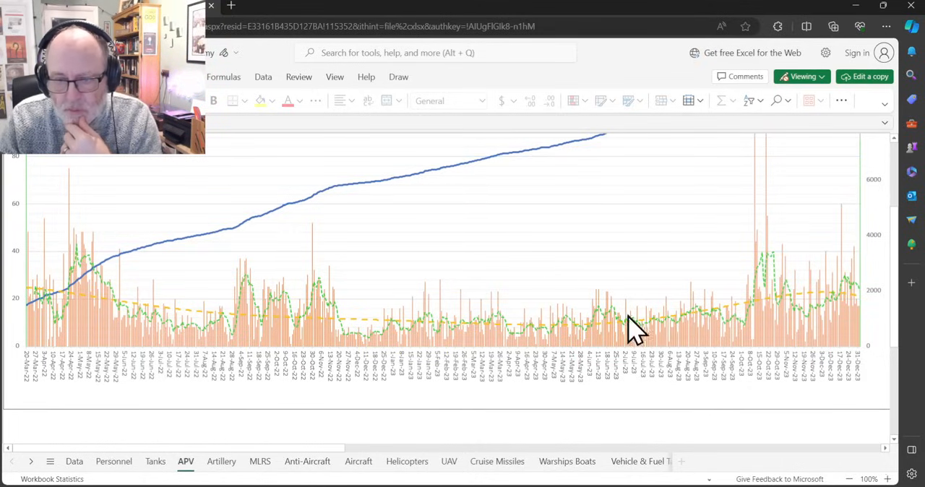
{"action": "mouse_move", "coordinate": [752, 314]}
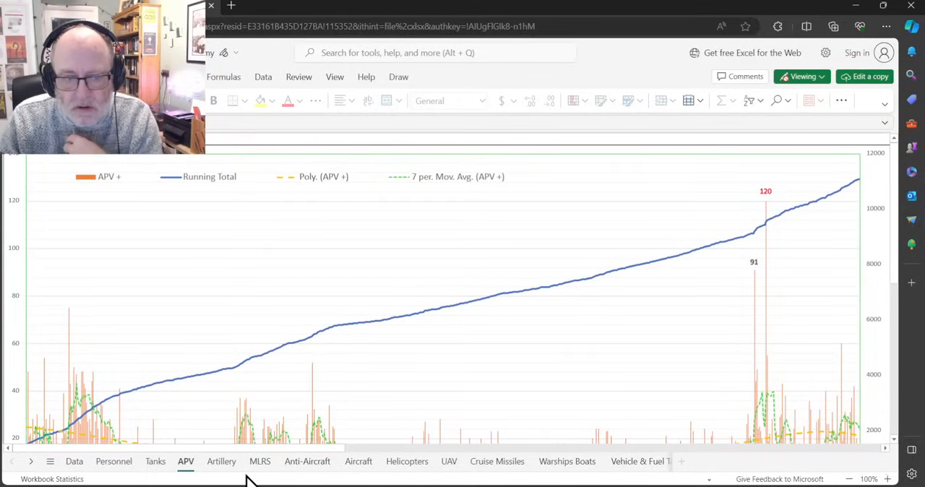
- Show the Artillery daily-loss chart with its labelled peak of 48
{"action": "left_click", "coordinate": [221, 462]}
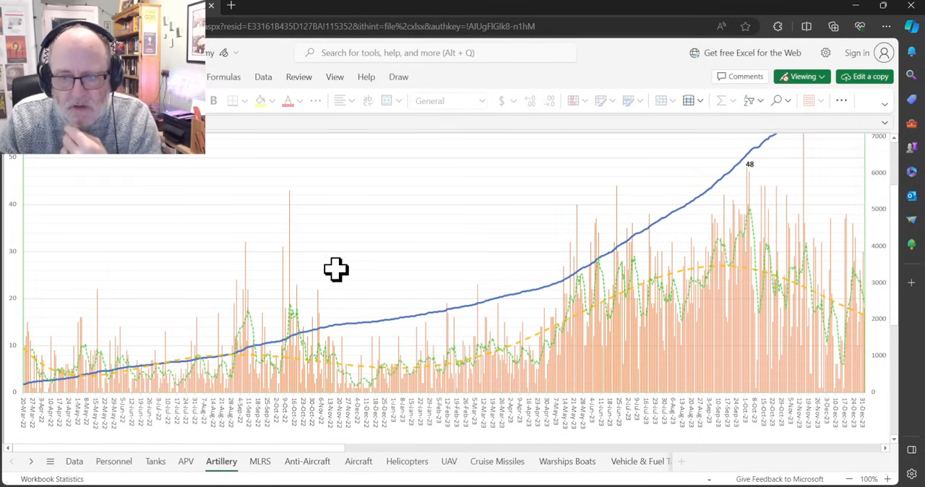
{"action": "mouse_move", "coordinate": [553, 315]}
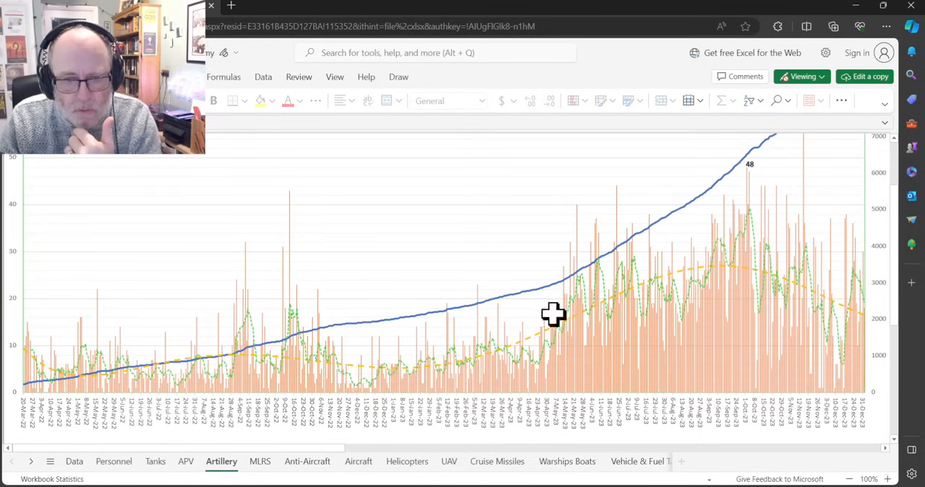
{"action": "mouse_move", "coordinate": [255, 357]}
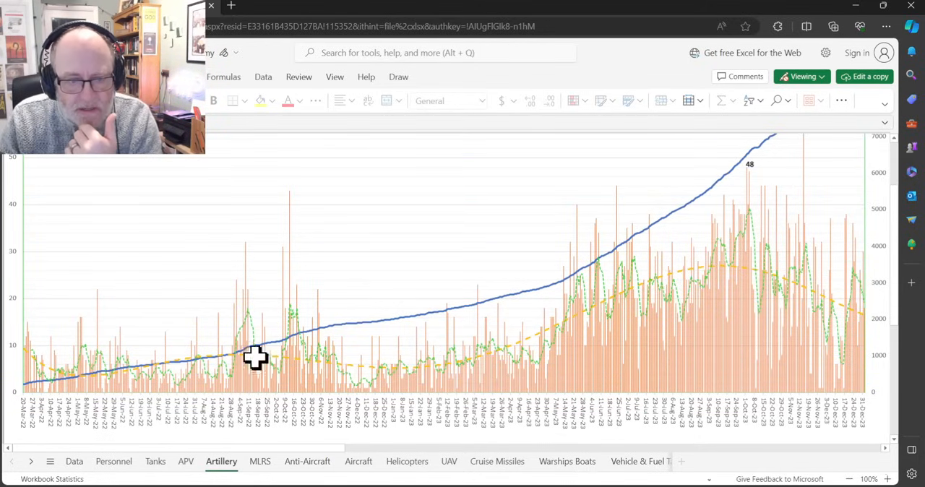
{"action": "mouse_move", "coordinate": [279, 362]}
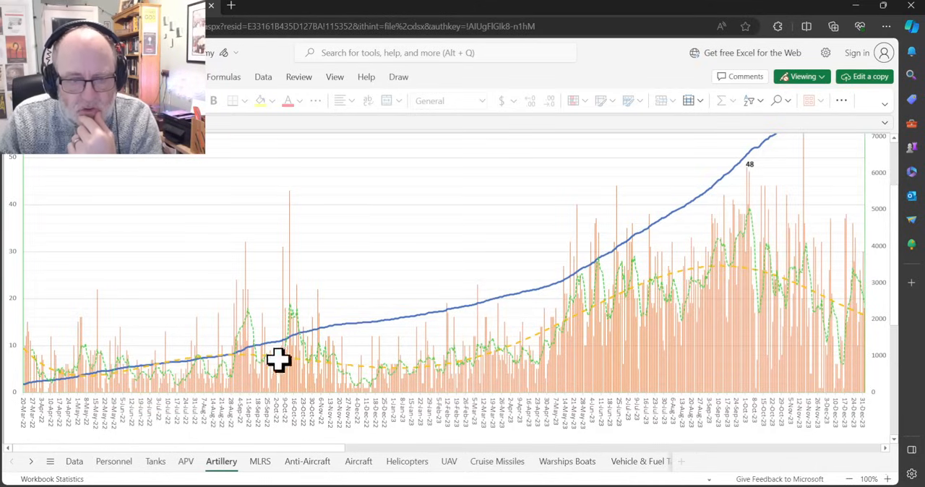
{"action": "mouse_move", "coordinate": [246, 343]}
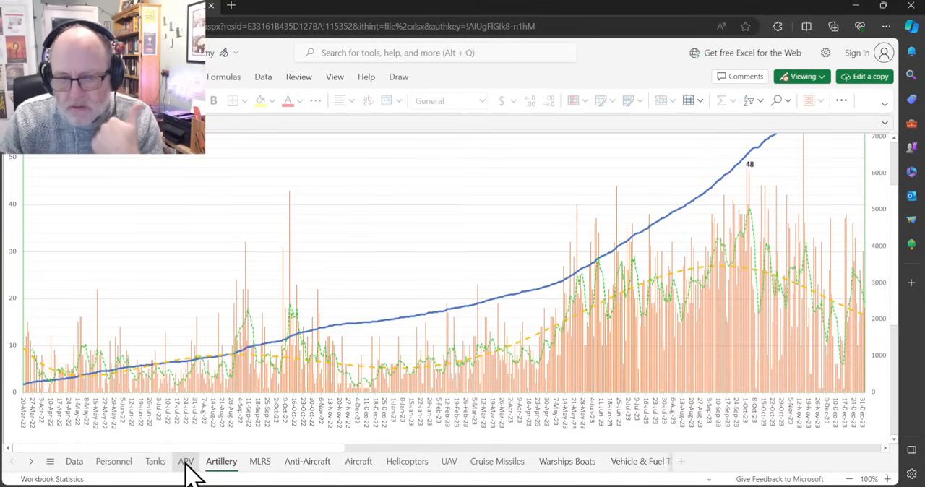
- Return to the APV daily-loss chart showing labelled peaks of 91 and 120
{"action": "left_click", "coordinate": [185, 462]}
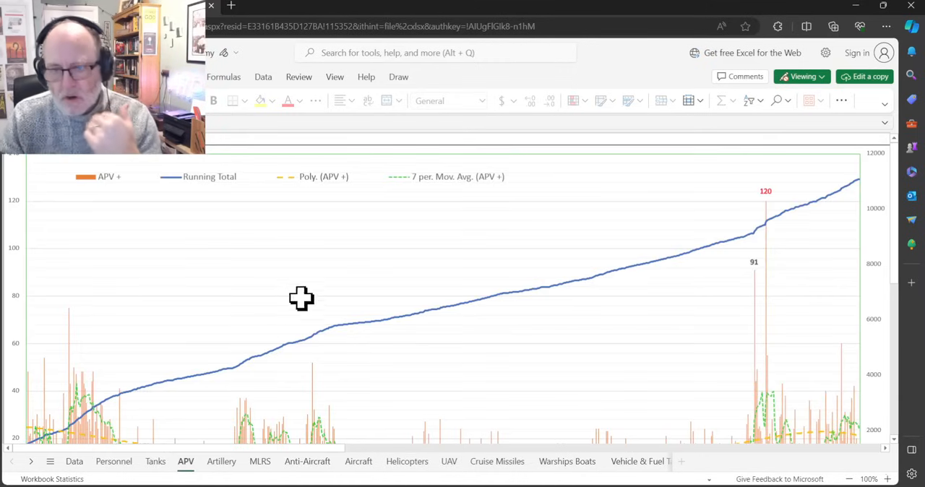
{"action": "mouse_move", "coordinate": [256, 375]}
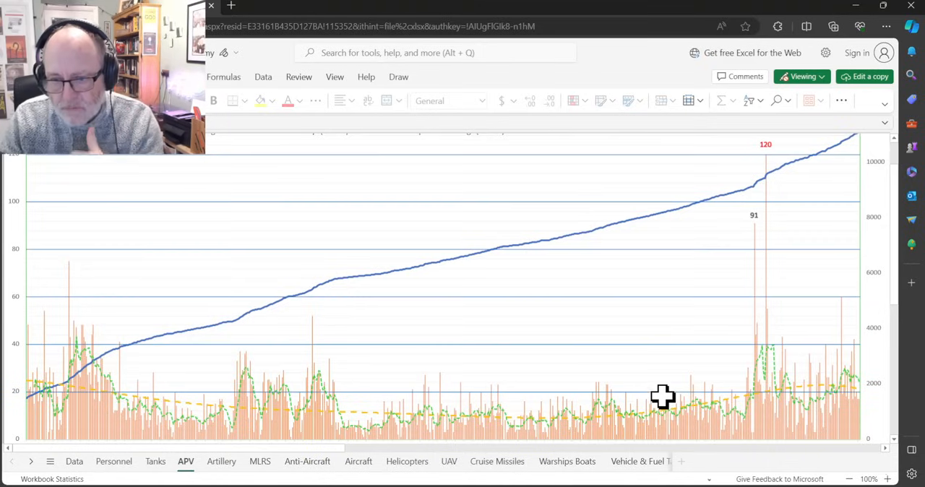
{"action": "mouse_move", "coordinate": [676, 405]}
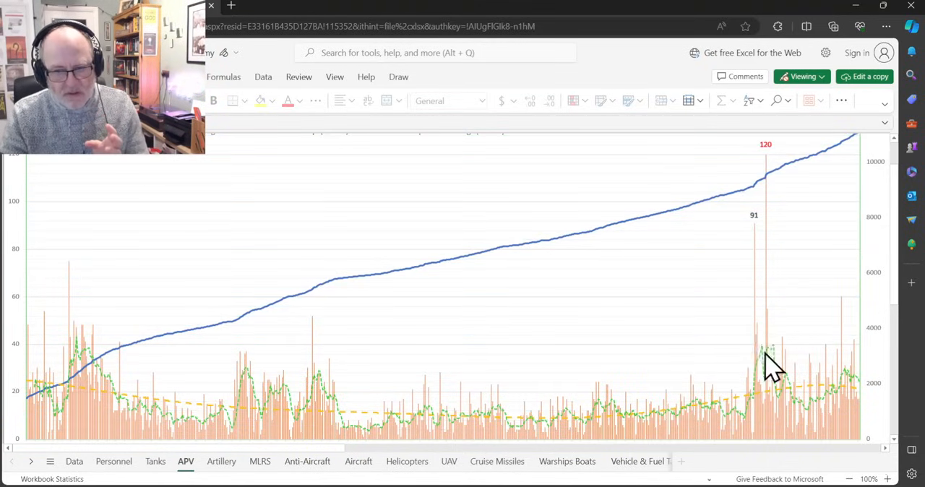
{"action": "mouse_move", "coordinate": [571, 365]}
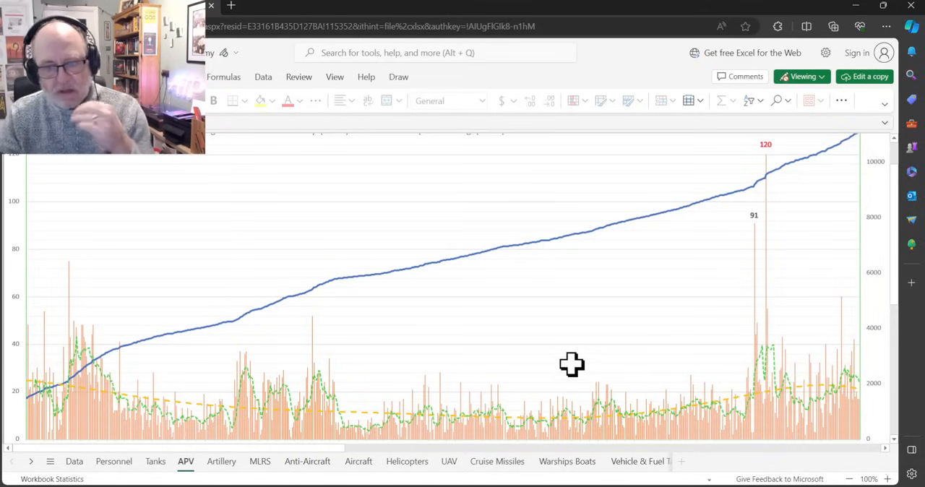
{"action": "mouse_move", "coordinate": [712, 359]}
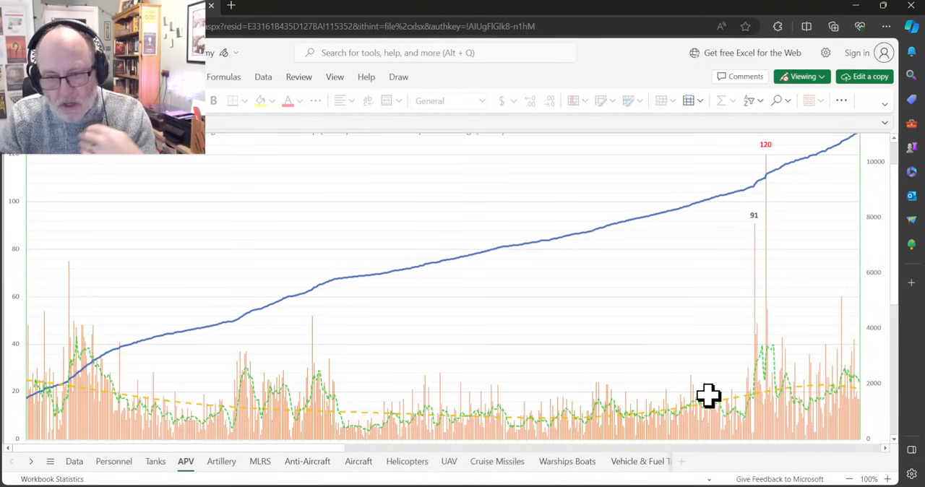
{"action": "mouse_move", "coordinate": [703, 411]}
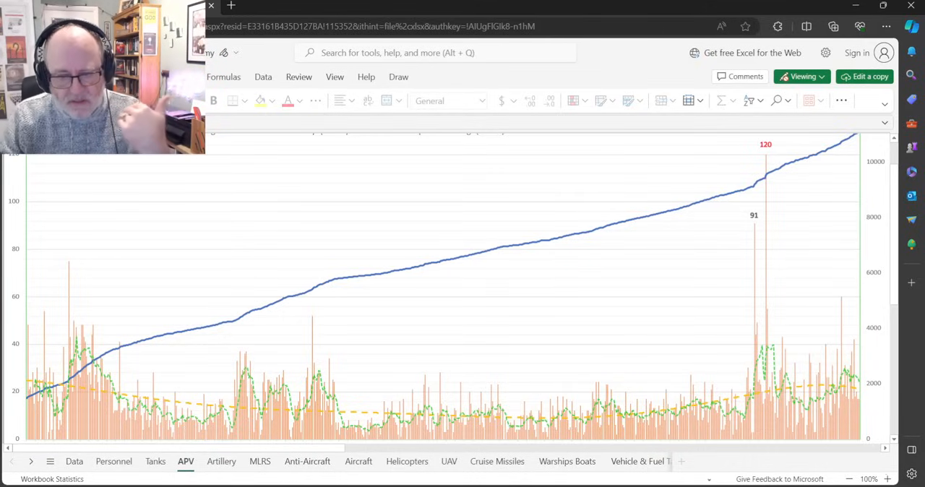
{"action": "mouse_move", "coordinate": [263, 438]}
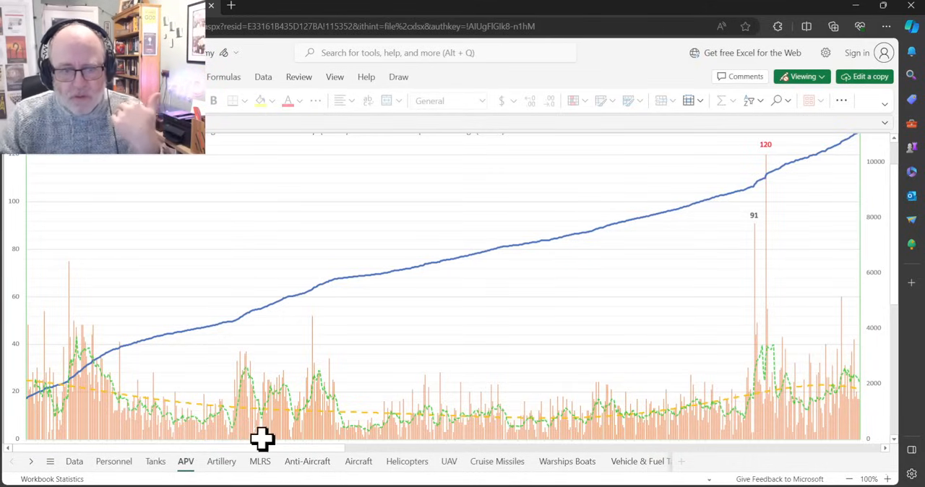
- Show the Artillery daily-loss chart again with the 48 peak labelled
{"action": "left_click", "coordinate": [222, 461]}
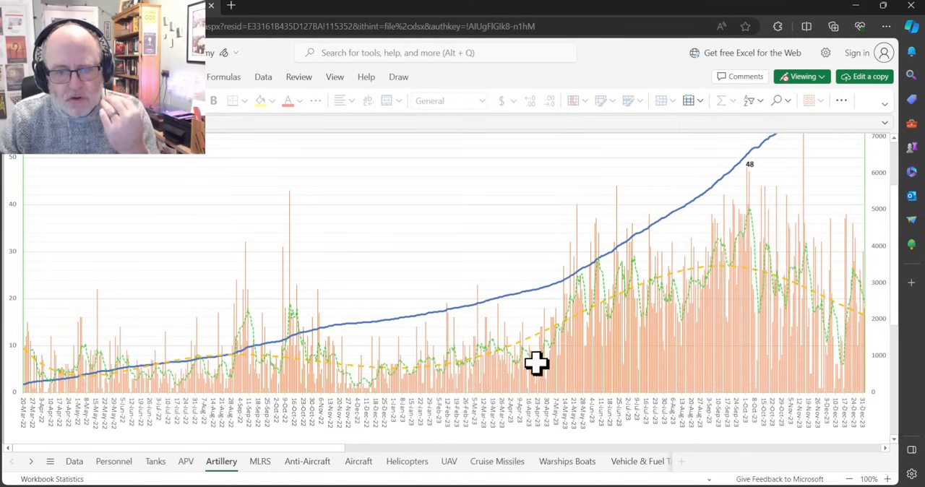
{"action": "mouse_move", "coordinate": [531, 323]}
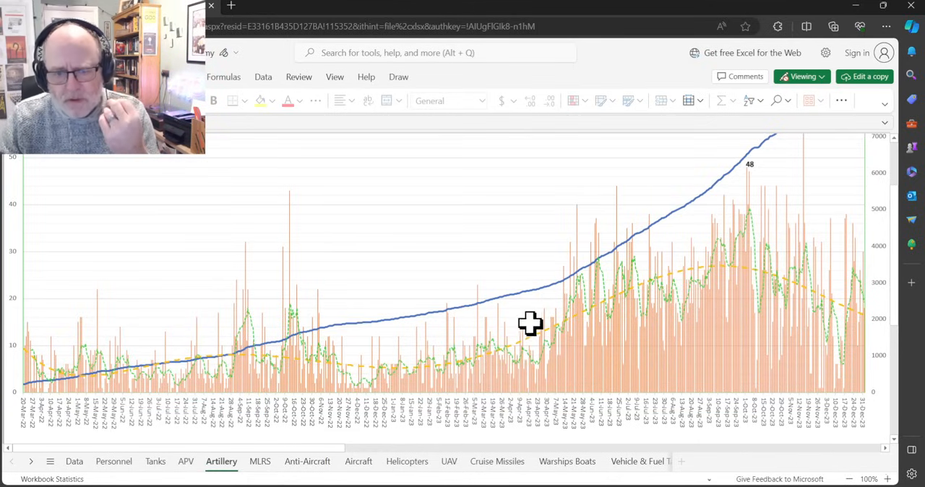
{"action": "mouse_move", "coordinate": [560, 357]}
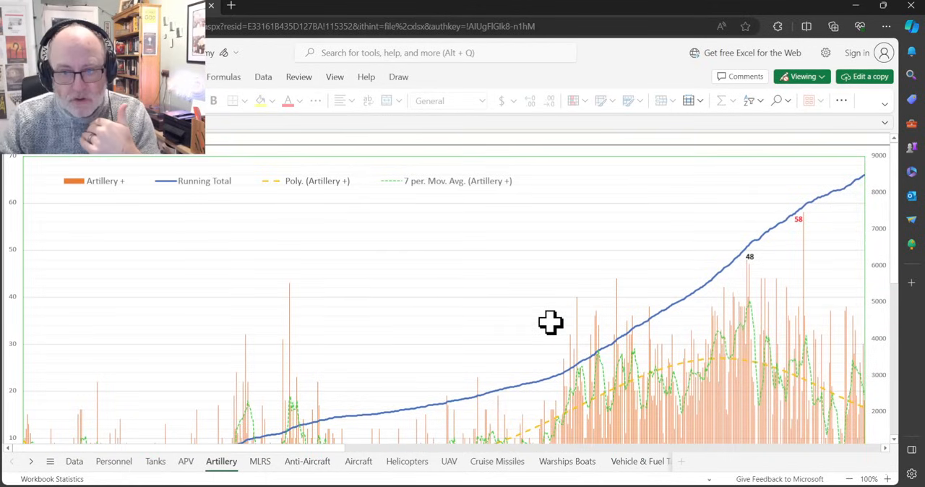
{"action": "mouse_move", "coordinate": [798, 197]}
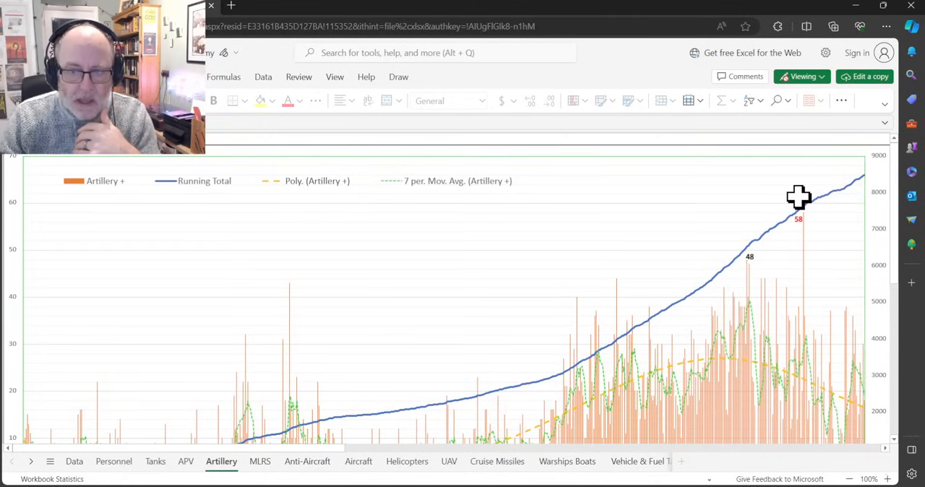
{"action": "mouse_move", "coordinate": [785, 236]}
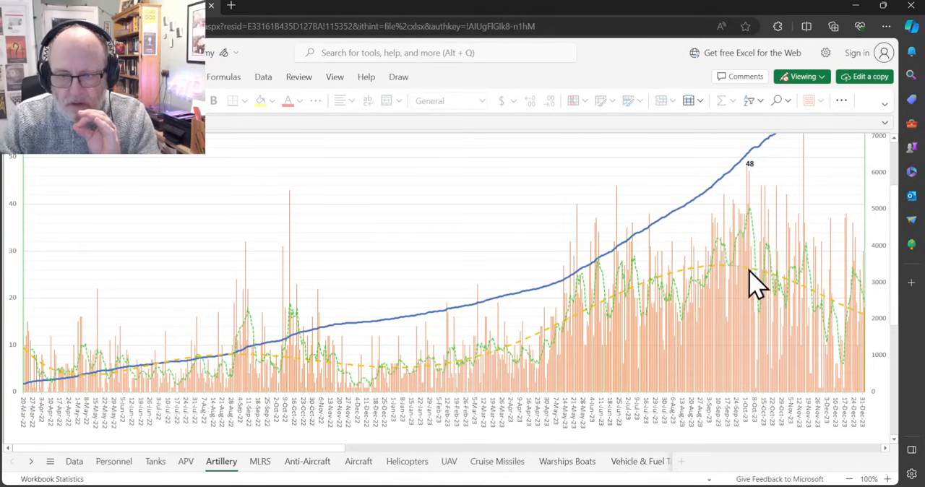
{"action": "mouse_move", "coordinate": [768, 286]}
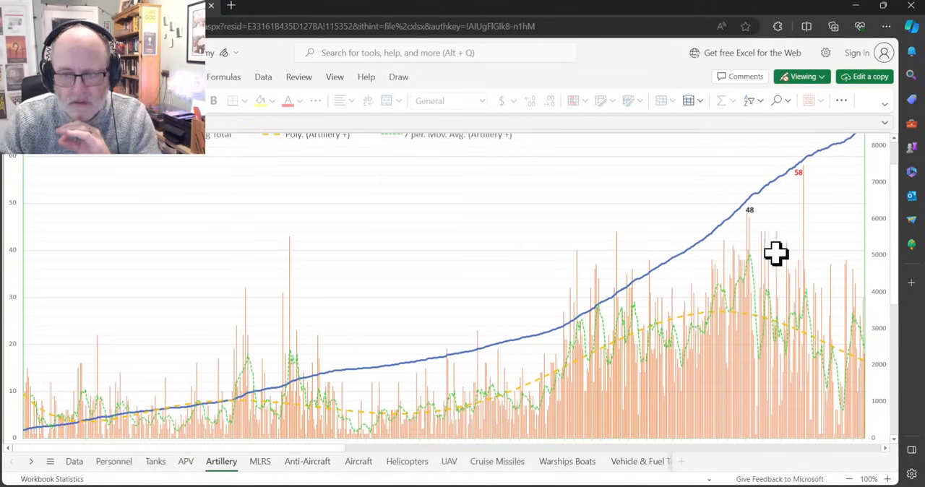
{"action": "mouse_move", "coordinate": [841, 197]}
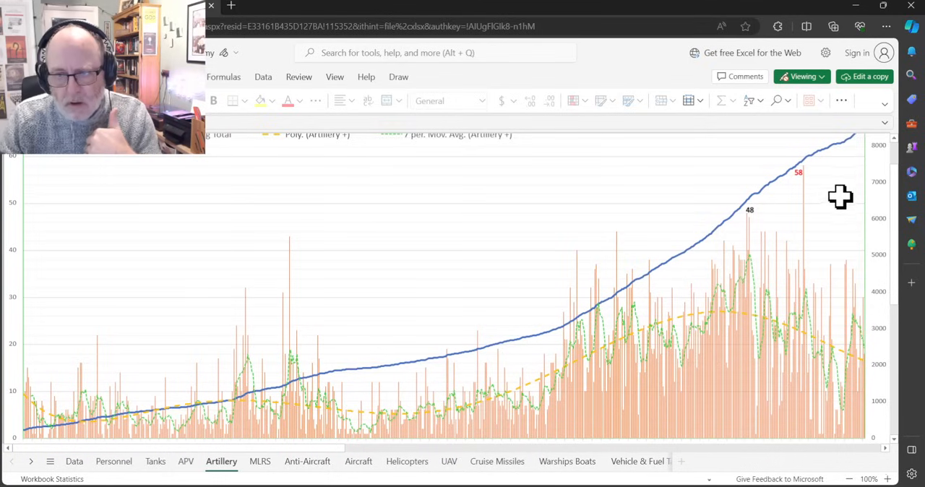
{"action": "mouse_move", "coordinate": [877, 200]}
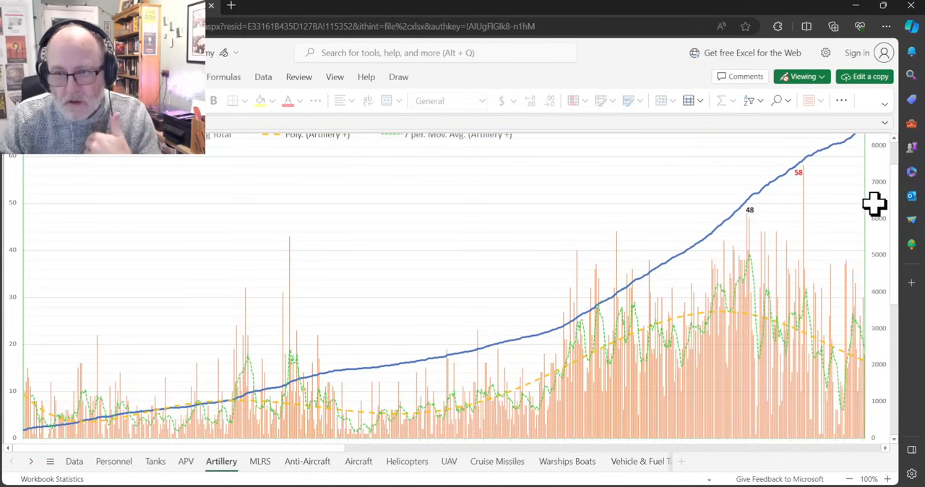
{"action": "mouse_move", "coordinate": [879, 201]}
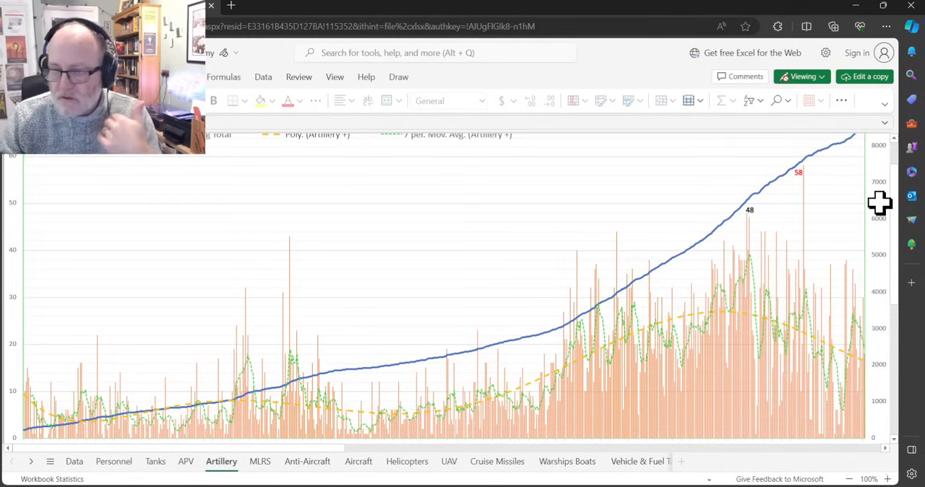
{"action": "mouse_move", "coordinate": [875, 209]}
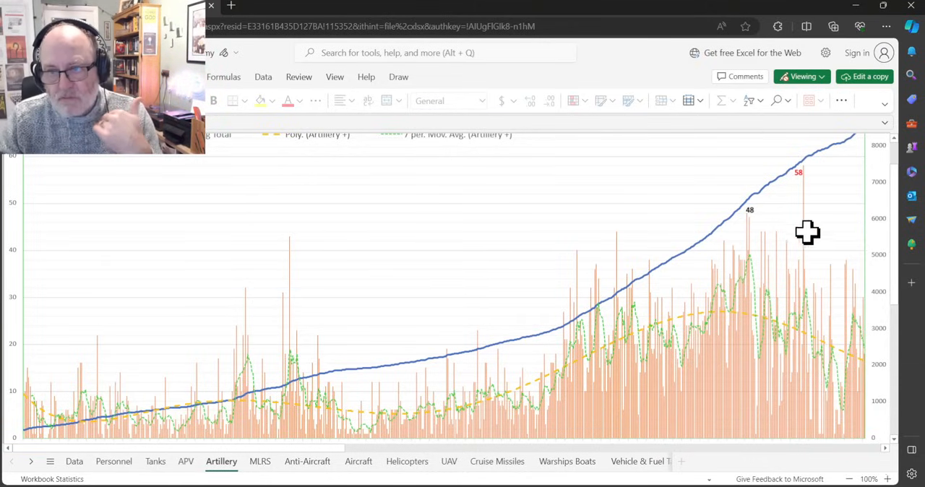
{"action": "mouse_move", "coordinate": [879, 203]}
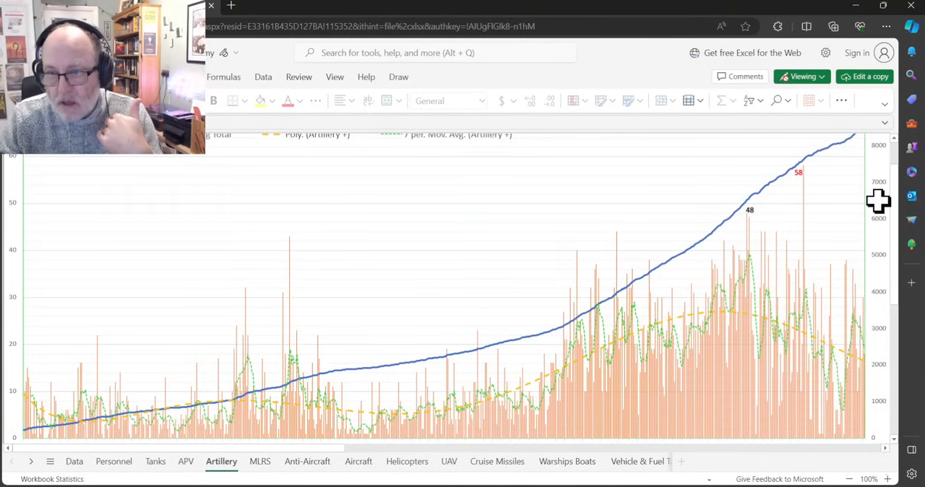
{"action": "mouse_move", "coordinate": [869, 218]}
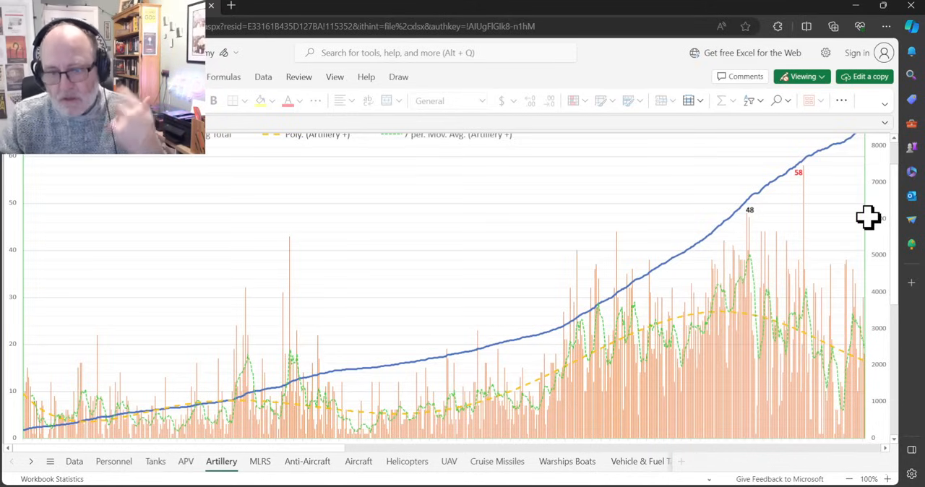
{"action": "mouse_move", "coordinate": [857, 228]}
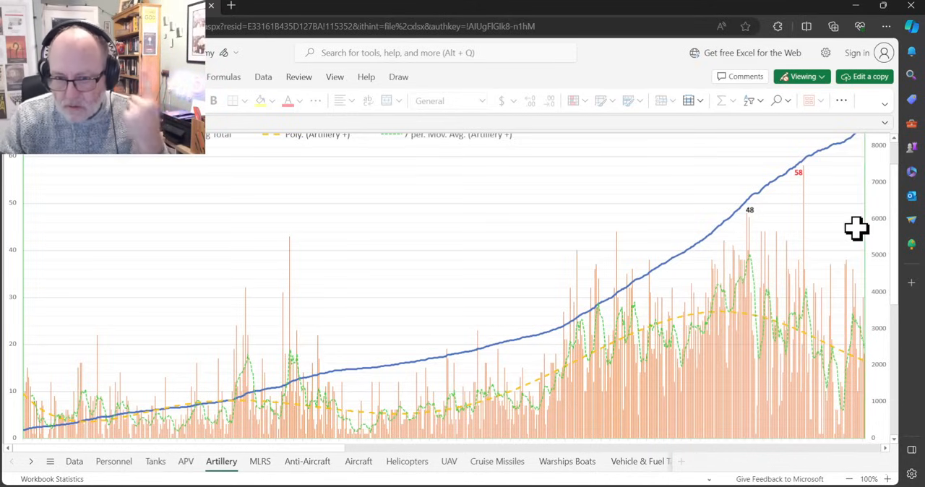
{"action": "mouse_move", "coordinate": [875, 212]}
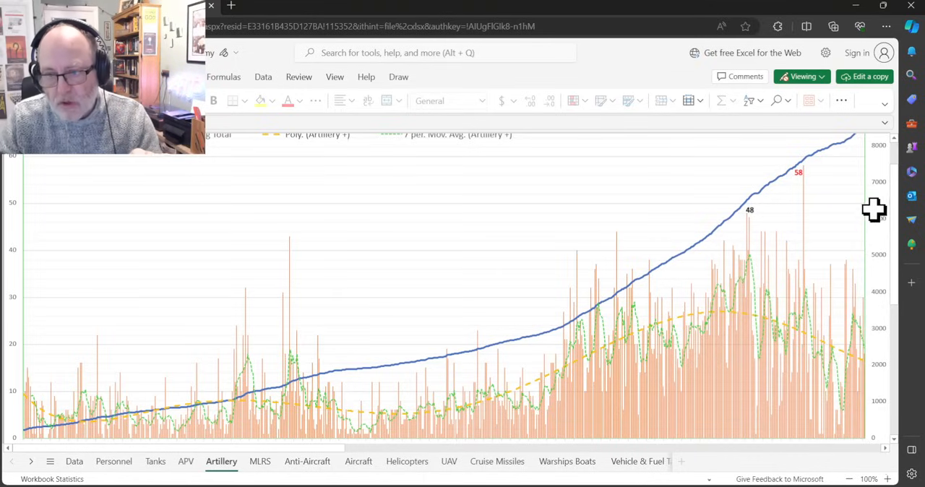
{"action": "mouse_move", "coordinate": [746, 239]}
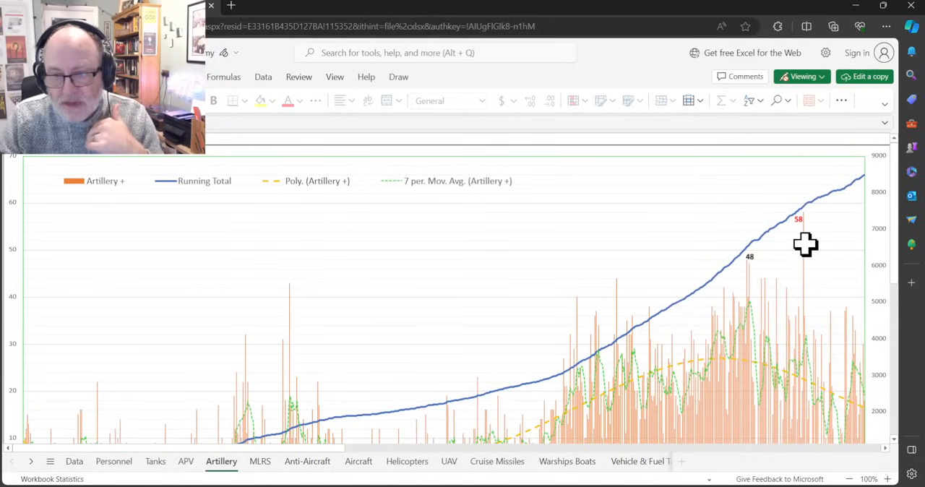
{"action": "mouse_move", "coordinate": [843, 208]}
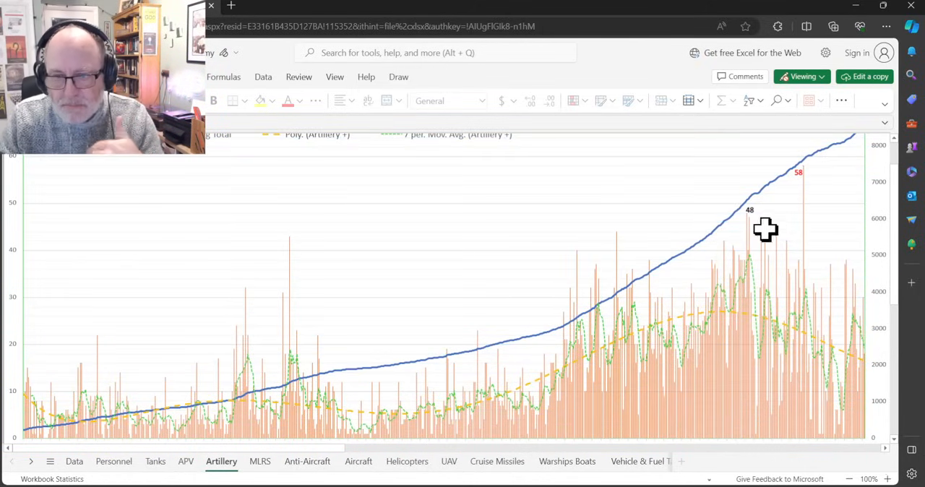
{"action": "mouse_move", "coordinate": [801, 358]}
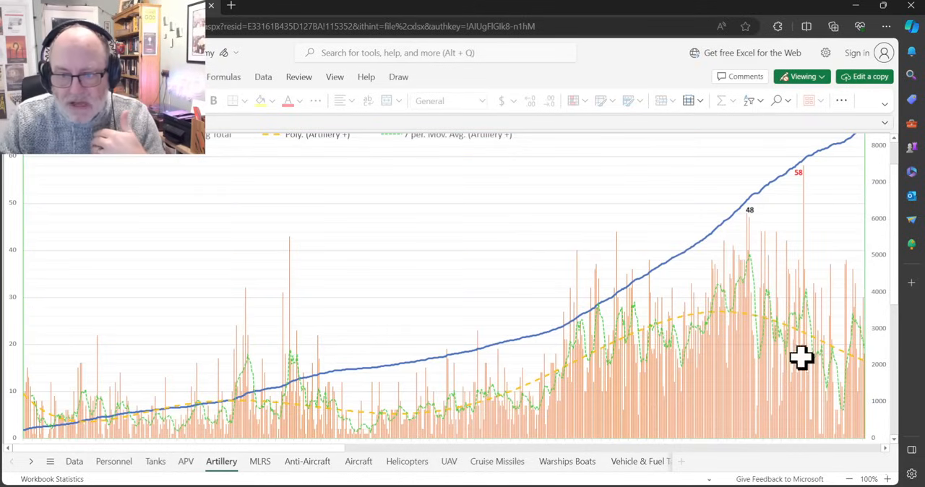
{"action": "mouse_move", "coordinate": [805, 284]}
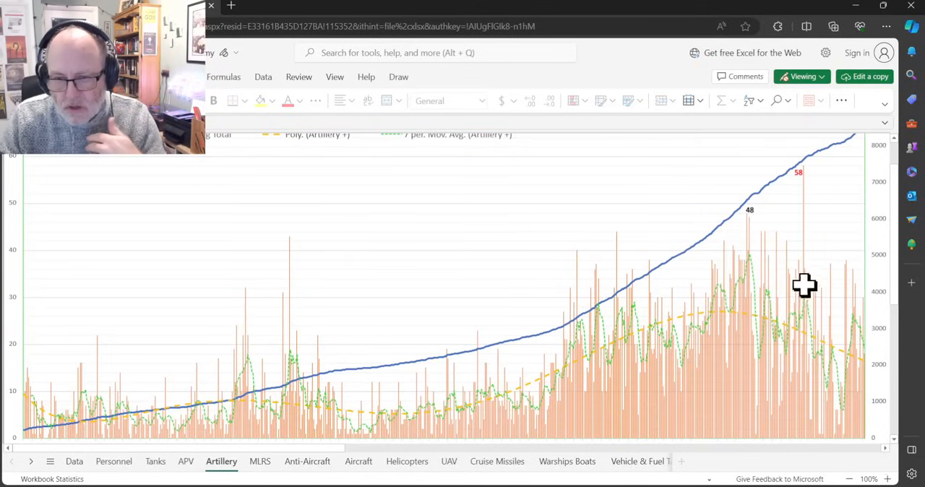
{"action": "mouse_move", "coordinate": [726, 255]}
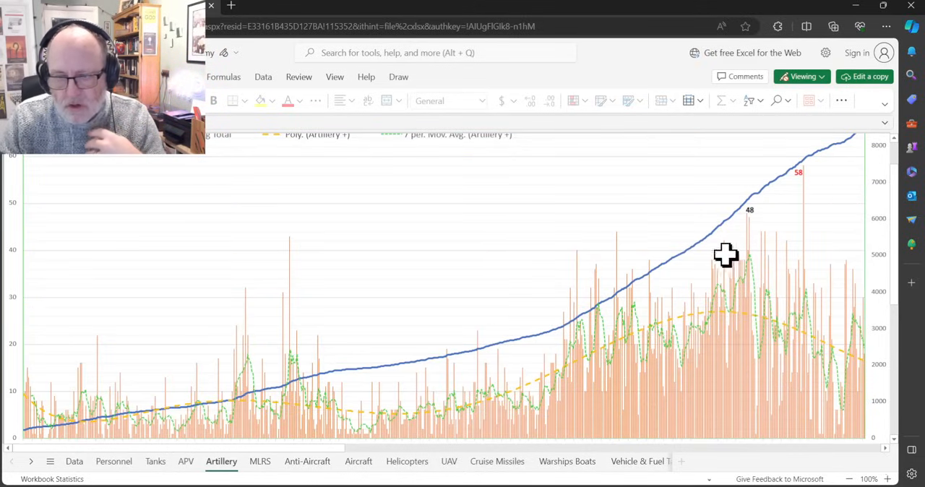
{"action": "mouse_move", "coordinate": [881, 211]}
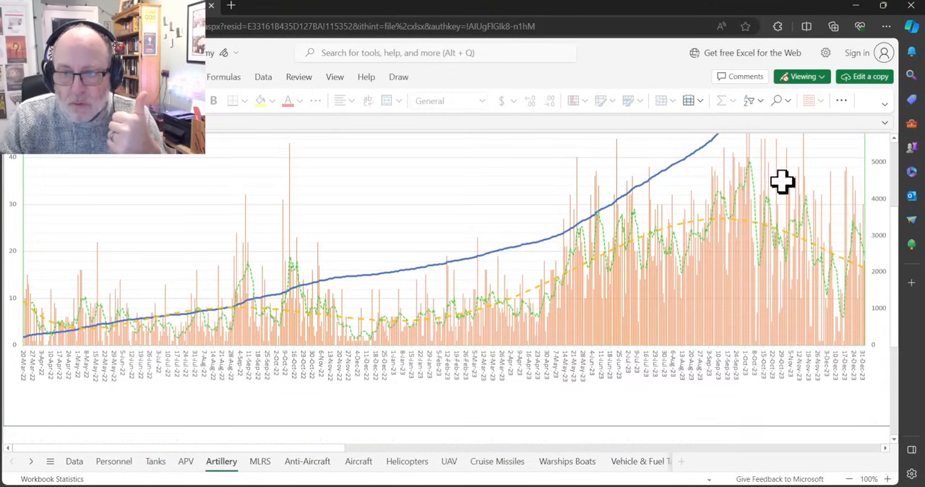
{"action": "mouse_move", "coordinate": [787, 184]}
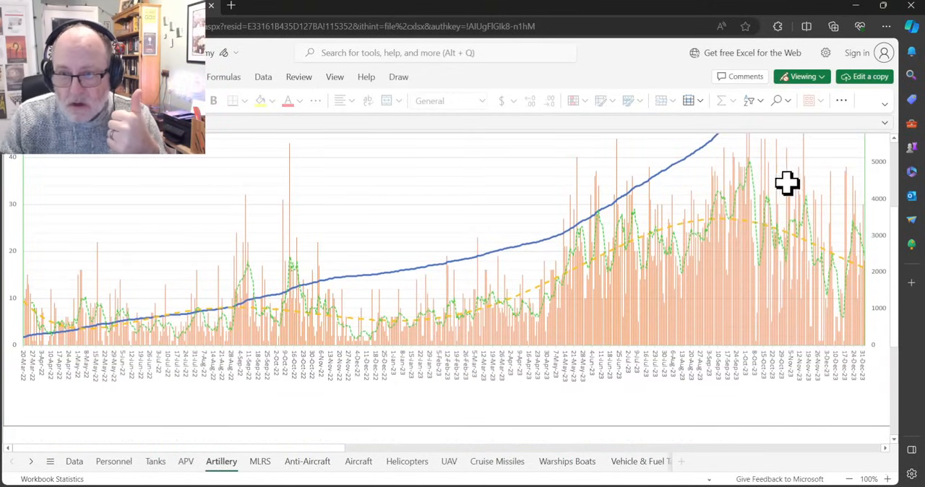
{"action": "mouse_move", "coordinate": [839, 223]}
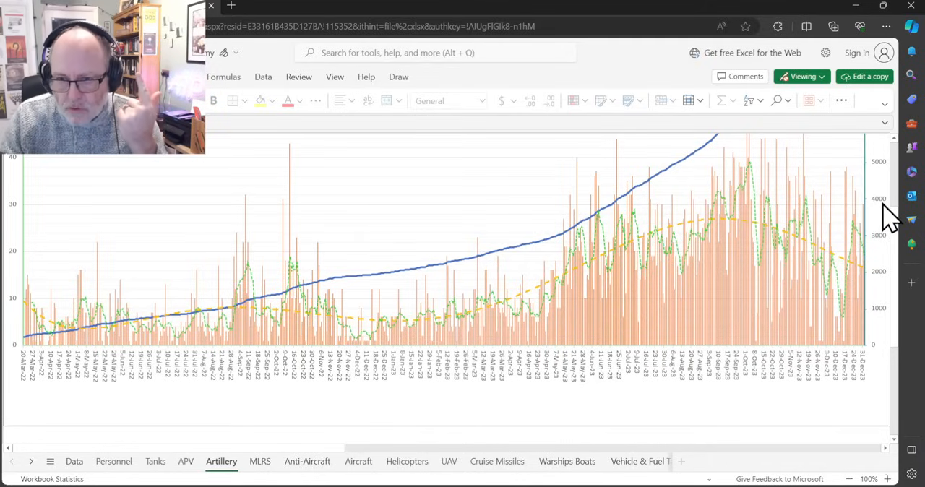
{"action": "mouse_move", "coordinate": [872, 209]}
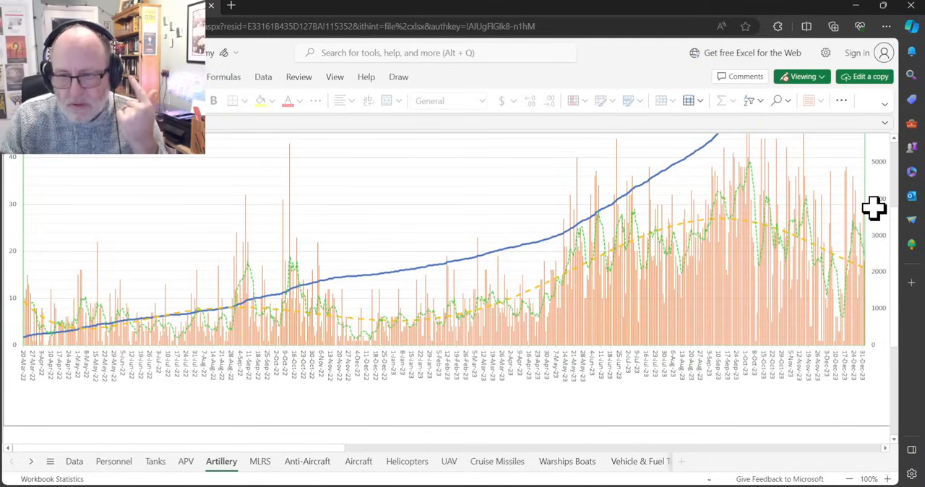
{"action": "mouse_move", "coordinate": [863, 203]}
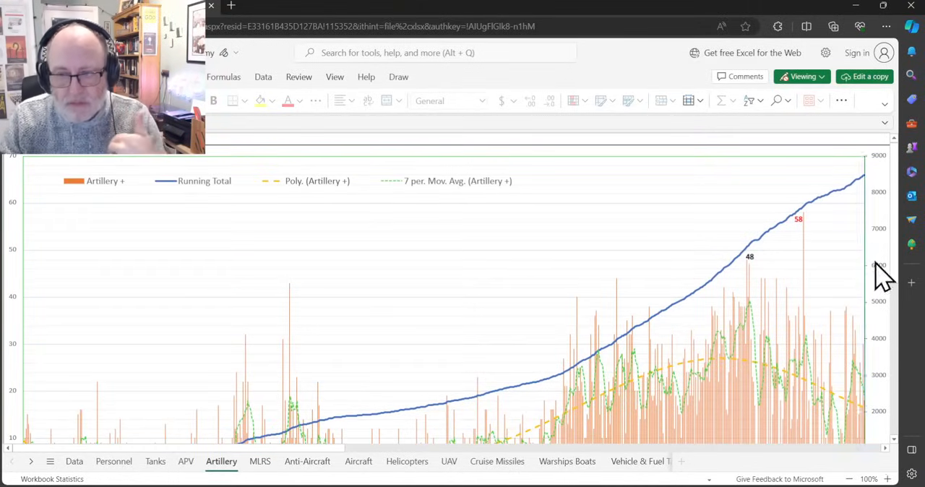
{"action": "mouse_move", "coordinate": [879, 254]}
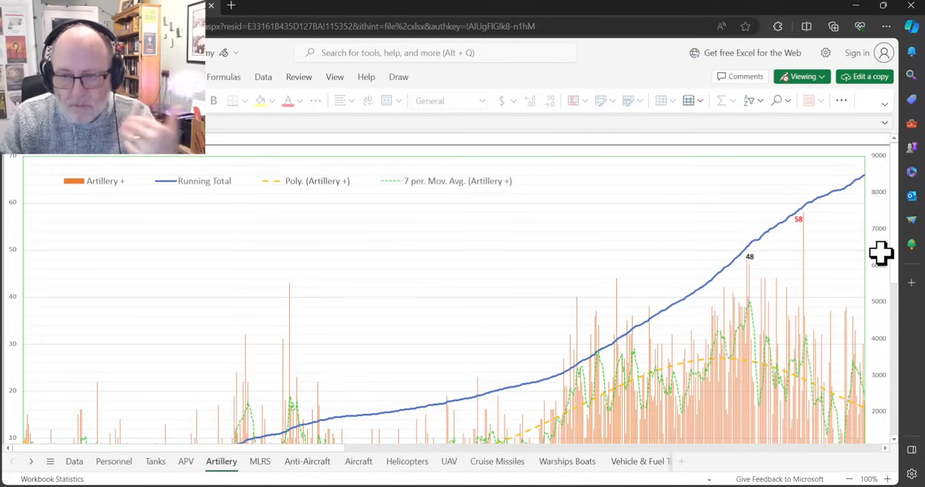
{"action": "mouse_move", "coordinate": [846, 264]}
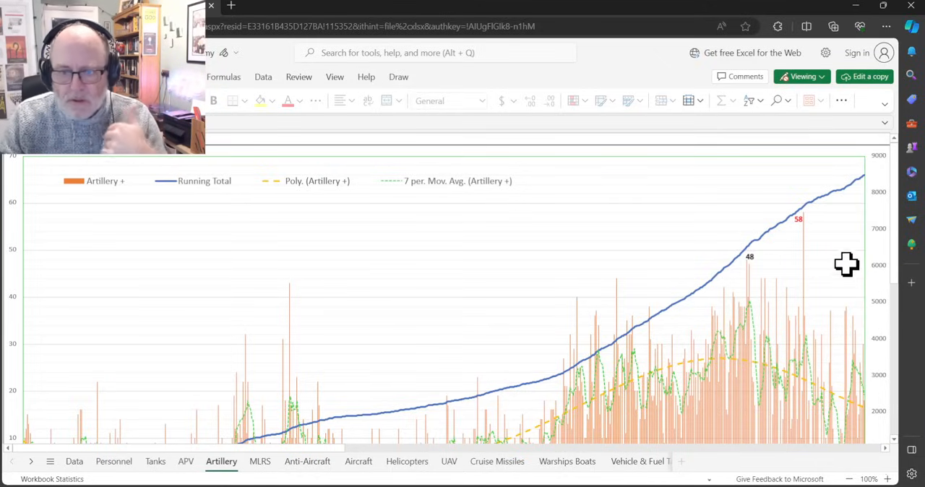
{"action": "scroll", "scroll_direction": "down", "scroll_amount": 3}
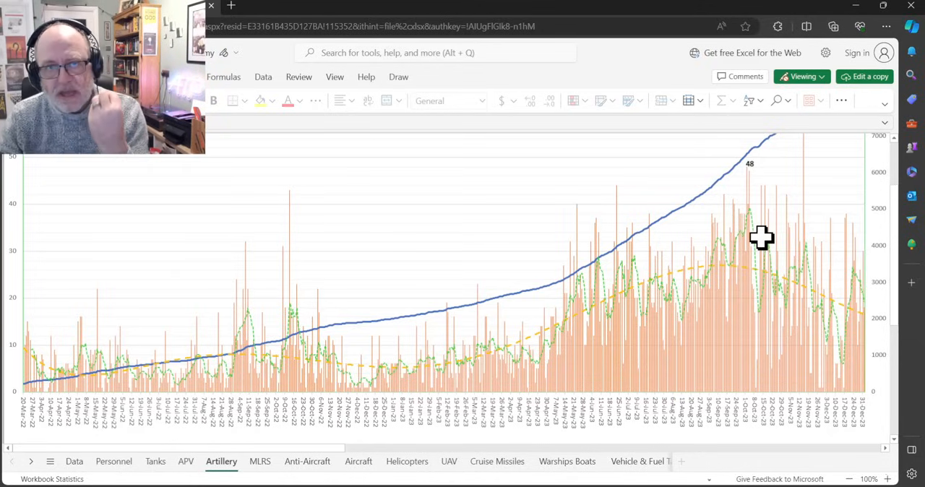
{"action": "mouse_move", "coordinate": [787, 204]}
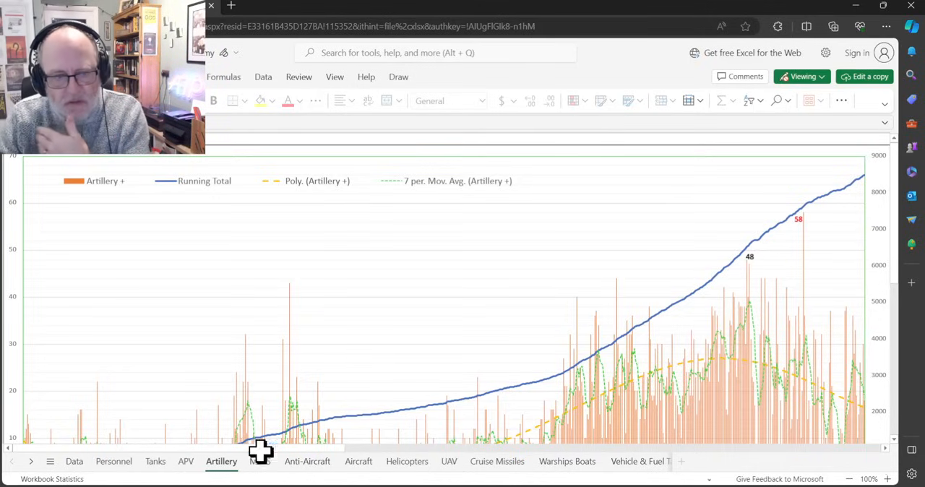
{"action": "left_click", "coordinate": [259, 461]}
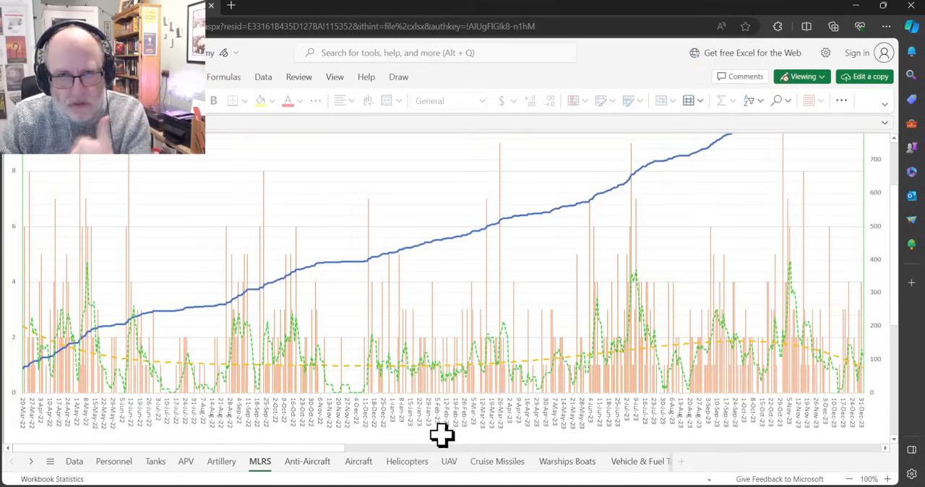
{"action": "mouse_move", "coordinate": [445, 461]}
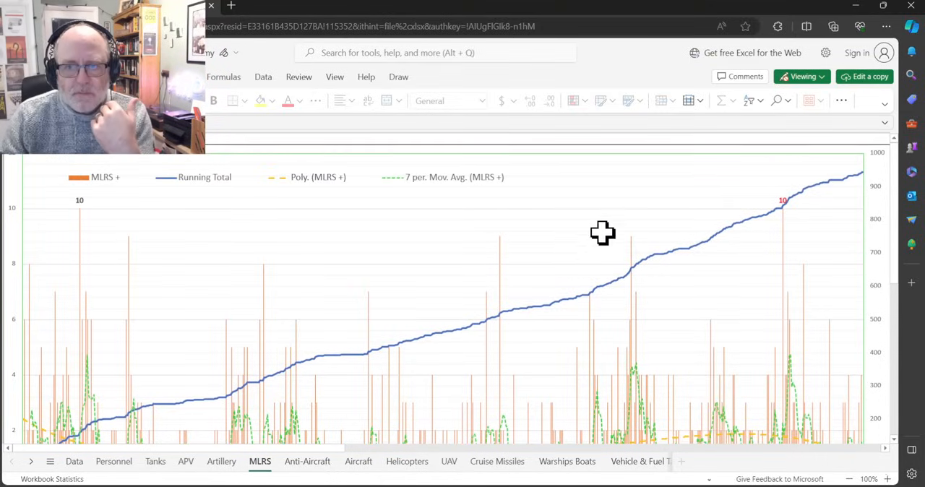
{"action": "mouse_move", "coordinate": [801, 223]}
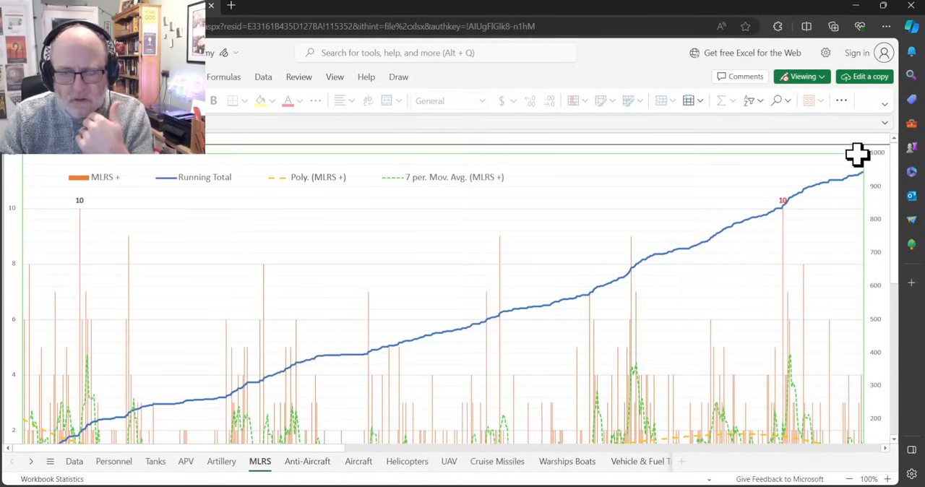
{"action": "mouse_move", "coordinate": [771, 229]}
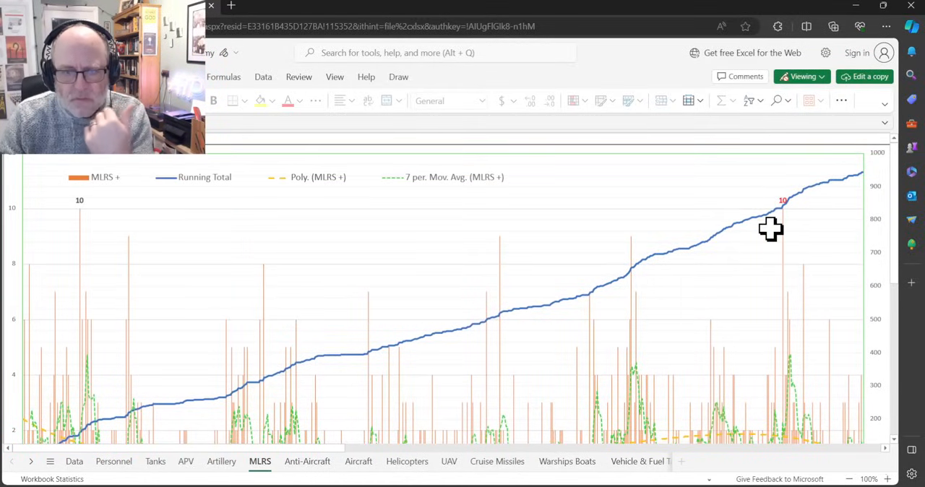
{"action": "mouse_move", "coordinate": [685, 202]}
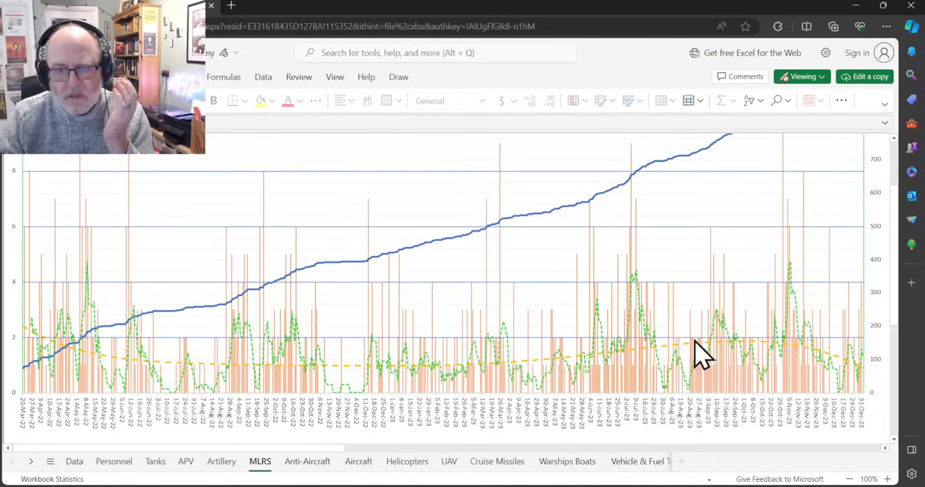
{"action": "mouse_move", "coordinate": [771, 430]}
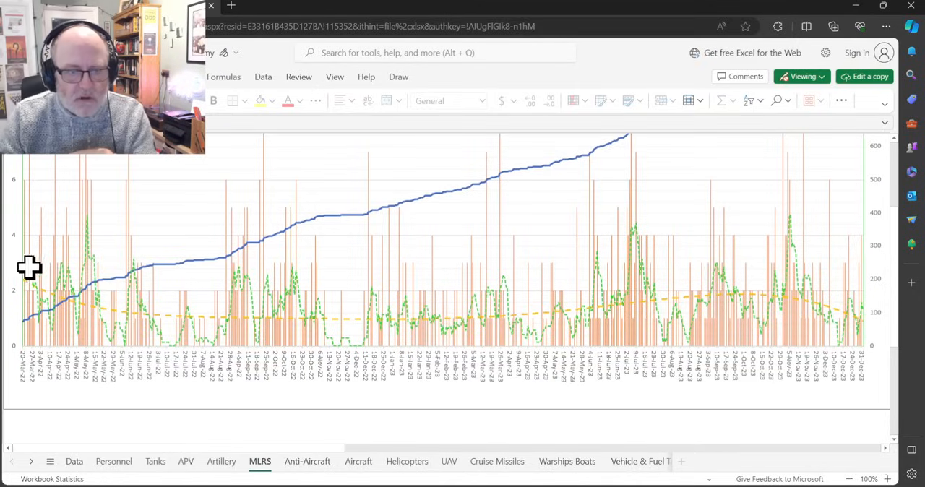
{"action": "mouse_move", "coordinate": [469, 343]}
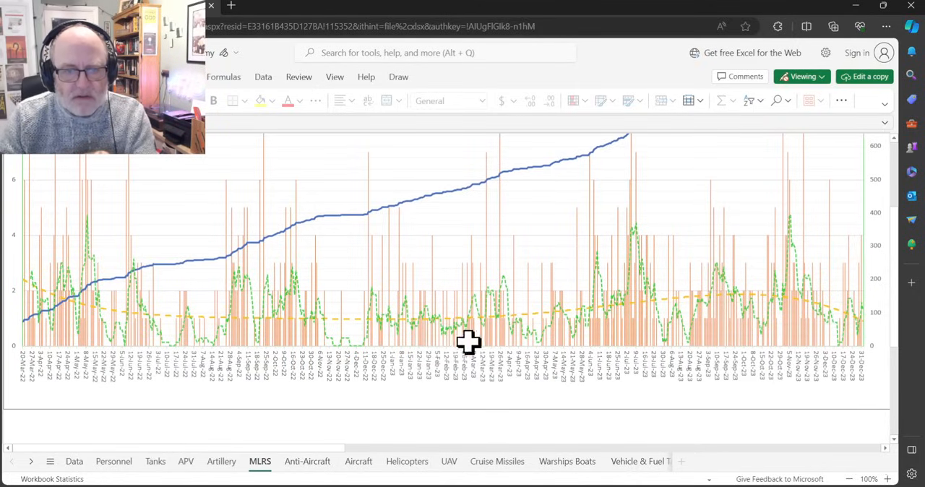
{"action": "mouse_move", "coordinate": [714, 321]}
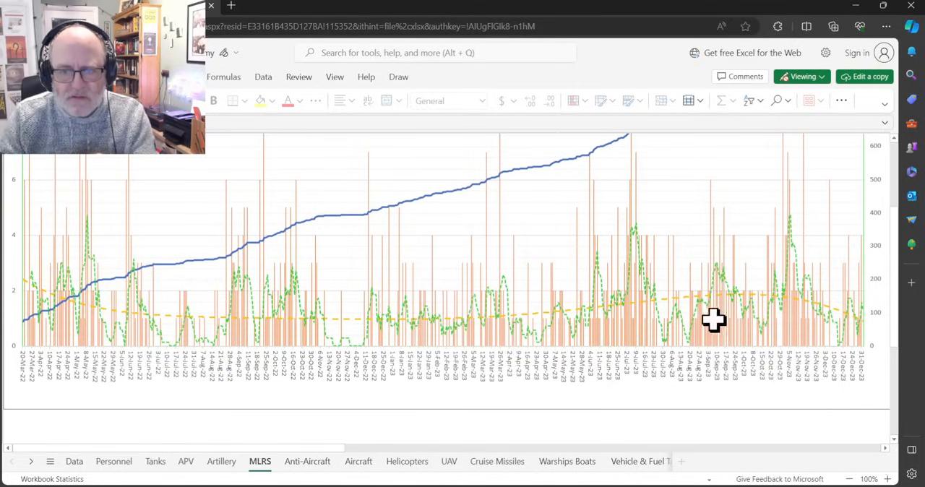
{"action": "mouse_move", "coordinate": [810, 346]}
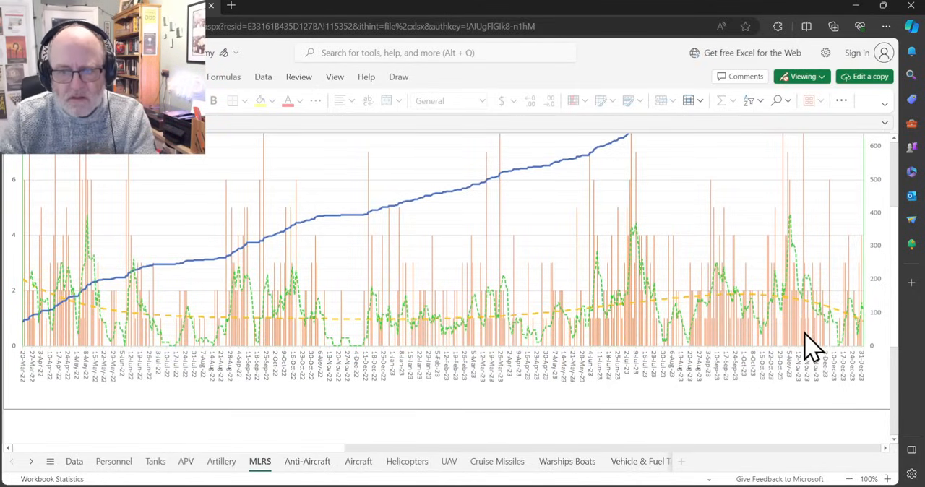
{"action": "mouse_move", "coordinate": [603, 393]}
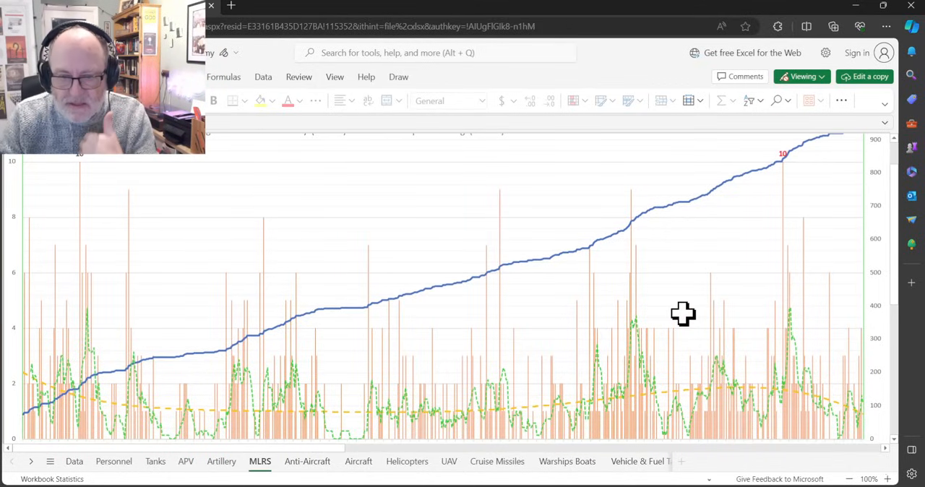
{"action": "scroll", "scroll_direction": "down", "scroll_amount": 3}
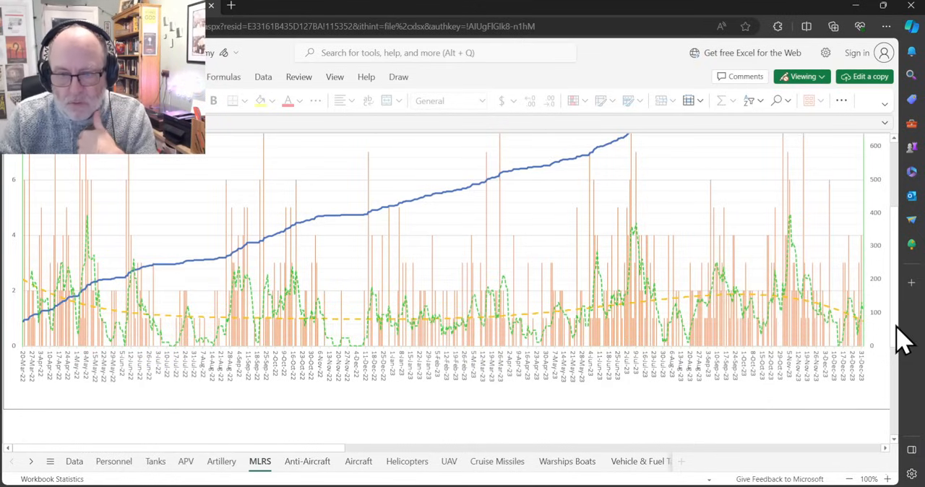
{"action": "mouse_move", "coordinate": [810, 321]}
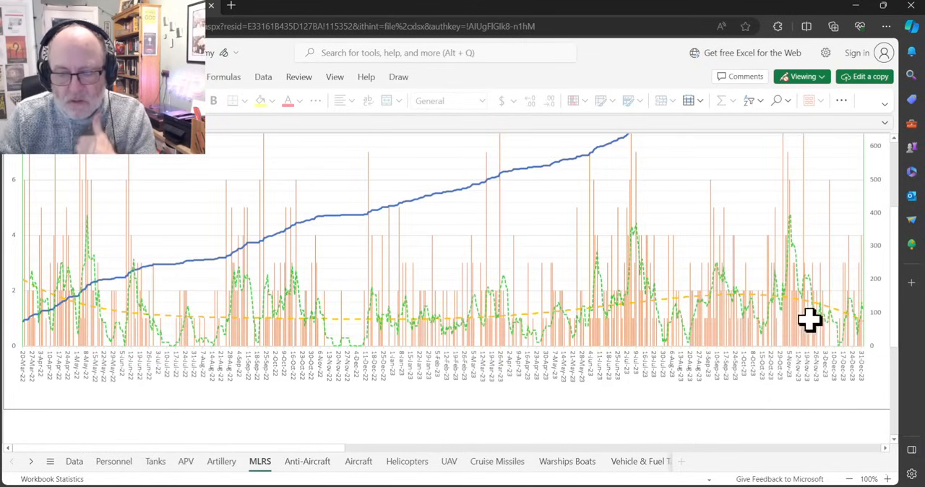
{"action": "mouse_move", "coordinate": [221, 461]}
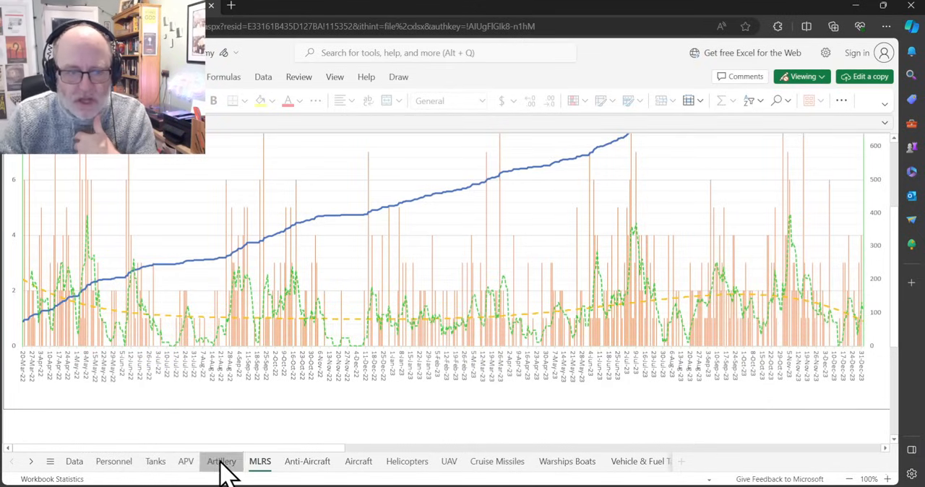
- Show the Anti-Aircraft daily-loss chart with running total and trend lines
{"action": "left_click", "coordinate": [224, 461]}
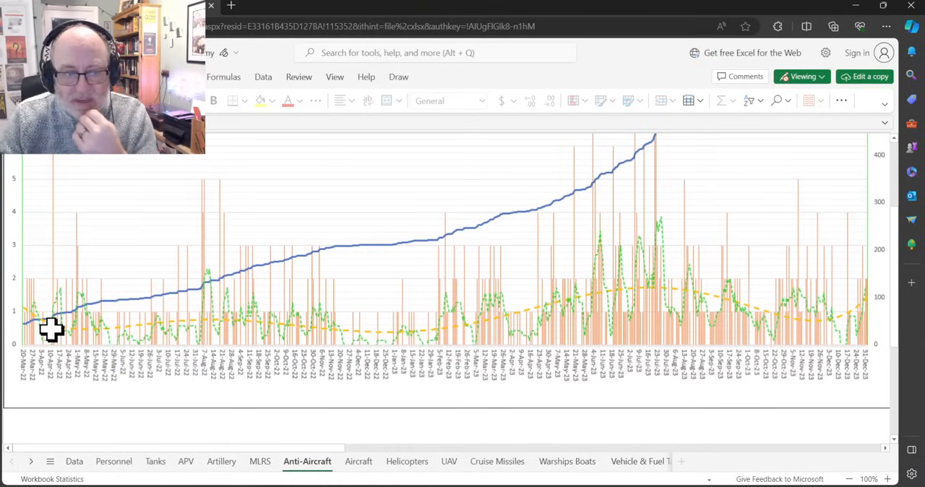
{"action": "mouse_move", "coordinate": [109, 323]}
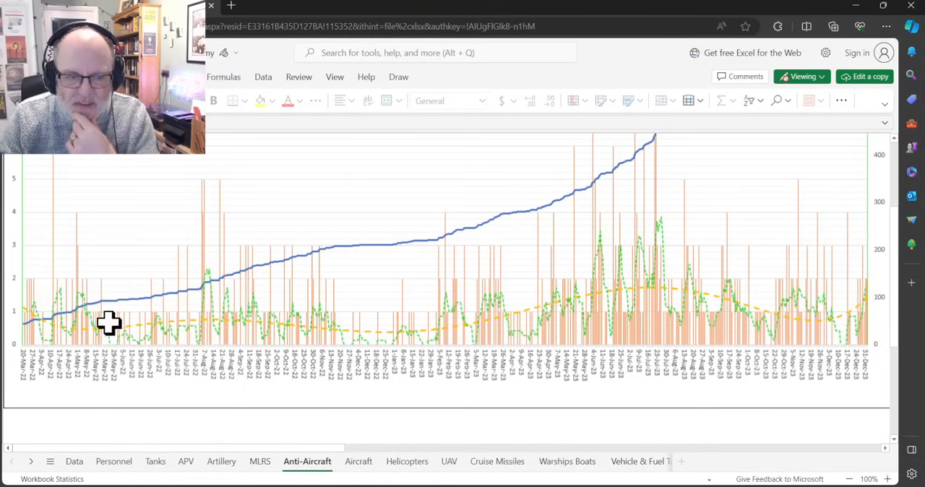
{"action": "mouse_move", "coordinate": [242, 327]}
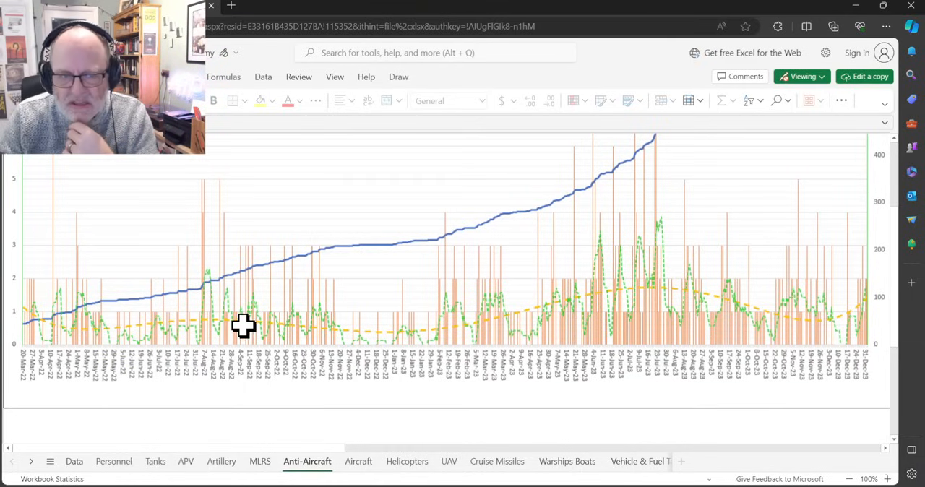
{"action": "mouse_move", "coordinate": [306, 335]}
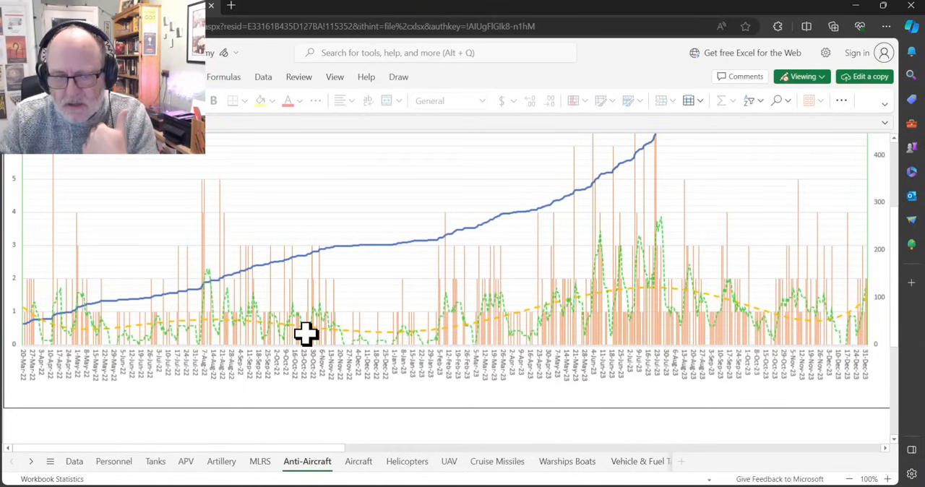
{"action": "mouse_move", "coordinate": [414, 338]}
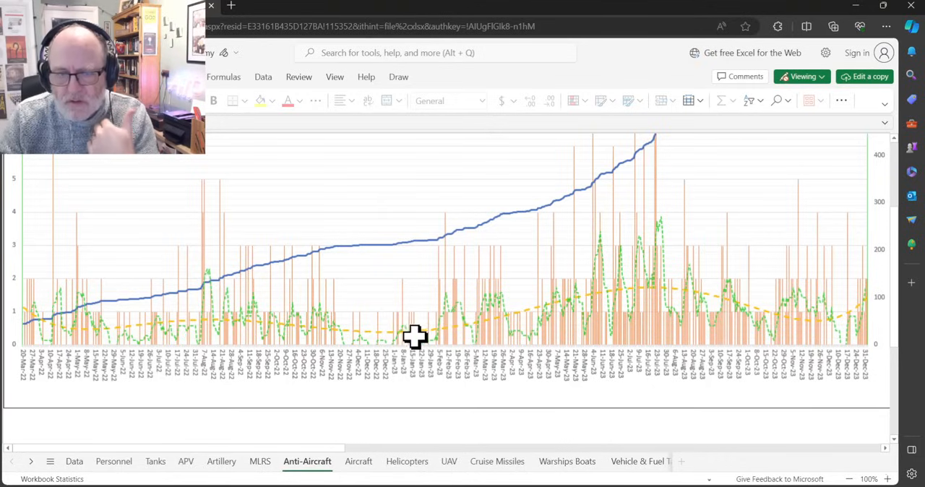
{"action": "mouse_move", "coordinate": [471, 309]}
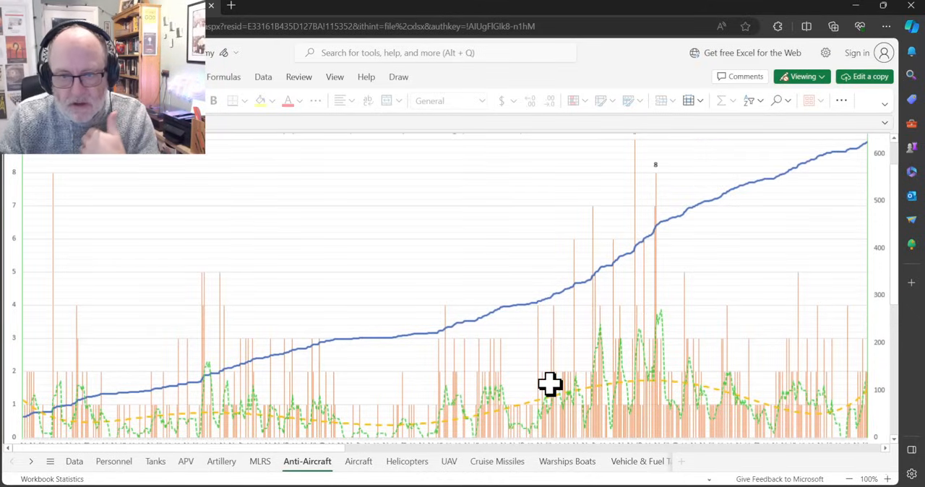
{"action": "mouse_move", "coordinate": [577, 387]}
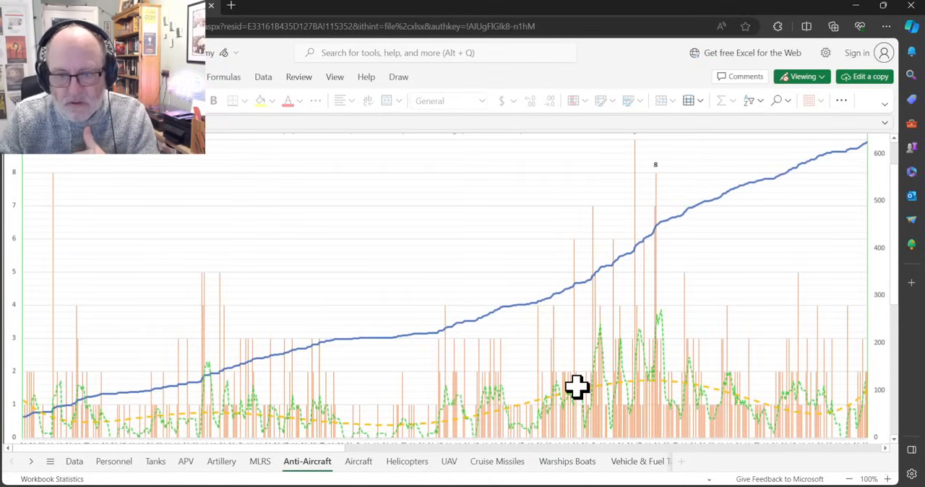
{"action": "mouse_move", "coordinate": [592, 372]}
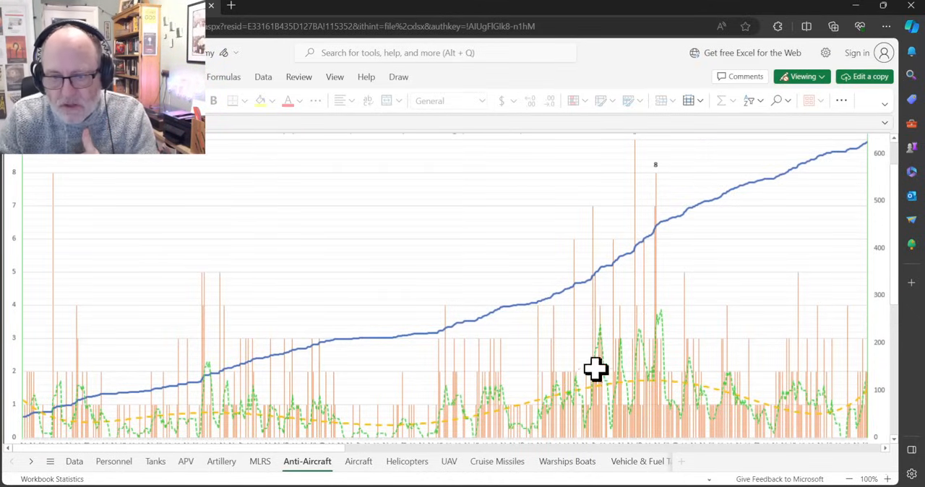
{"action": "mouse_move", "coordinate": [596, 310]}
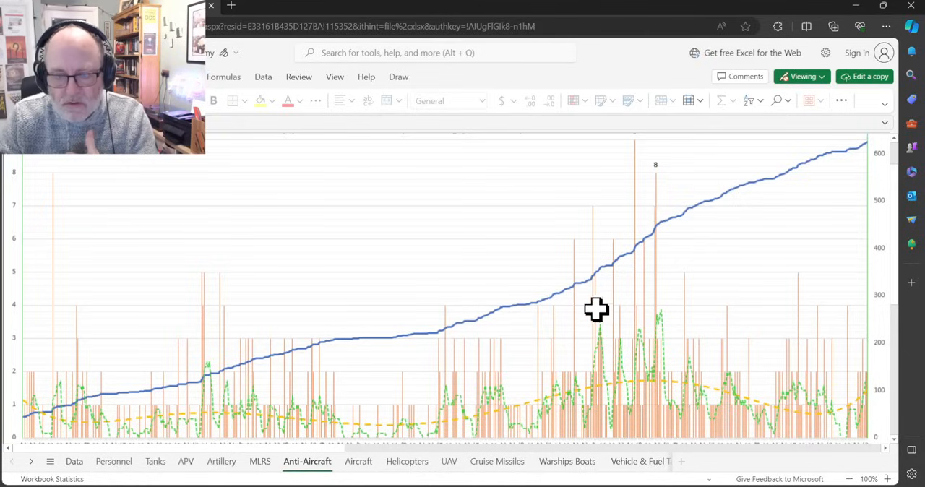
{"action": "mouse_move", "coordinate": [596, 275]}
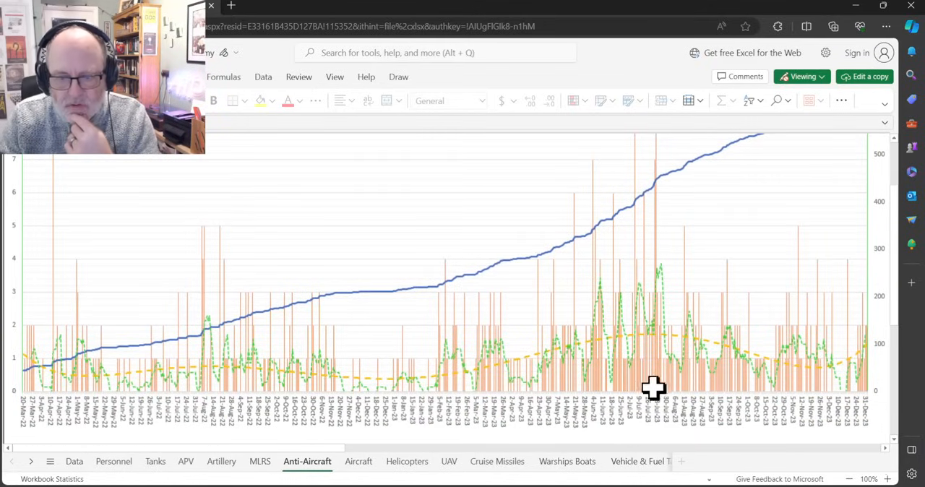
{"action": "mouse_move", "coordinate": [744, 392]}
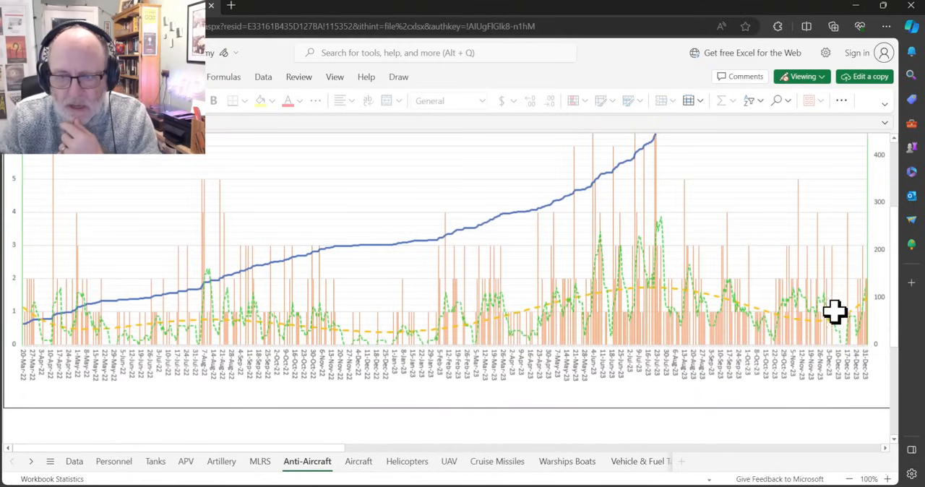
{"action": "mouse_move", "coordinate": [834, 268]}
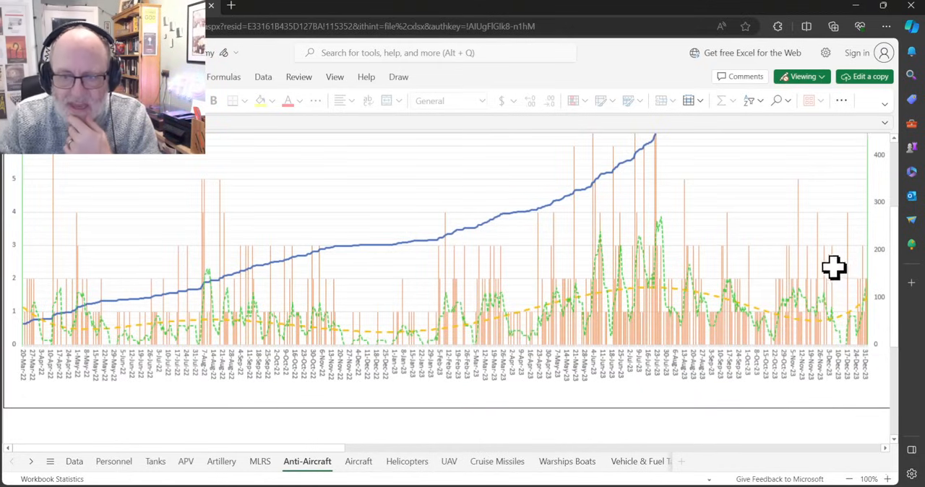
{"action": "mouse_move", "coordinate": [248, 479]}
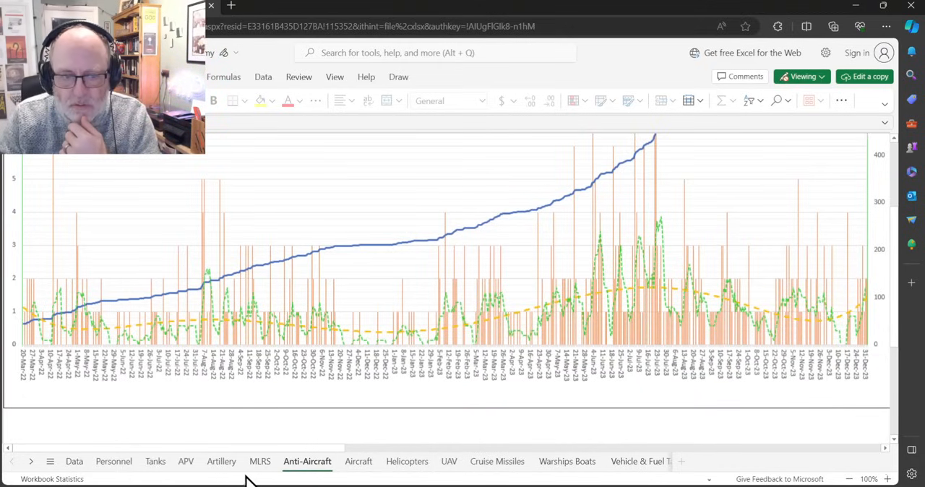
- View the Anti-Aircraft chart's date axis from March 2022 to December 2023
{"action": "left_click", "coordinate": [221, 461]}
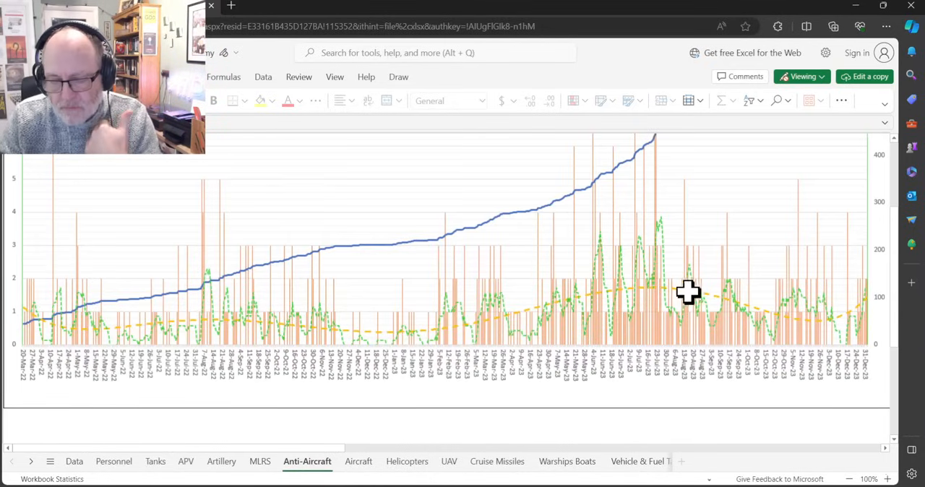
{"action": "mouse_move", "coordinate": [799, 326]}
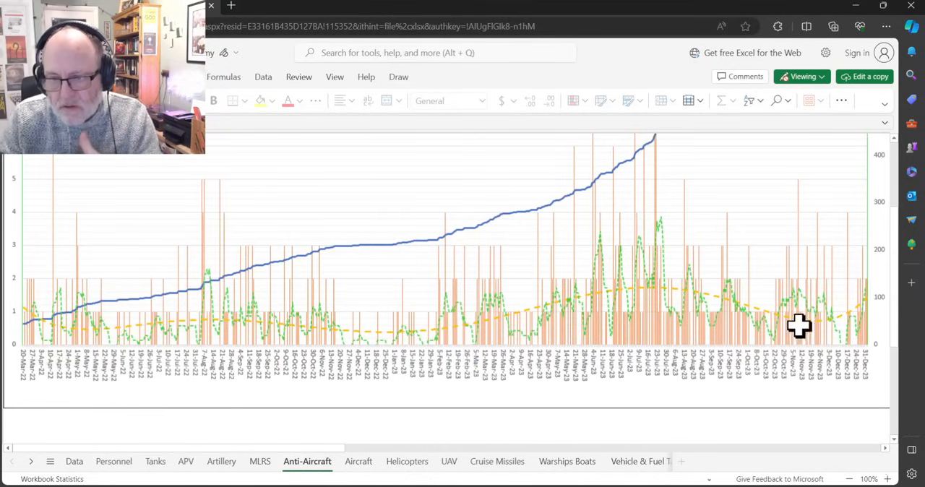
{"action": "mouse_move", "coordinate": [854, 317]}
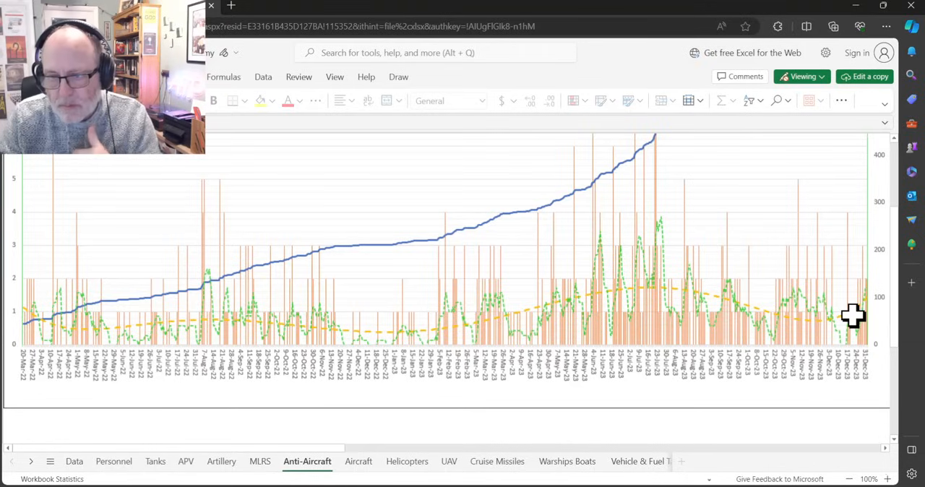
{"action": "mouse_move", "coordinate": [842, 309]}
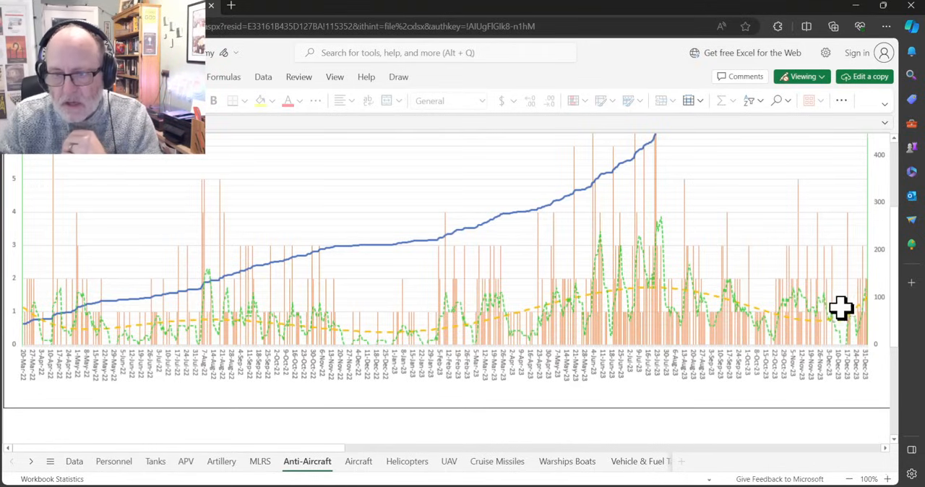
{"action": "mouse_move", "coordinate": [866, 313]}
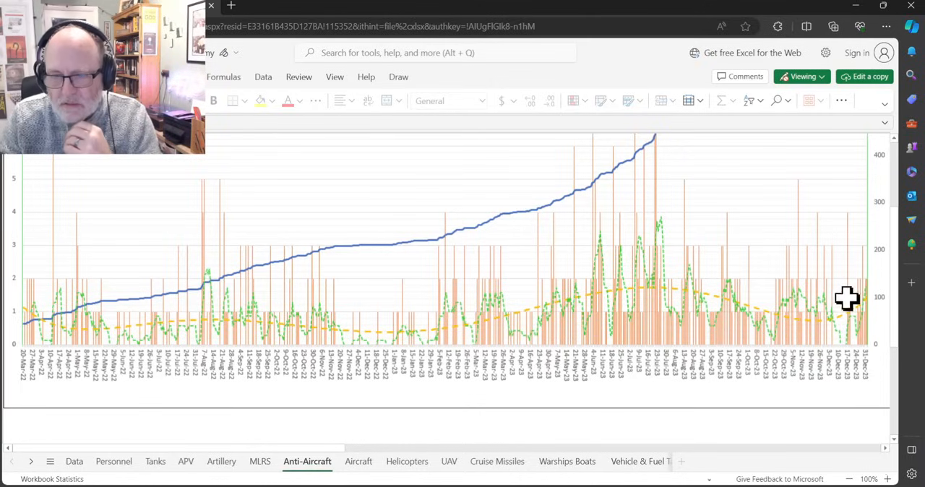
{"action": "mouse_move", "coordinate": [858, 307]}
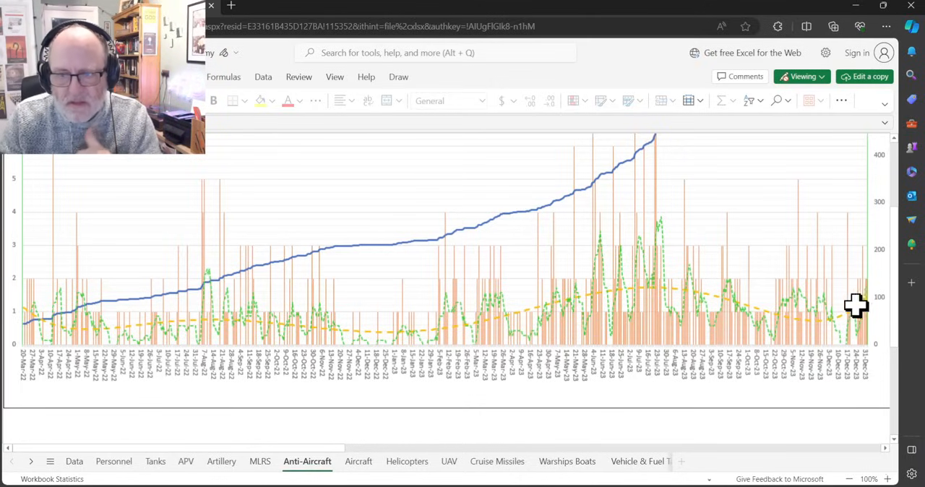
{"action": "mouse_move", "coordinate": [854, 305]}
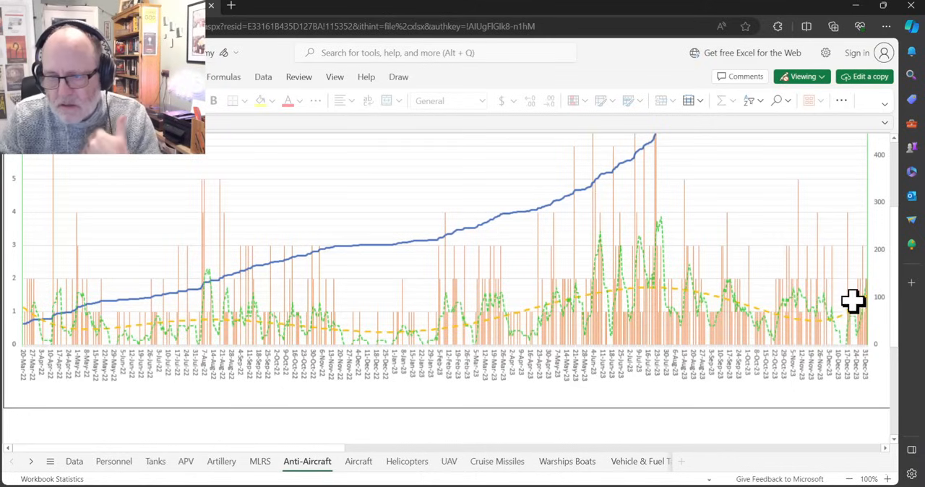
{"action": "mouse_move", "coordinate": [9, 296]}
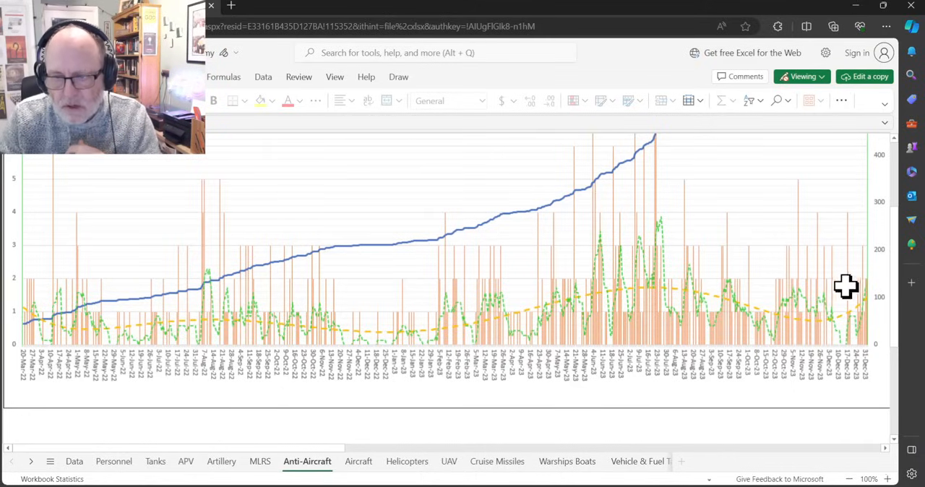
{"action": "mouse_move", "coordinate": [642, 288]}
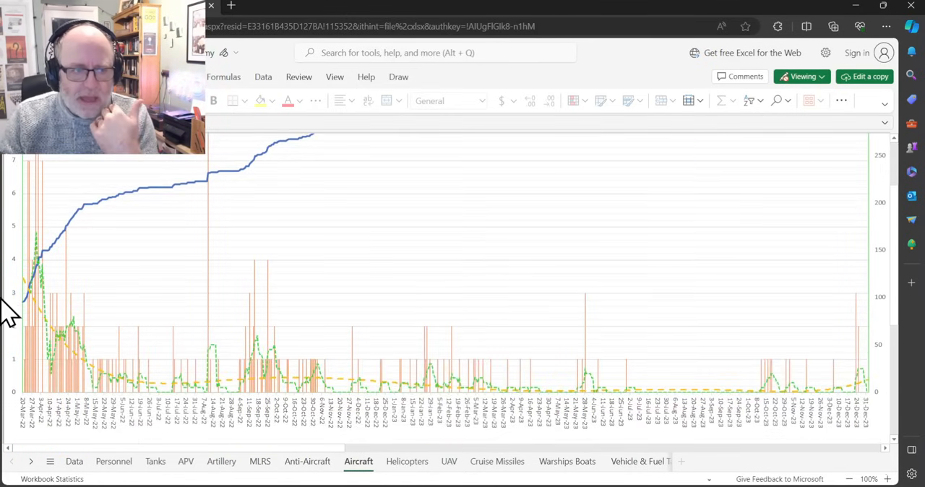
{"action": "mouse_move", "coordinate": [77, 232]}
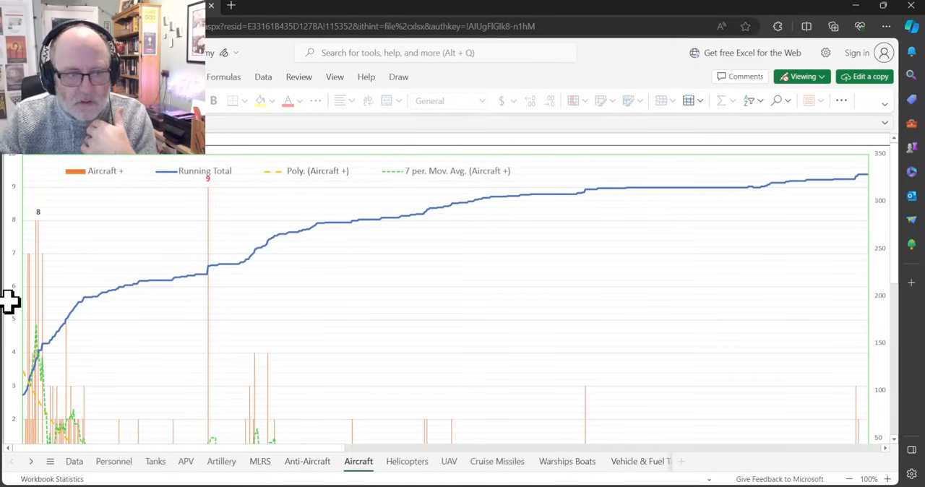
{"action": "mouse_move", "coordinate": [21, 300]}
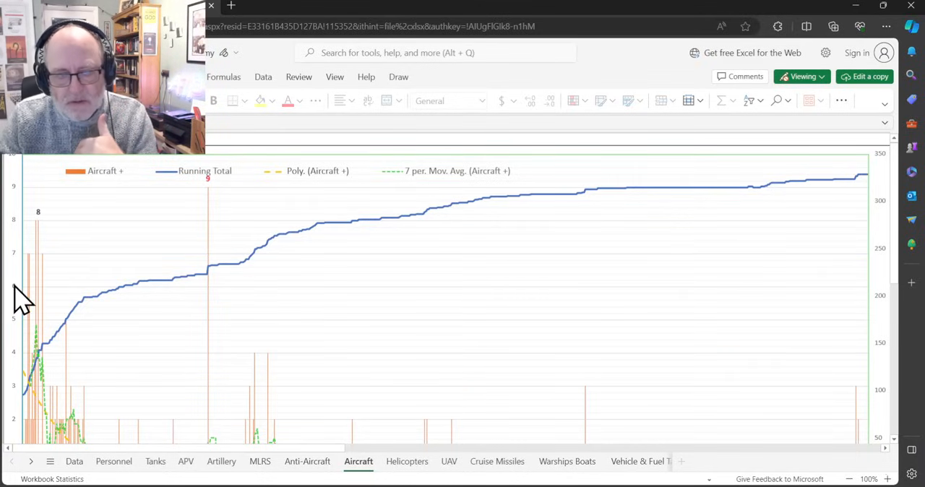
{"action": "mouse_move", "coordinate": [42, 271]}
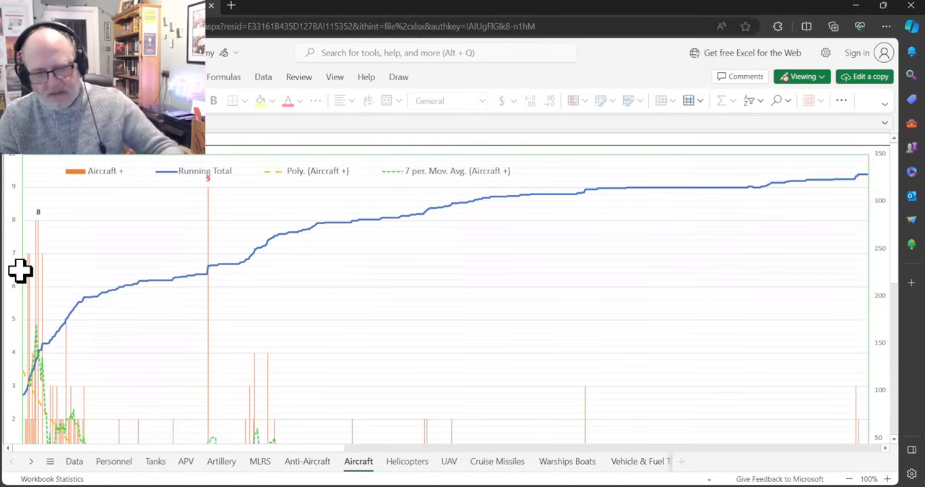
{"action": "mouse_move", "coordinate": [31, 279]}
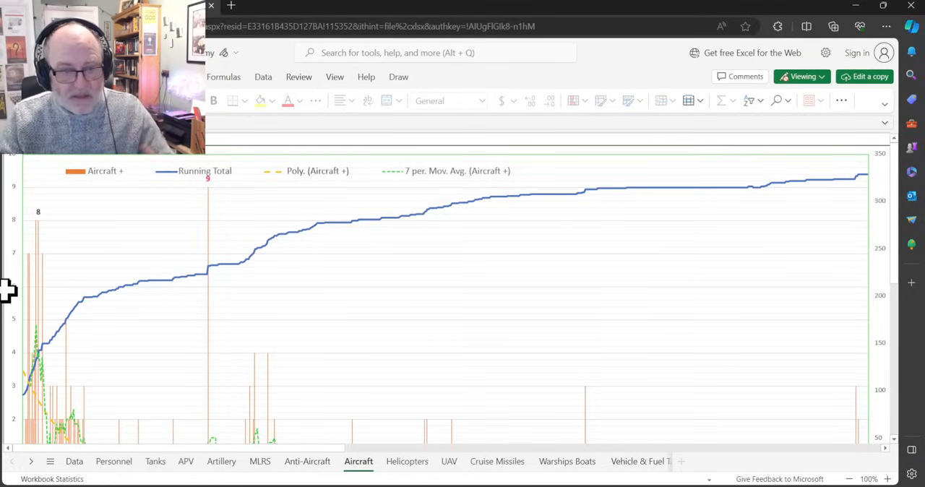
{"action": "mouse_move", "coordinate": [71, 263]}
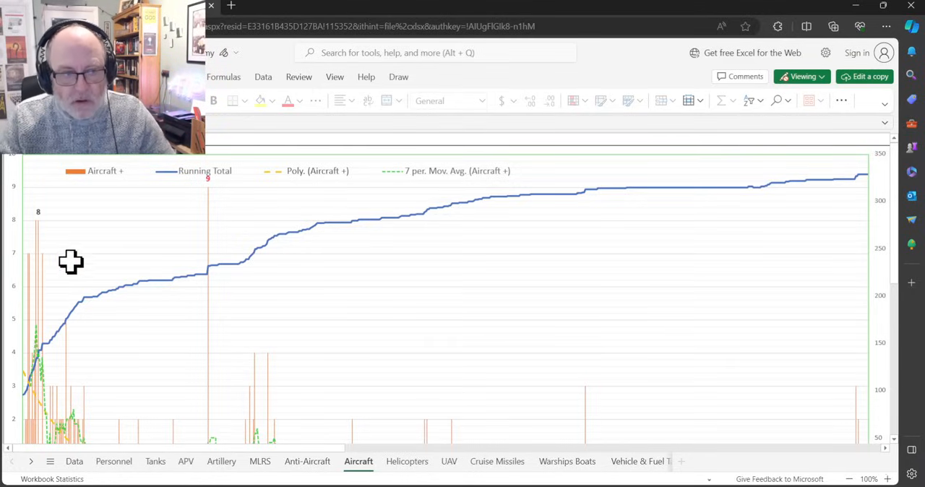
{"action": "mouse_move", "coordinate": [33, 289]}
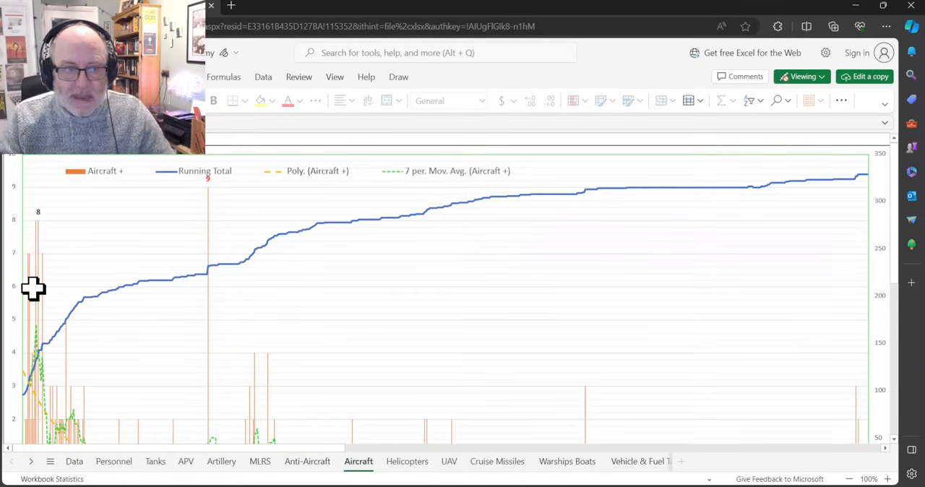
{"action": "mouse_move", "coordinate": [6, 295]}
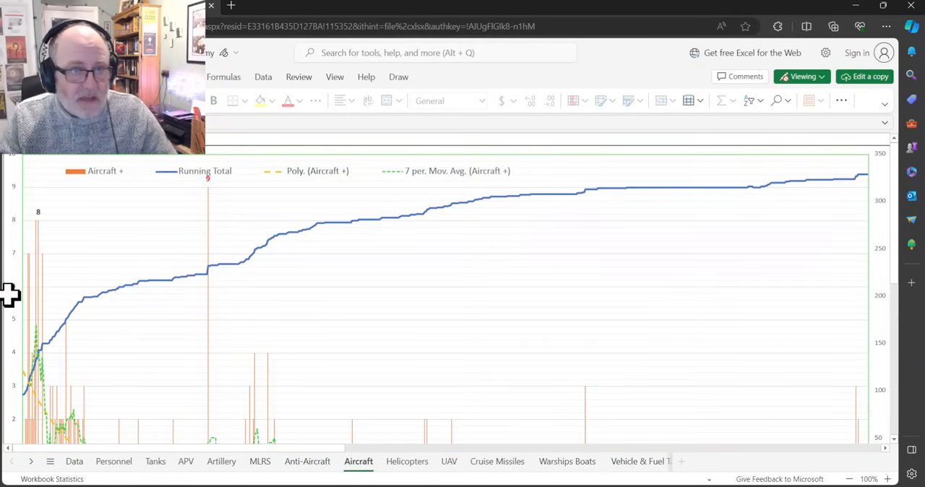
{"action": "scroll", "scroll_direction": "down", "scroll_amount": 3}
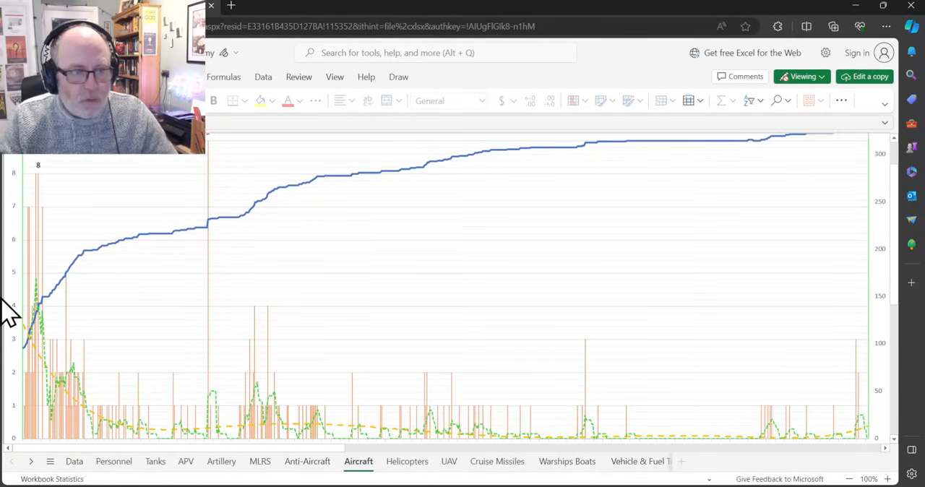
{"action": "mouse_move", "coordinate": [49, 182]}
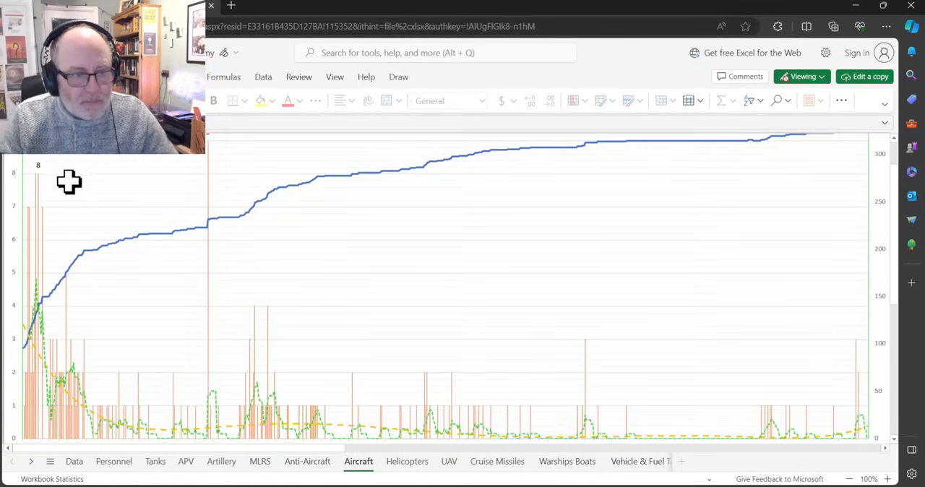
{"action": "mouse_move", "coordinate": [72, 302]}
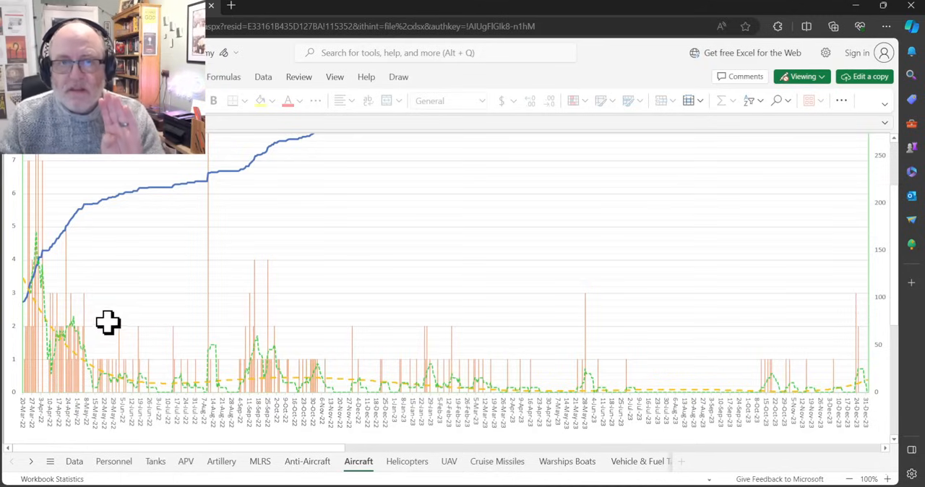
{"action": "mouse_move", "coordinate": [29, 246]}
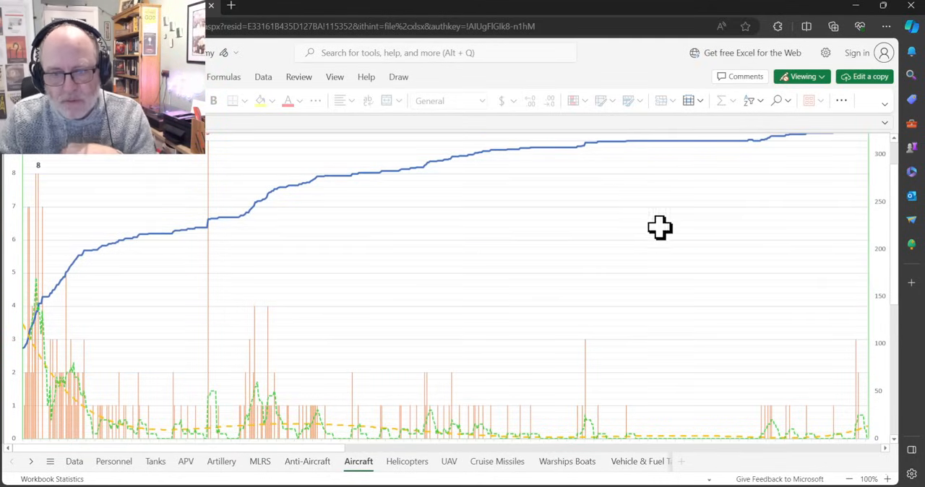
{"action": "mouse_move", "coordinate": [740, 318]}
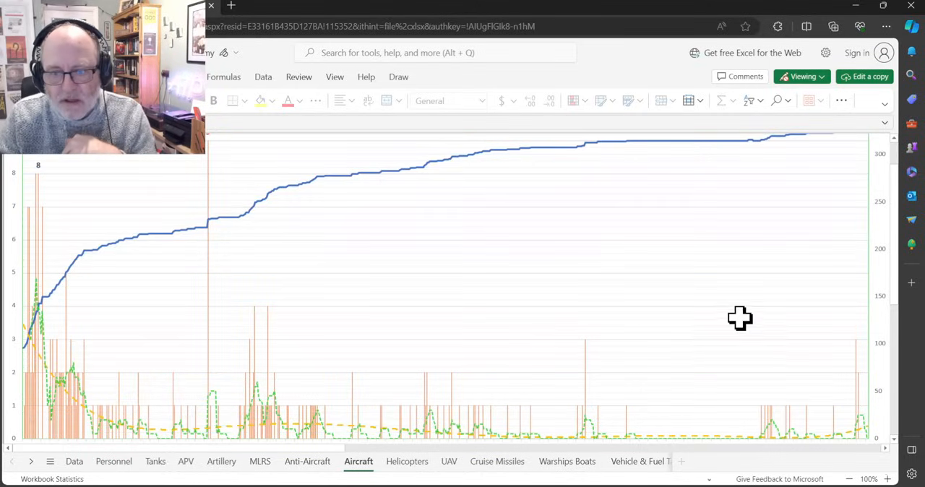
{"action": "mouse_move", "coordinate": [770, 316]}
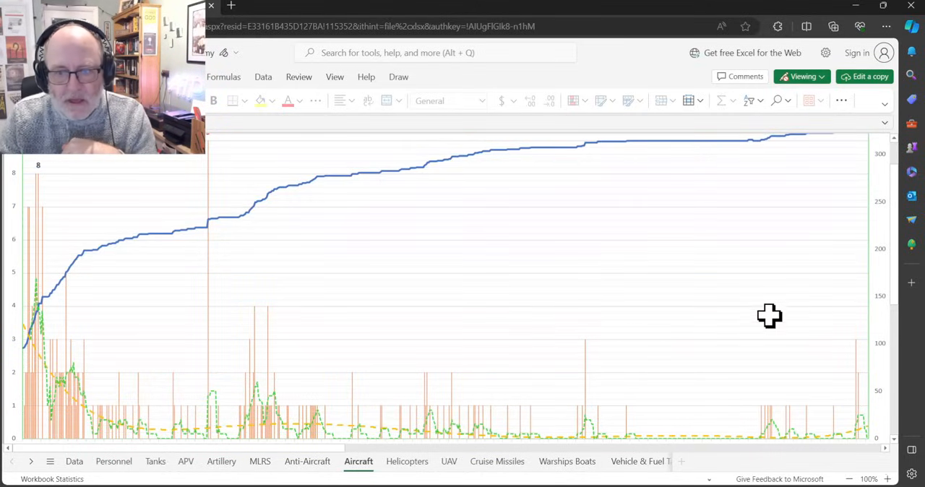
{"action": "mouse_move", "coordinate": [638, 339]}
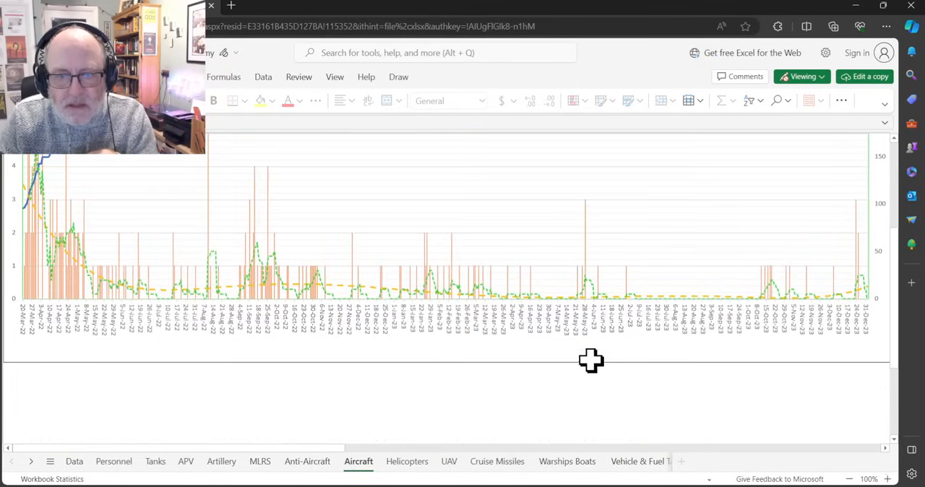
{"action": "mouse_move", "coordinate": [587, 210]}
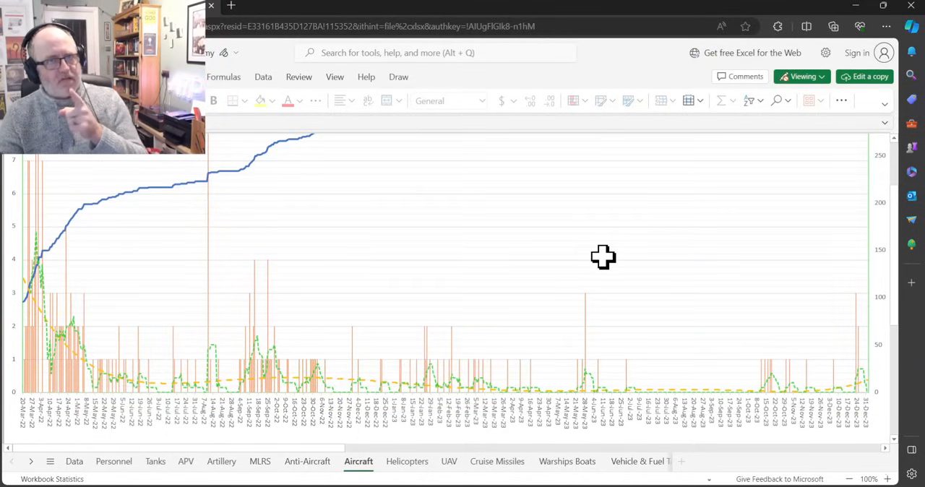
{"action": "mouse_move", "coordinate": [589, 302]}
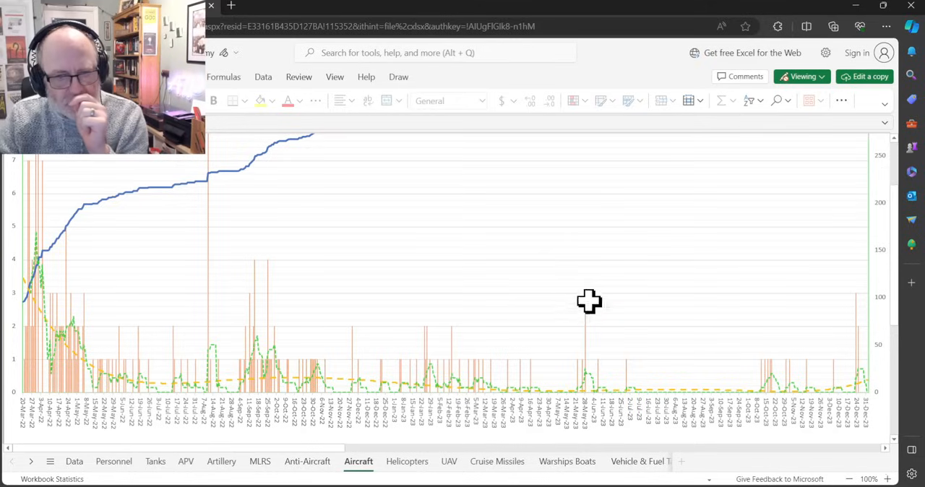
{"action": "mouse_move", "coordinate": [611, 287]}
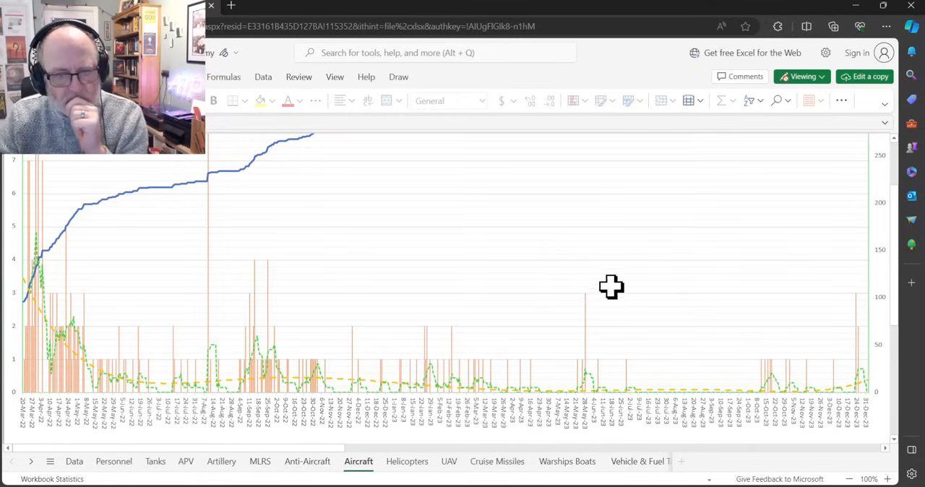
{"action": "mouse_move", "coordinate": [579, 282]}
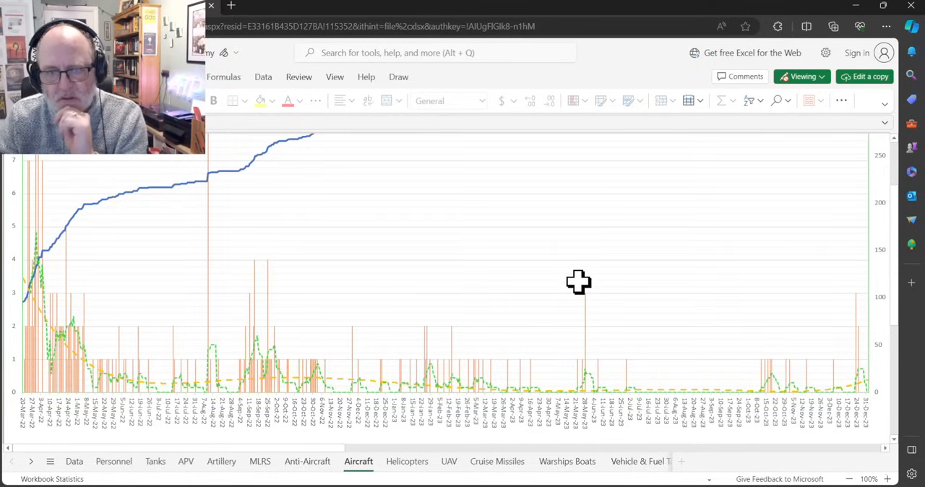
{"action": "mouse_move", "coordinate": [594, 298]}
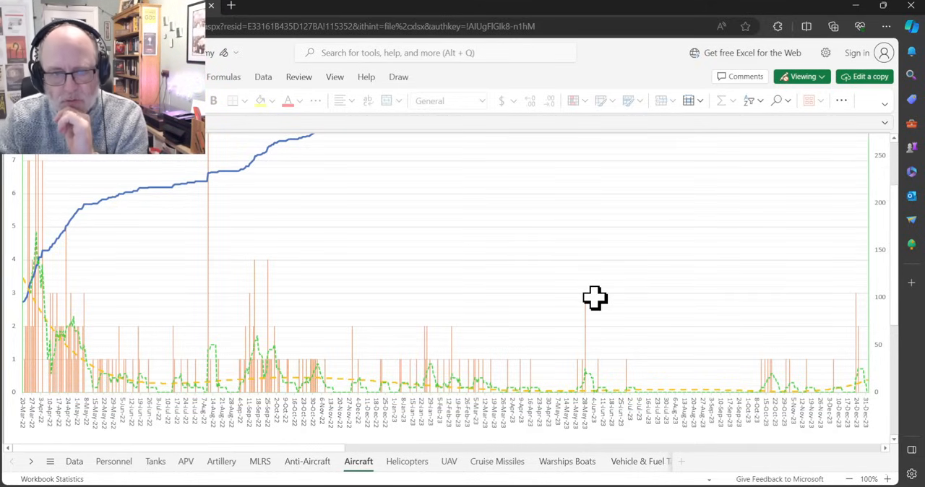
{"action": "mouse_move", "coordinate": [594, 263]}
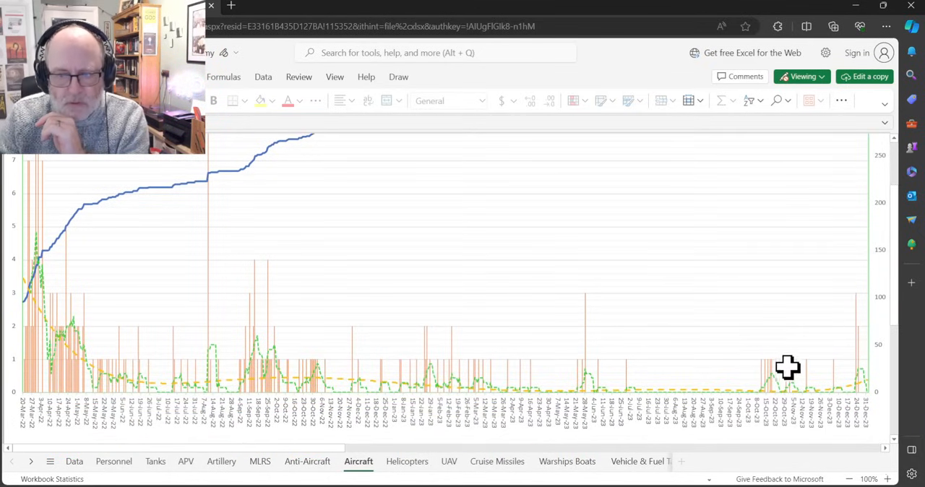
{"action": "mouse_move", "coordinate": [810, 328]}
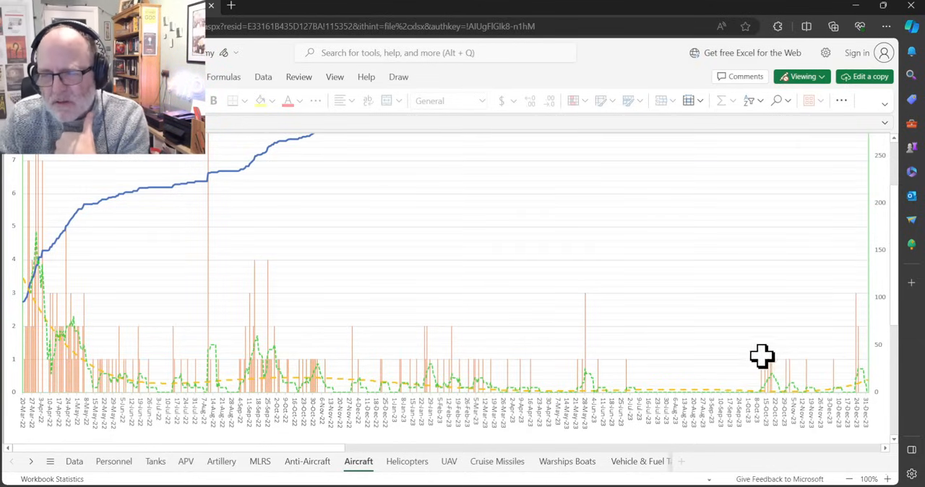
{"action": "mouse_move", "coordinate": [767, 364]}
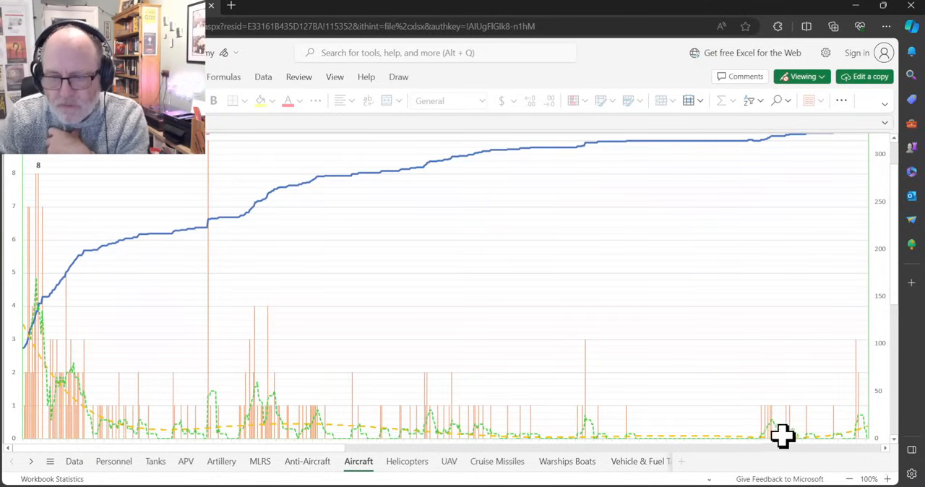
{"action": "mouse_move", "coordinate": [834, 389]}
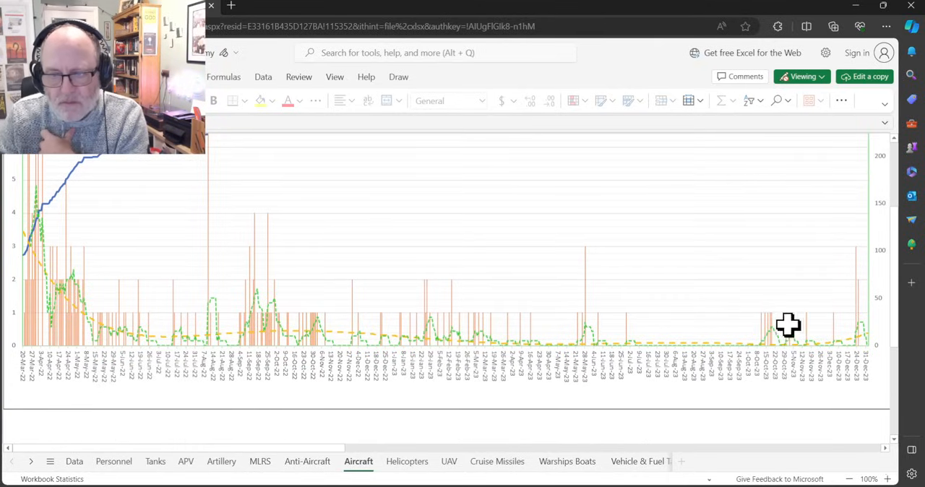
{"action": "mouse_move", "coordinate": [846, 298]}
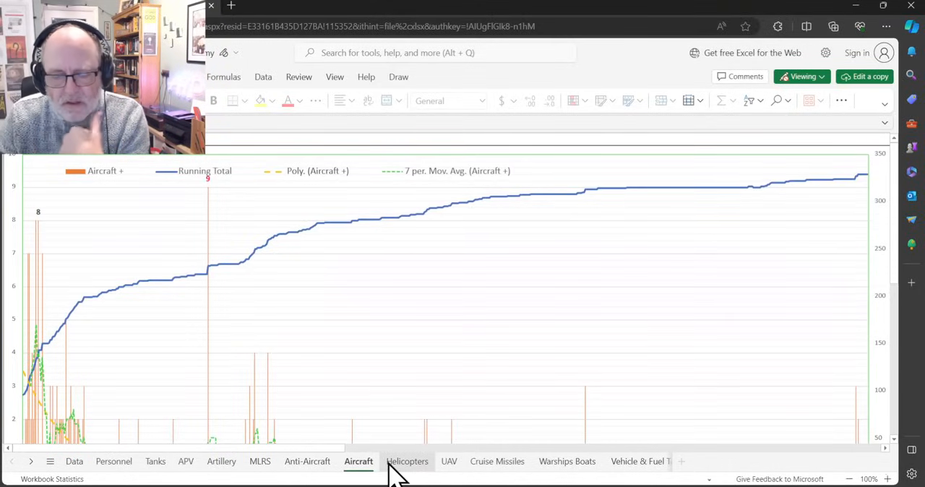
- Show the Helicopters daily-loss chart with its labelled peak of 6
{"action": "left_click", "coordinate": [407, 461]}
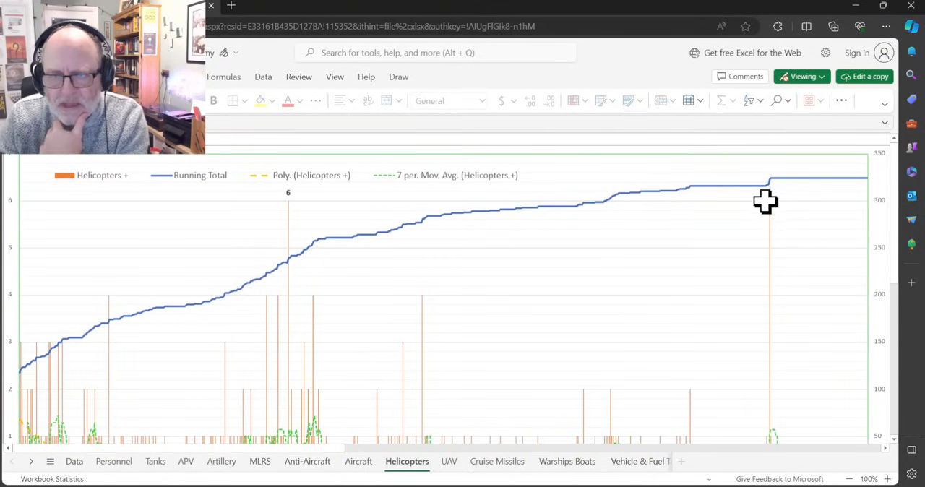
{"action": "mouse_move", "coordinate": [768, 208]}
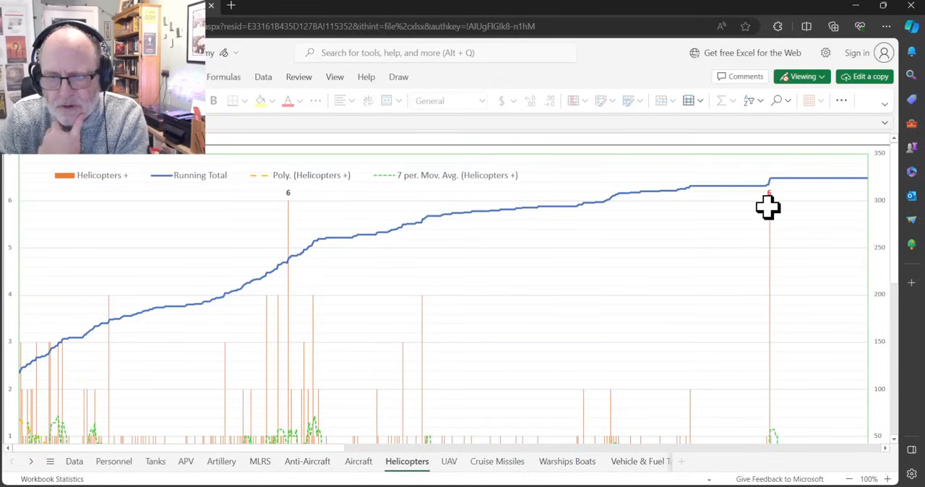
{"action": "scroll", "scroll_direction": "down", "scroll_amount": 3}
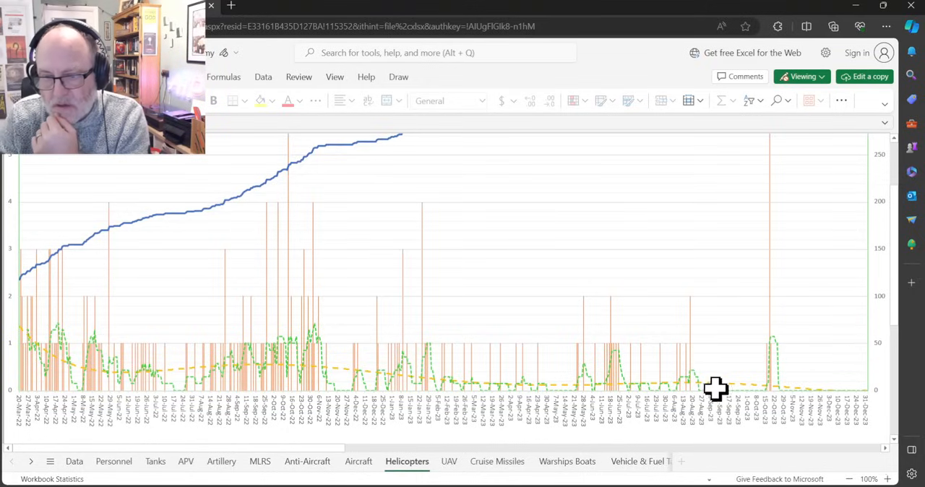
{"action": "mouse_move", "coordinate": [700, 369]}
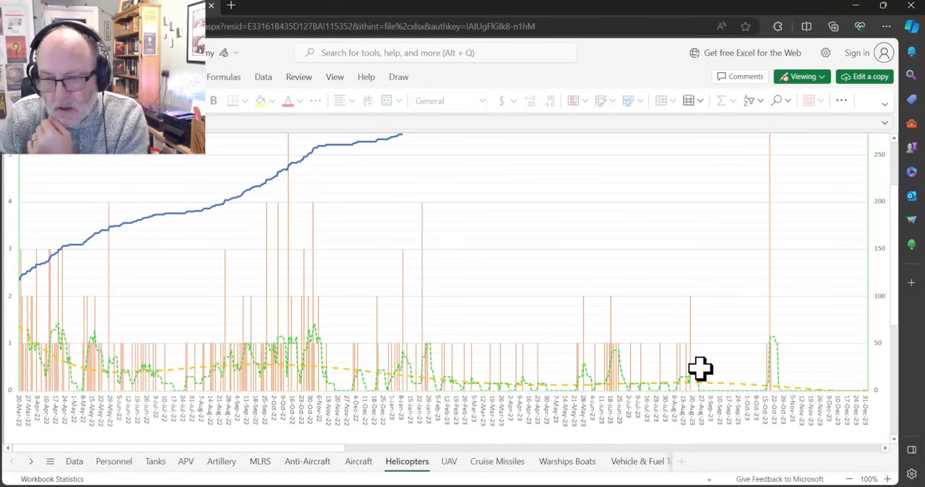
{"action": "mouse_move", "coordinate": [734, 320]}
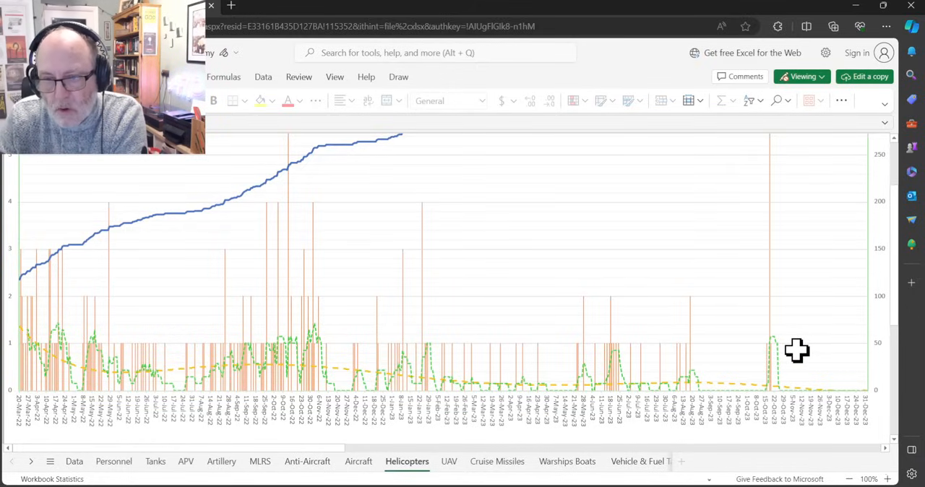
{"action": "mouse_move", "coordinate": [754, 332]}
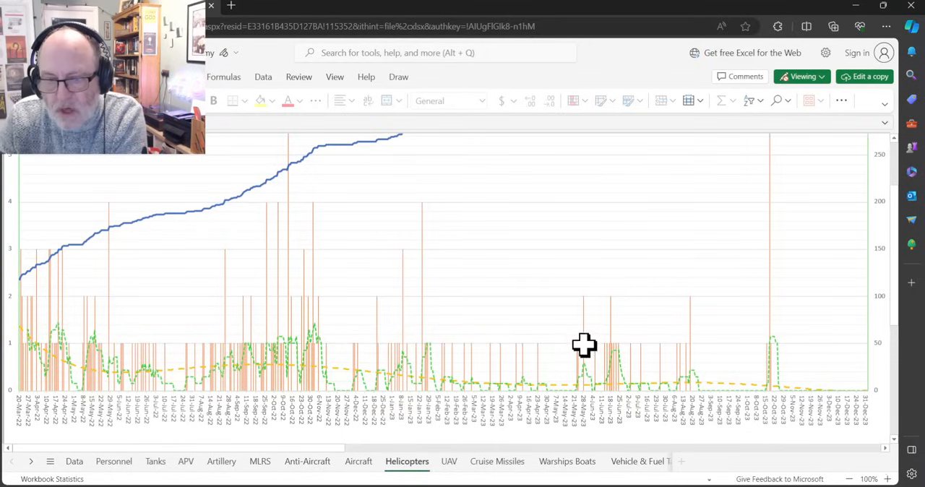
{"action": "mouse_move", "coordinate": [598, 401]}
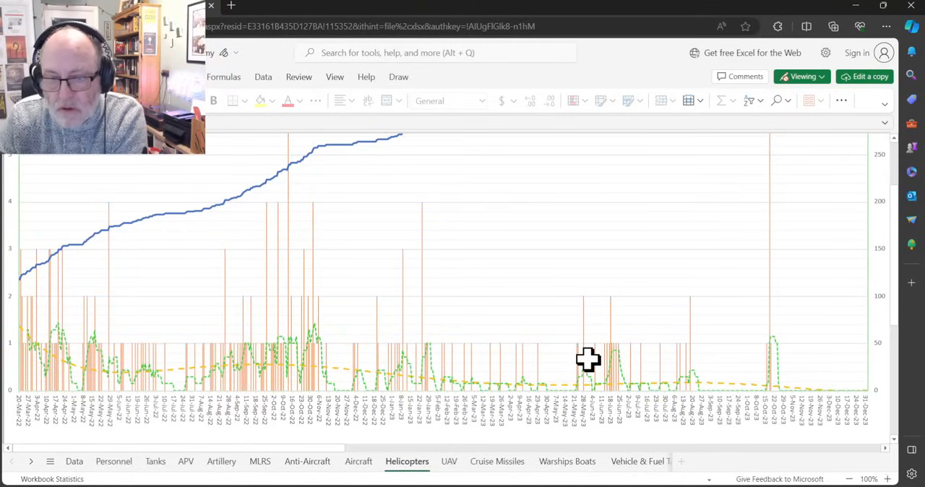
{"action": "mouse_move", "coordinate": [601, 351]}
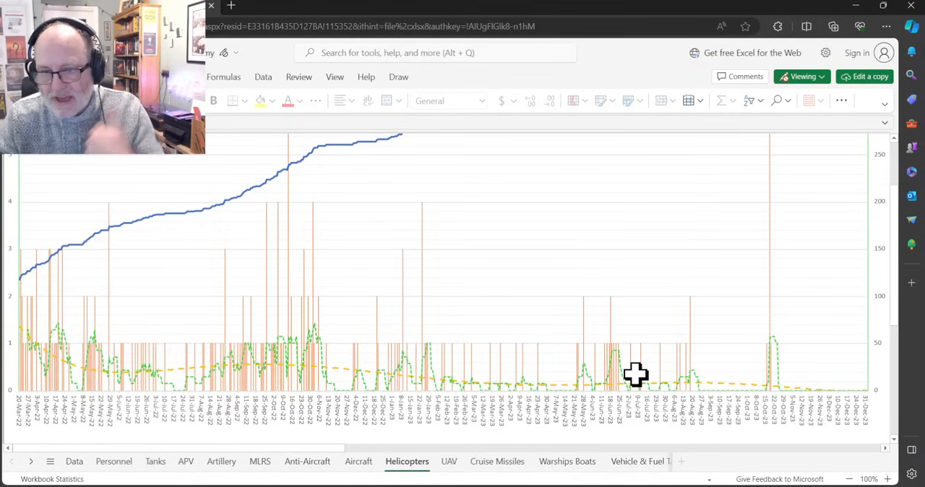
{"action": "mouse_move", "coordinate": [538, 376]}
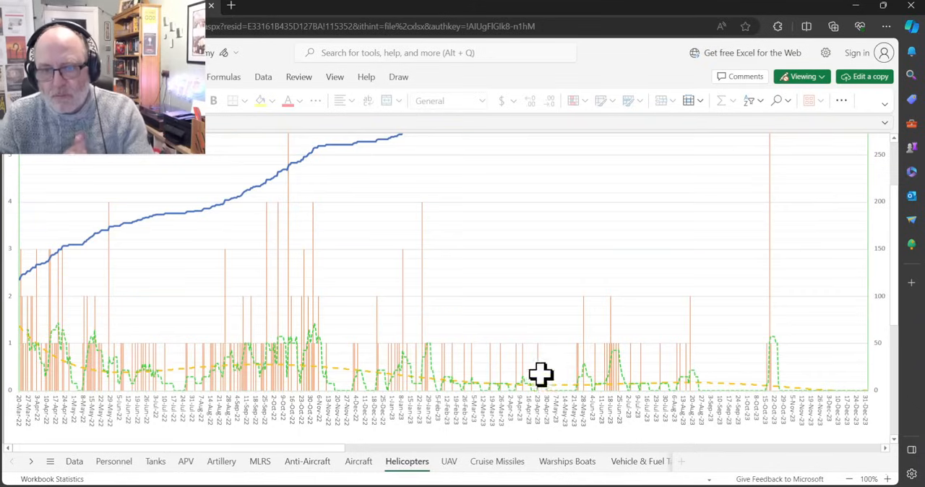
{"action": "mouse_move", "coordinate": [621, 368]}
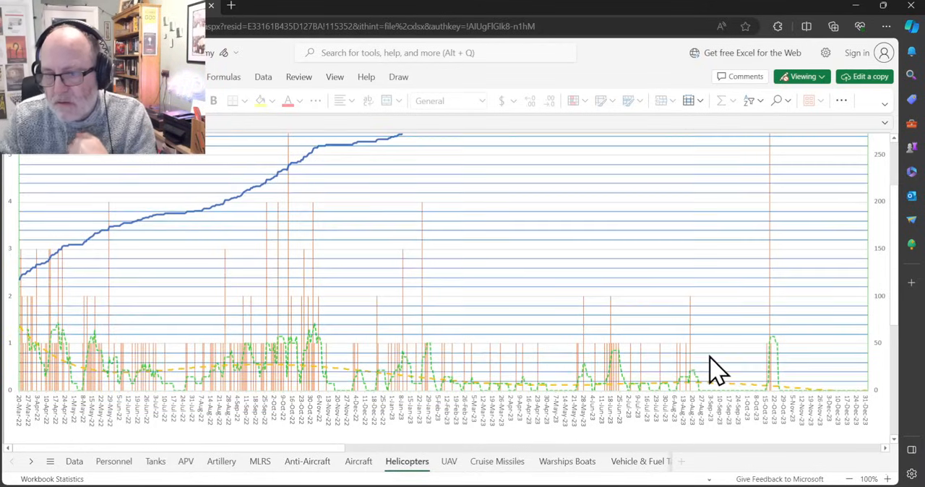
{"action": "mouse_move", "coordinate": [731, 342]}
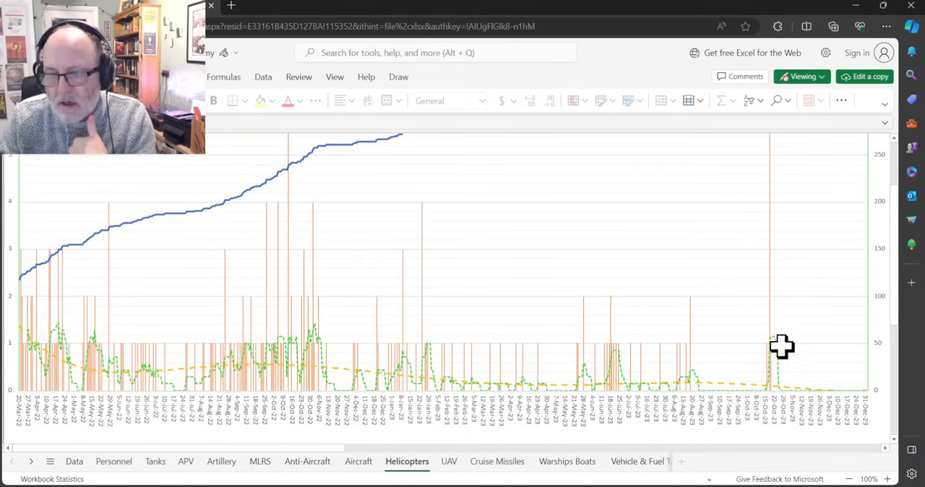
{"action": "mouse_move", "coordinate": [766, 336]}
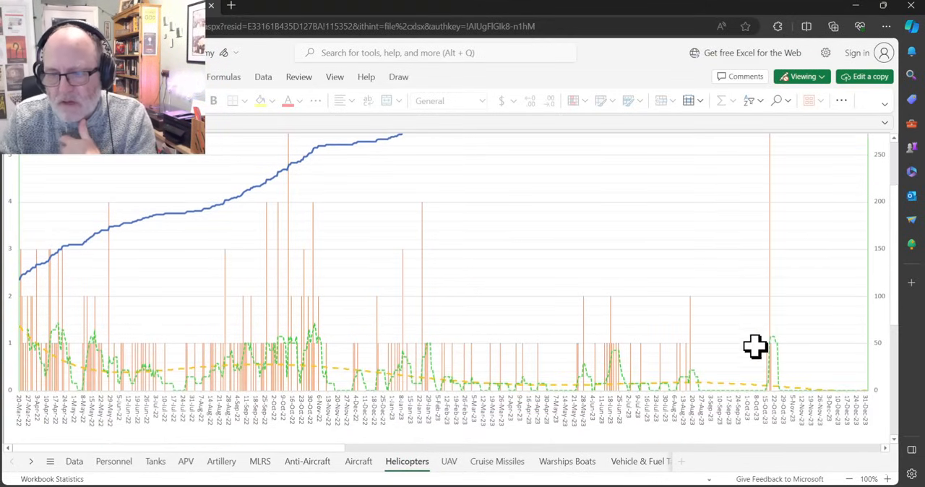
{"action": "mouse_move", "coordinate": [760, 338]}
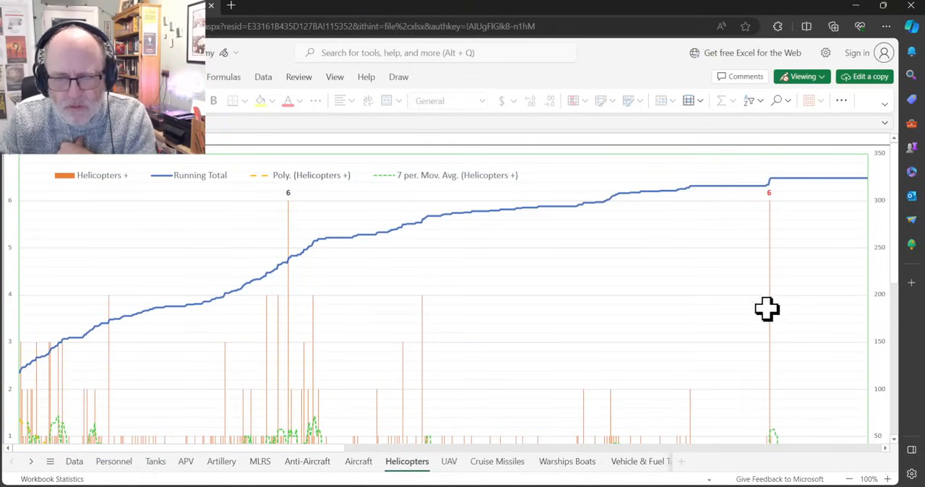
{"action": "mouse_move", "coordinate": [623, 325]}
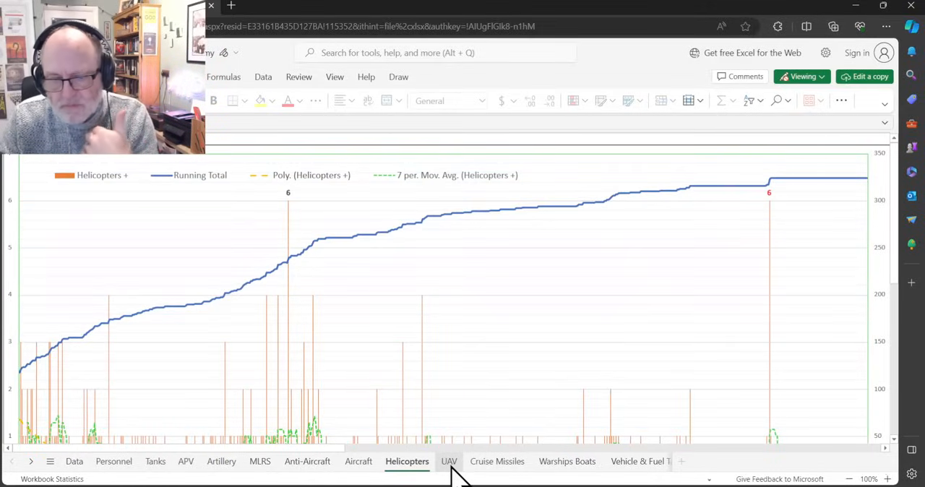
- Show the UAV daily drone-loss chart with its labelled peak of 61
{"action": "left_click", "coordinate": [448, 461]}
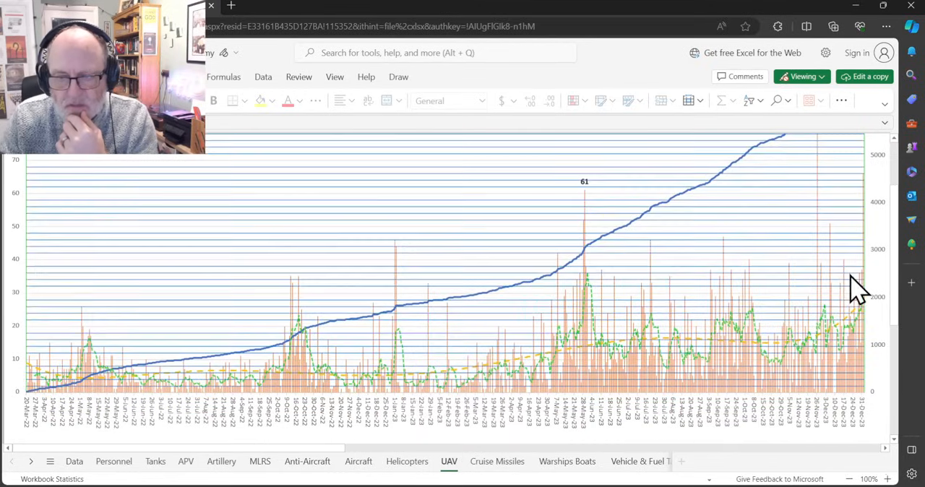
{"action": "mouse_move", "coordinate": [822, 324]}
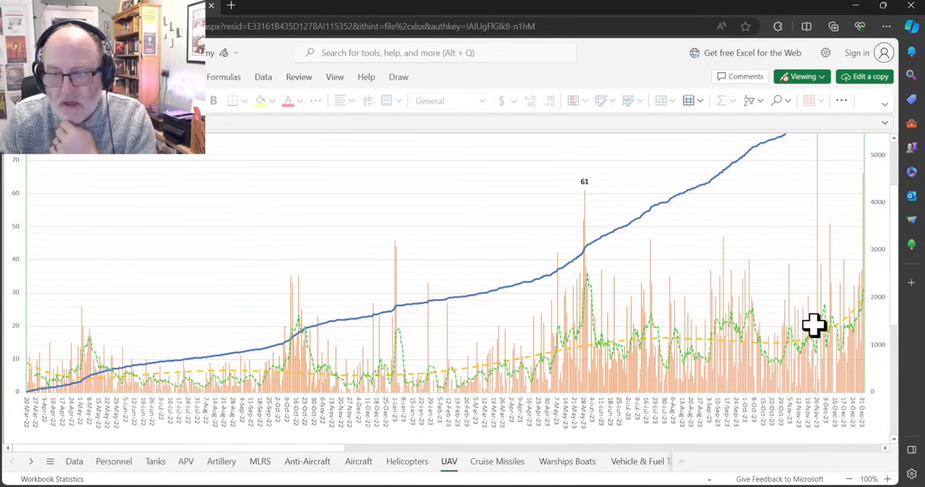
{"action": "mouse_move", "coordinate": [865, 331]}
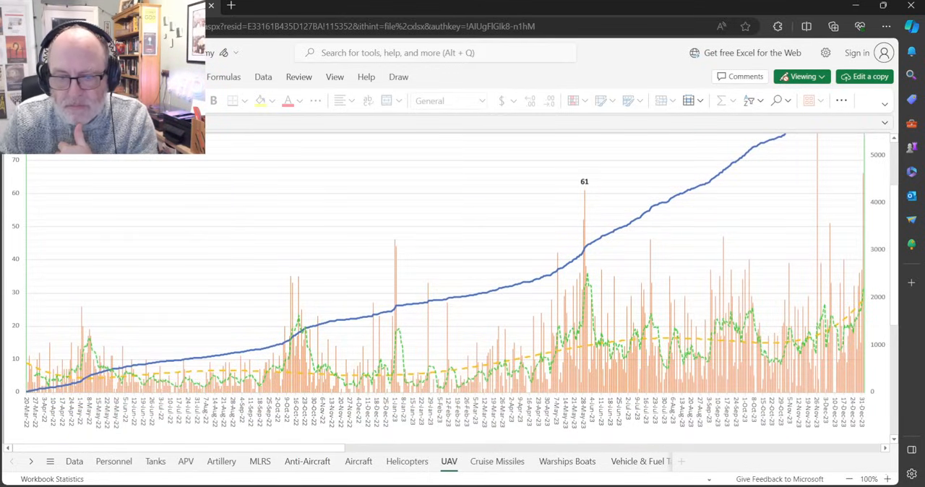
- Show the Cruise Missiles daily-loss chart with running total and trend lines
{"action": "left_click", "coordinate": [496, 461]}
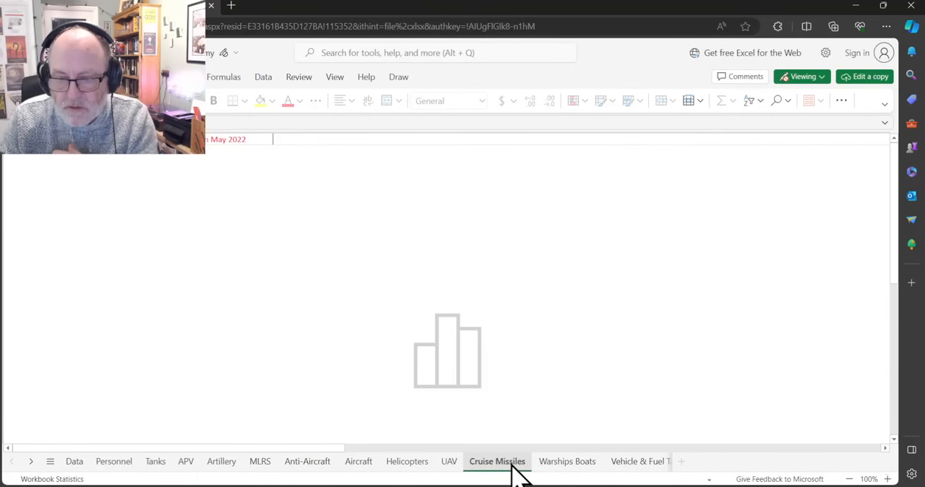
{"action": "left_click", "coordinate": [496, 461]}
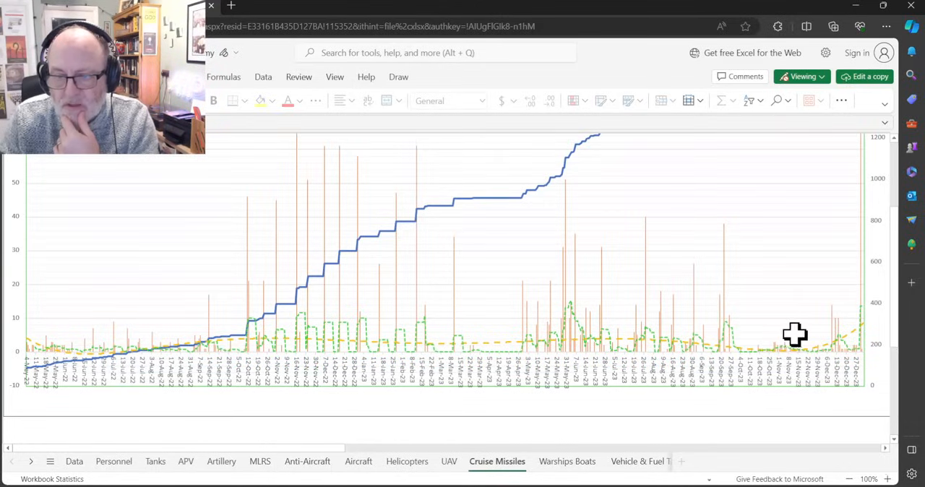
{"action": "mouse_move", "coordinate": [835, 401]}
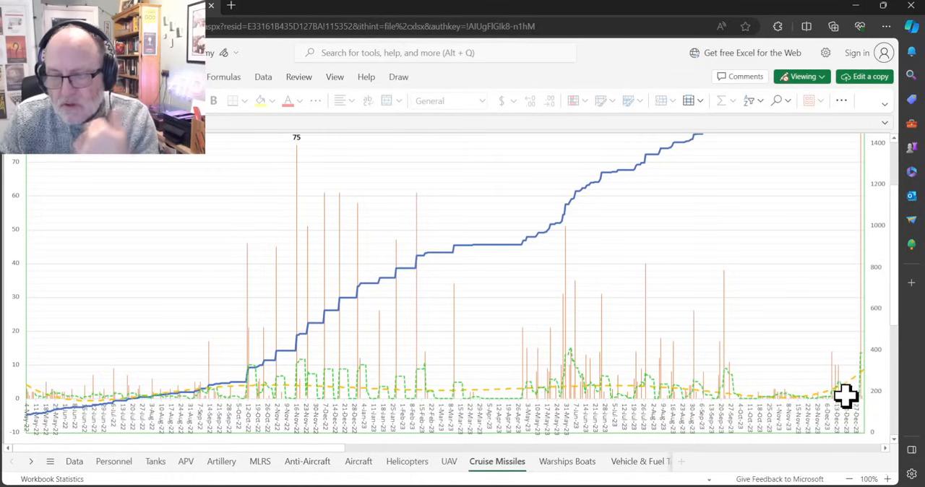
{"action": "mouse_move", "coordinate": [857, 423]}
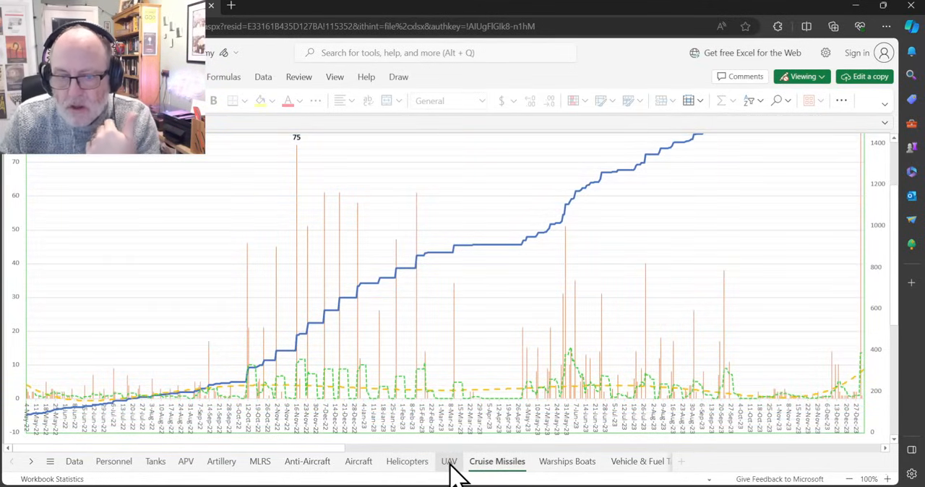
- Return to the UAV drone-loss chart with peaks of 61 and 93 labelled
{"action": "left_click", "coordinate": [448, 461]}
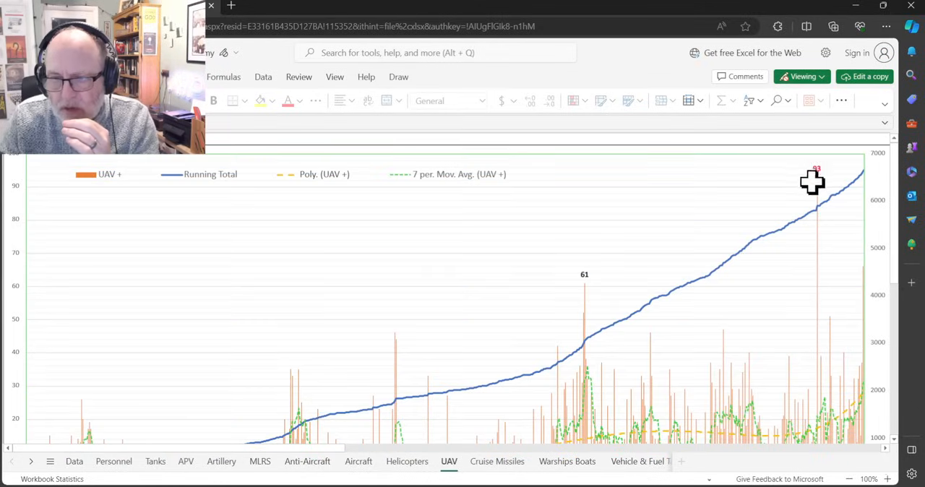
{"action": "mouse_move", "coordinate": [839, 164]}
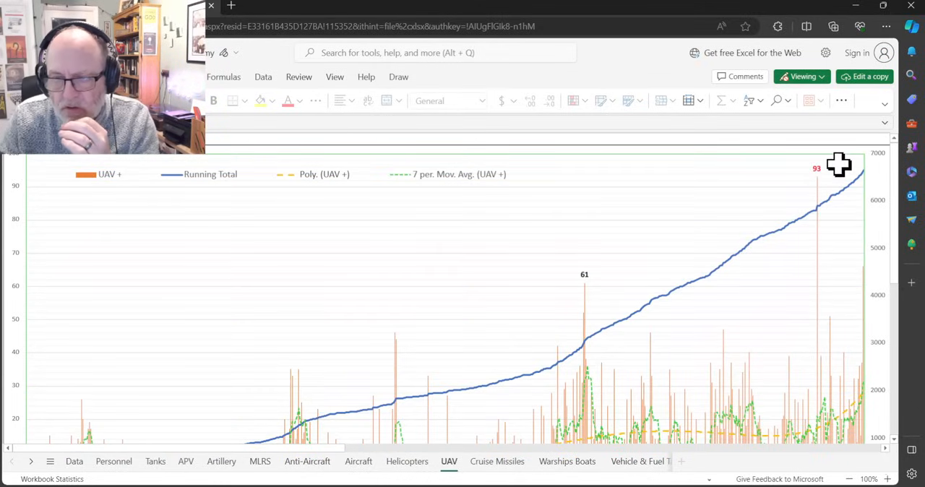
{"action": "mouse_move", "coordinate": [874, 264]}
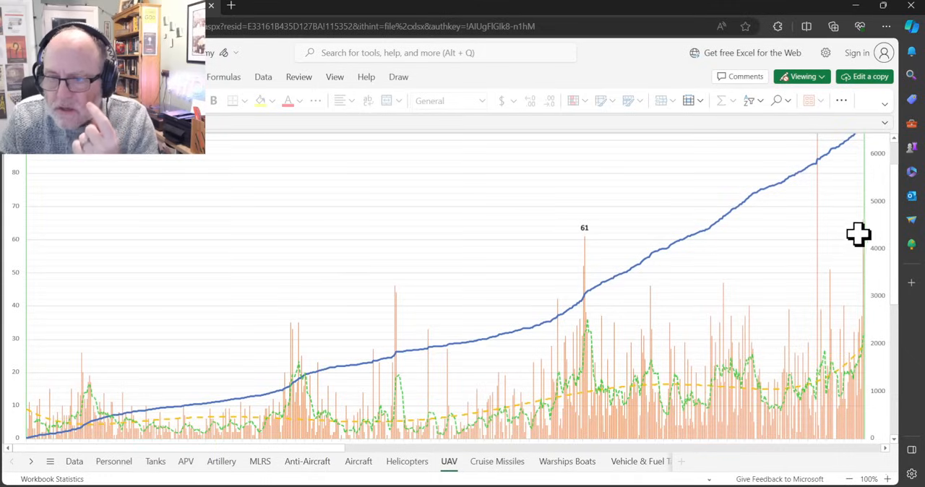
{"action": "mouse_move", "coordinate": [870, 245]}
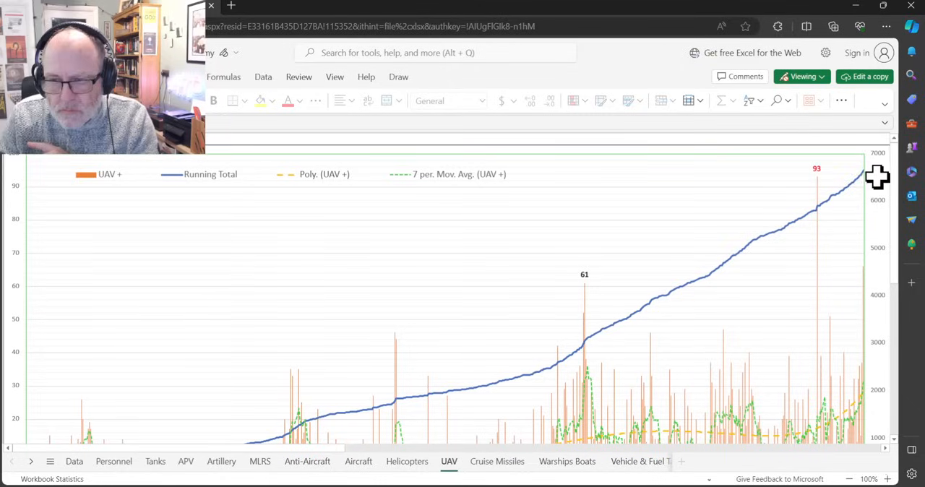
{"action": "mouse_move", "coordinate": [867, 174]}
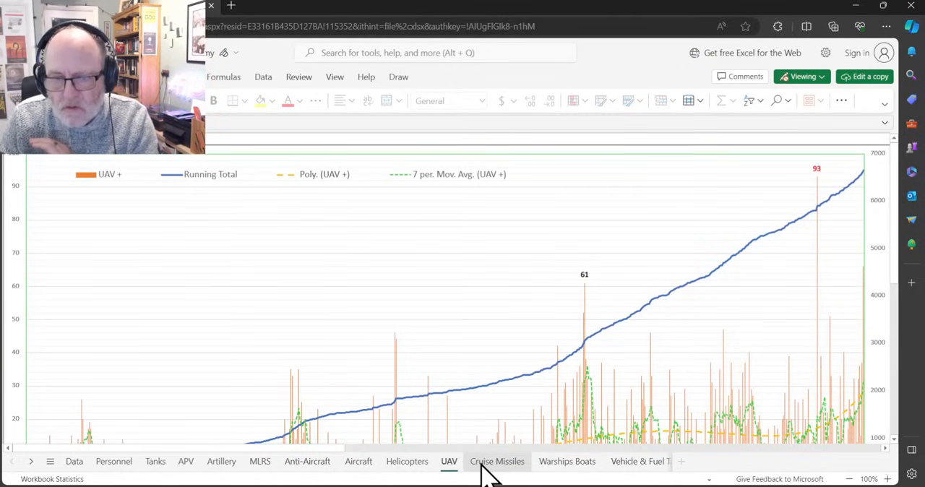
- Switch back to the Cruise Missiles sheet, whose loss chart labels a peak of 75
{"action": "left_click", "coordinate": [497, 461]}
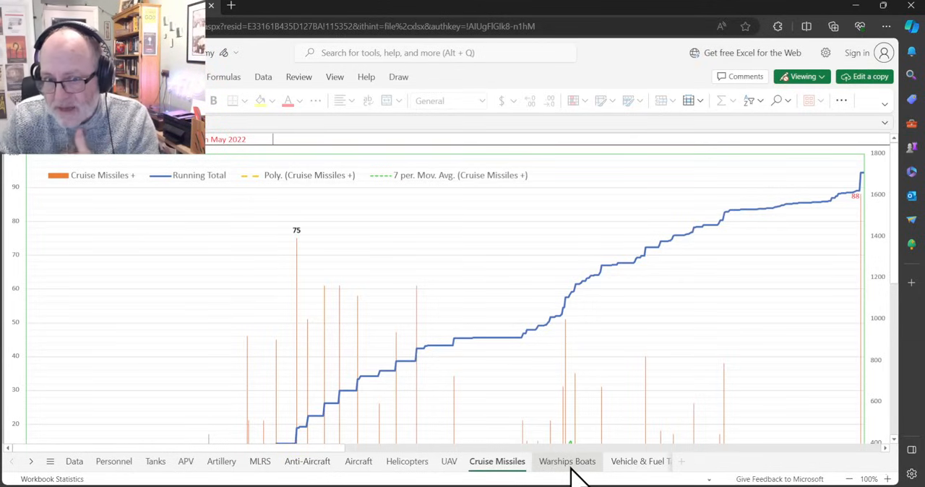
{"action": "mouse_move", "coordinate": [577, 480]}
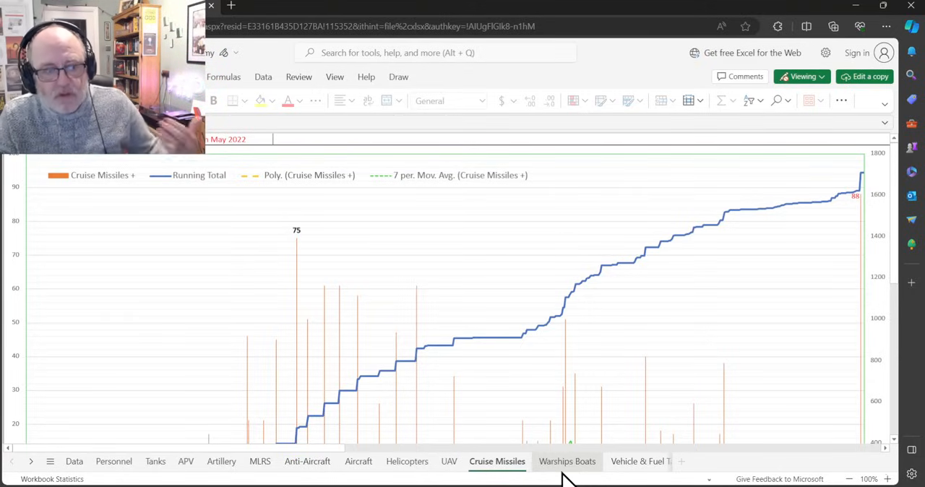
{"action": "mouse_move", "coordinate": [586, 477]}
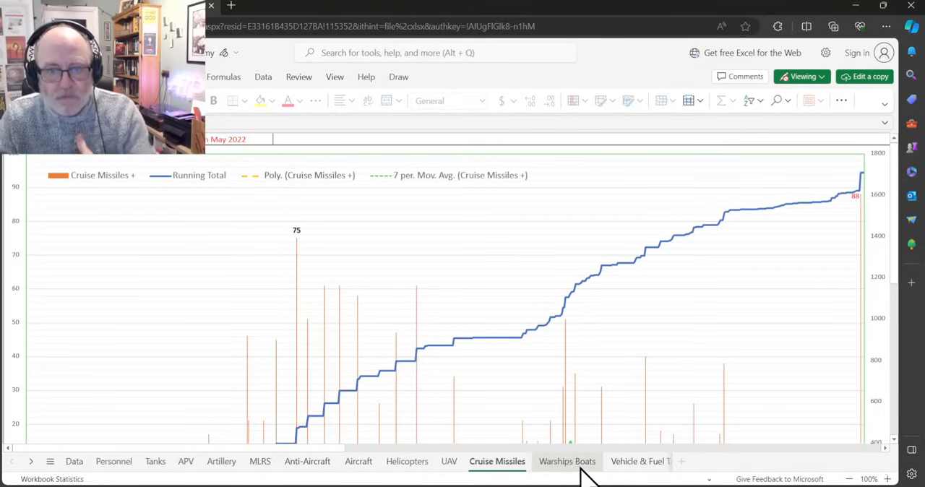
- Switch to the Warships Boats sheet charting daily warship and boat losses
{"action": "left_click", "coordinate": [567, 461]}
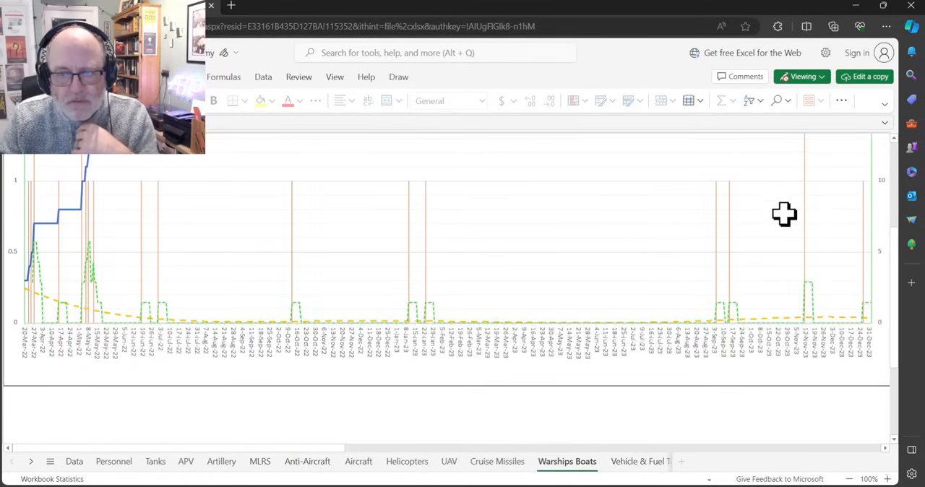
{"action": "mouse_move", "coordinate": [859, 222]}
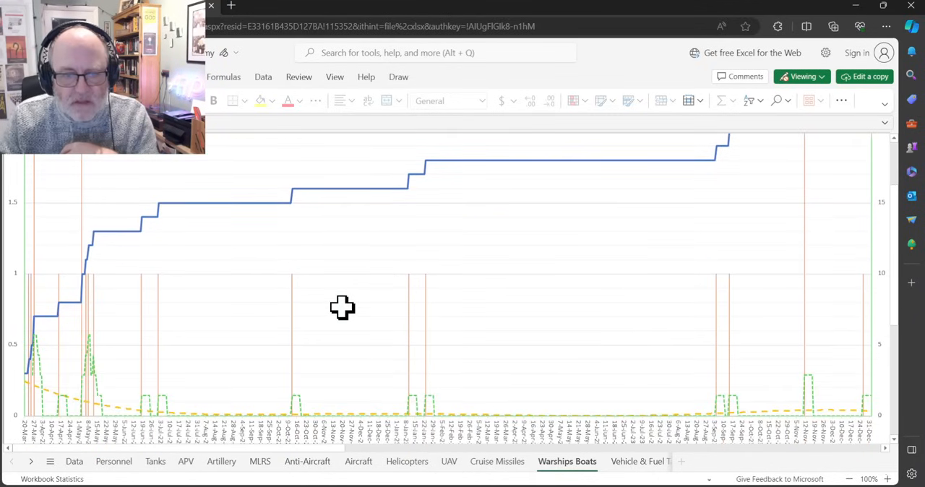
{"action": "mouse_move", "coordinate": [619, 416]}
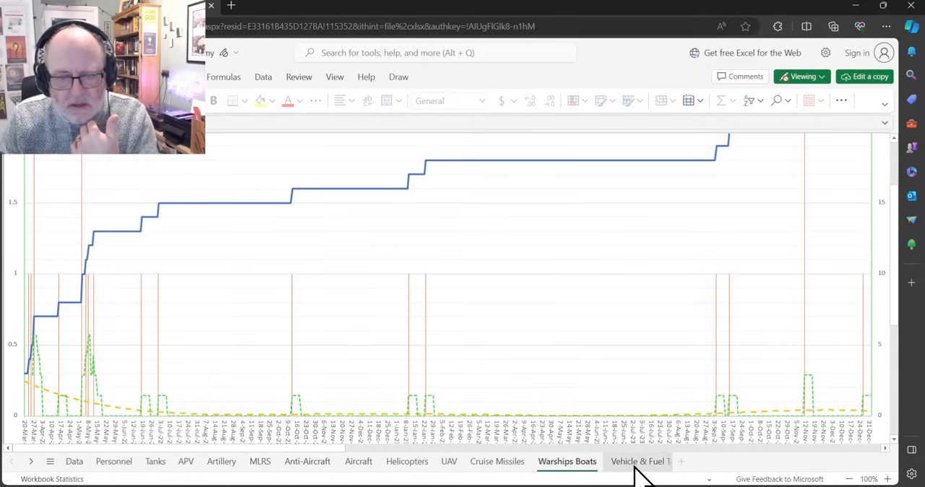
{"action": "left_click", "coordinate": [640, 461]}
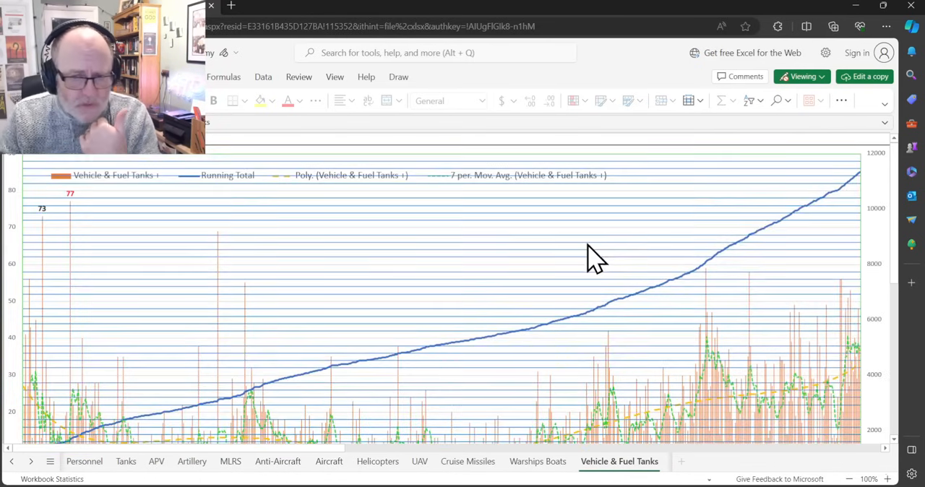
{"action": "scroll", "scroll_direction": "down", "scroll_amount": 3}
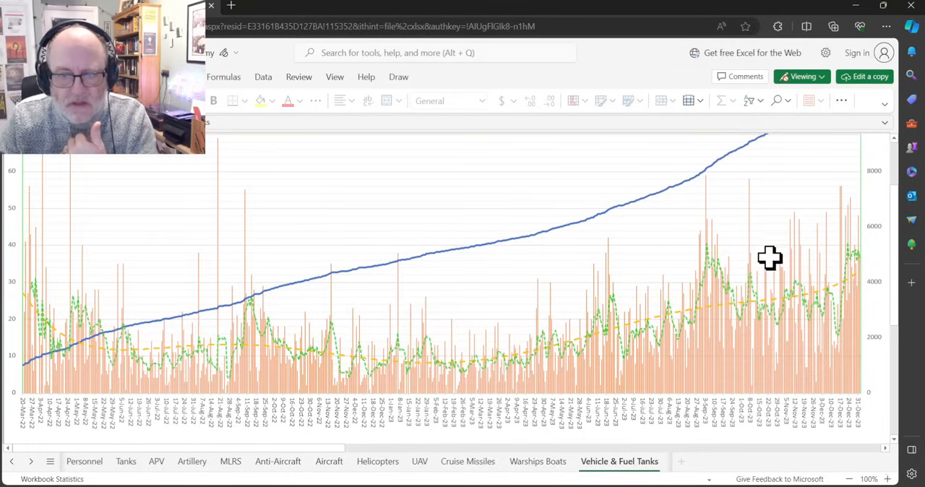
{"action": "mouse_move", "coordinate": [733, 325]}
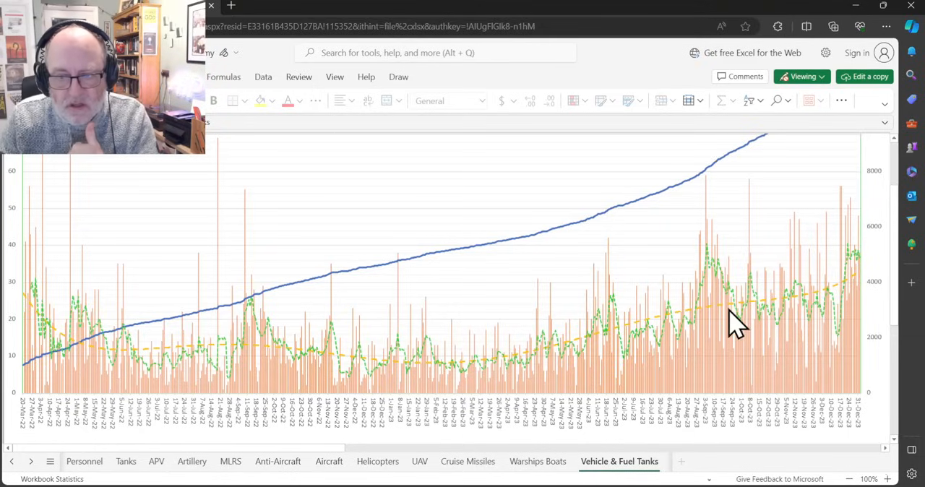
{"action": "mouse_move", "coordinate": [715, 321]}
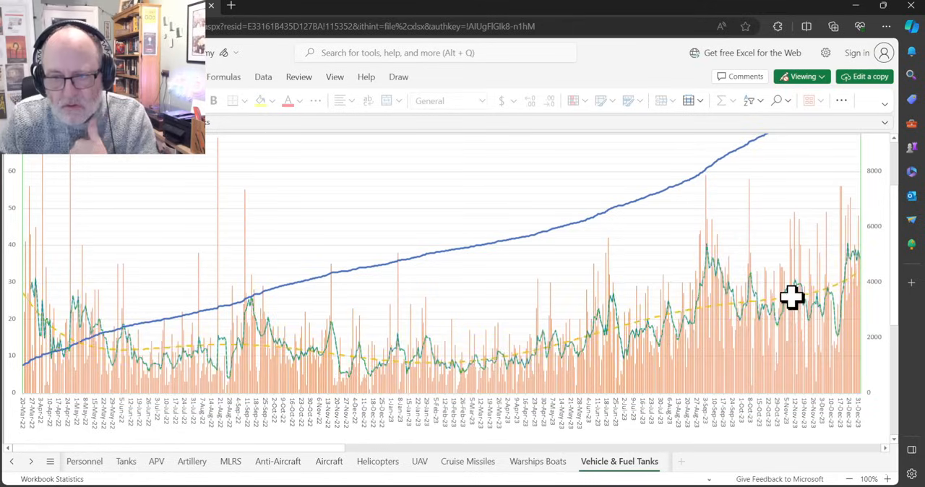
{"action": "mouse_move", "coordinate": [855, 295]}
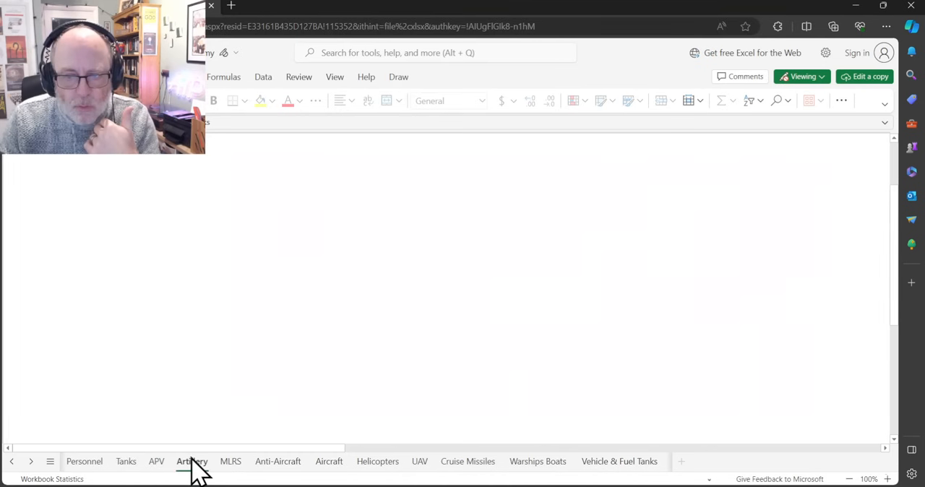
{"action": "left_click", "coordinate": [190, 461]}
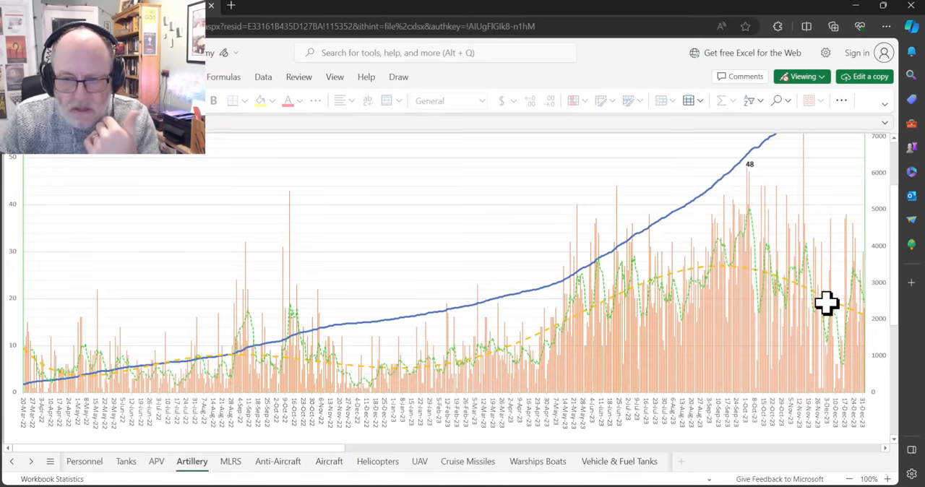
{"action": "left_click", "coordinate": [624, 461]}
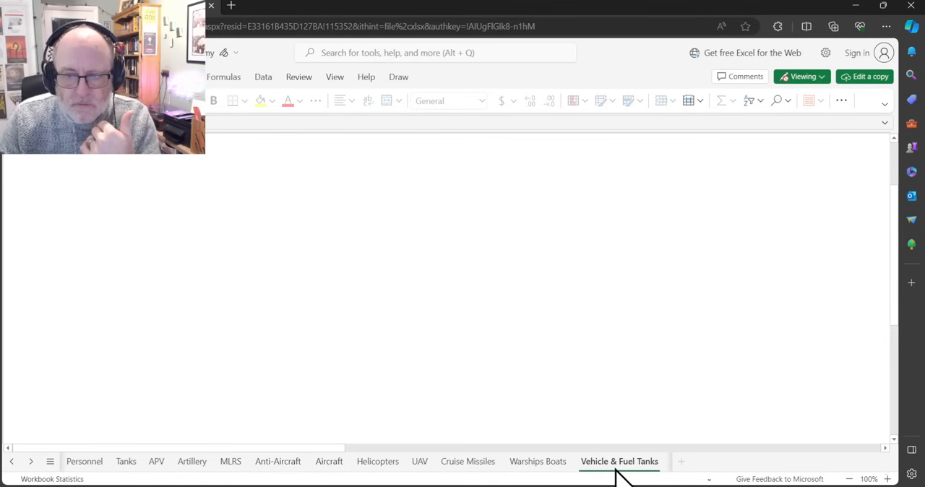
- Switch sheets to view the Vehicle & Fuel Tanks loss chart with running total and trend lines
{"action": "left_click", "coordinate": [621, 461]}
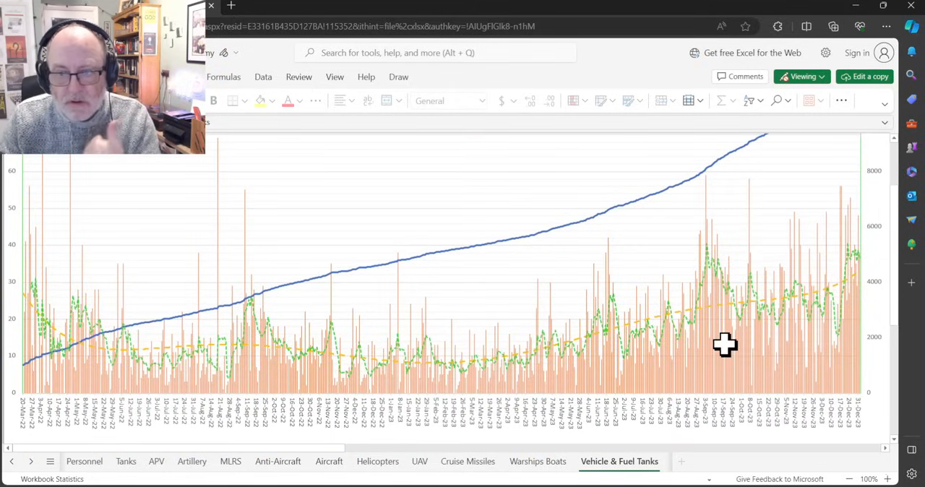
{"action": "mouse_move", "coordinate": [795, 376]}
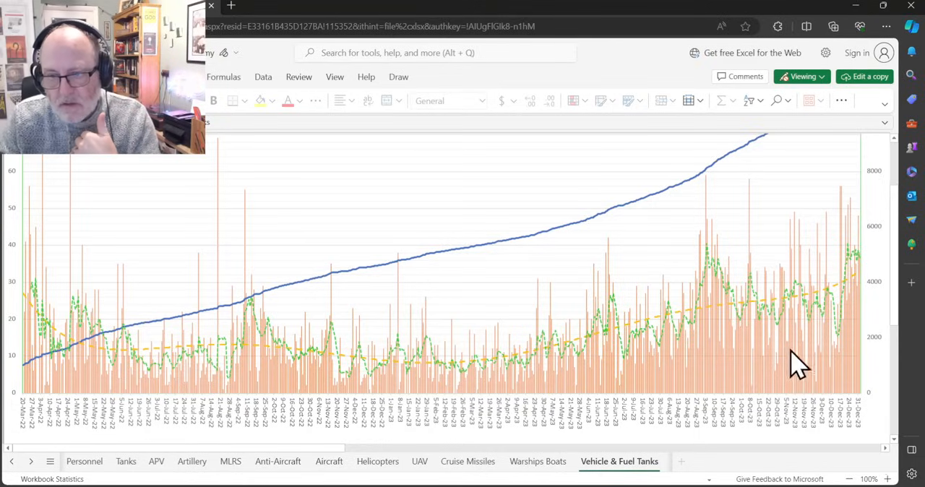
{"action": "mouse_move", "coordinate": [819, 246]}
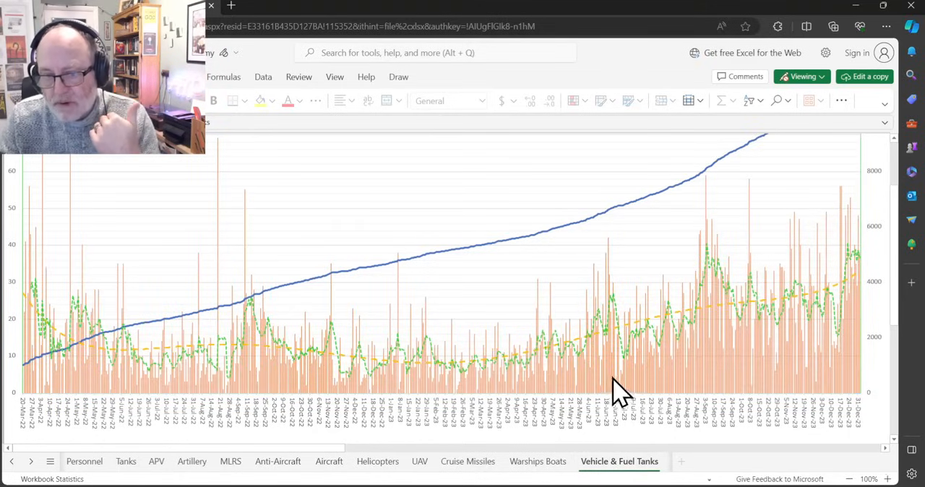
{"action": "mouse_move", "coordinate": [667, 354]}
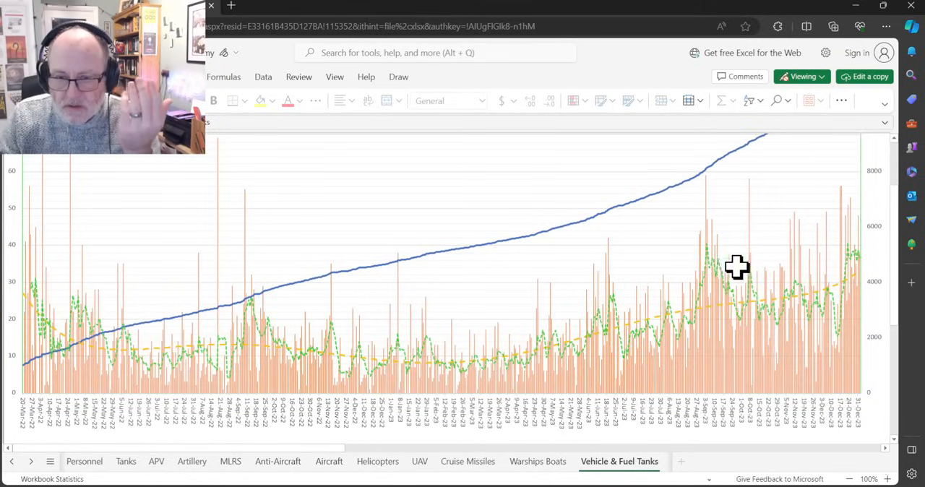
{"action": "mouse_move", "coordinate": [793, 177]}
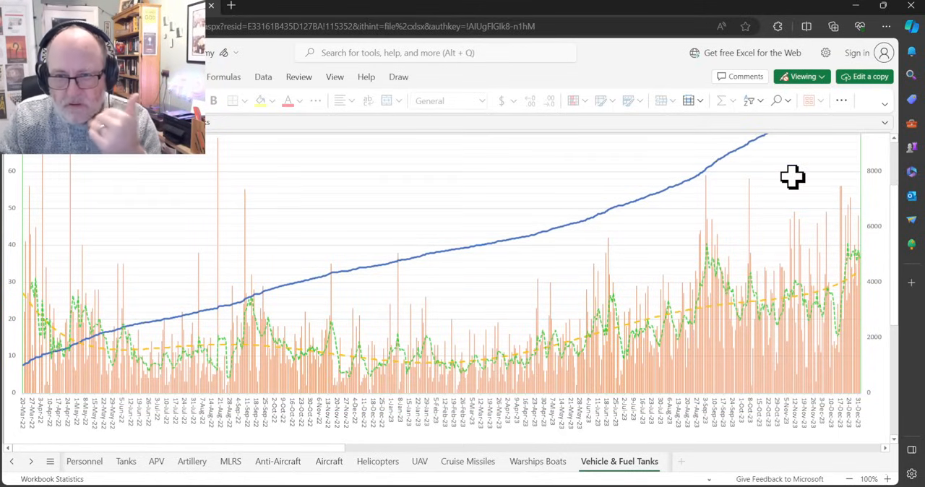
{"action": "mouse_move", "coordinate": [882, 156]}
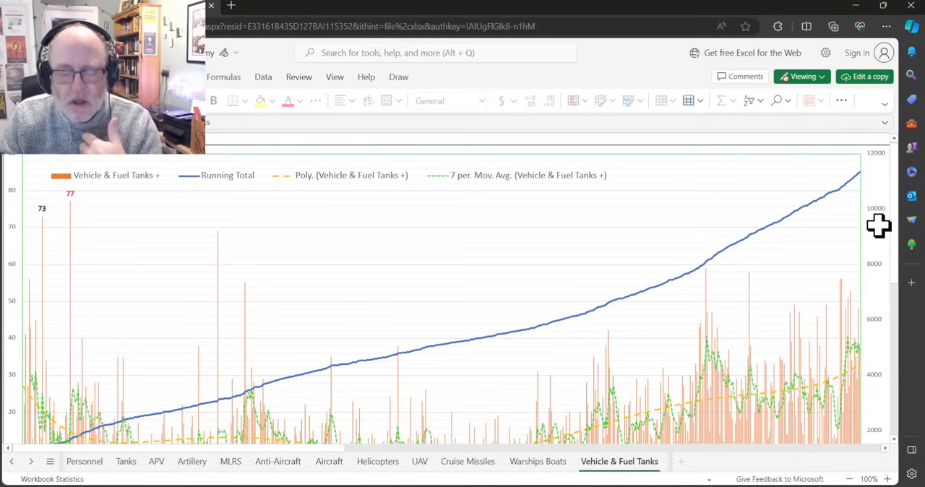
{"action": "mouse_move", "coordinate": [657, 307]}
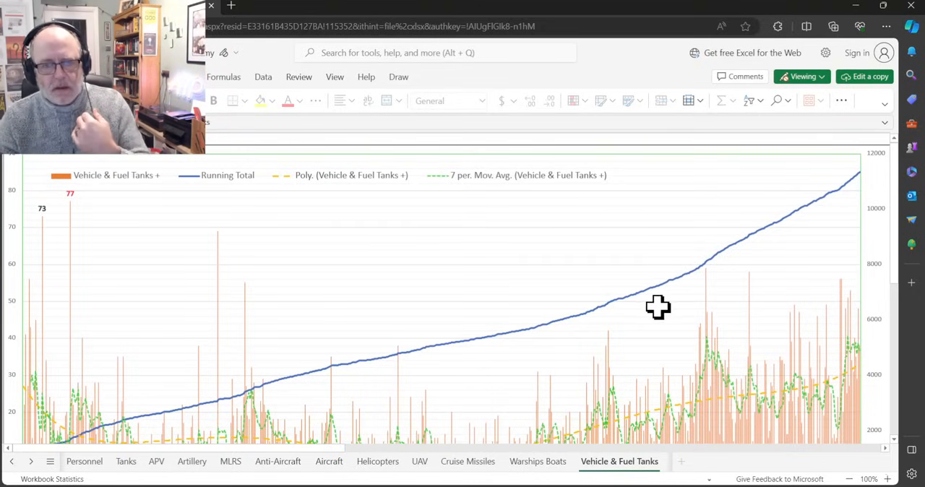
{"action": "mouse_move", "coordinate": [652, 314]}
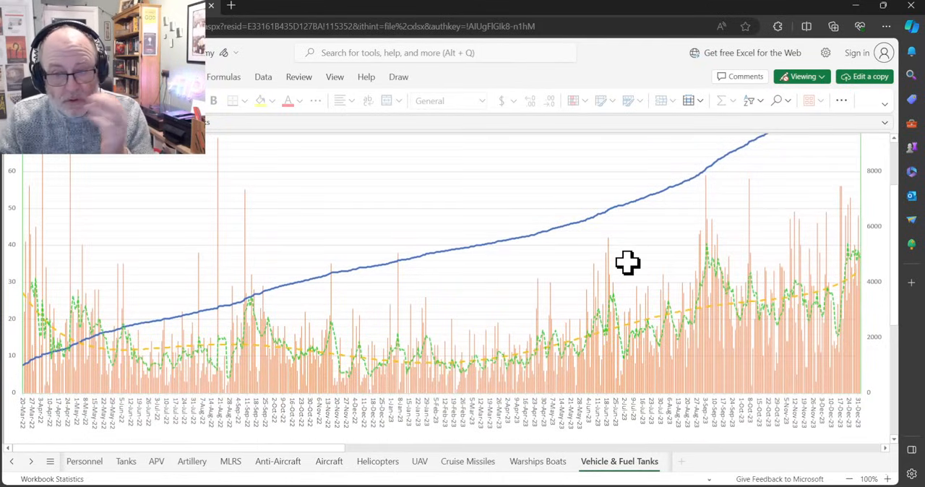
{"action": "mouse_move", "coordinate": [542, 484]}
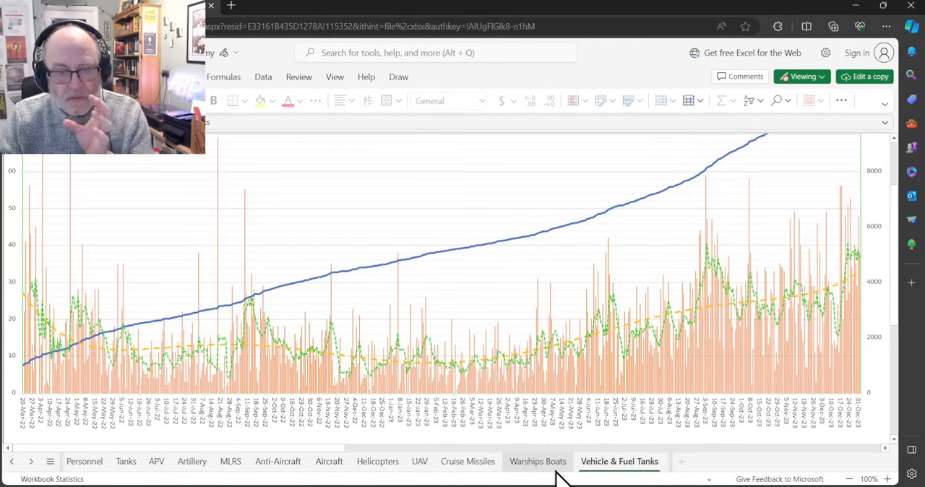
{"action": "mouse_move", "coordinate": [485, 481]}
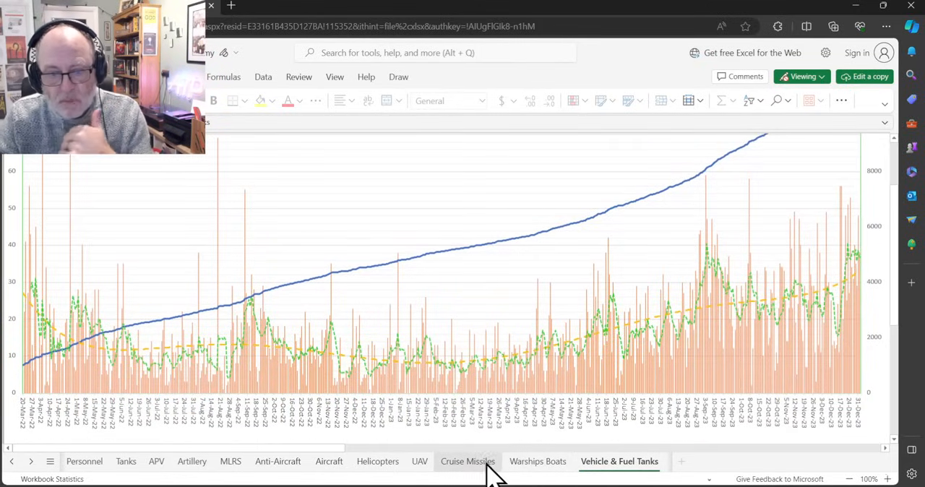
{"action": "mouse_move", "coordinate": [230, 461]}
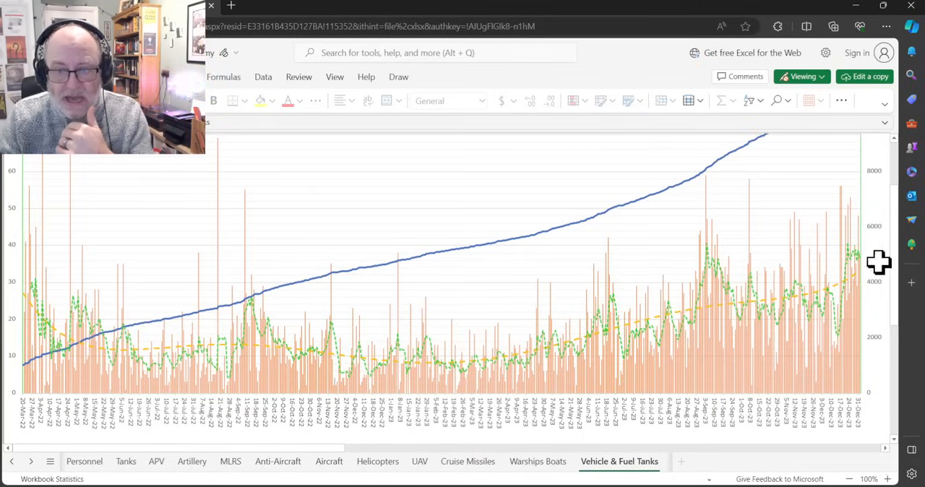
{"action": "mouse_move", "coordinate": [569, 187]}
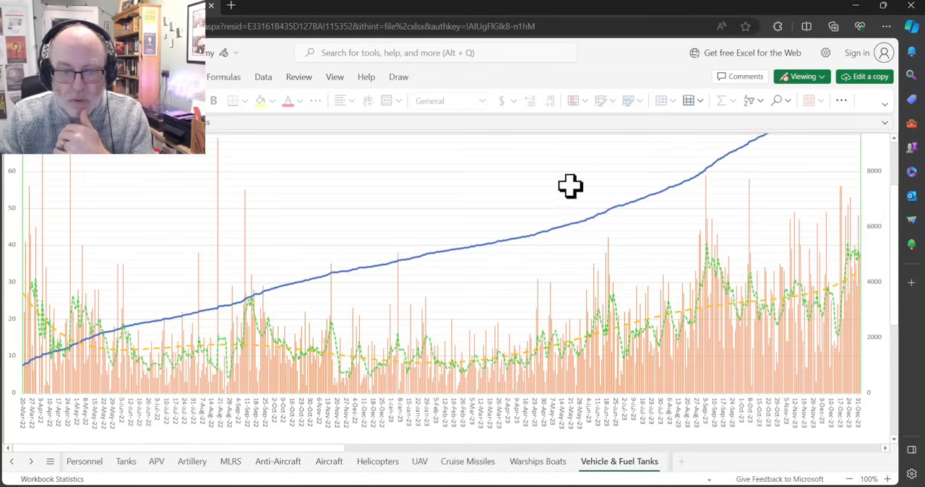
{"action": "mouse_move", "coordinate": [603, 463]}
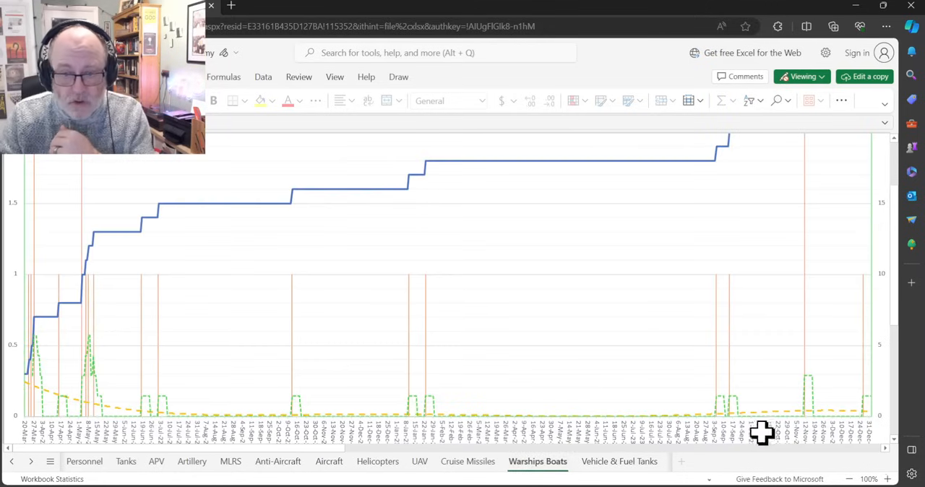
- View the Anti-Aircraft loss chart briefly, then settle on the MLRS loss chart
{"action": "left_click", "coordinate": [329, 461]}
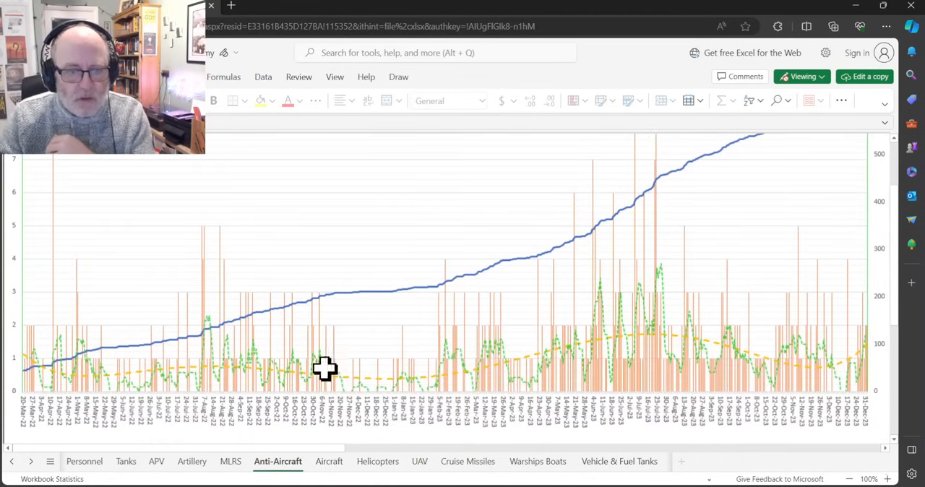
{"action": "mouse_move", "coordinate": [569, 180]}
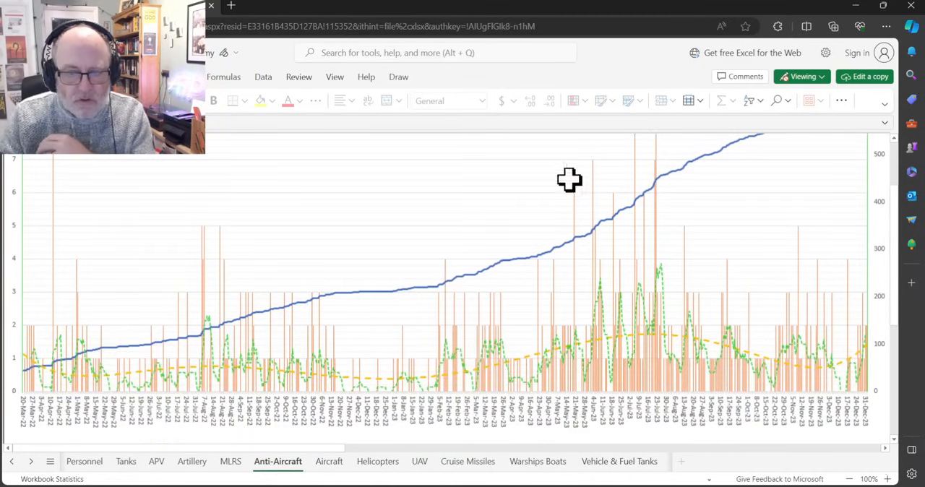
{"action": "left_click", "coordinate": [230, 461]}
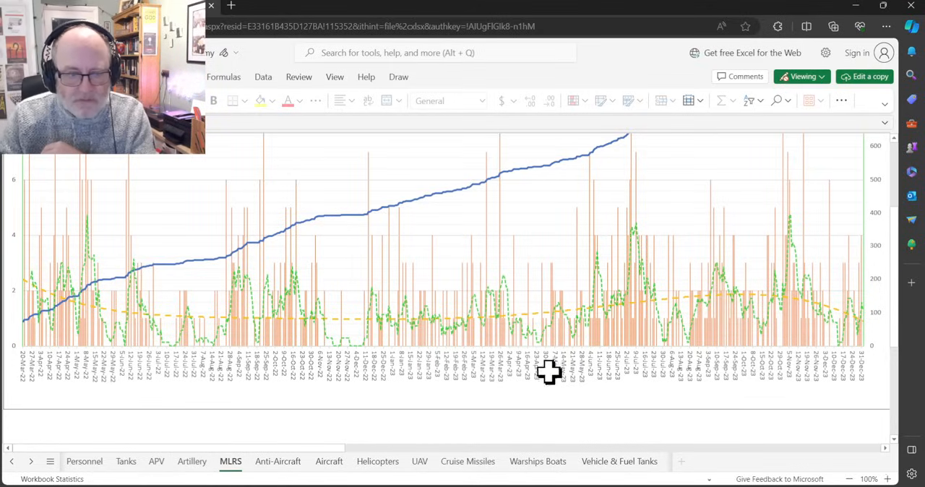
- Switch to the Artillery loss chart with its 48 peak and scroll to the date axis
{"action": "left_click", "coordinate": [151, 461]}
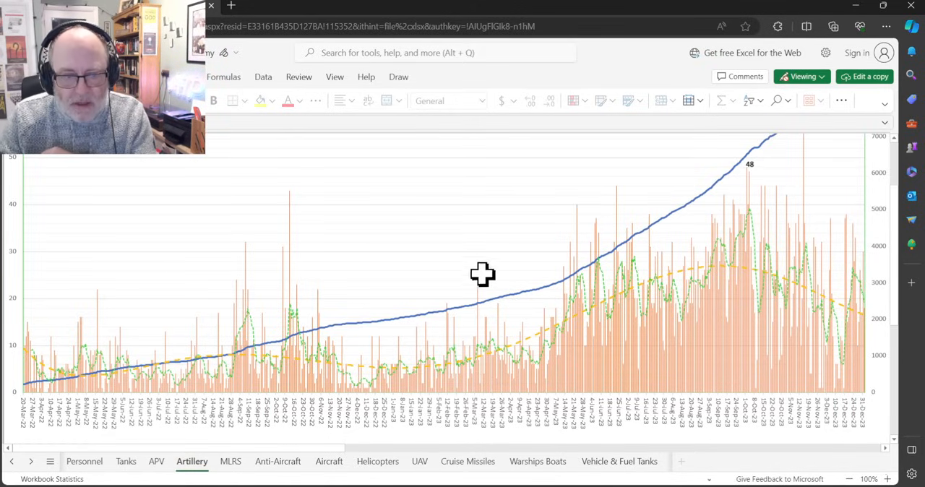
{"action": "mouse_move", "coordinate": [494, 220]}
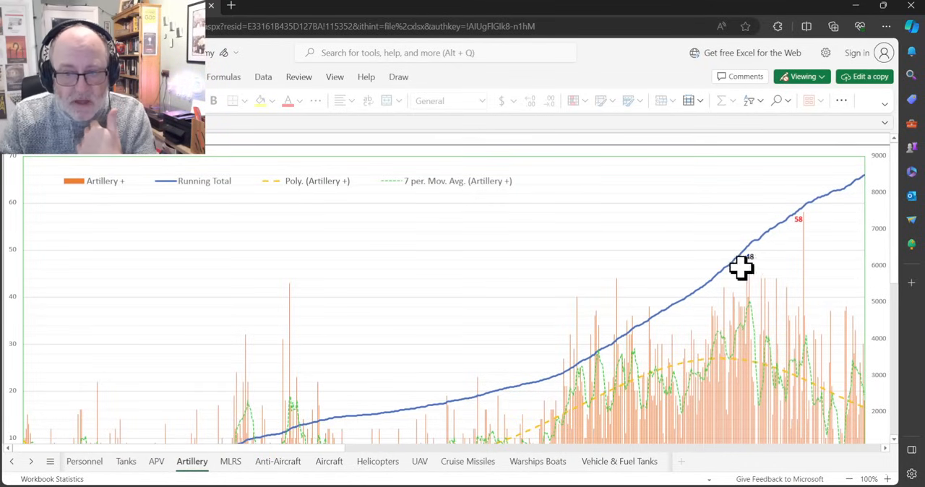
{"action": "scroll", "scroll_direction": "down", "scroll_amount": 3}
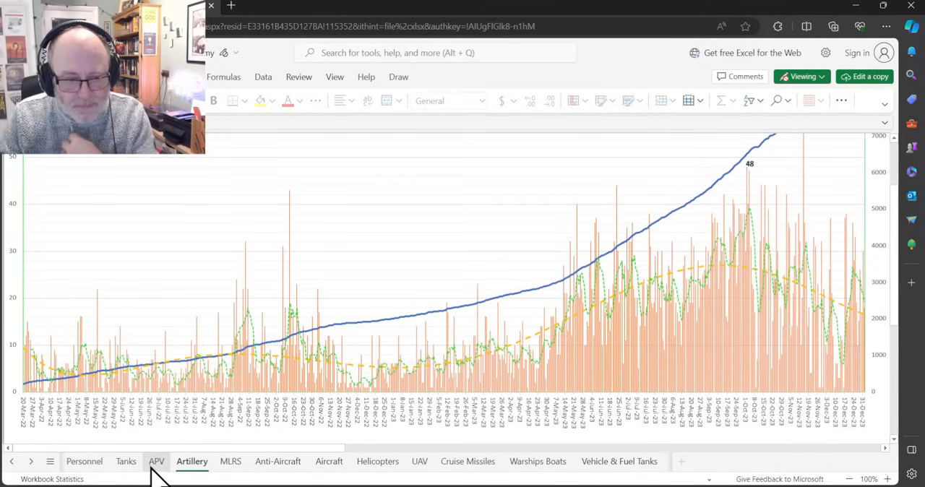
- View the APV loss chart briefly, then settle on the Tanks chart with its 44 peak
{"action": "left_click", "coordinate": [156, 461]}
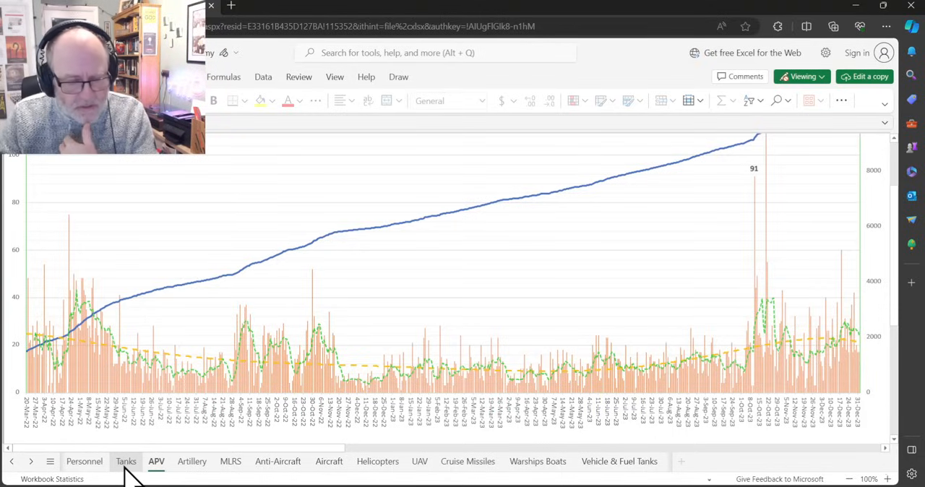
{"action": "left_click", "coordinate": [126, 462]}
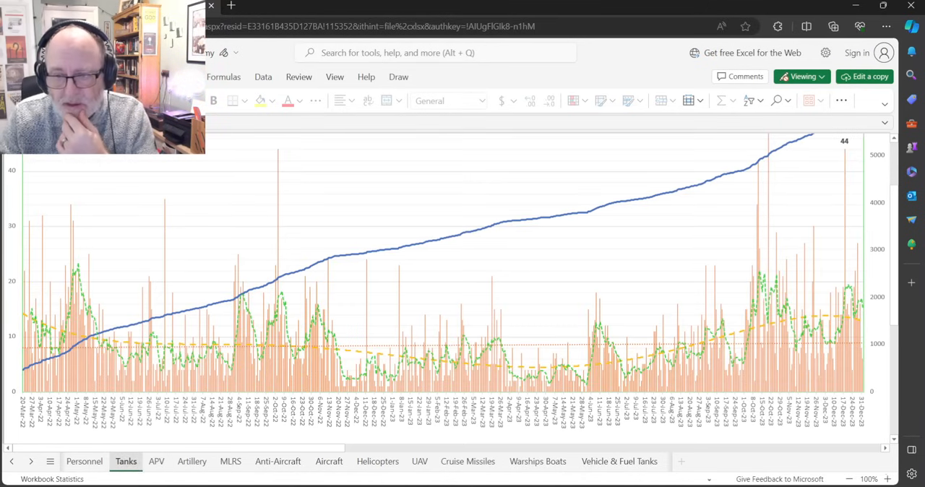
{"action": "mouse_move", "coordinate": [607, 325]}
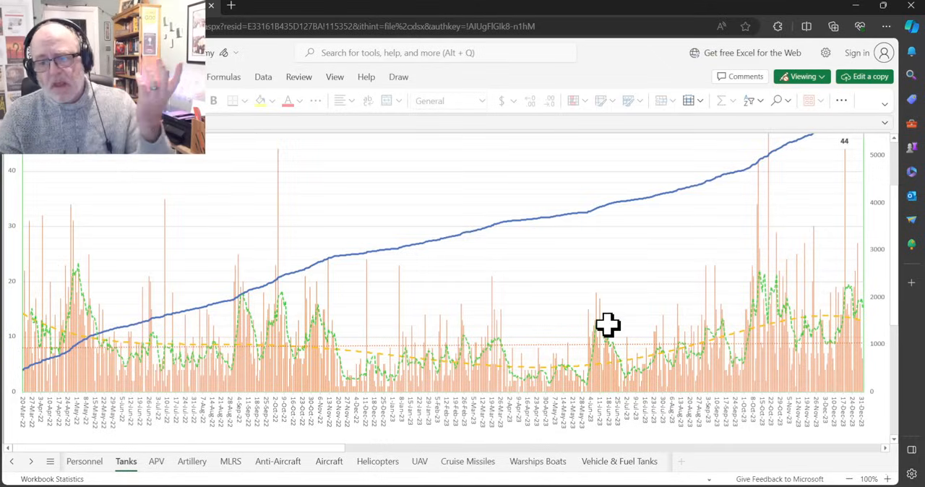